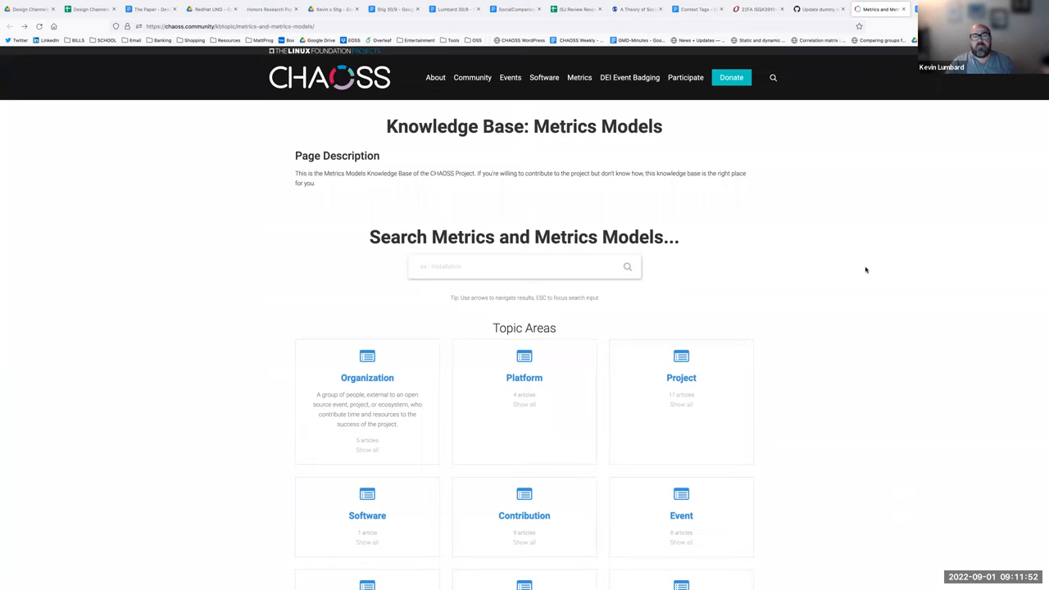
{"action": "mouse_move", "coordinate": [1002, 296]}
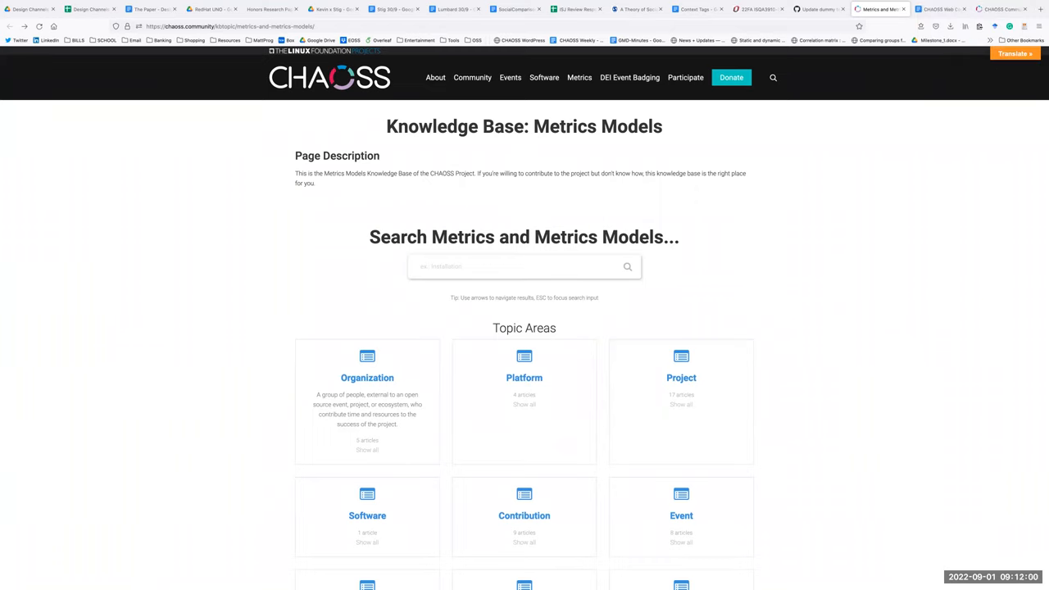
{"action": "mouse_move", "coordinate": [918, 135]}
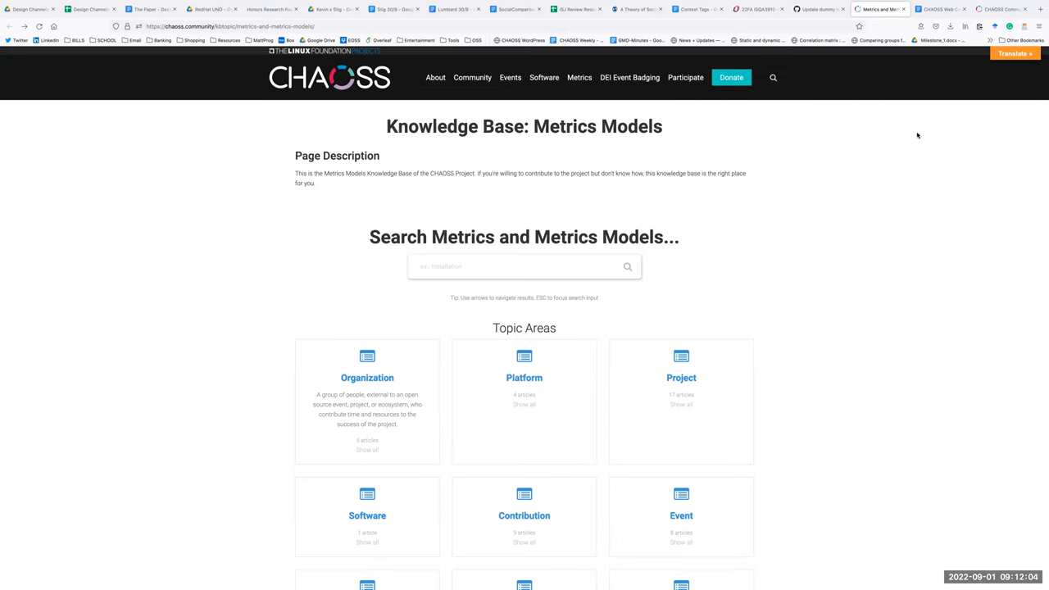
{"action": "mouse_move", "coordinate": [601, 202]}
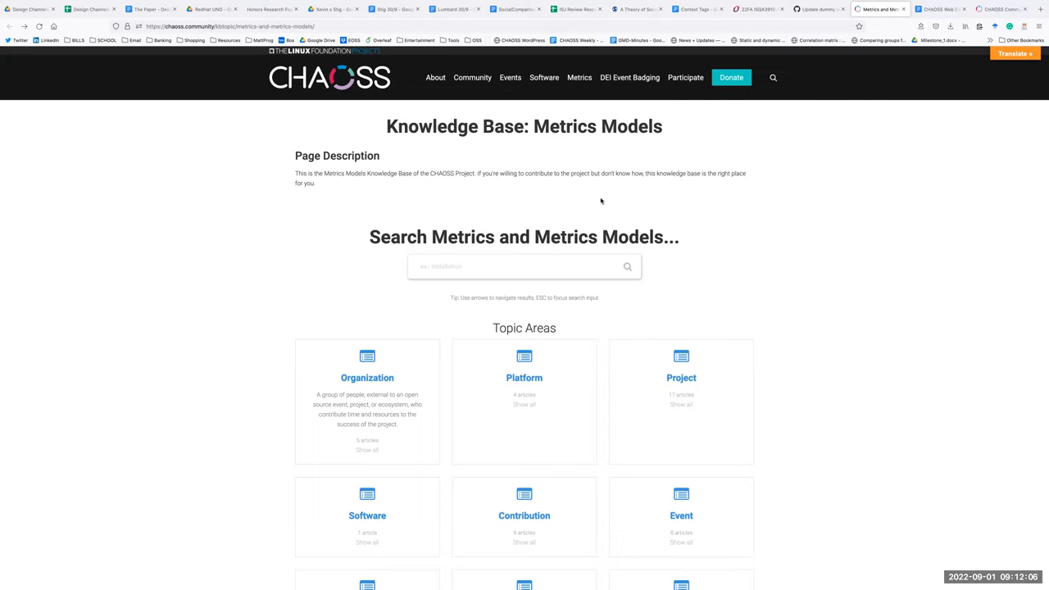
{"action": "mouse_move", "coordinate": [728, 184]}
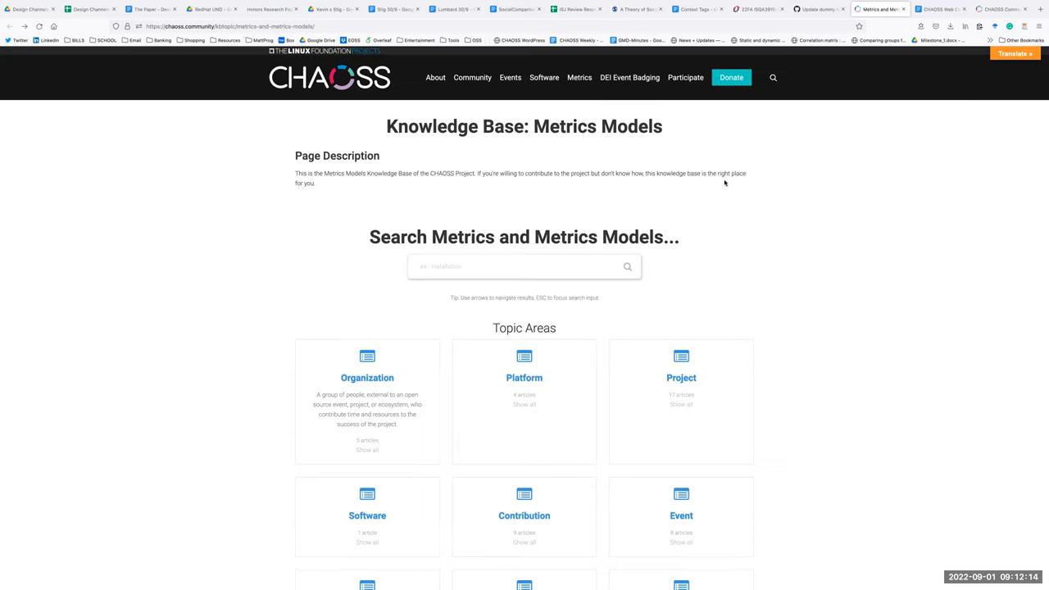
{"action": "mouse_move", "coordinate": [694, 141]}
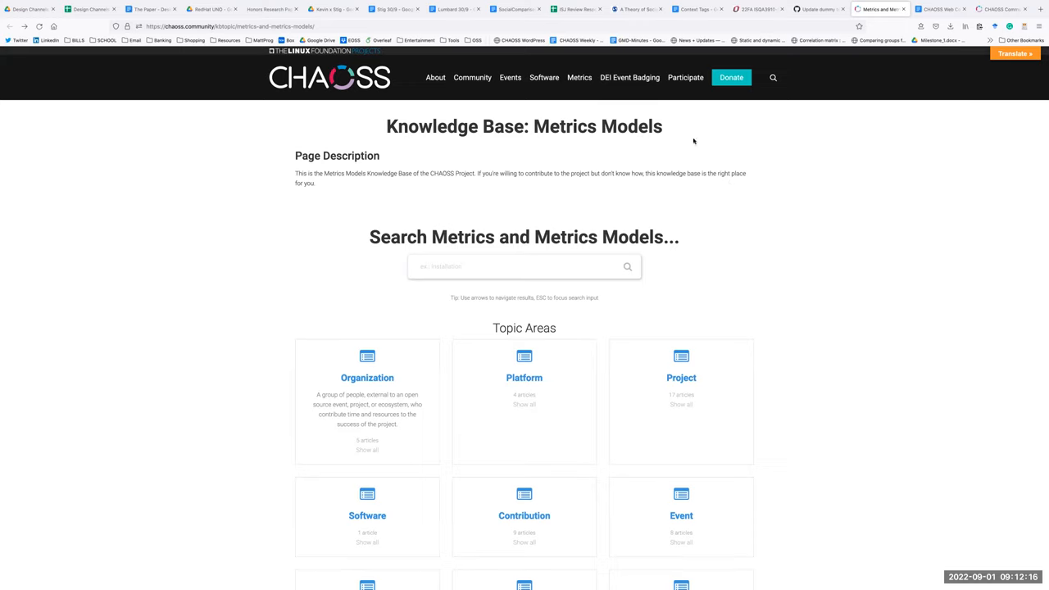
{"action": "mouse_move", "coordinate": [824, 142]}
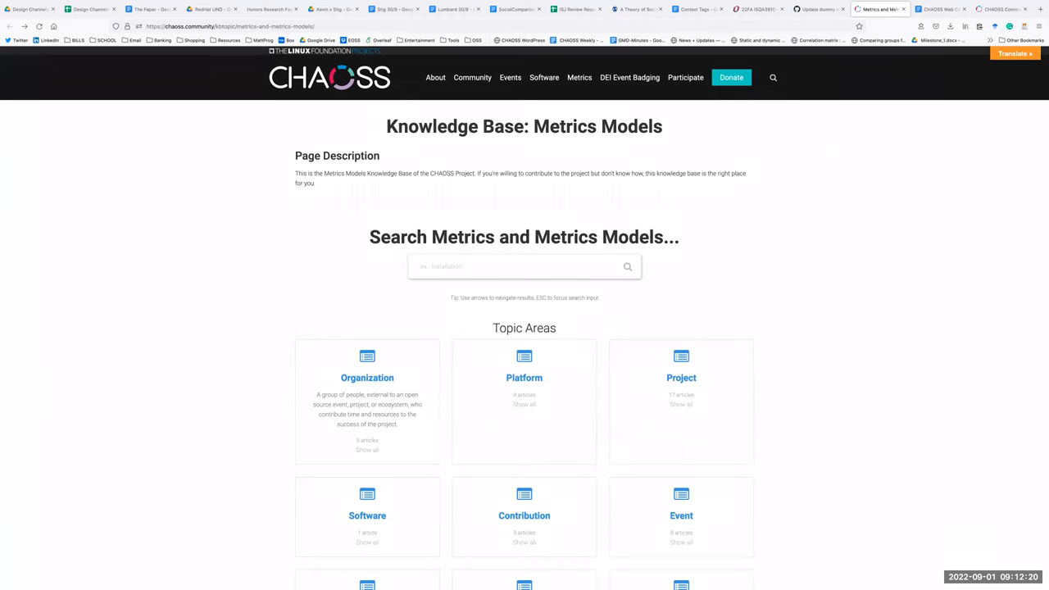
{"action": "mouse_move", "coordinate": [336, 248]}
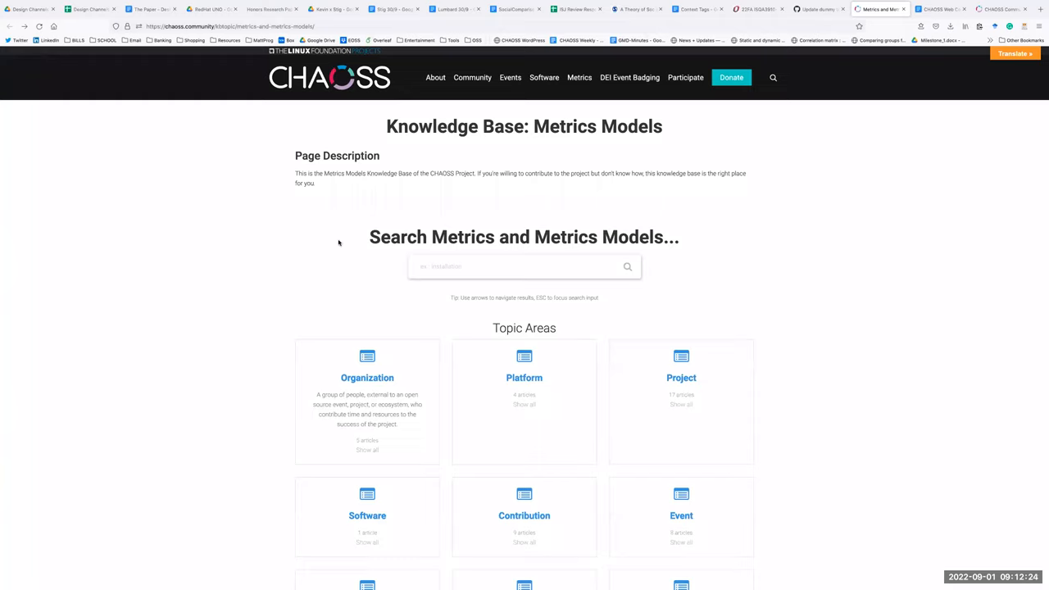
{"action": "mouse_move", "coordinate": [247, 266]}
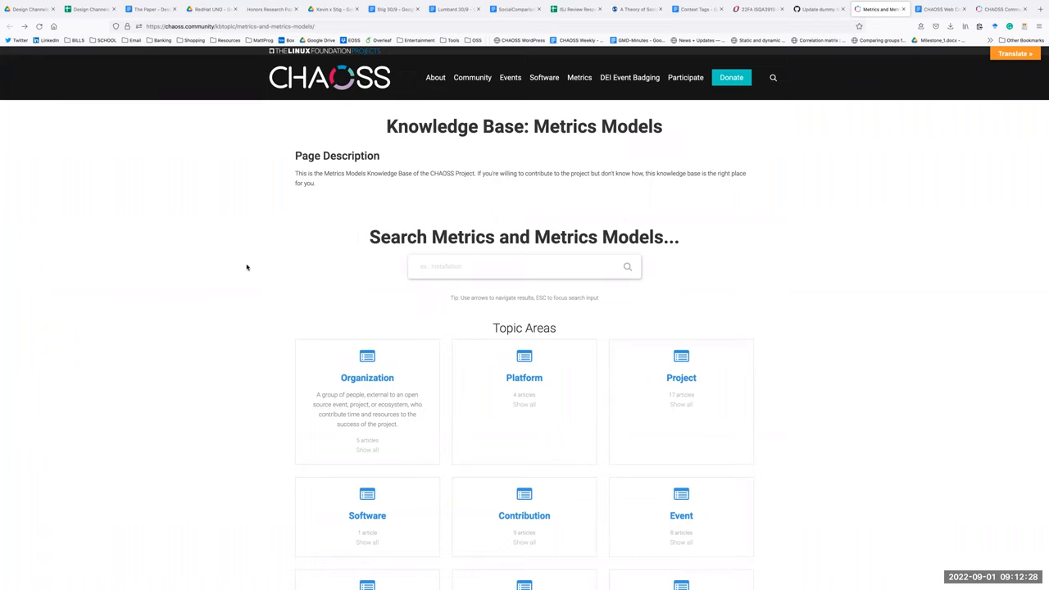
Browse the current CHAOSS Community page and follow a link on it
{"action": "scroll", "scroll_direction": "down", "scroll_amount": 3}
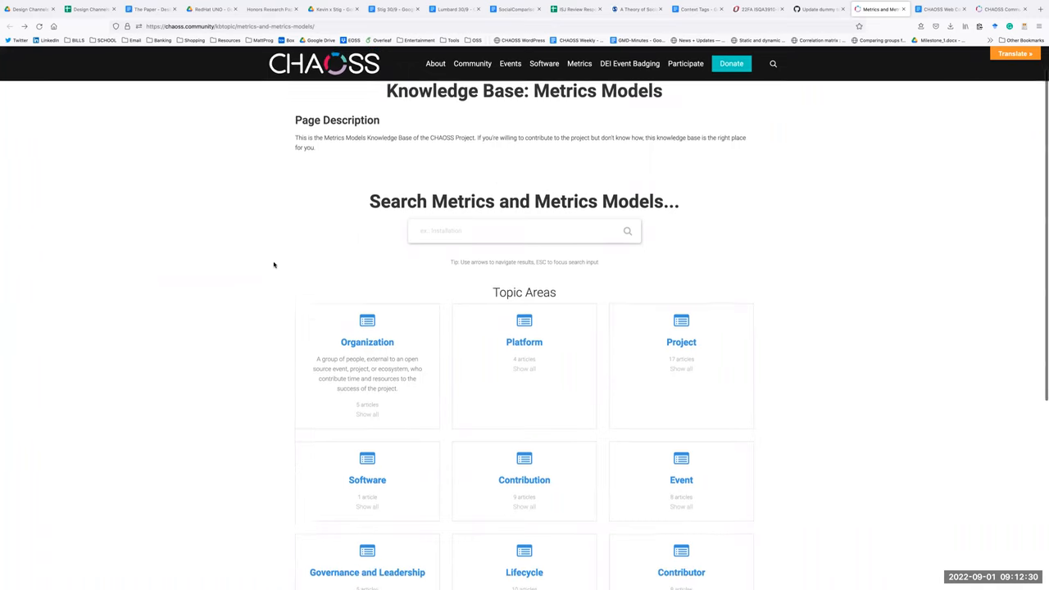
{"action": "scroll", "scroll_direction": "down", "scroll_amount": 3}
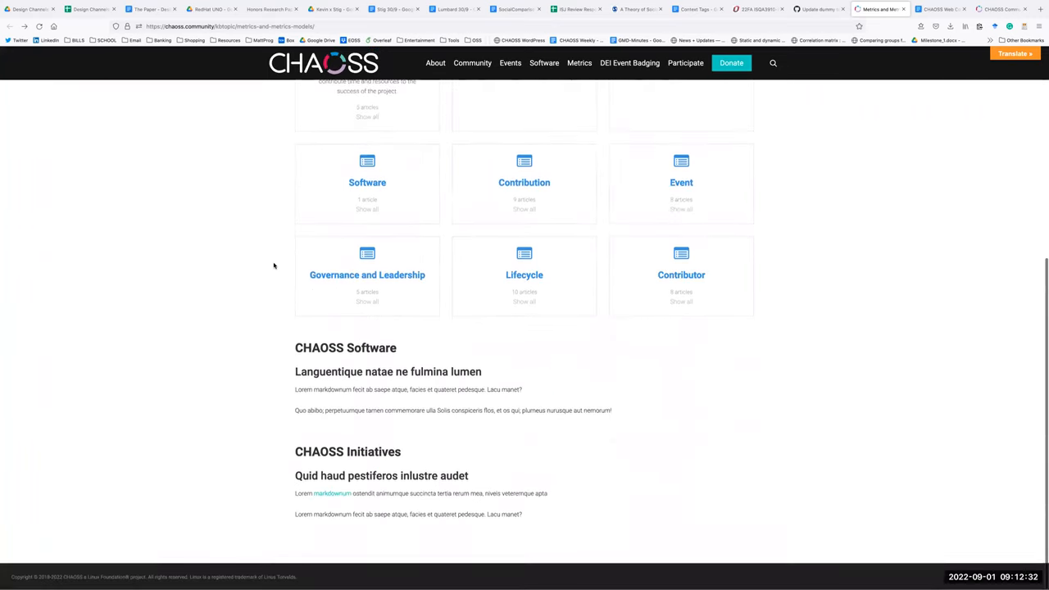
{"action": "scroll", "scroll_direction": "up", "scroll_amount": 3}
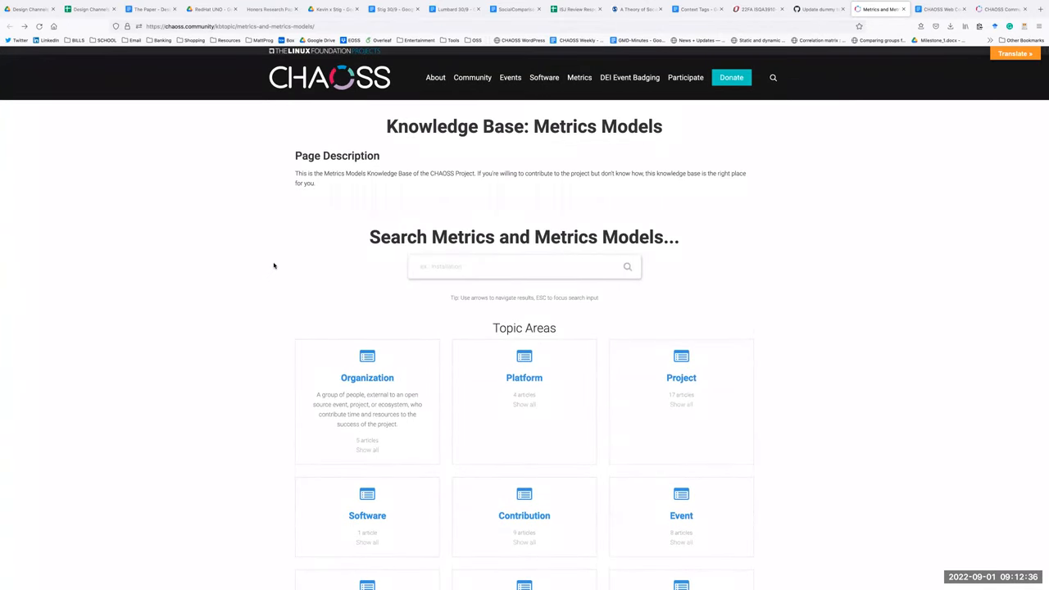
{"action": "scroll", "scroll_direction": "down", "scroll_amount": 3}
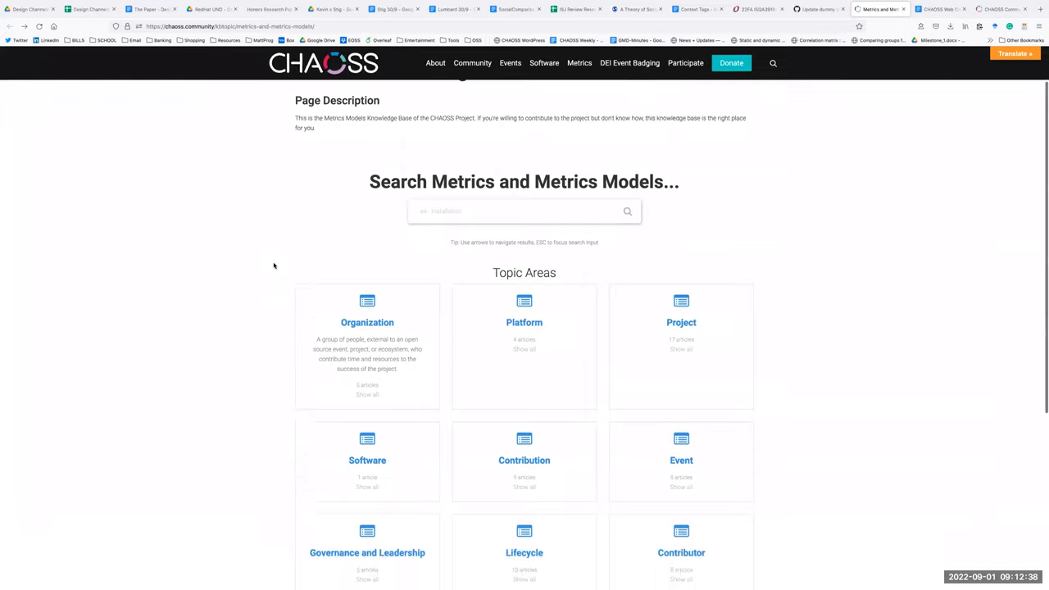
{"action": "scroll", "scroll_direction": "down", "scroll_amount": 3}
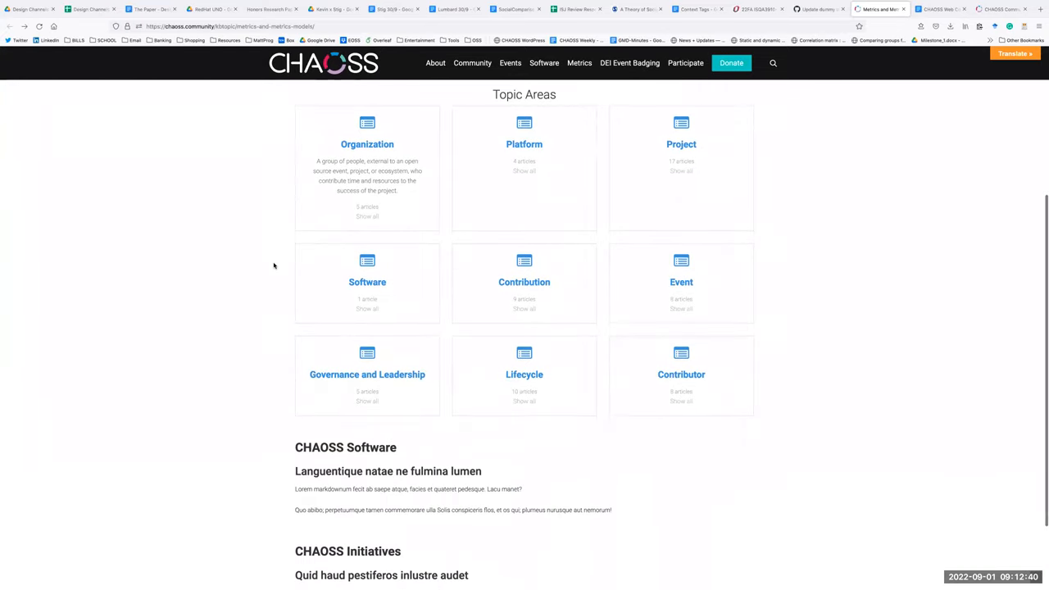
{"action": "scroll", "scroll_direction": "down", "scroll_amount": 3}
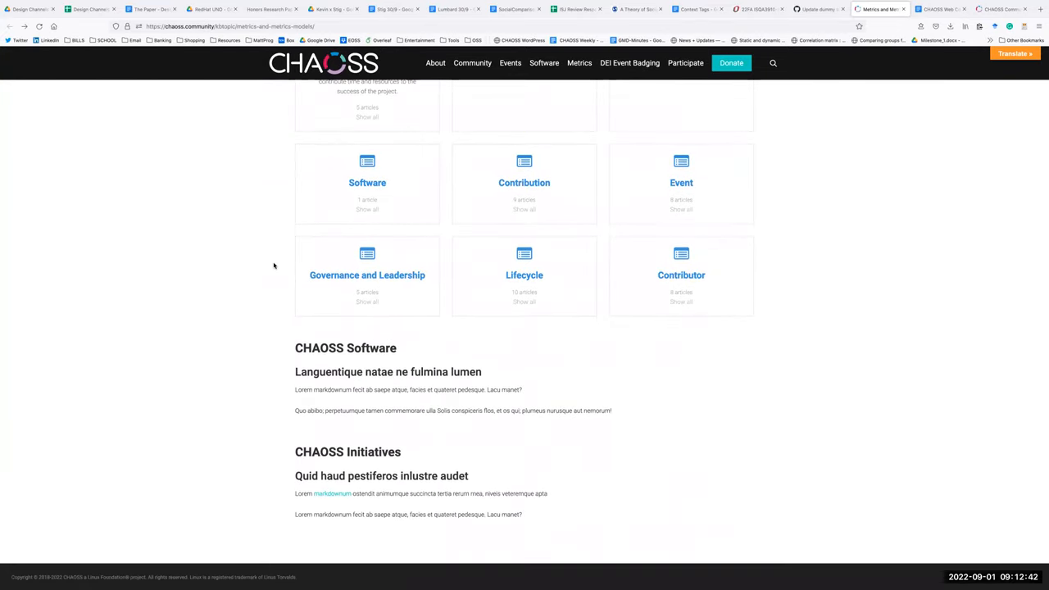
{"action": "scroll", "scroll_direction": "up", "scroll_amount": 3}
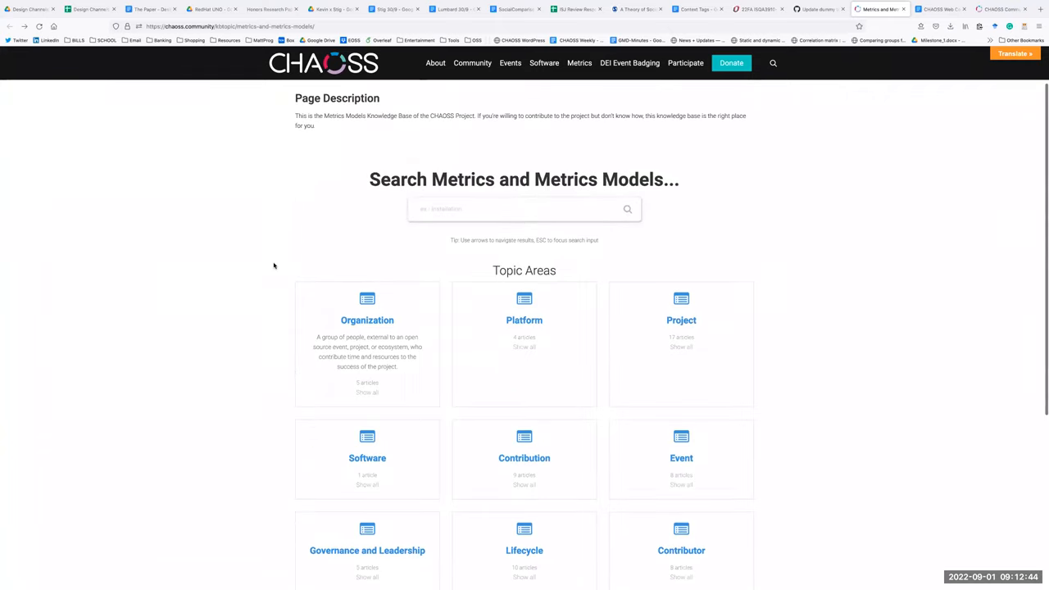
{"action": "scroll", "scroll_direction": "up", "scroll_amount": 3}
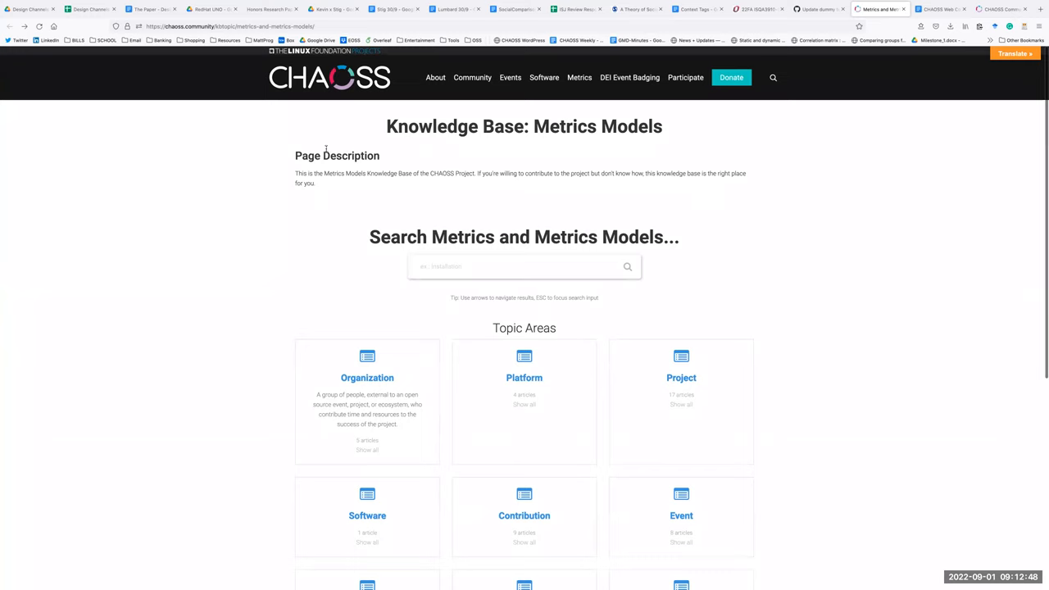
{"action": "mouse_move", "coordinate": [493, 338]}
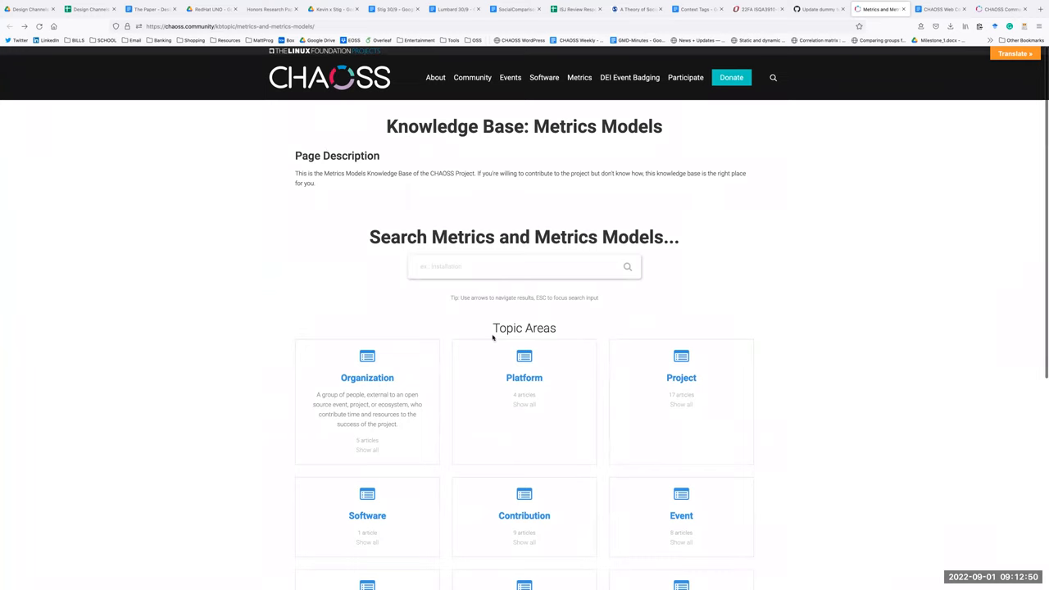
{"action": "scroll", "scroll_direction": "down", "scroll_amount": 3}
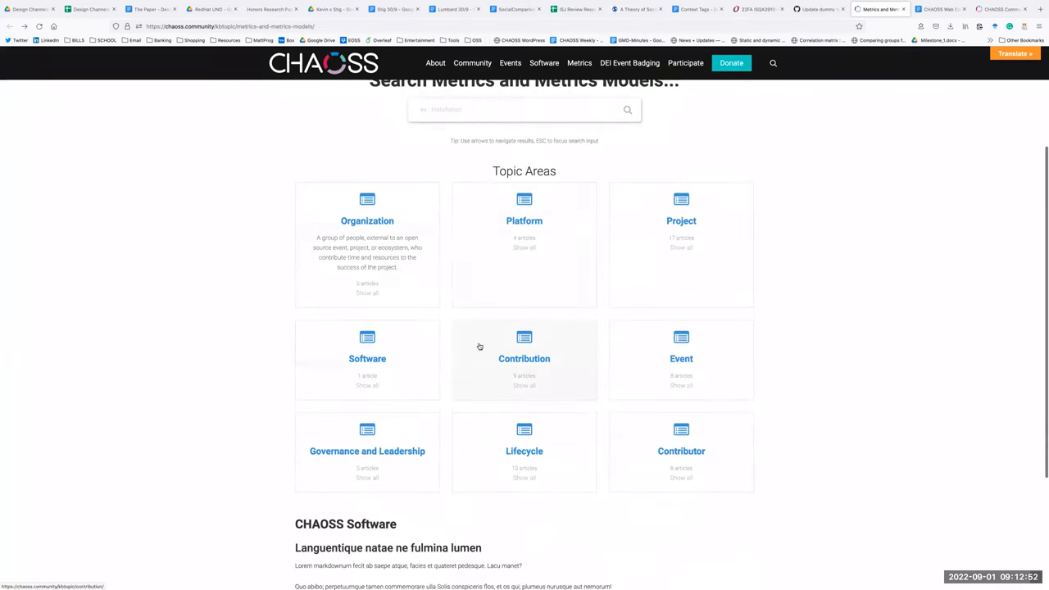
{"action": "scroll", "scroll_direction": "down", "scroll_amount": 3}
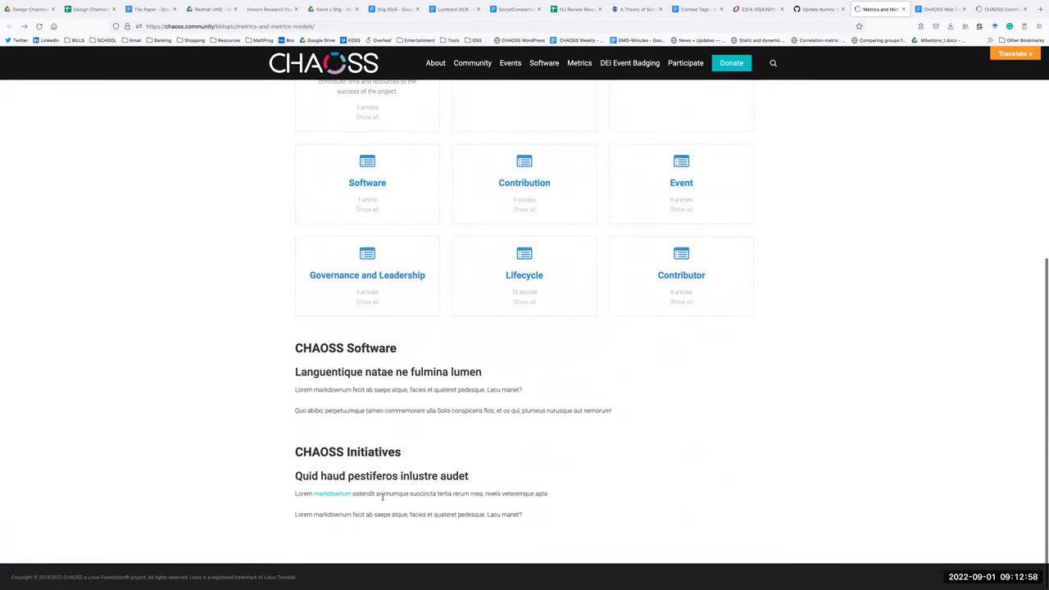
{"action": "scroll", "scroll_direction": "up", "scroll_amount": 3}
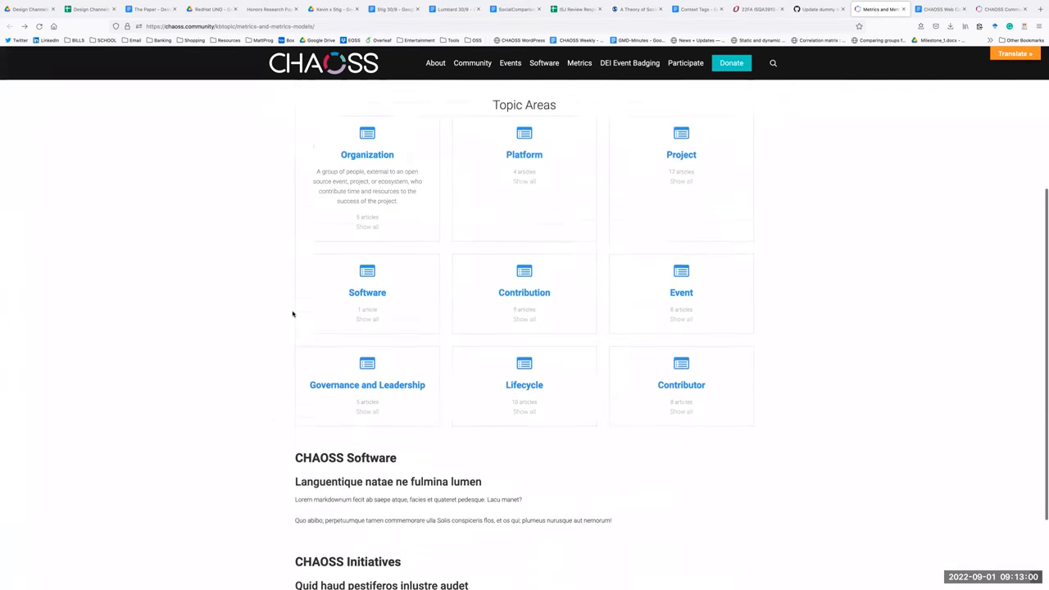
{"action": "scroll", "scroll_direction": "up", "scroll_amount": 3}
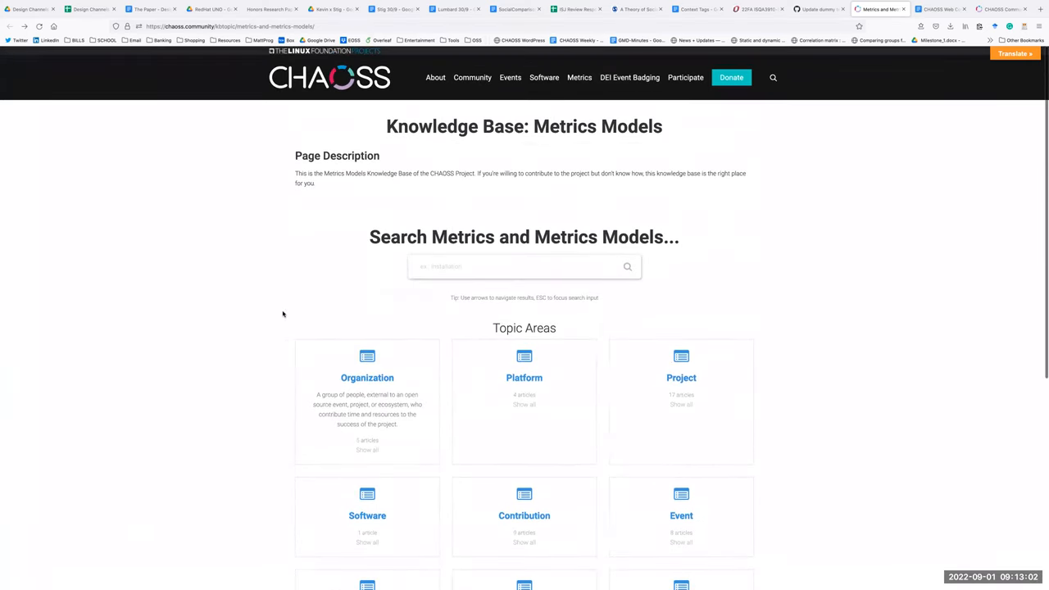
{"action": "mouse_move", "coordinate": [333, 221]}
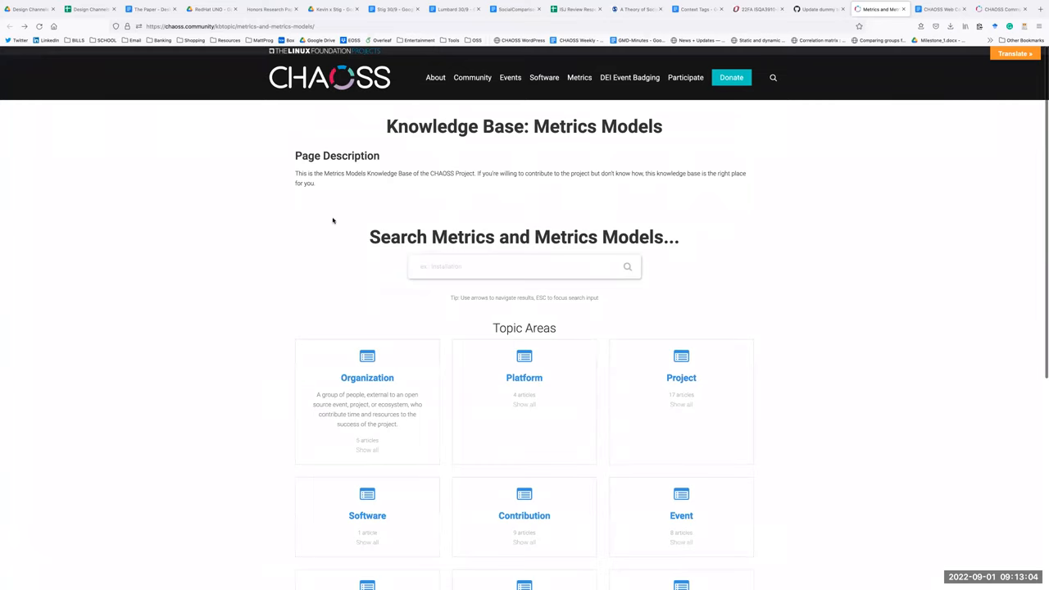
{"action": "mouse_move", "coordinate": [303, 244]}
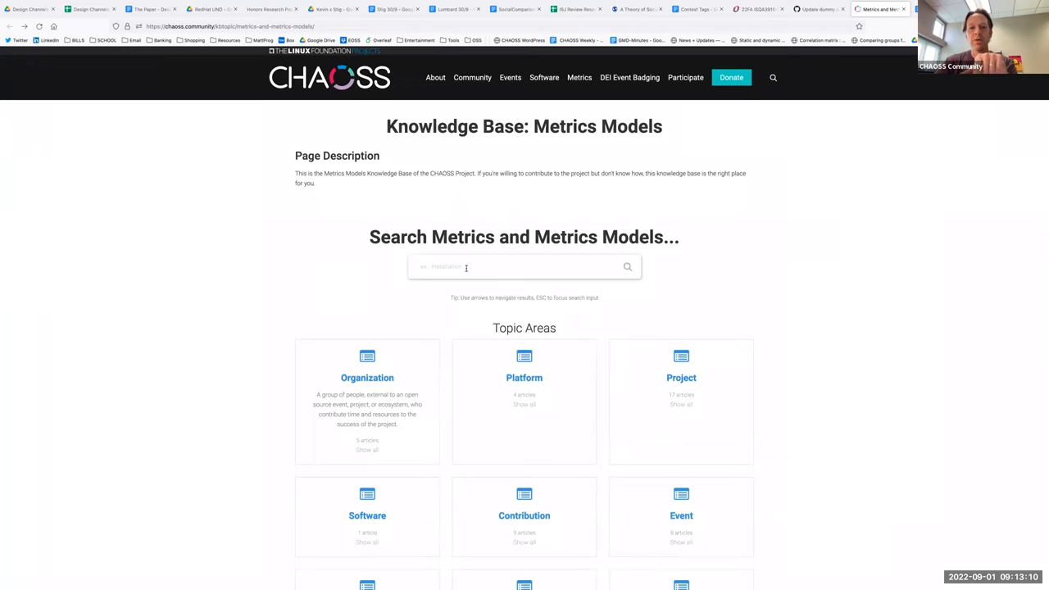
{"action": "mouse_move", "coordinate": [259, 282]}
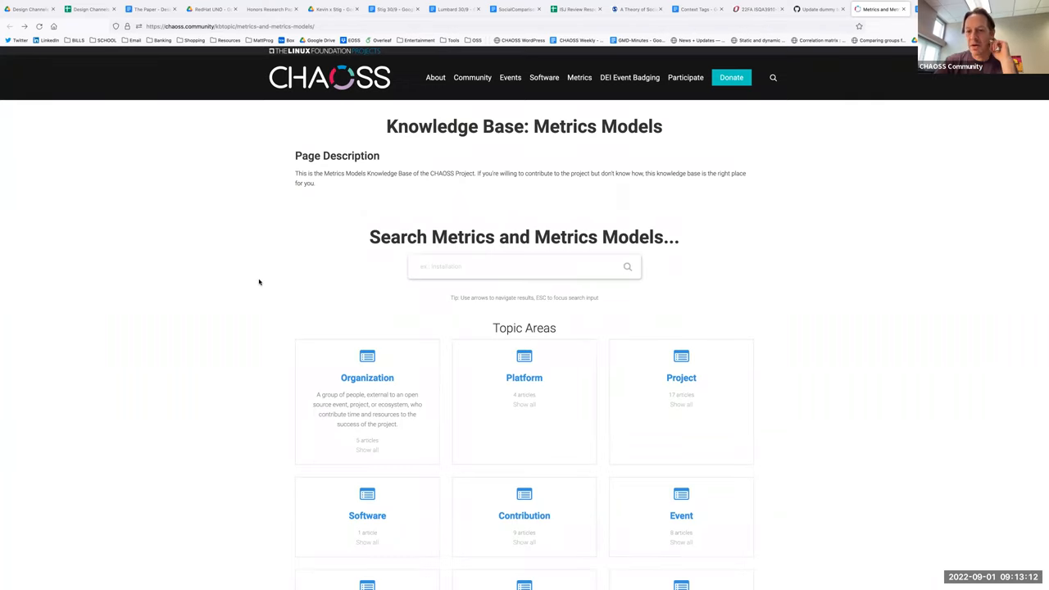
{"action": "scroll", "scroll_direction": "down", "scroll_amount": 3}
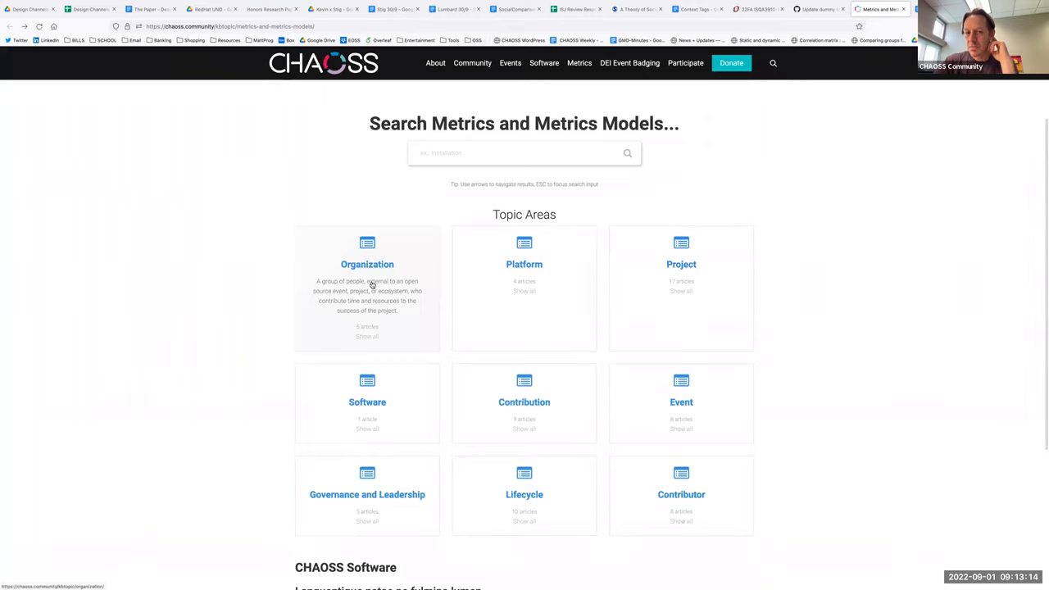
{"action": "mouse_move", "coordinate": [681, 289]}
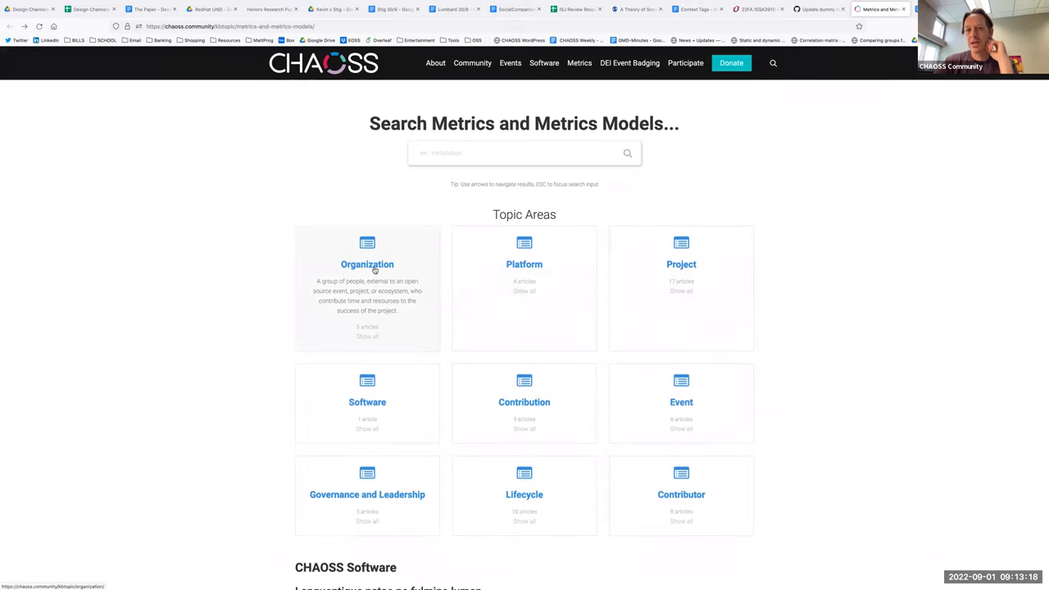
{"action": "left_click", "coordinate": [368, 264]}
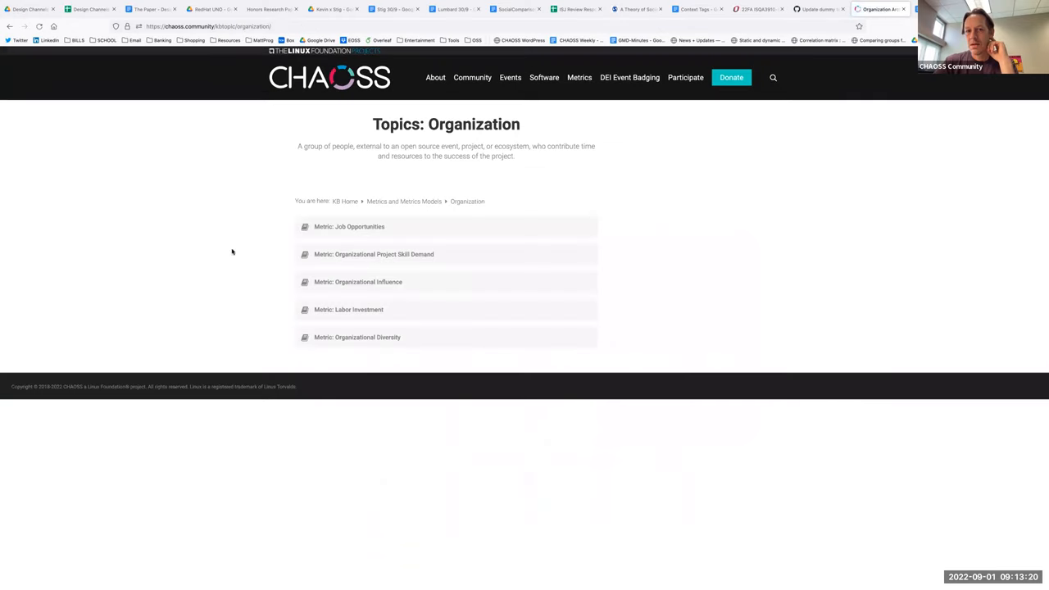
{"action": "mouse_move", "coordinate": [166, 246]}
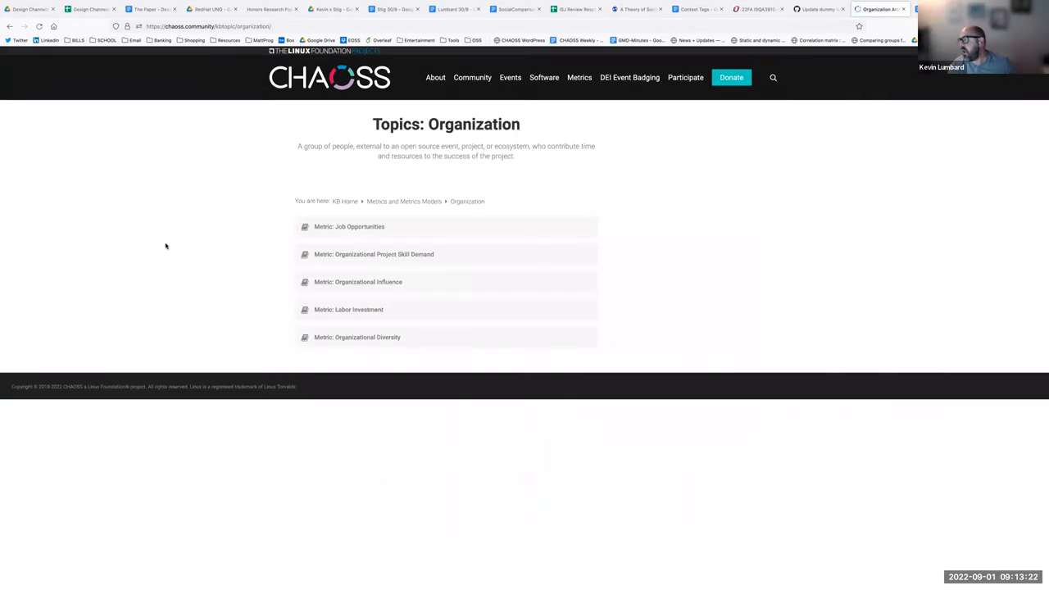
{"action": "mouse_move", "coordinate": [103, 281]}
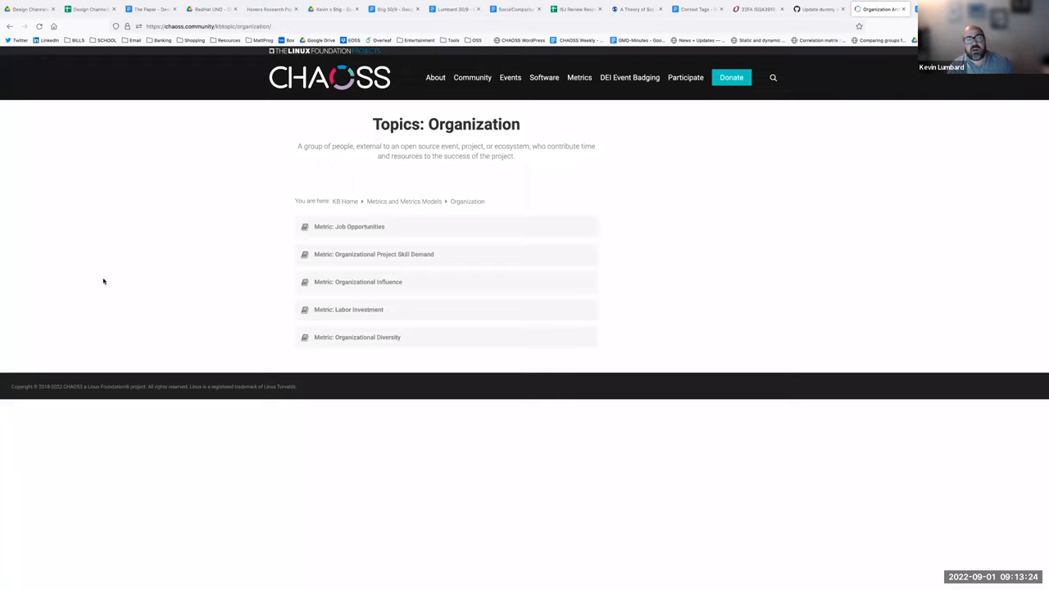
{"action": "mouse_move", "coordinate": [374, 243]}
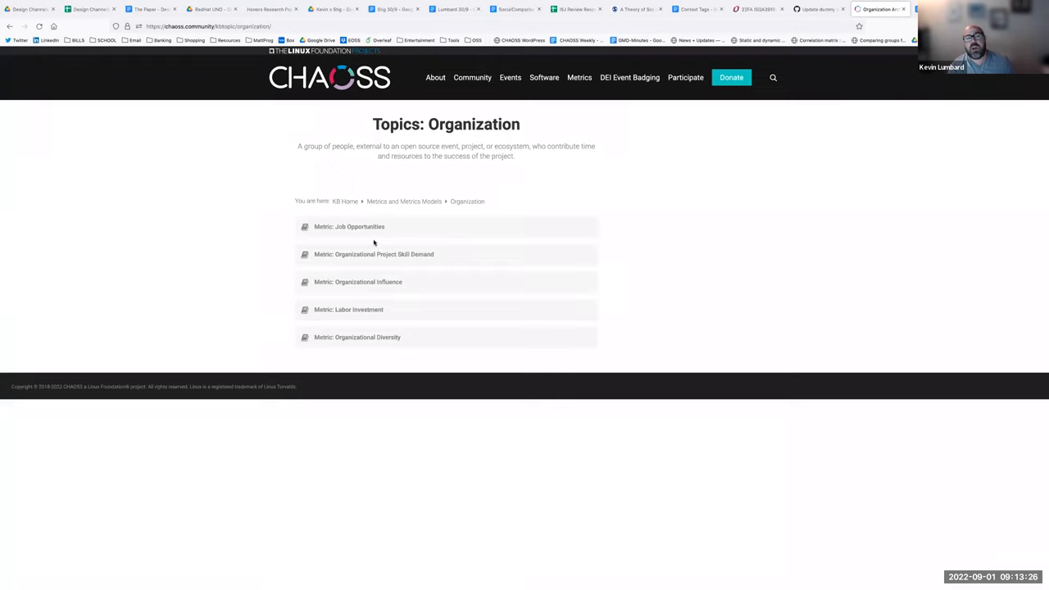
{"action": "mouse_move", "coordinate": [372, 304]}
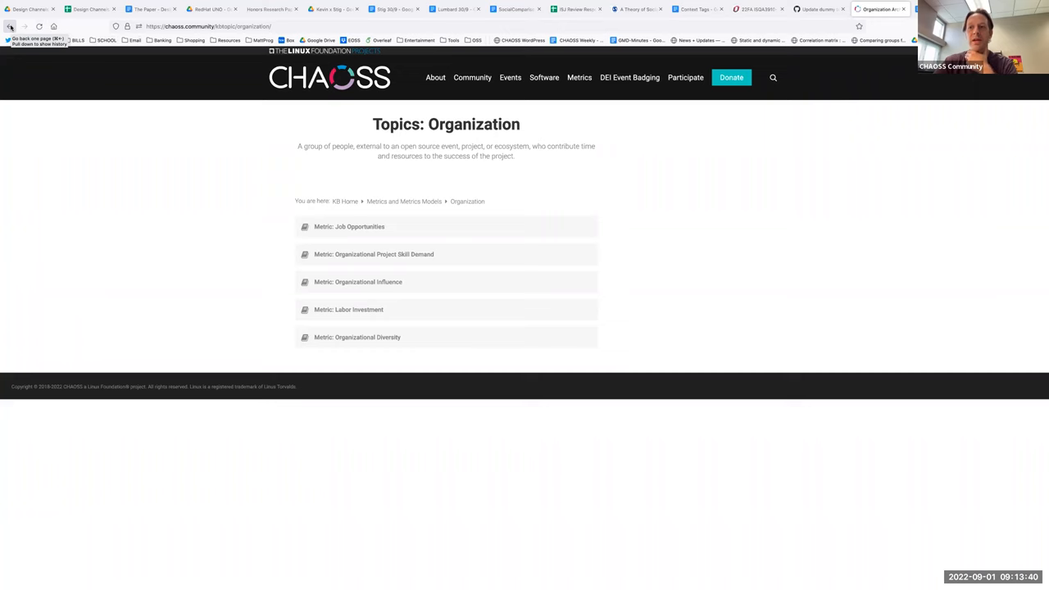
Go back to the Metrics Models page, review its Topic Areas cards, and return to the notes
{"action": "left_click", "coordinate": [10, 26]}
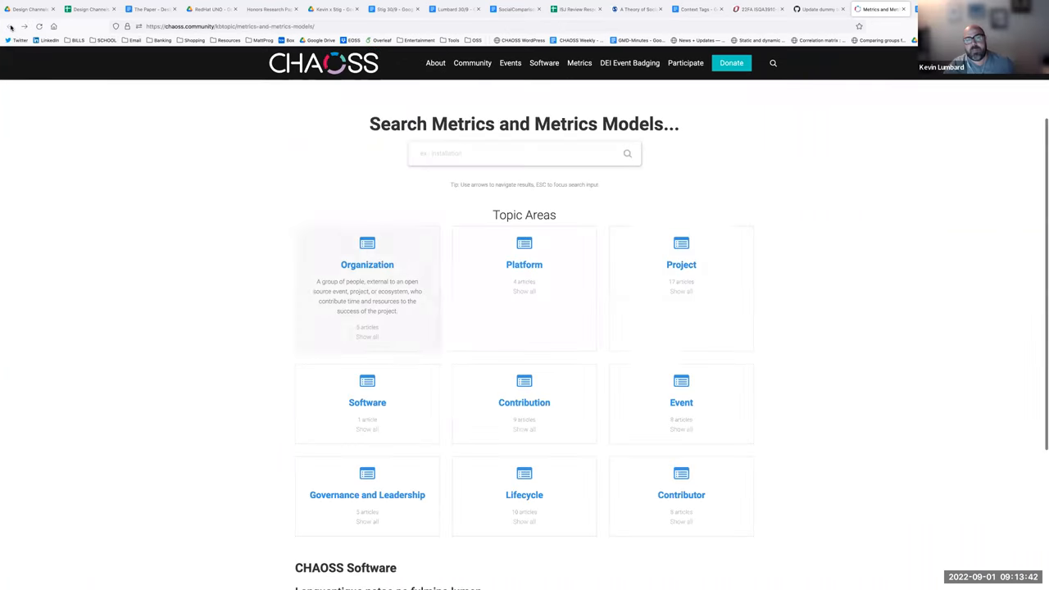
{"action": "scroll", "scroll_direction": "up", "scroll_amount": 3}
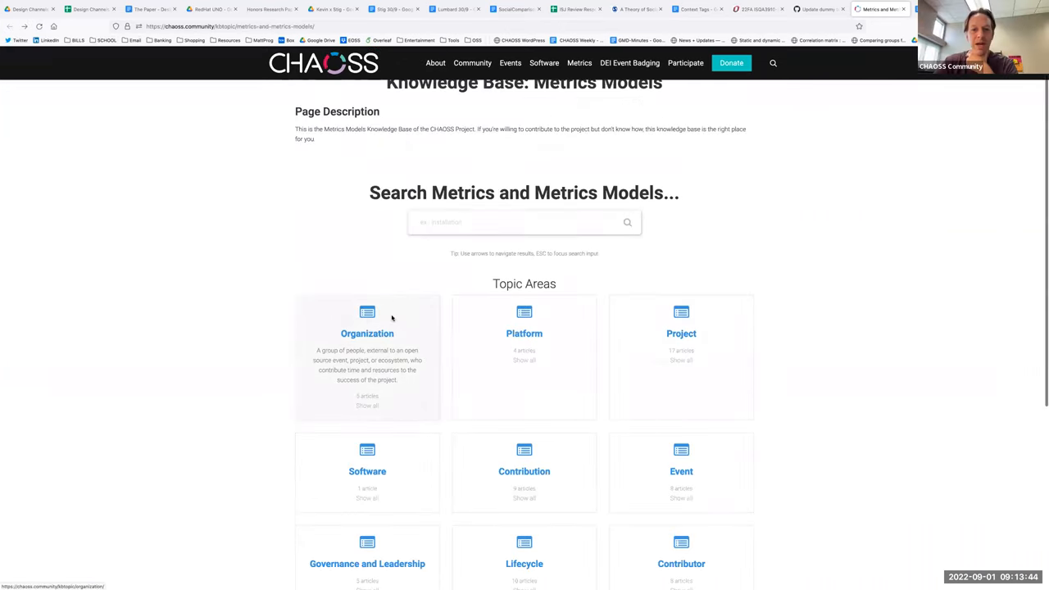
{"action": "scroll", "scroll_direction": "up", "scroll_amount": 3}
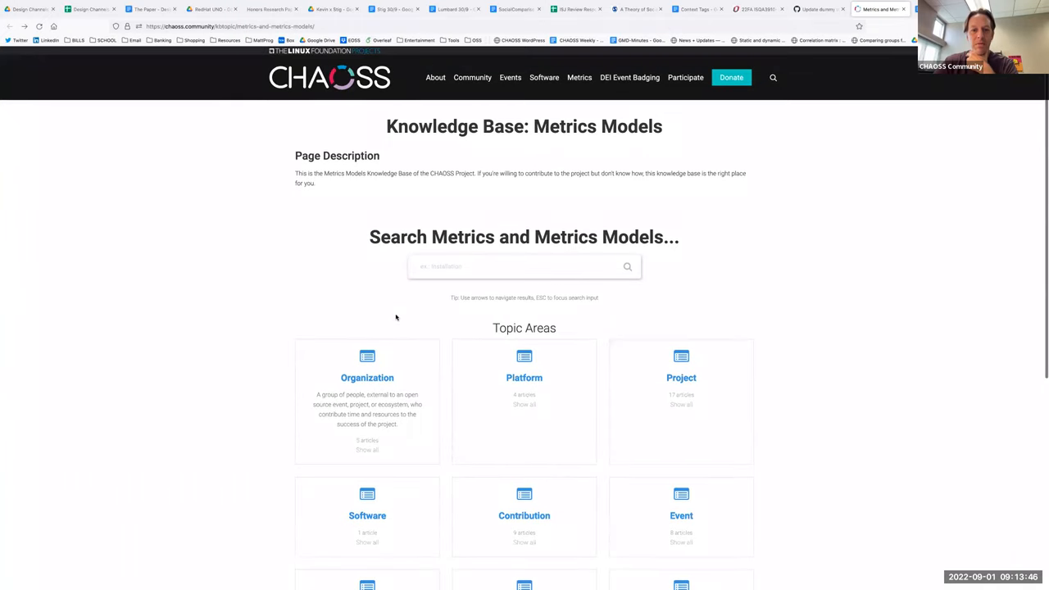
{"action": "scroll", "scroll_direction": "down", "scroll_amount": 3}
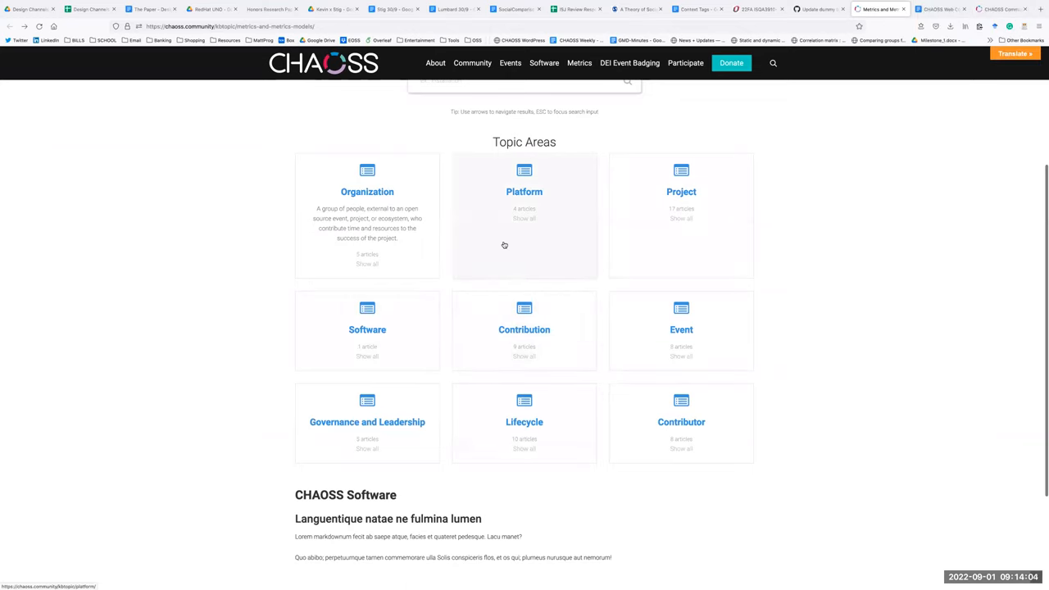
{"action": "mouse_move", "coordinate": [517, 251]}
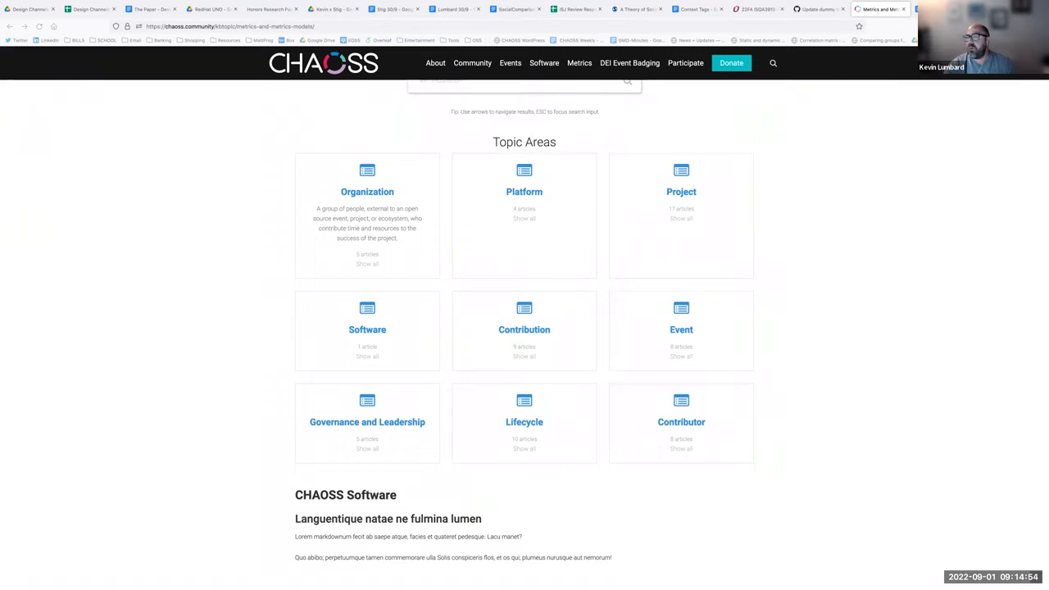
{"action": "mouse_move", "coordinate": [1016, 209]}
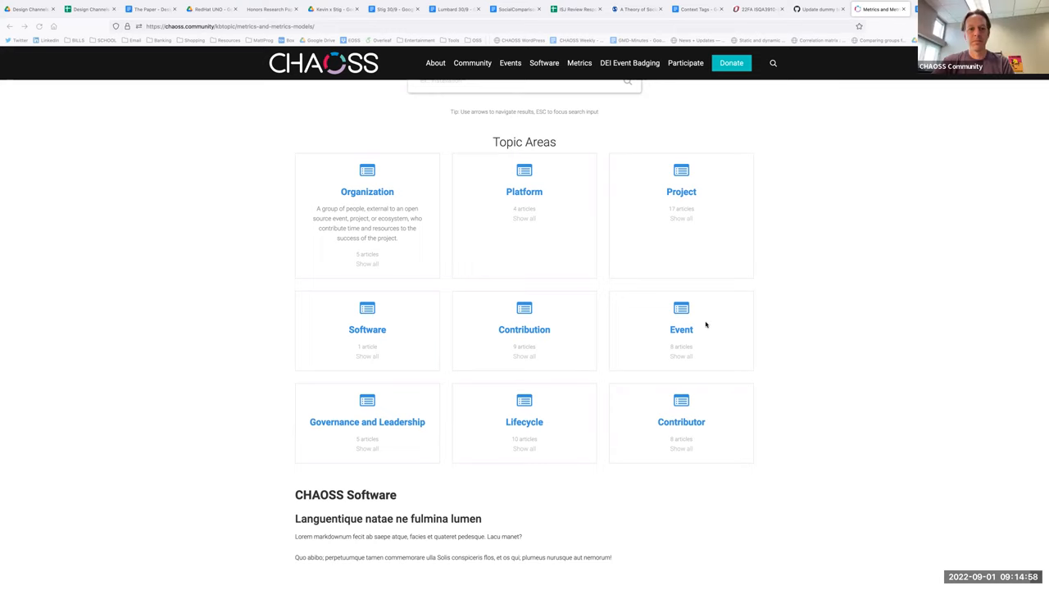
{"action": "scroll", "scroll_direction": "down", "scroll_amount": 3}
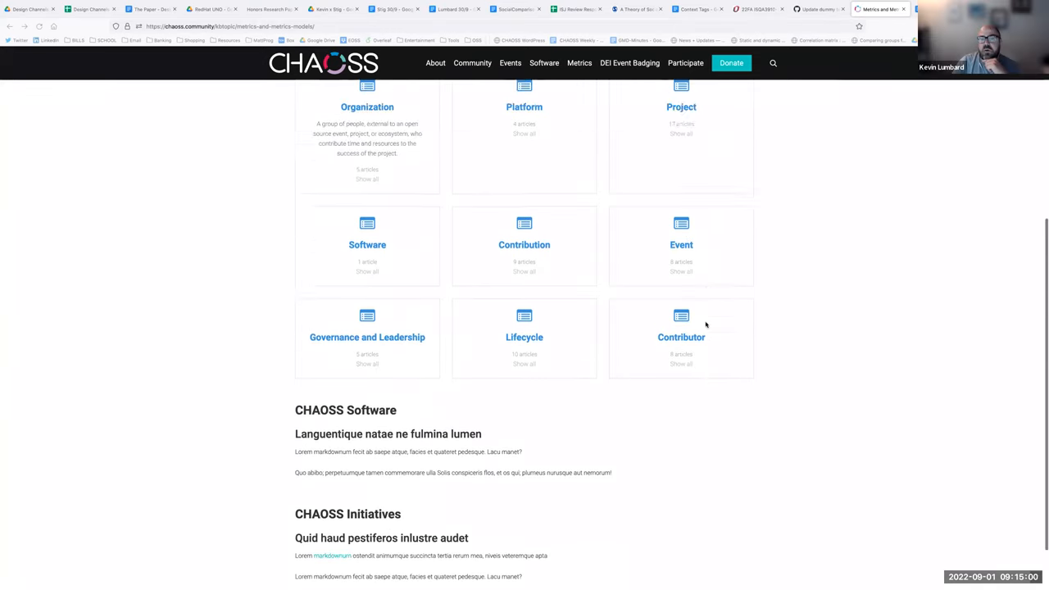
{"action": "scroll", "scroll_direction": "up", "scroll_amount": 3}
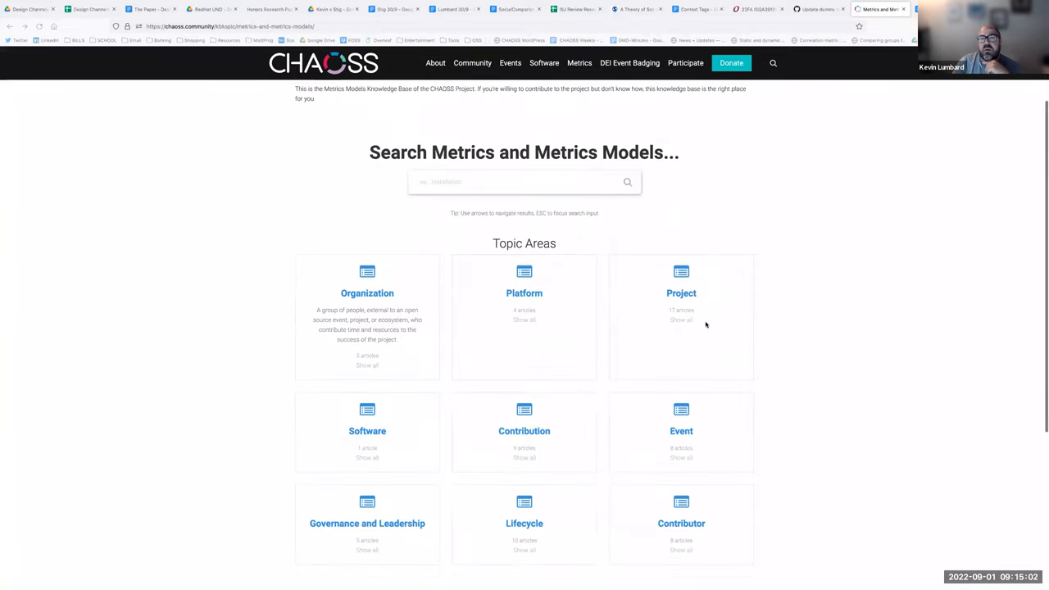
{"action": "scroll", "scroll_direction": "up", "scroll_amount": 3}
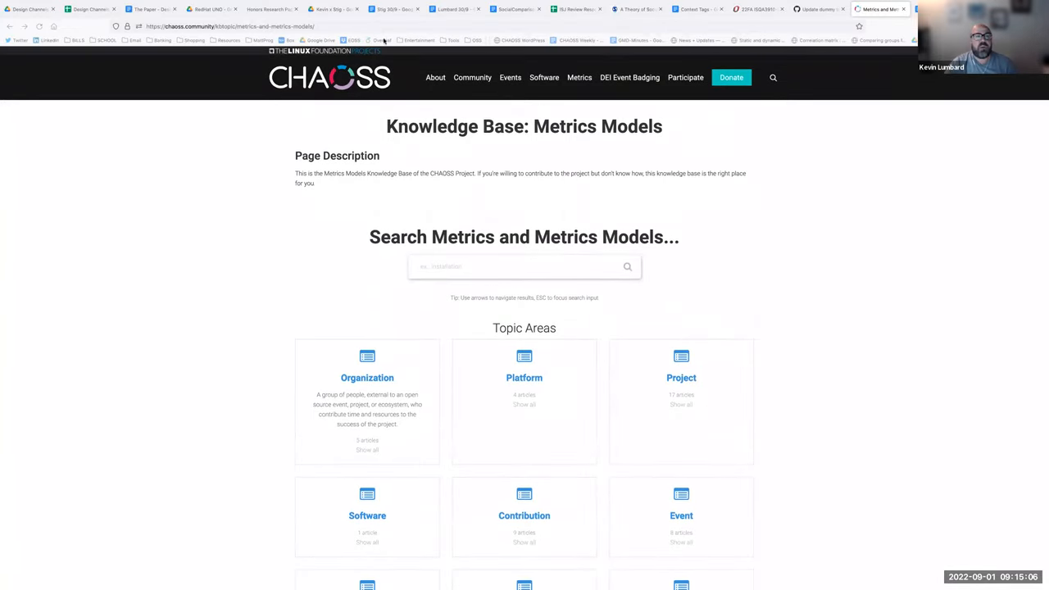
{"action": "left_click", "coordinate": [230, 26]}
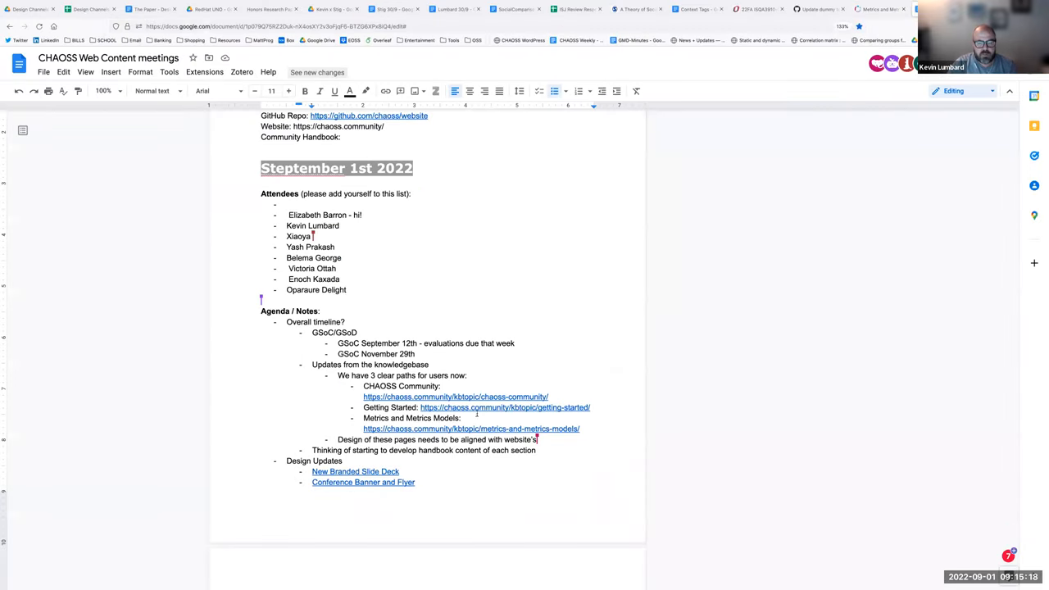
Open the CHAOSS Community link under knowledge base updates through its link popup
{"action": "right_click", "coordinate": [456, 397]}
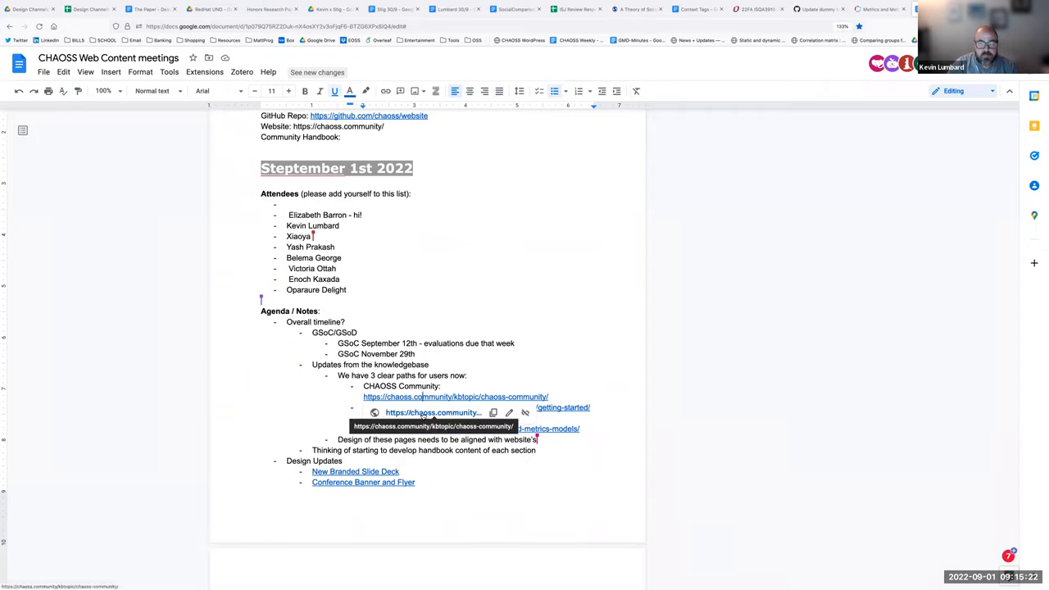
{"action": "left_click", "coordinate": [455, 397]}
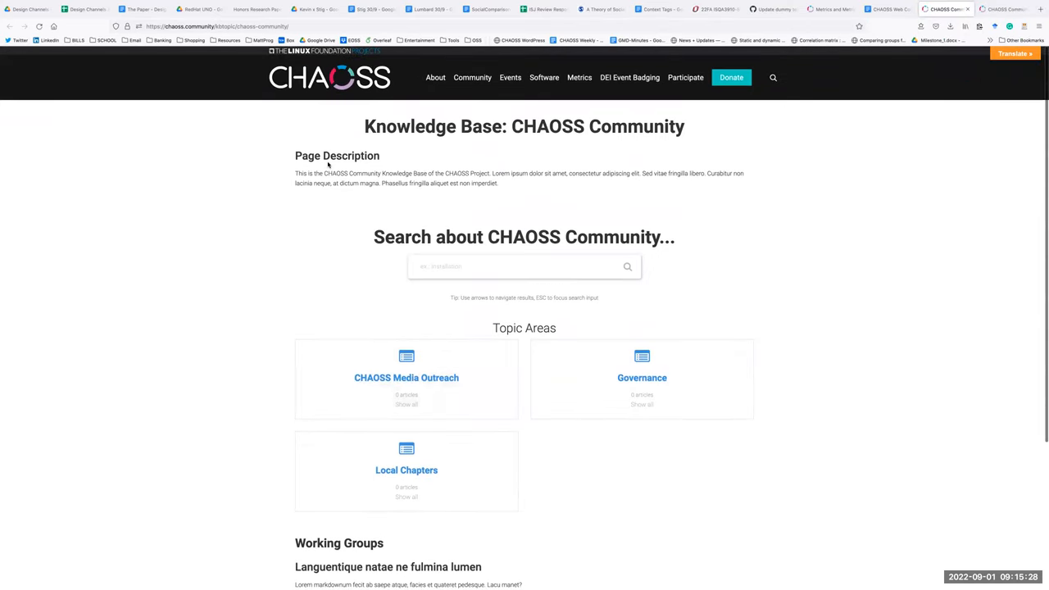
{"action": "mouse_move", "coordinate": [291, 254]}
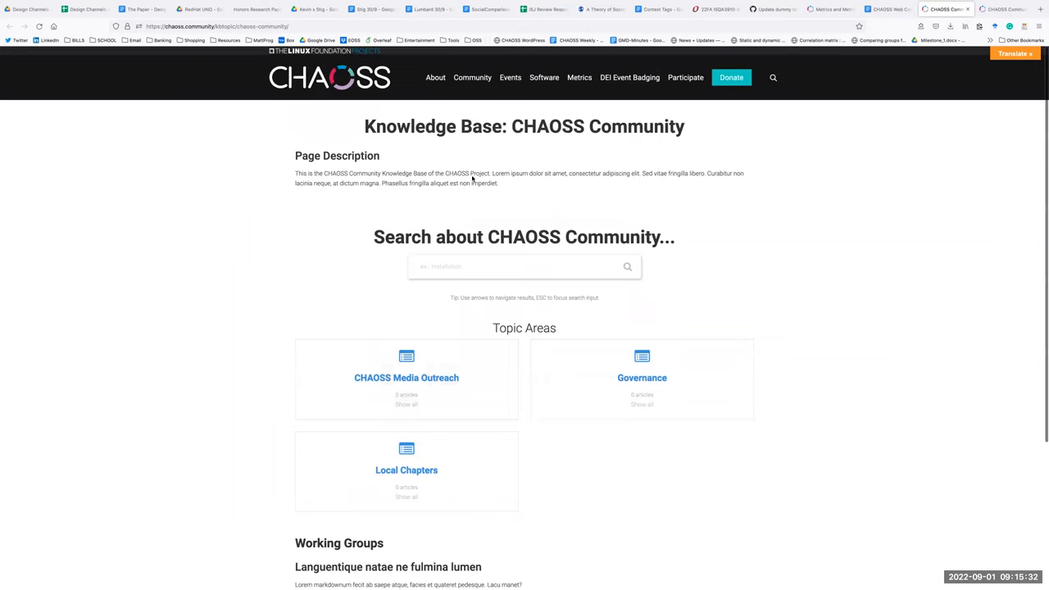
{"action": "scroll", "scroll_direction": "down", "scroll_amount": 3}
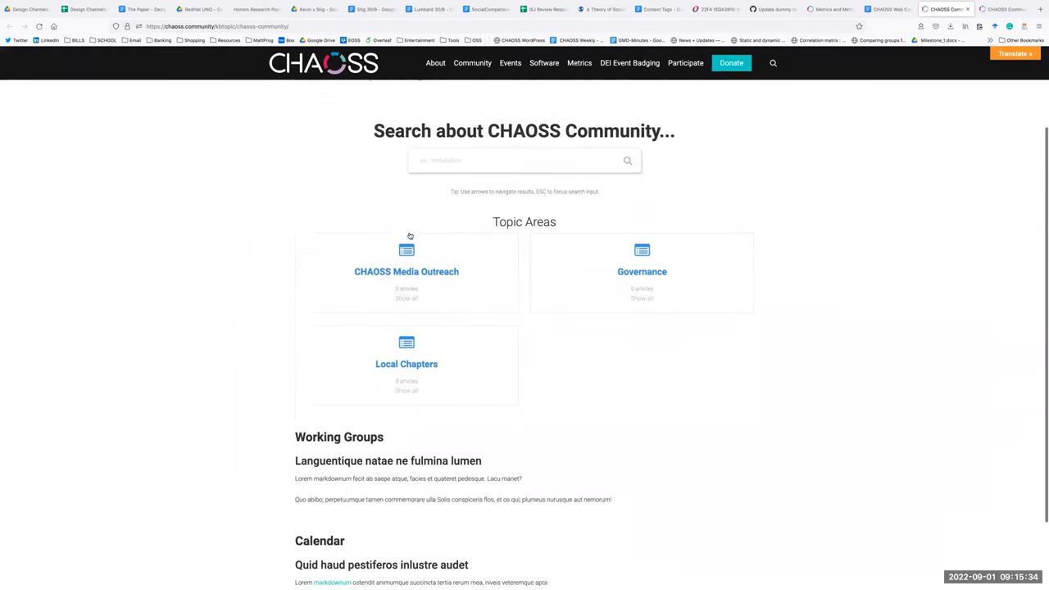
{"action": "scroll", "scroll_direction": "down", "scroll_amount": 3}
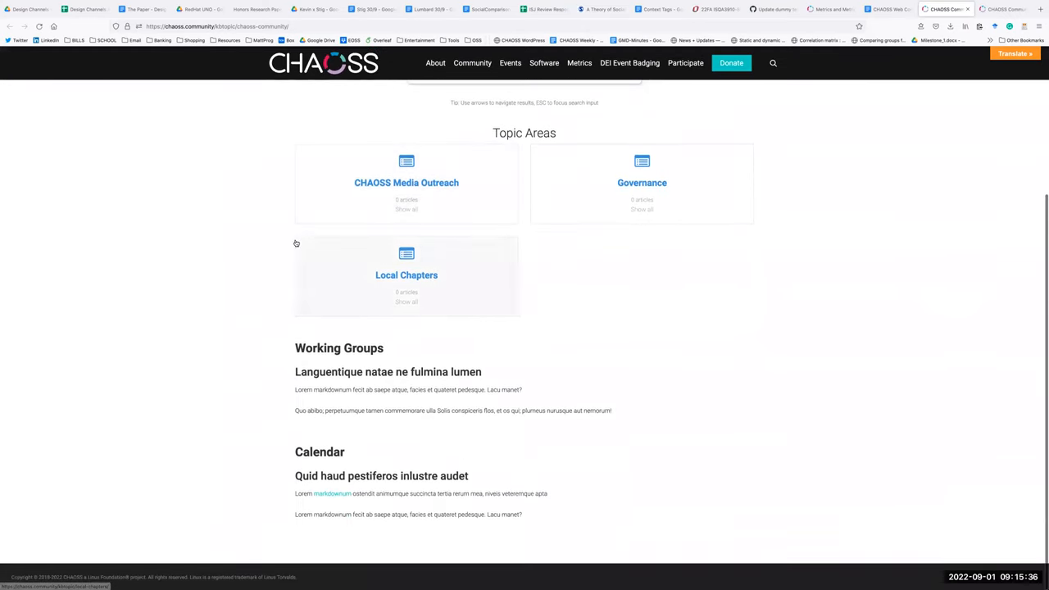
{"action": "scroll", "scroll_direction": "up", "scroll_amount": 3}
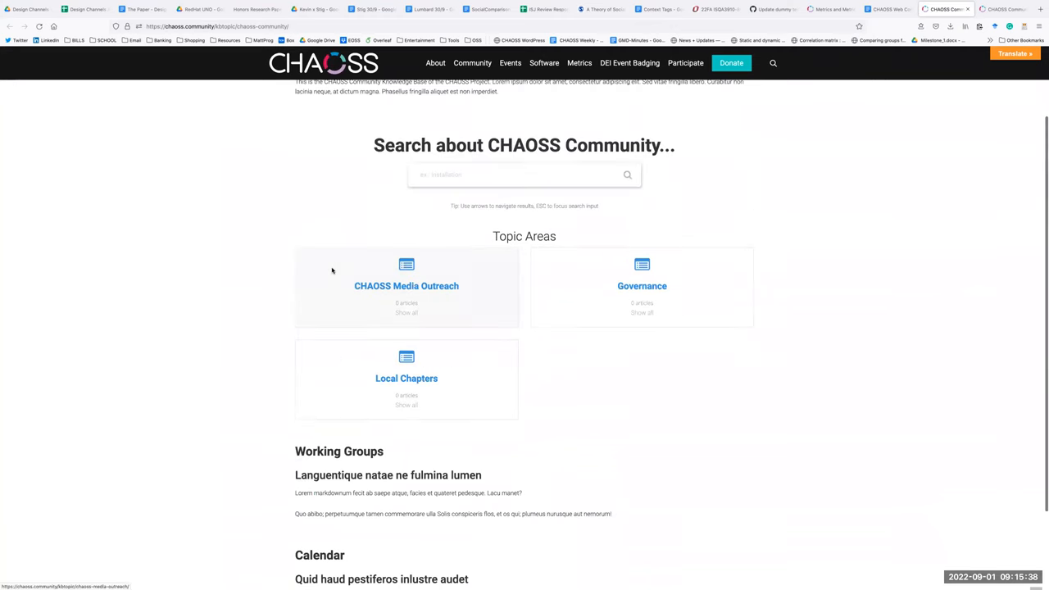
{"action": "scroll", "scroll_direction": "up", "scroll_amount": 3}
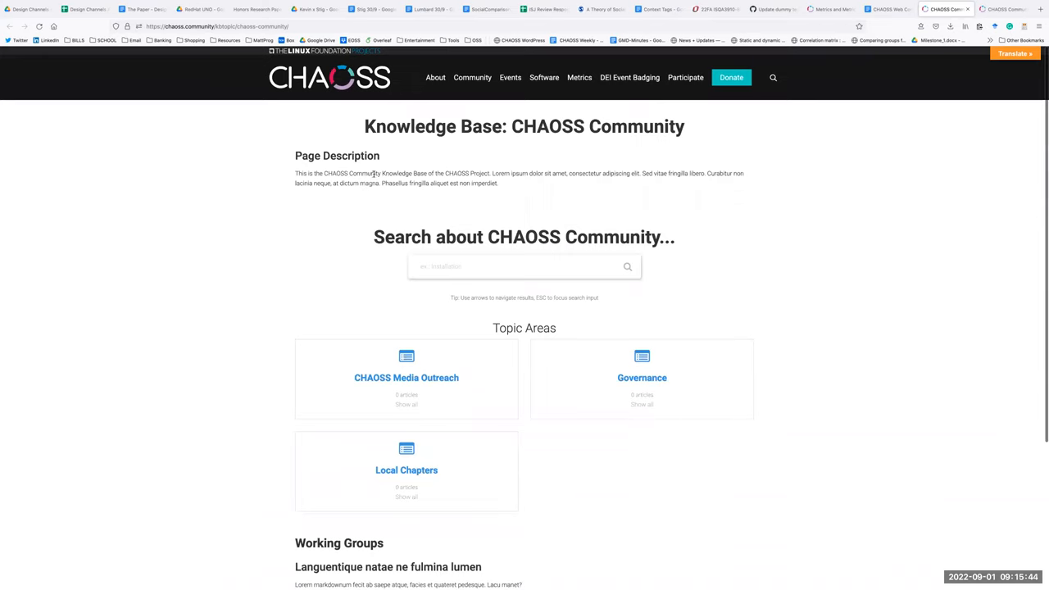
{"action": "scroll", "scroll_direction": "down", "scroll_amount": 3}
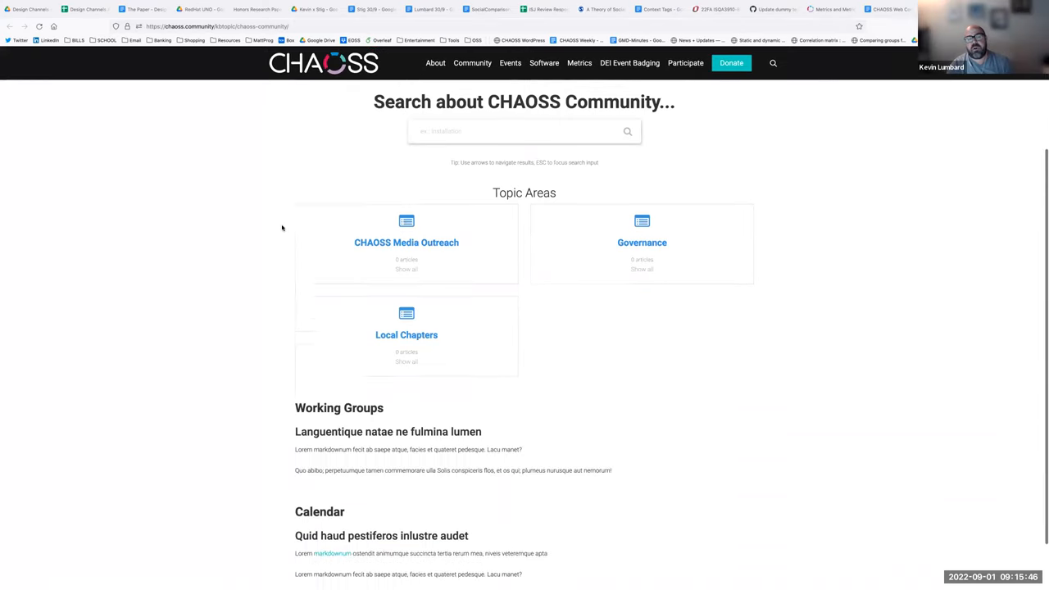
{"action": "scroll", "scroll_direction": "down", "scroll_amount": 3}
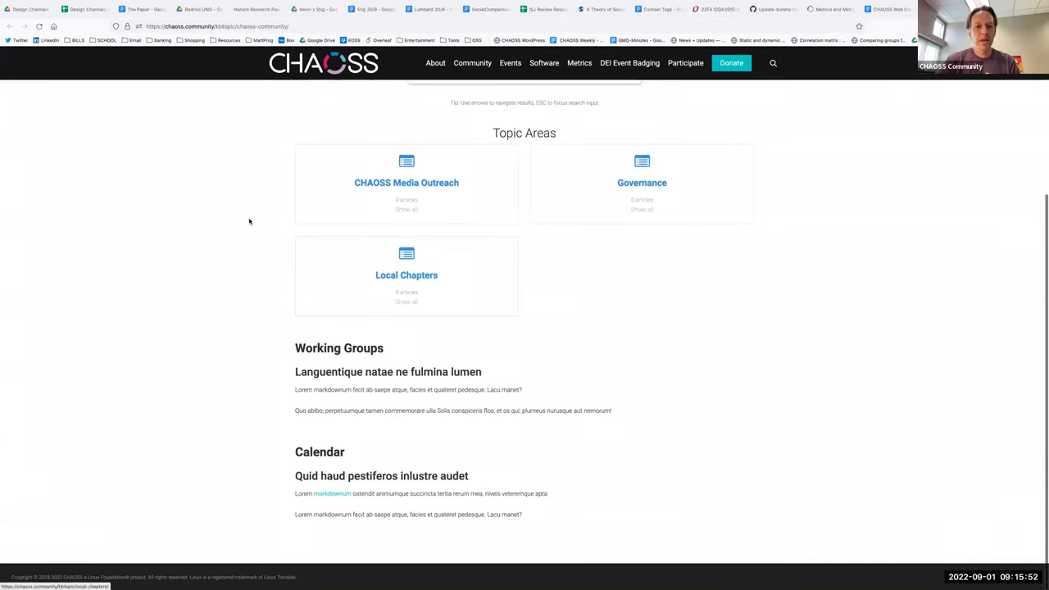
{"action": "mouse_move", "coordinate": [422, 470]}
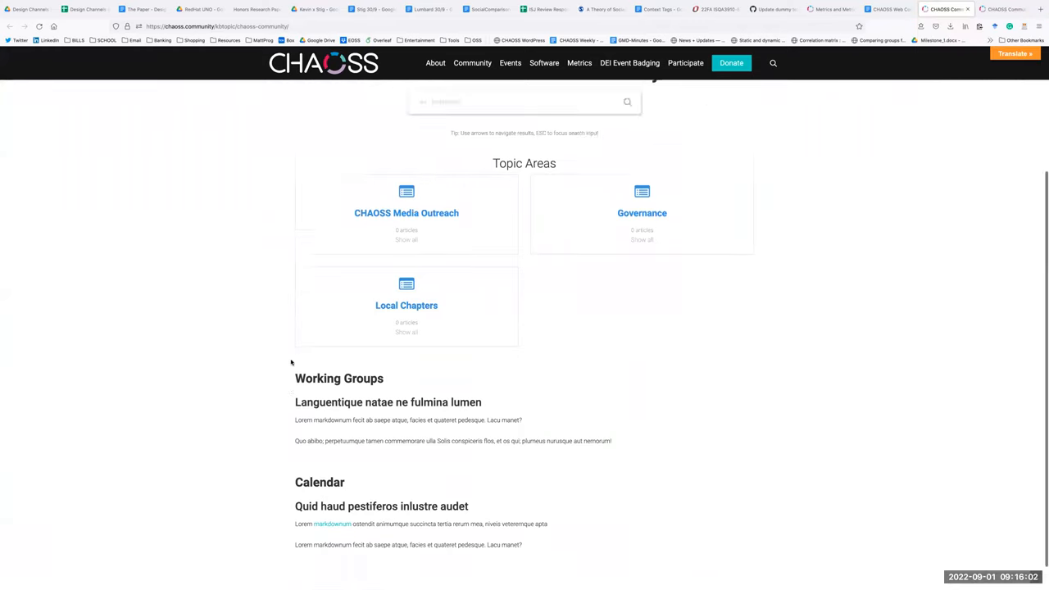
{"action": "scroll", "scroll_direction": "up", "scroll_amount": 3}
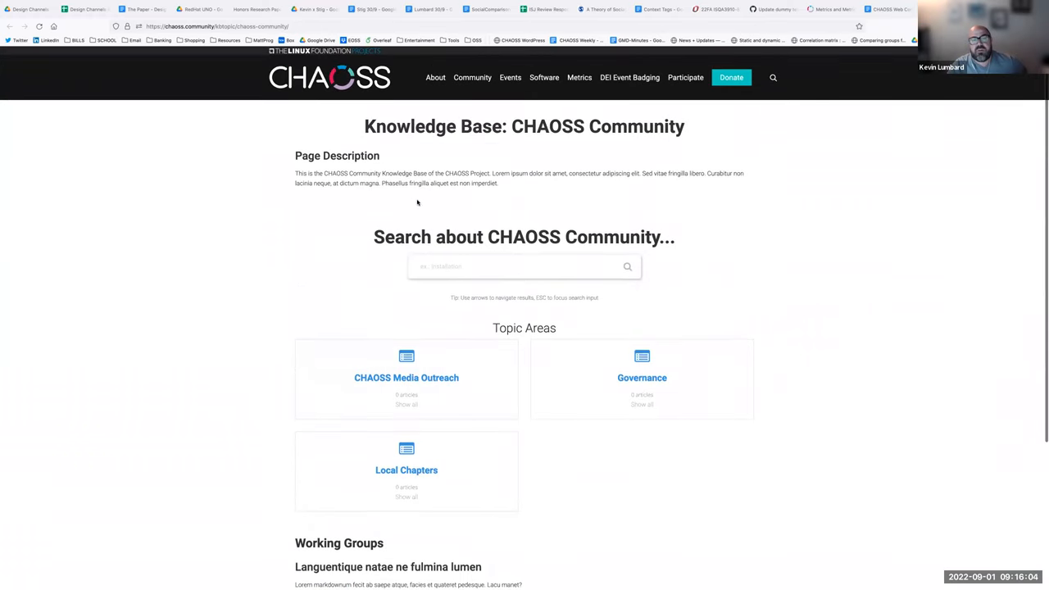
{"action": "mouse_move", "coordinate": [246, 288]}
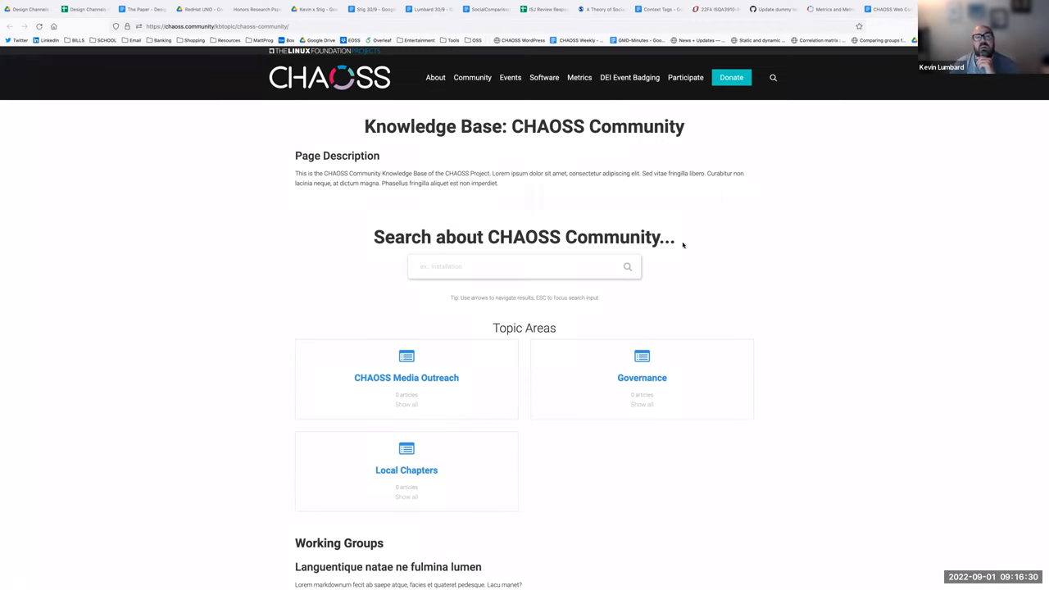
{"action": "scroll", "scroll_direction": "down", "scroll_amount": 3}
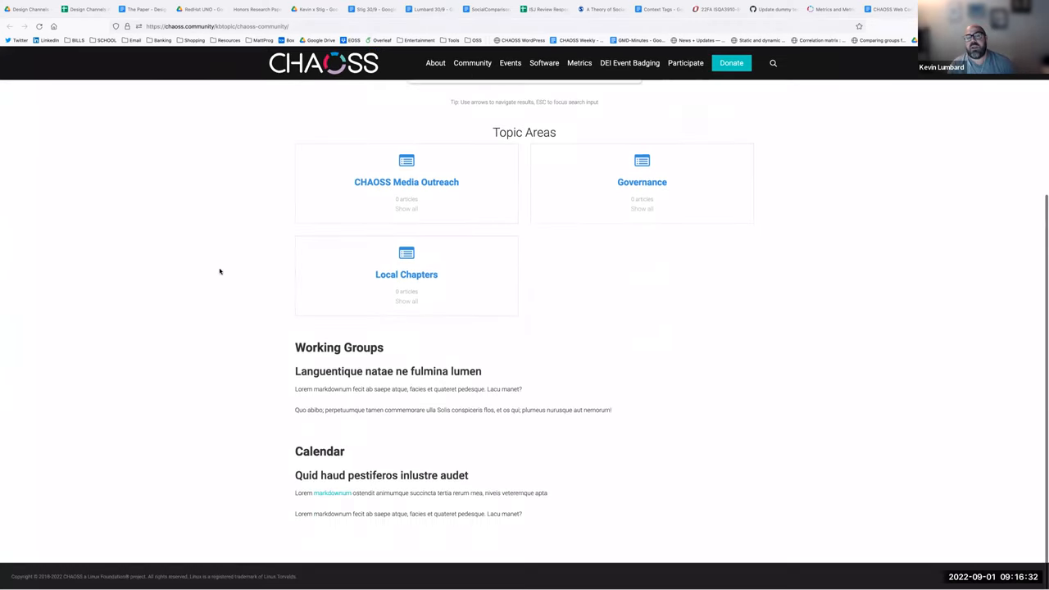
{"action": "scroll", "scroll_direction": "up", "scroll_amount": 3}
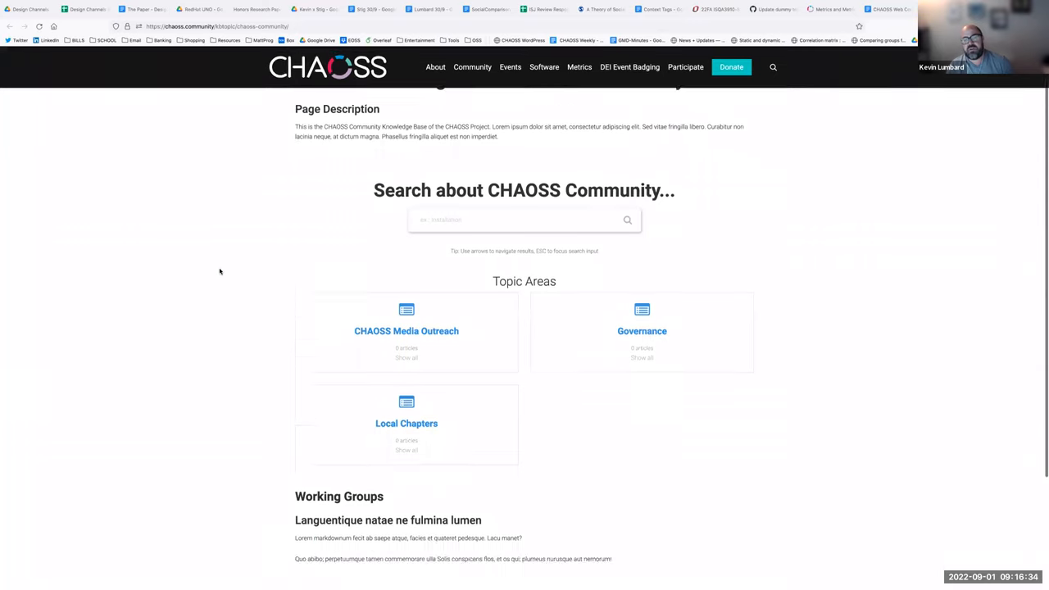
{"action": "scroll", "scroll_direction": "up", "scroll_amount": 3}
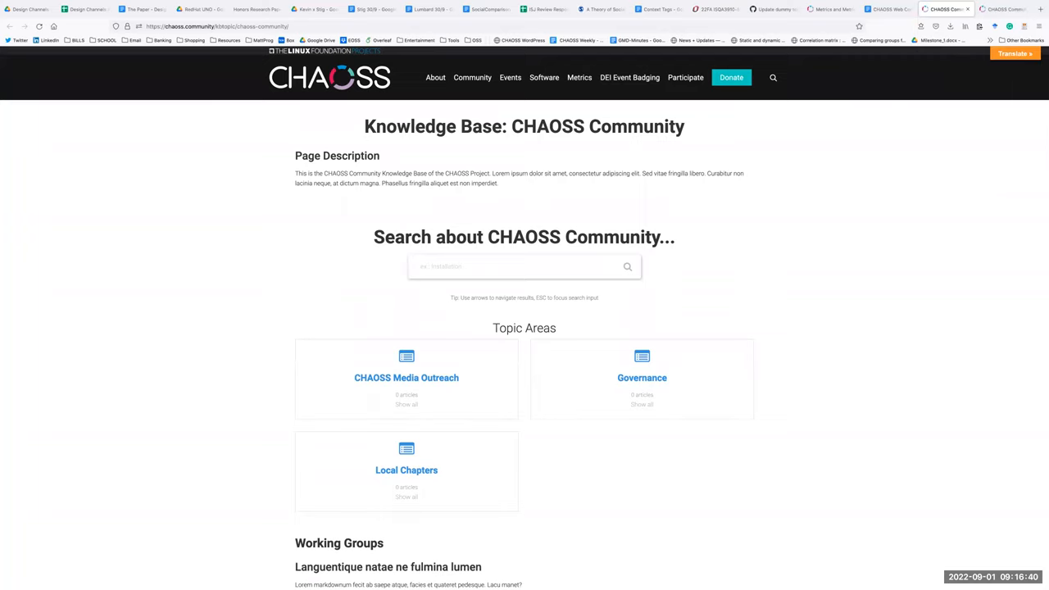
{"action": "mouse_move", "coordinate": [728, 253]}
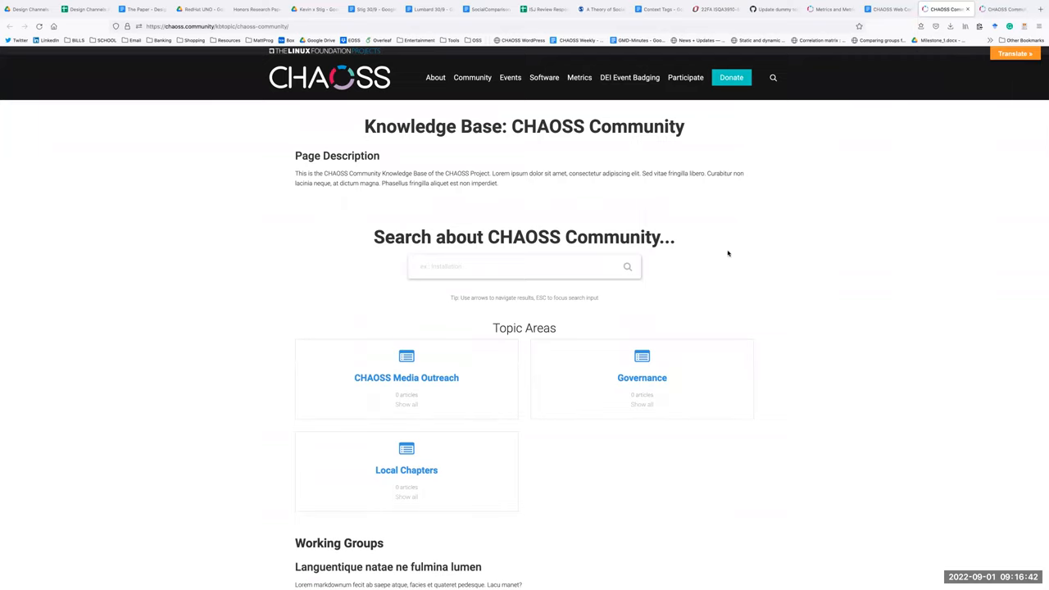
{"action": "scroll", "scroll_direction": "down", "scroll_amount": 3}
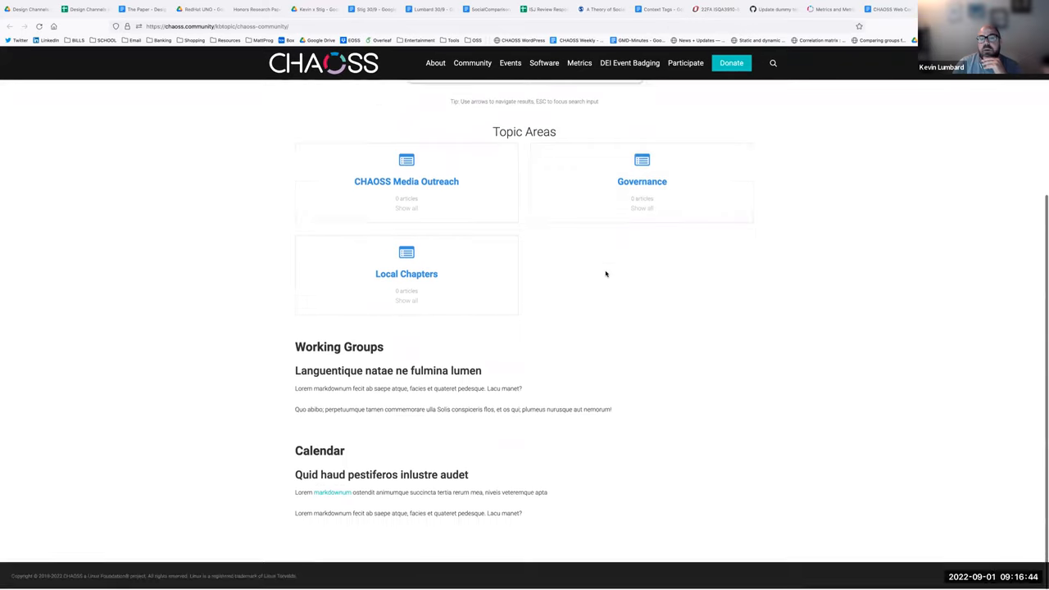
{"action": "scroll", "scroll_direction": "up", "scroll_amount": 3}
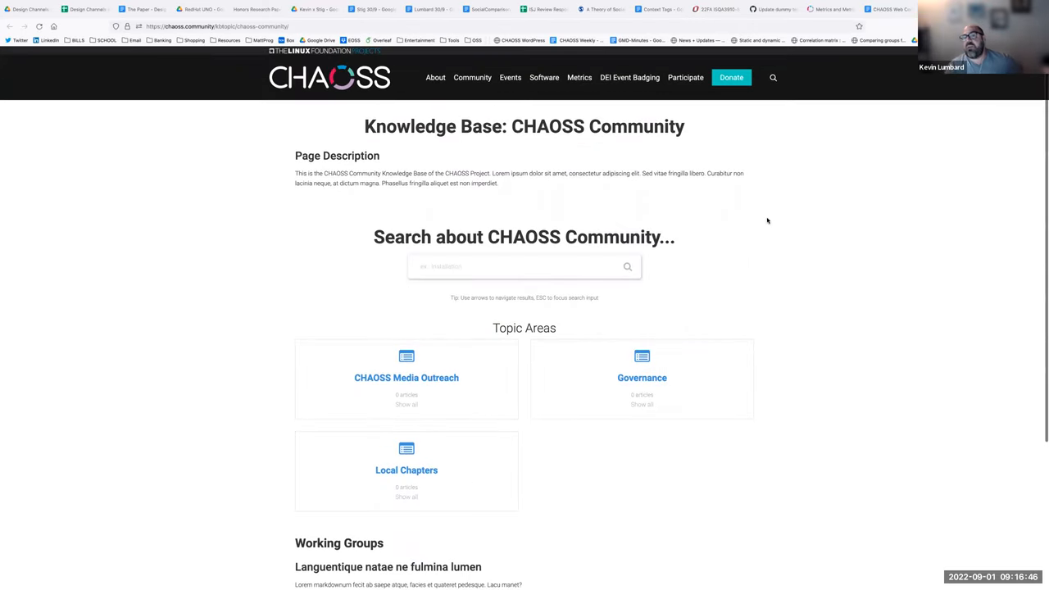
{"action": "mouse_move", "coordinate": [685, 77]}
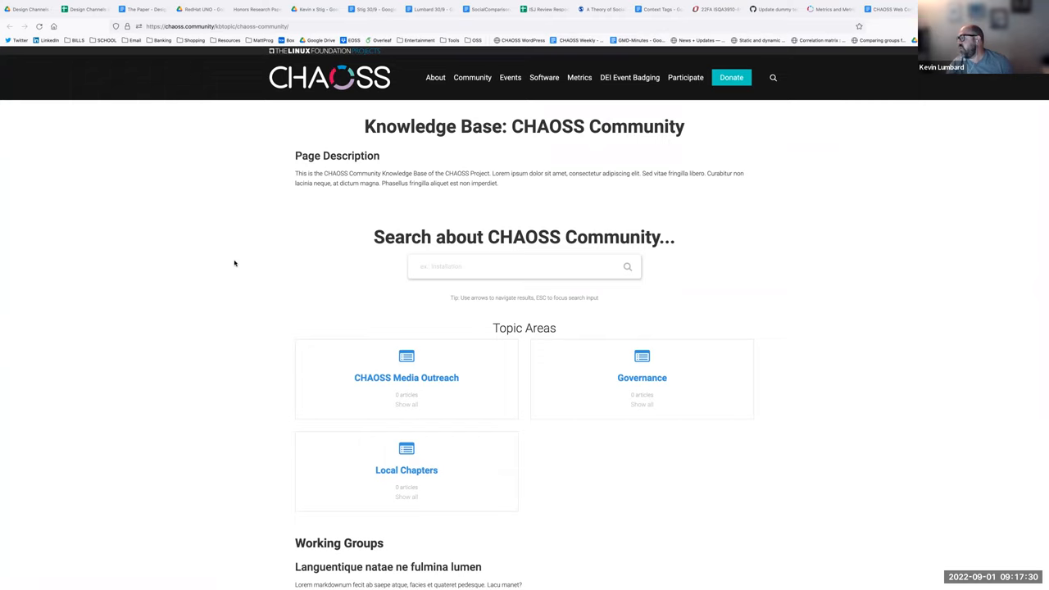
{"action": "mouse_move", "coordinate": [790, 242]}
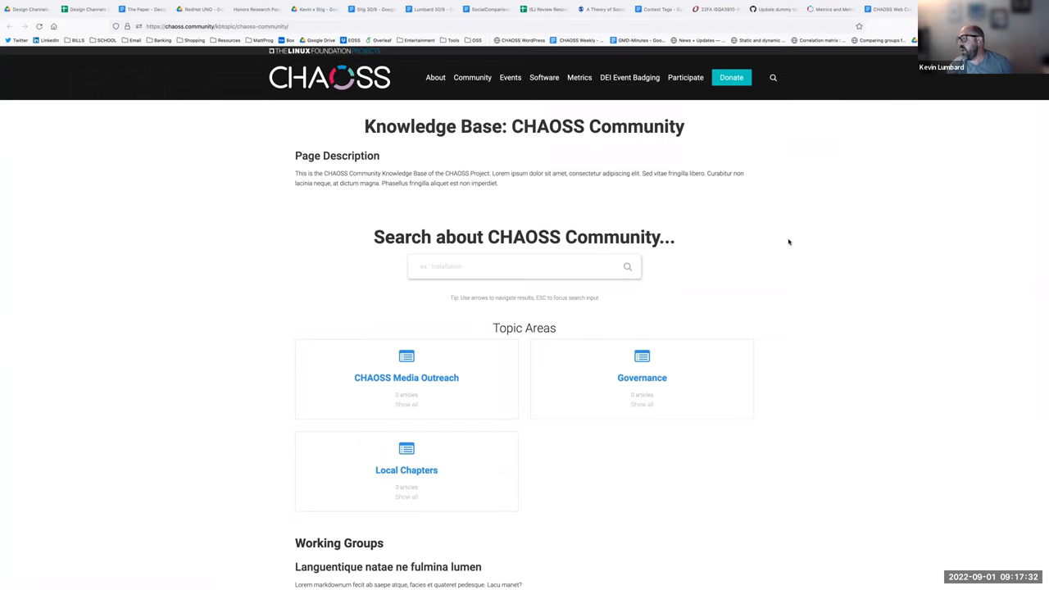
{"action": "mouse_move", "coordinate": [961, 245]}
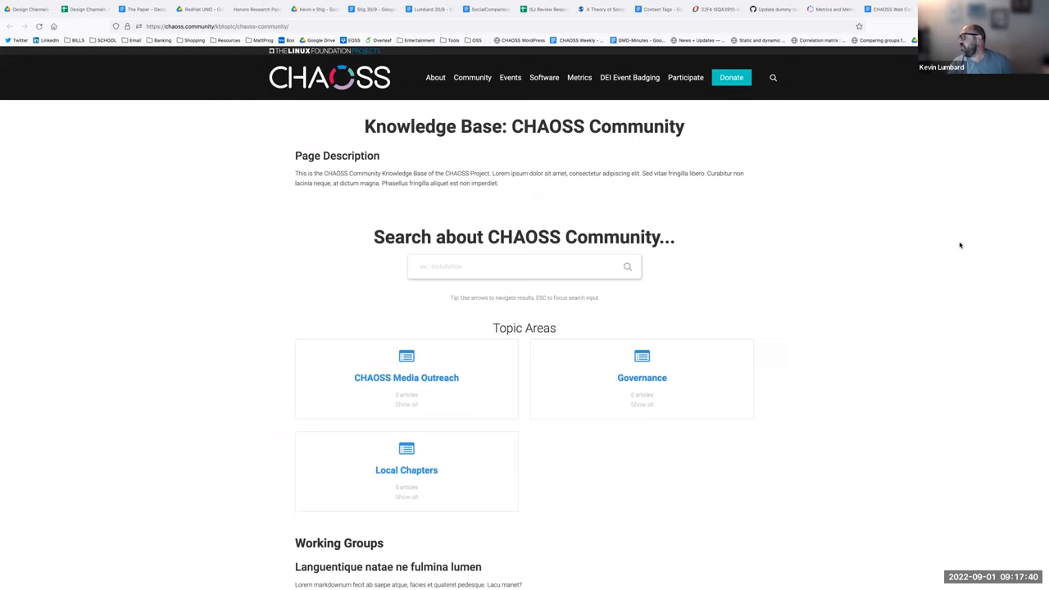
{"action": "mouse_move", "coordinate": [976, 239]}
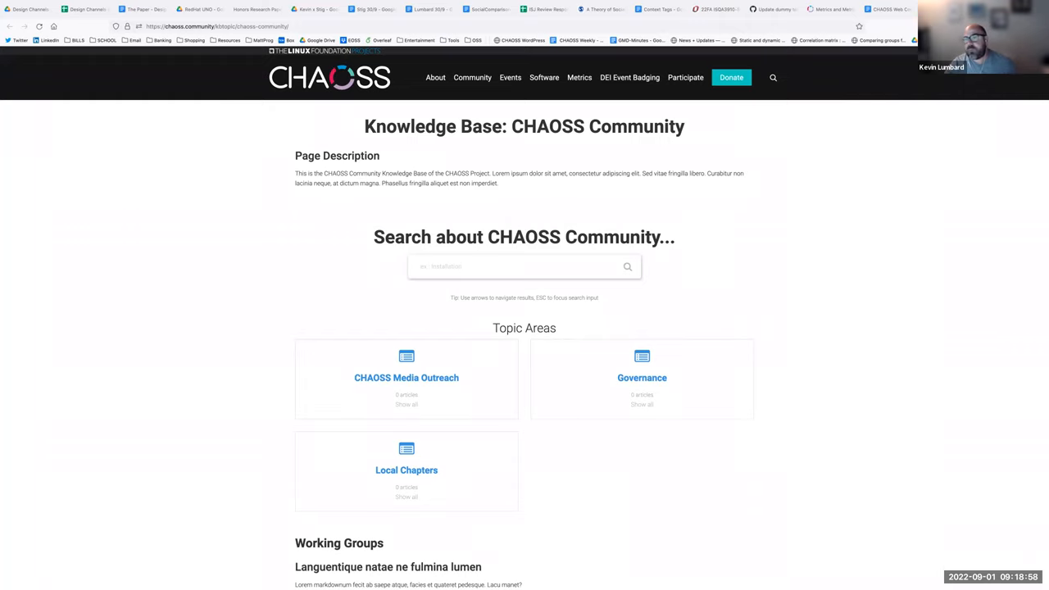
{"action": "mouse_move", "coordinate": [977, 271]}
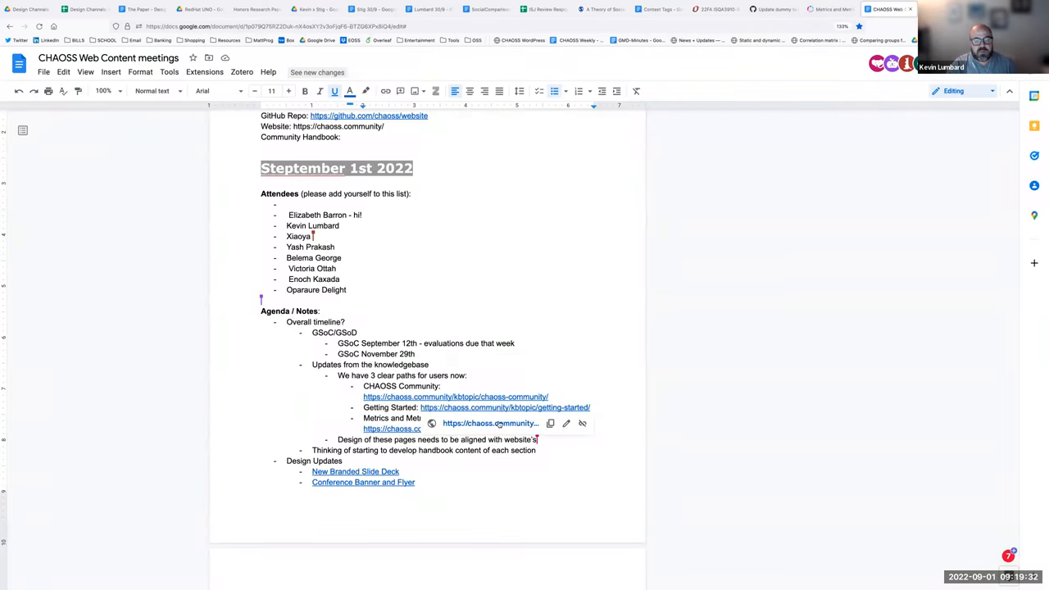
{"action": "mouse_move", "coordinate": [490, 423]}
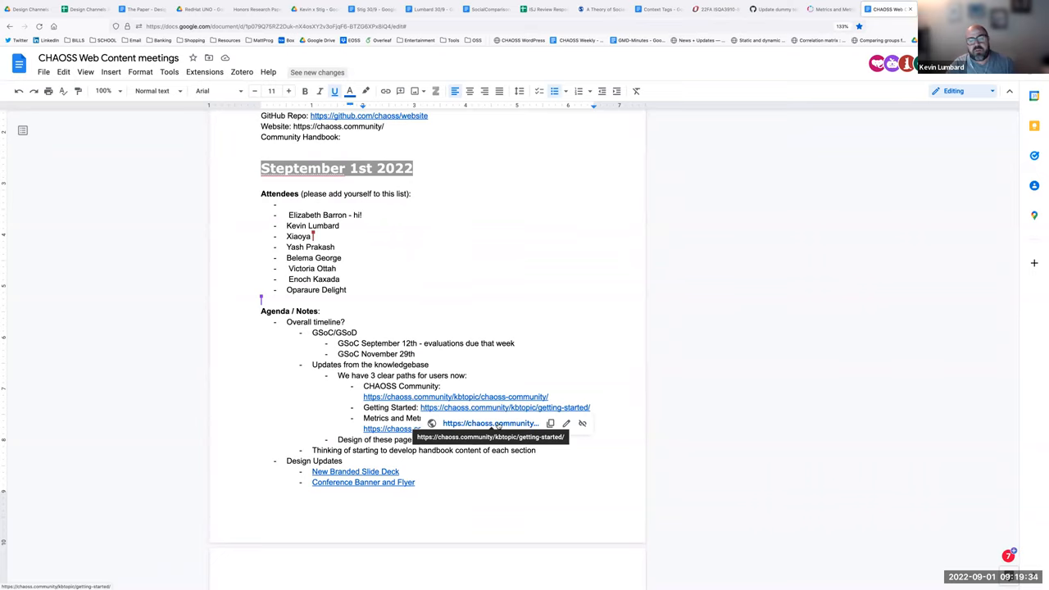
Follow the agenda's Getting Started link to its knowledge base page
{"action": "left_click", "coordinate": [490, 423]}
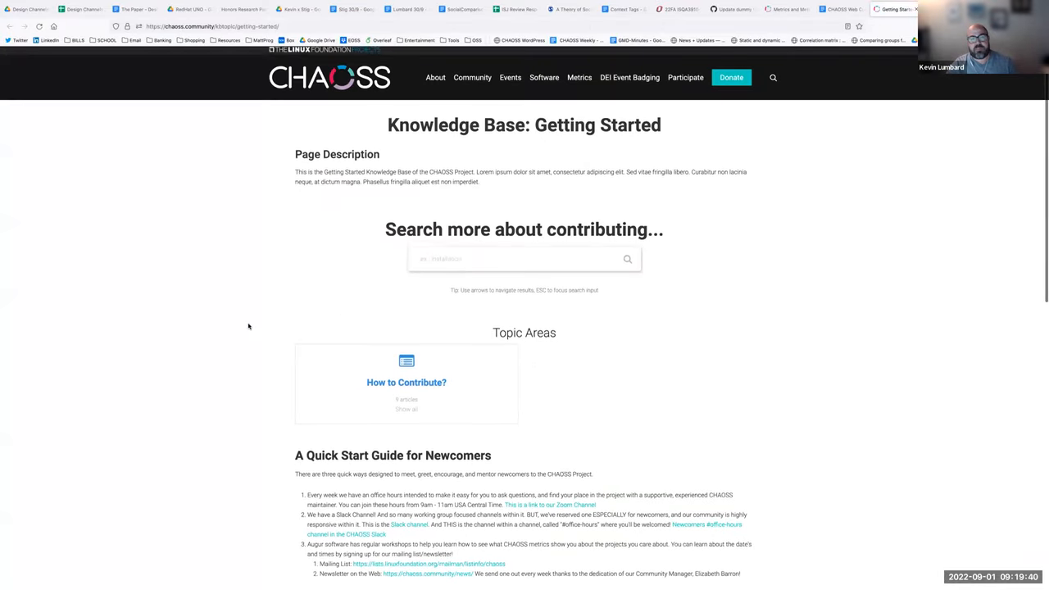
{"action": "scroll", "scroll_direction": "down", "scroll_amount": 3}
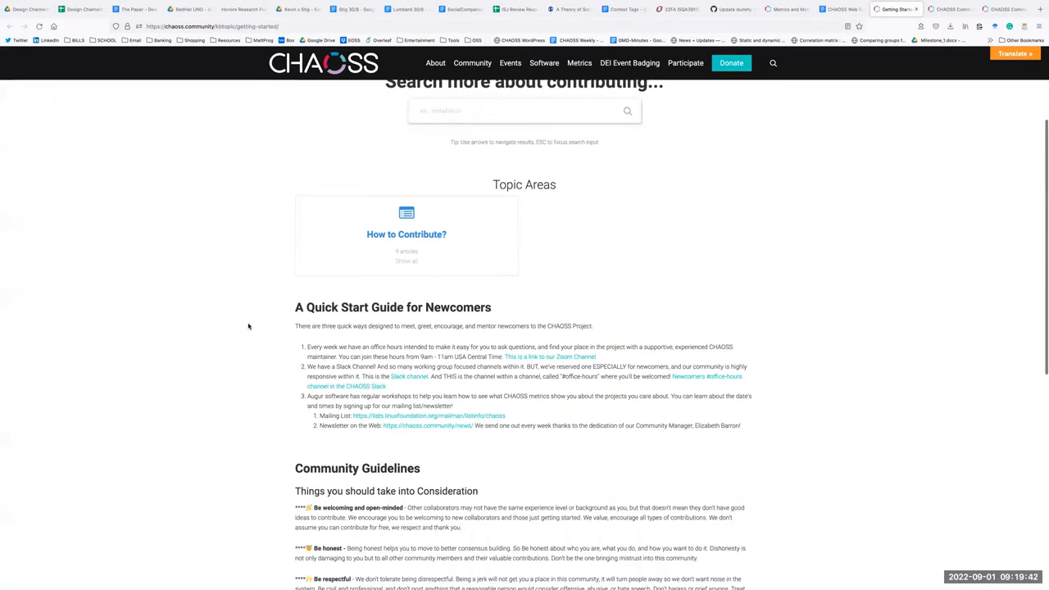
{"action": "scroll", "scroll_direction": "down", "scroll_amount": 3}
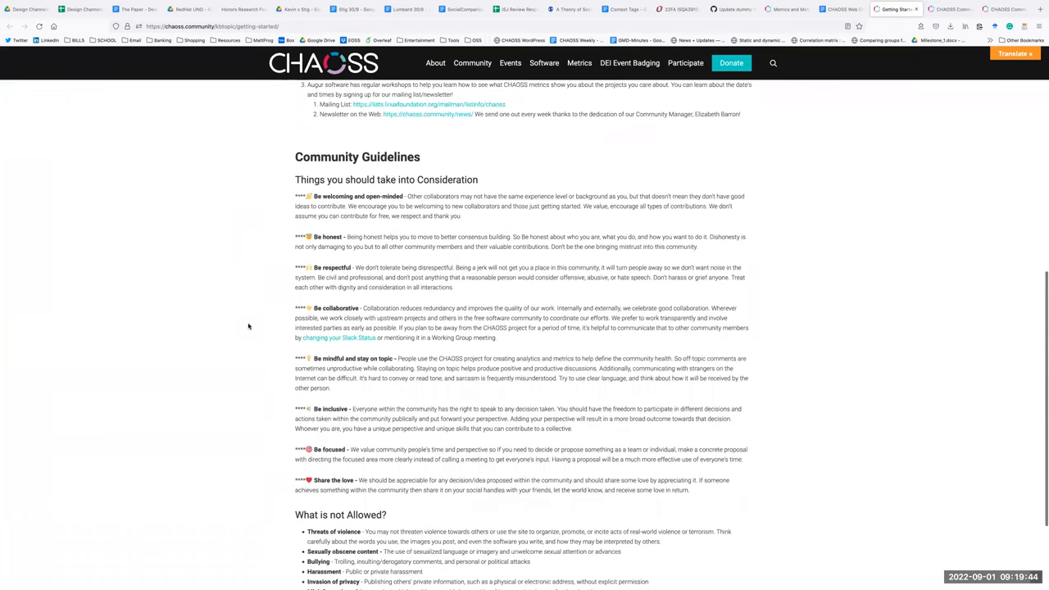
{"action": "scroll", "scroll_direction": "up", "scroll_amount": 3}
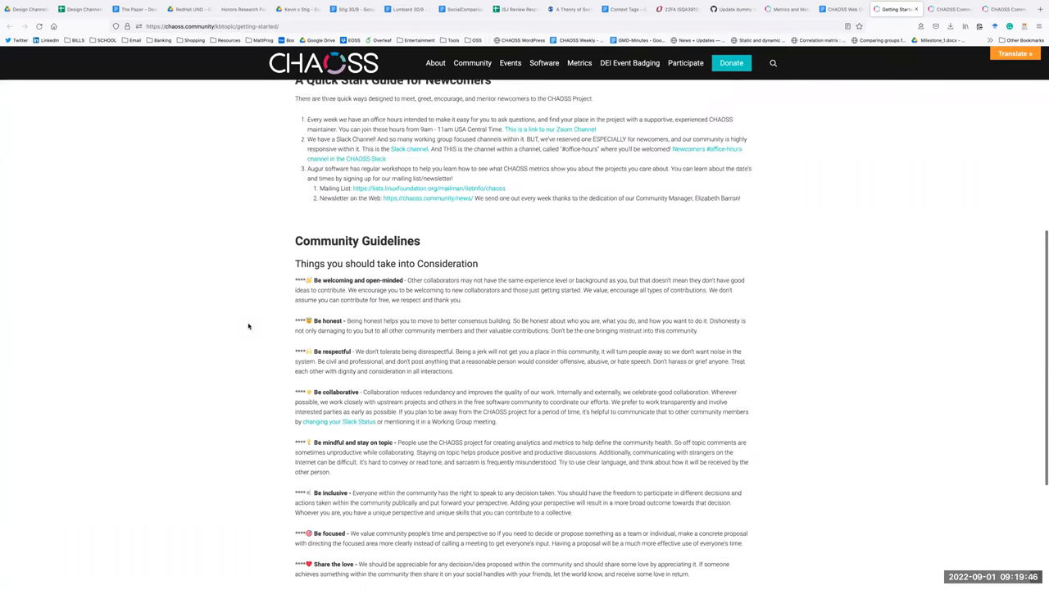
{"action": "scroll", "scroll_direction": "up", "scroll_amount": 3}
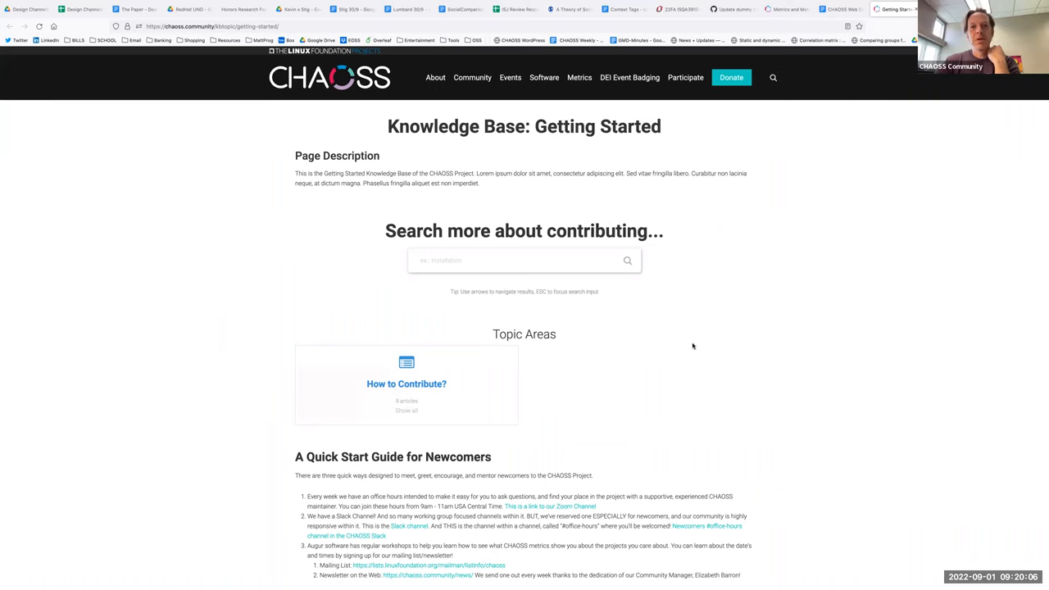
Scroll down the Getting Started page to the Community Guidelines heading
{"action": "scroll", "scroll_direction": "down", "scroll_amount": 3}
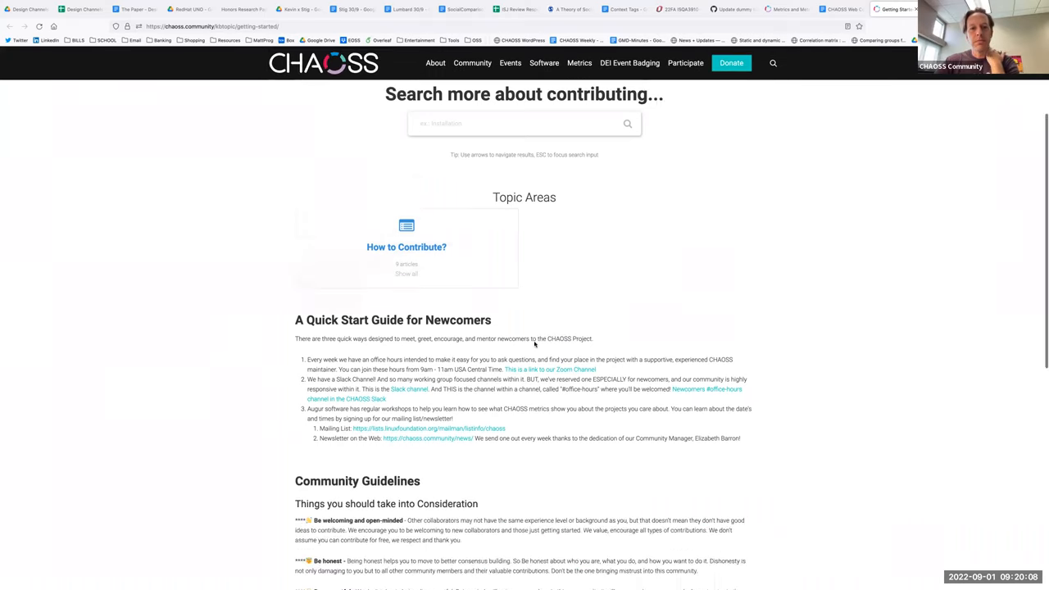
{"action": "scroll", "scroll_direction": "down", "scroll_amount": 3}
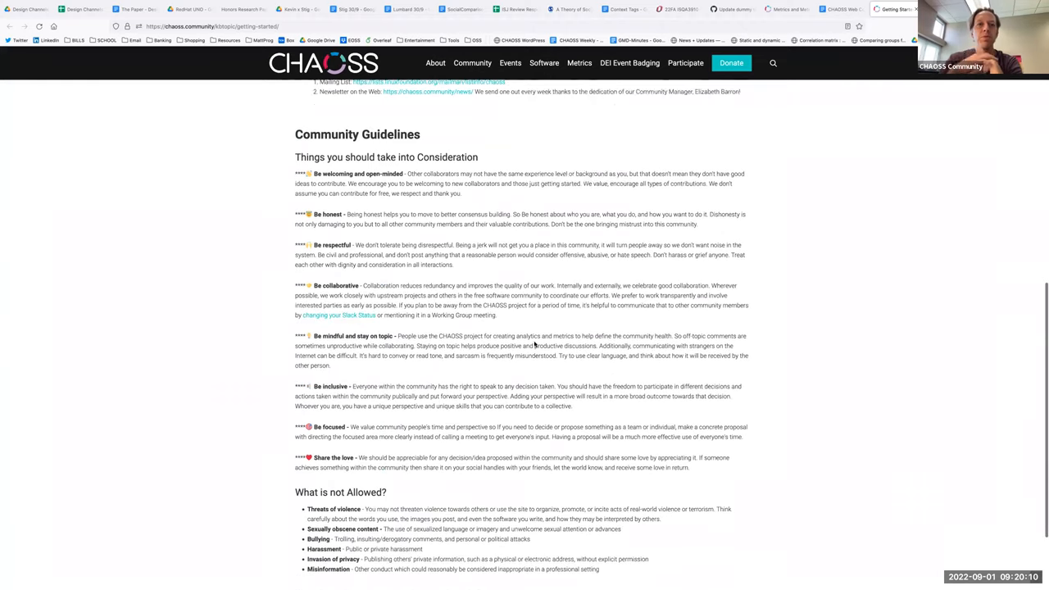
{"action": "scroll", "scroll_direction": "down", "scroll_amount": 3}
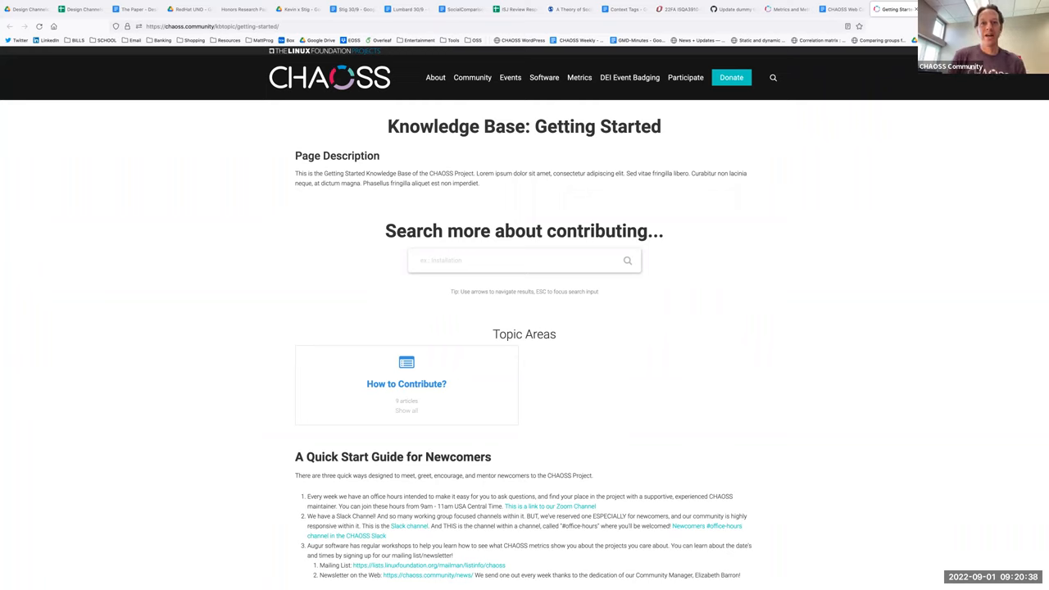
{"action": "mouse_move", "coordinate": [517, 343]}
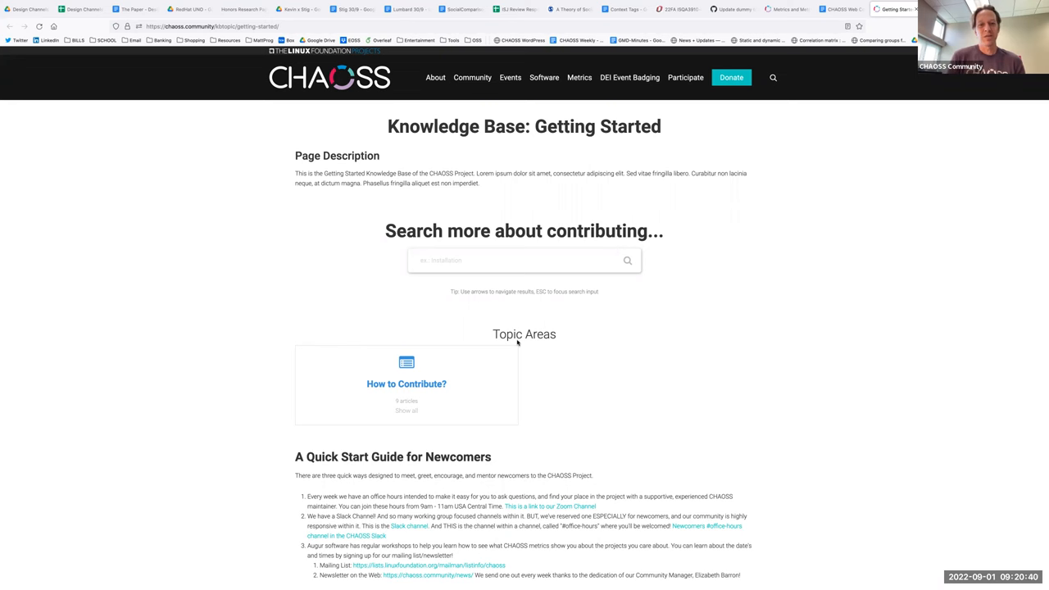
{"action": "scroll", "scroll_direction": "down", "scroll_amount": 3}
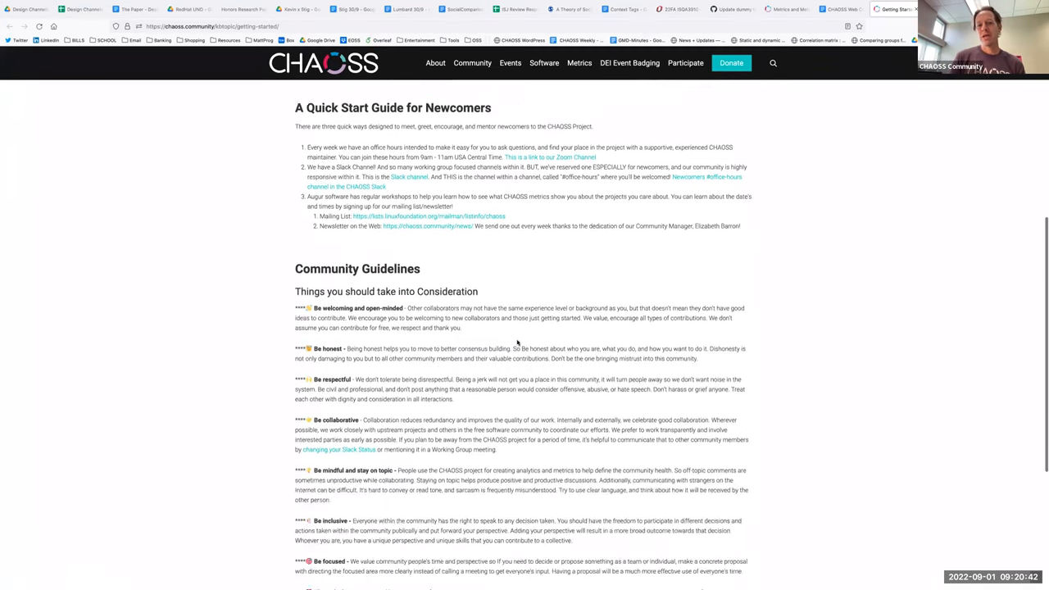
{"action": "scroll", "scroll_direction": "down", "scroll_amount": 3}
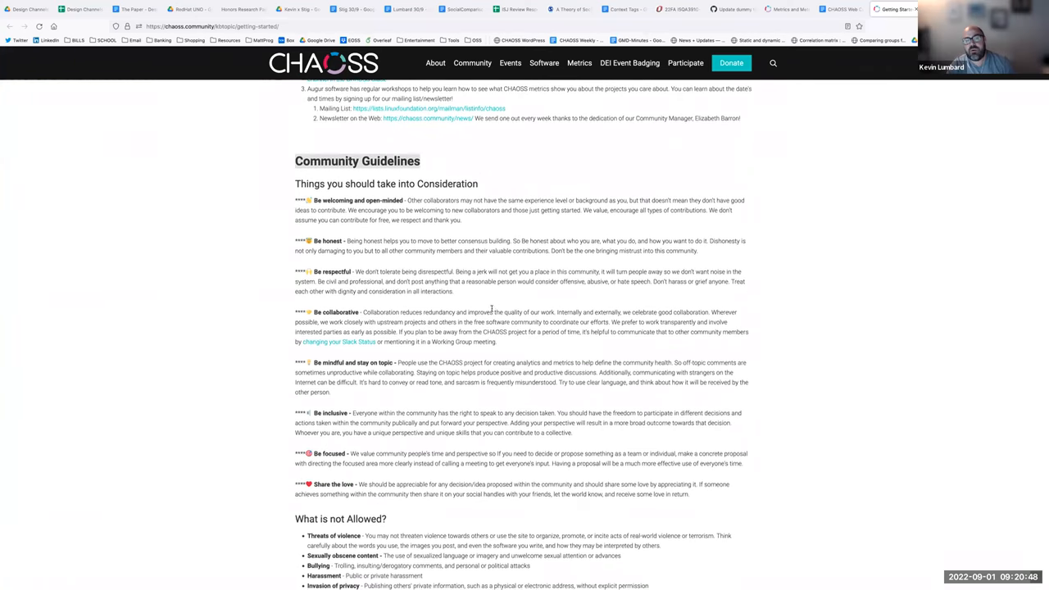
{"action": "scroll", "scroll_direction": "up", "scroll_amount": 3}
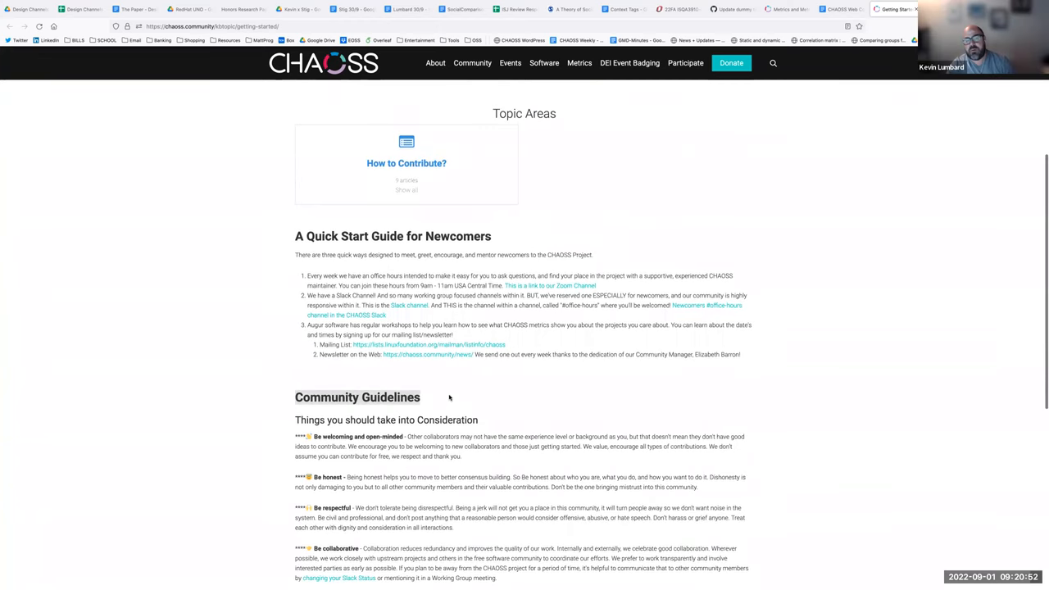
{"action": "scroll", "scroll_direction": "down", "scroll_amount": 3}
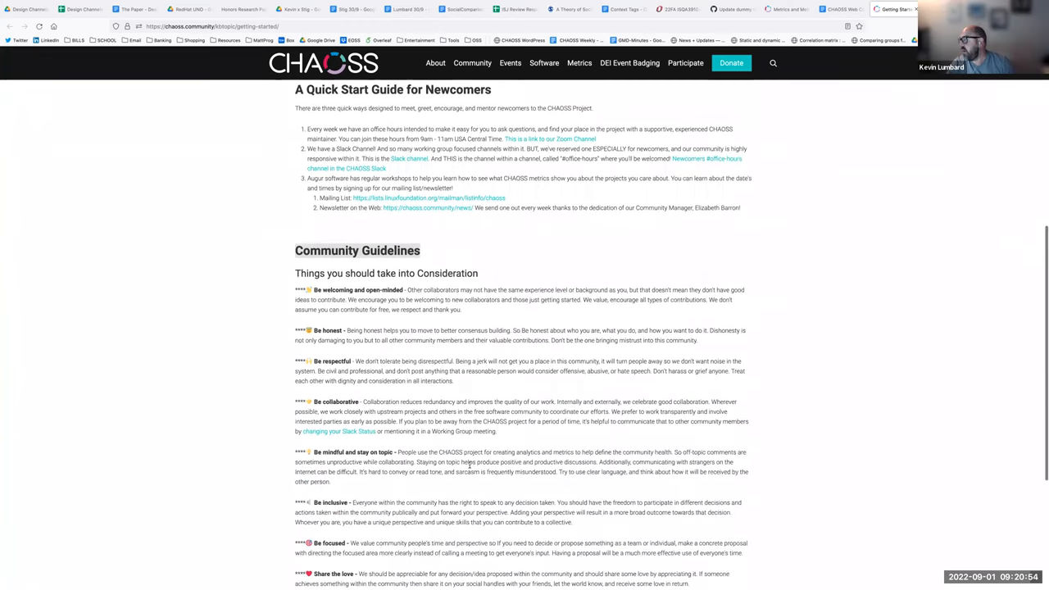
{"action": "scroll", "scroll_direction": "down", "scroll_amount": 3}
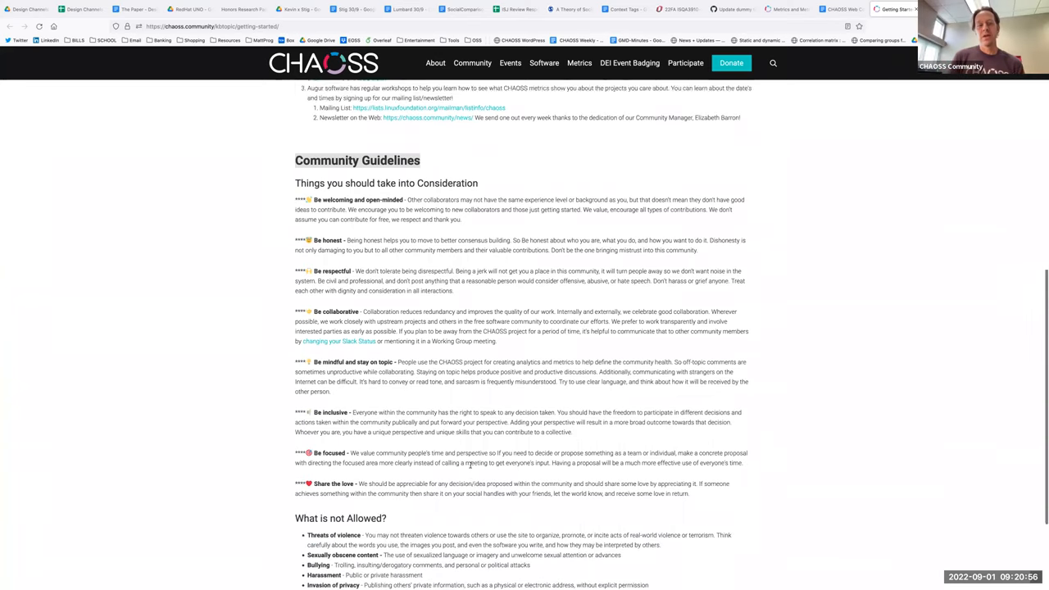
{"action": "scroll", "scroll_direction": "up", "scroll_amount": 3}
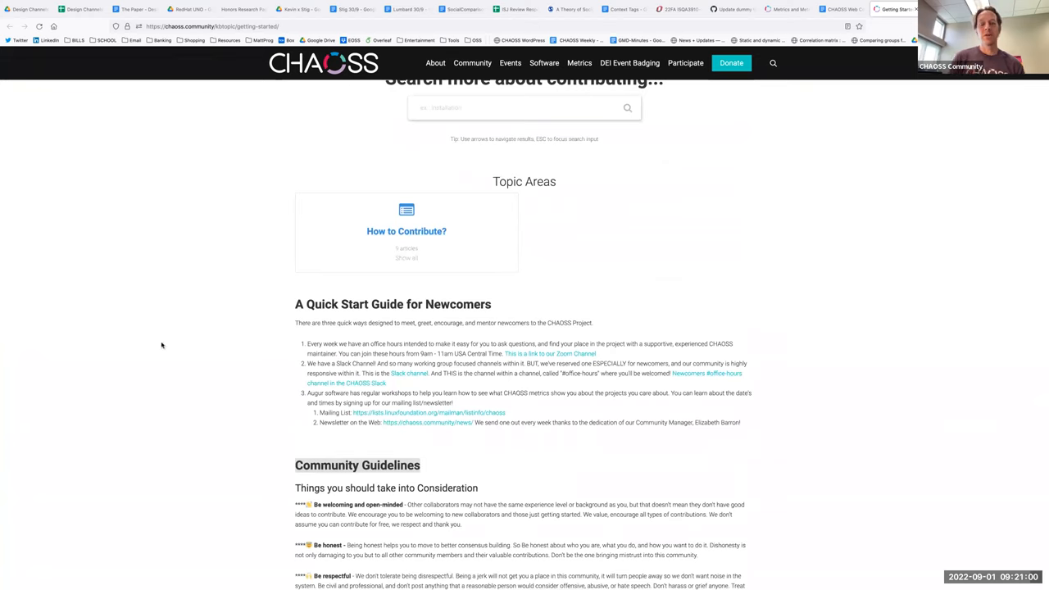
{"action": "mouse_move", "coordinate": [184, 348]}
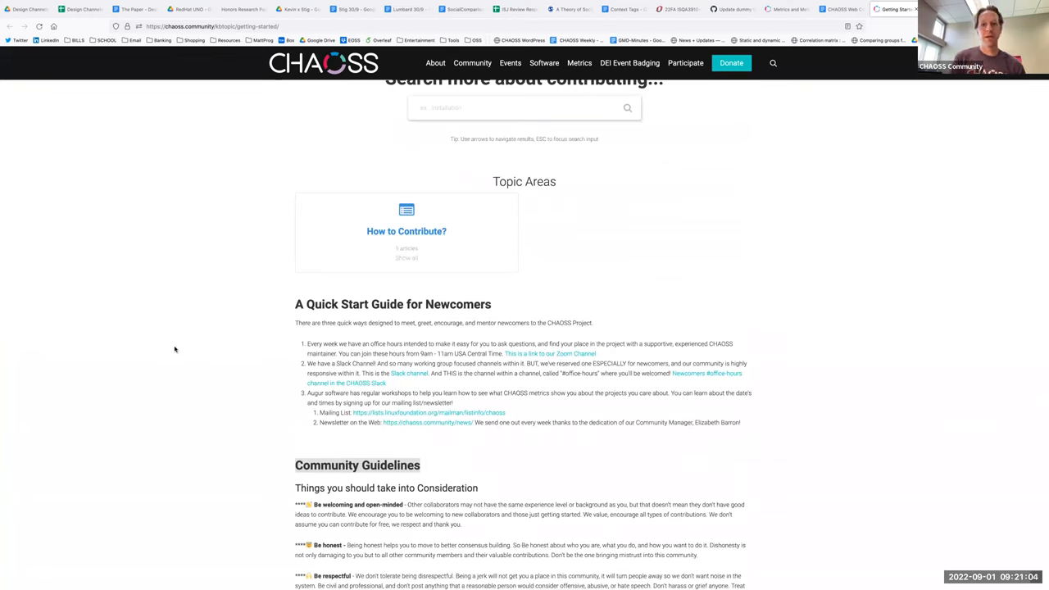
{"action": "scroll", "scroll_direction": "down", "scroll_amount": 3}
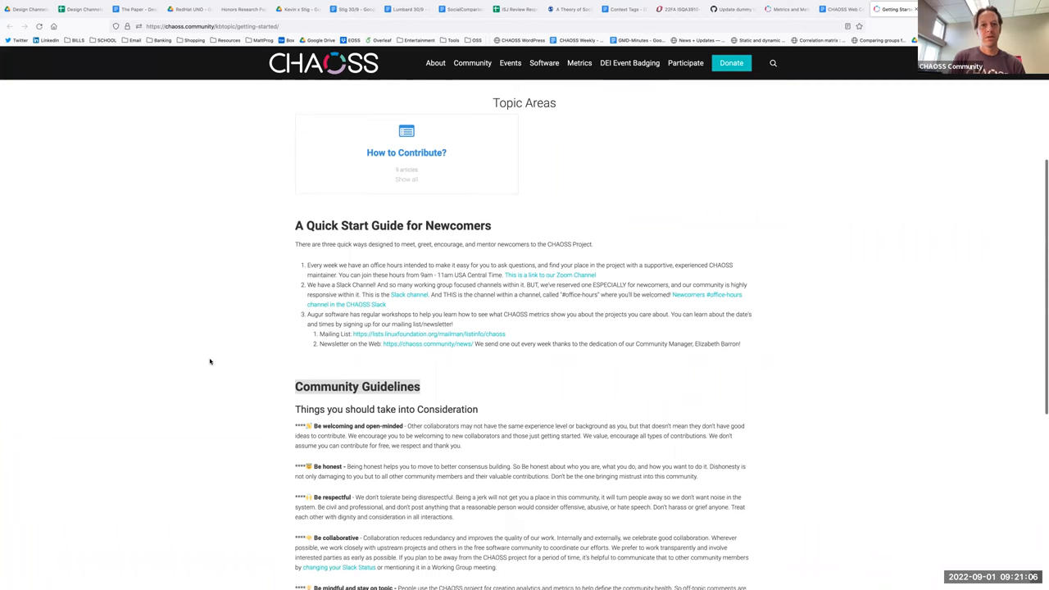
{"action": "scroll", "scroll_direction": "down", "scroll_amount": 3}
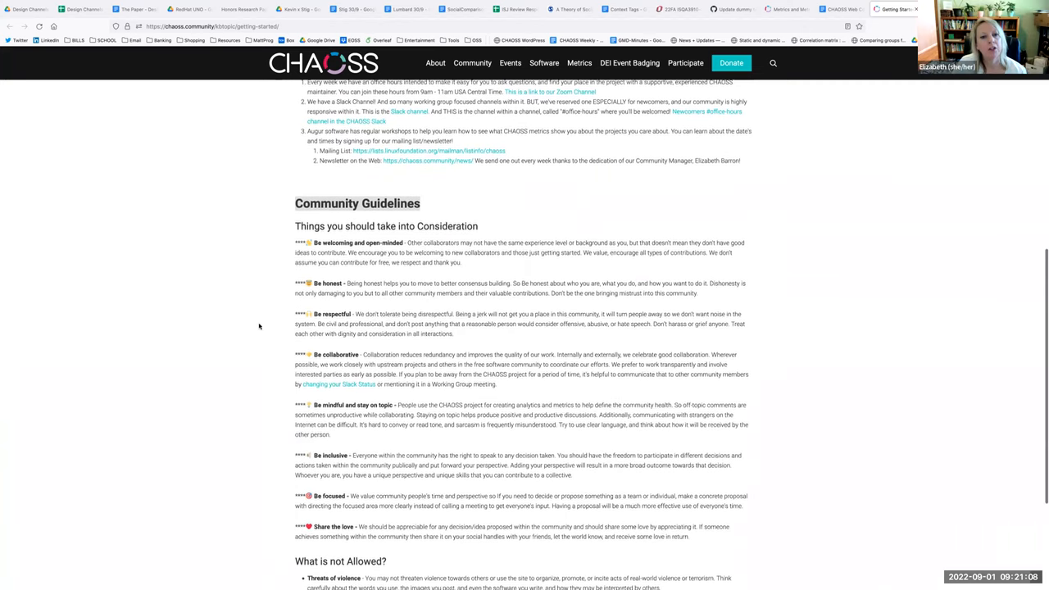
{"action": "scroll", "scroll_direction": "up", "scroll_amount": 3}
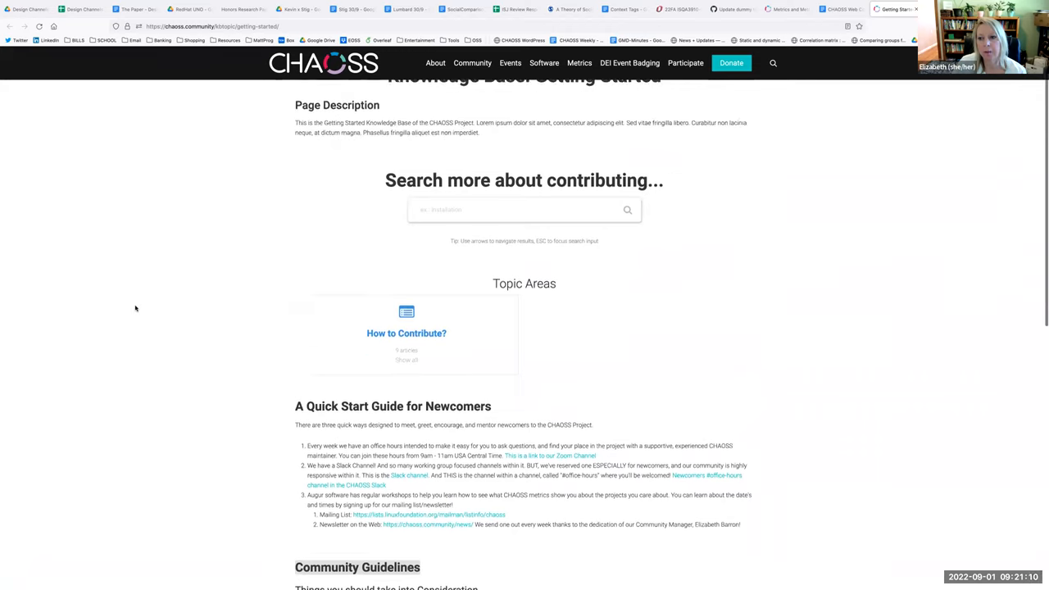
{"action": "scroll", "scroll_direction": "up", "scroll_amount": 3}
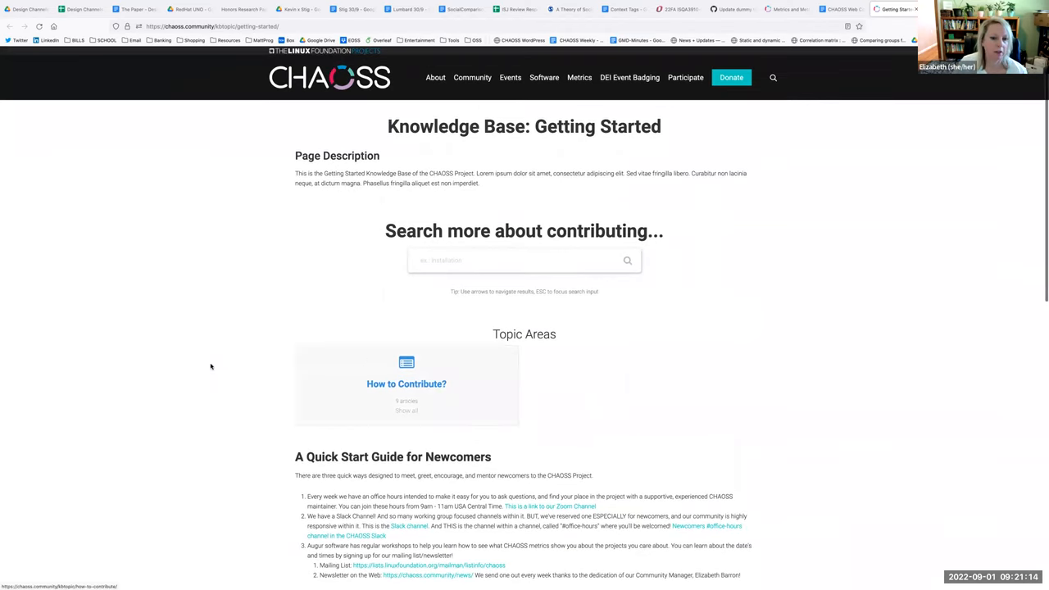
{"action": "scroll", "scroll_direction": "down", "scroll_amount": 3}
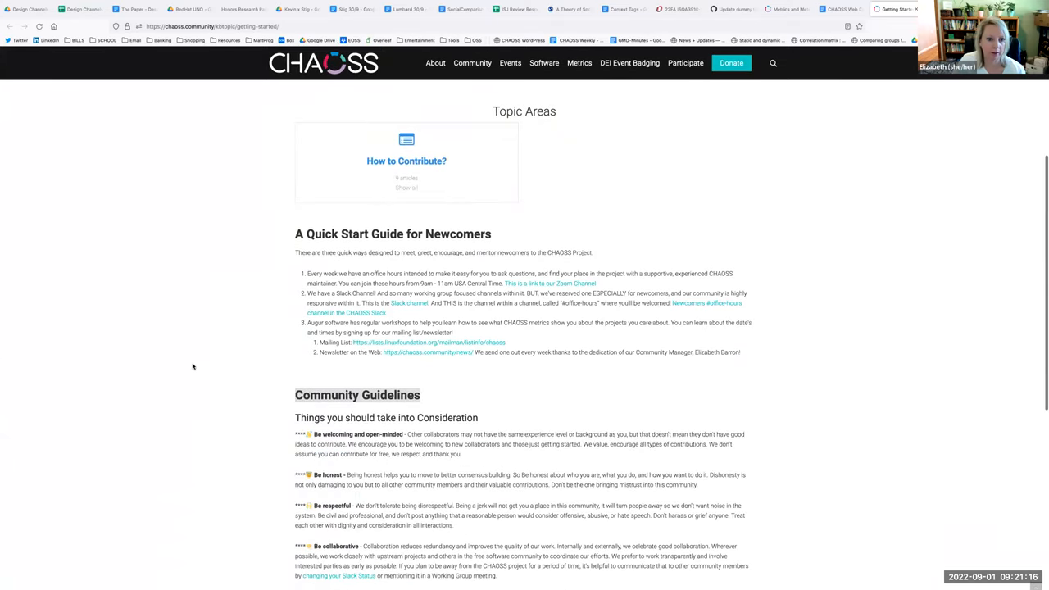
{"action": "scroll", "scroll_direction": "down", "scroll_amount": 3}
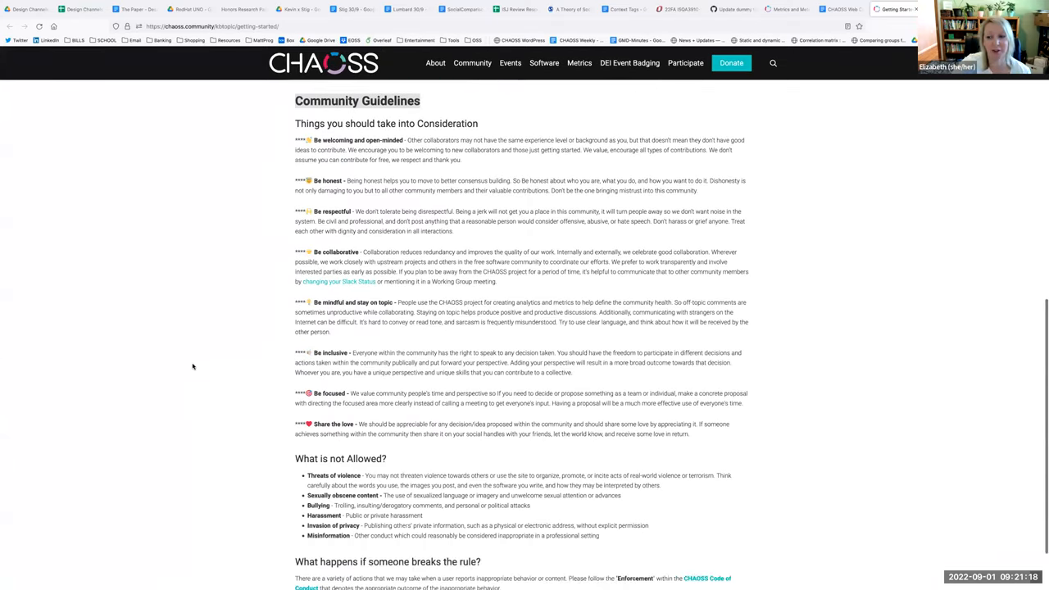
{"action": "scroll", "scroll_direction": "up", "scroll_amount": 3}
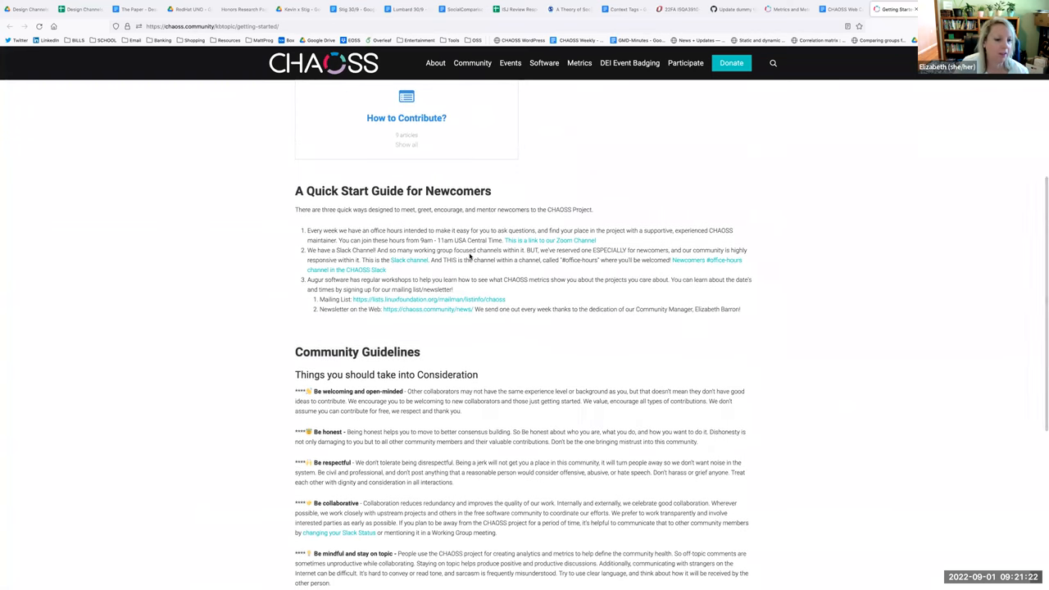
{"action": "scroll", "scroll_direction": "down", "scroll_amount": 3}
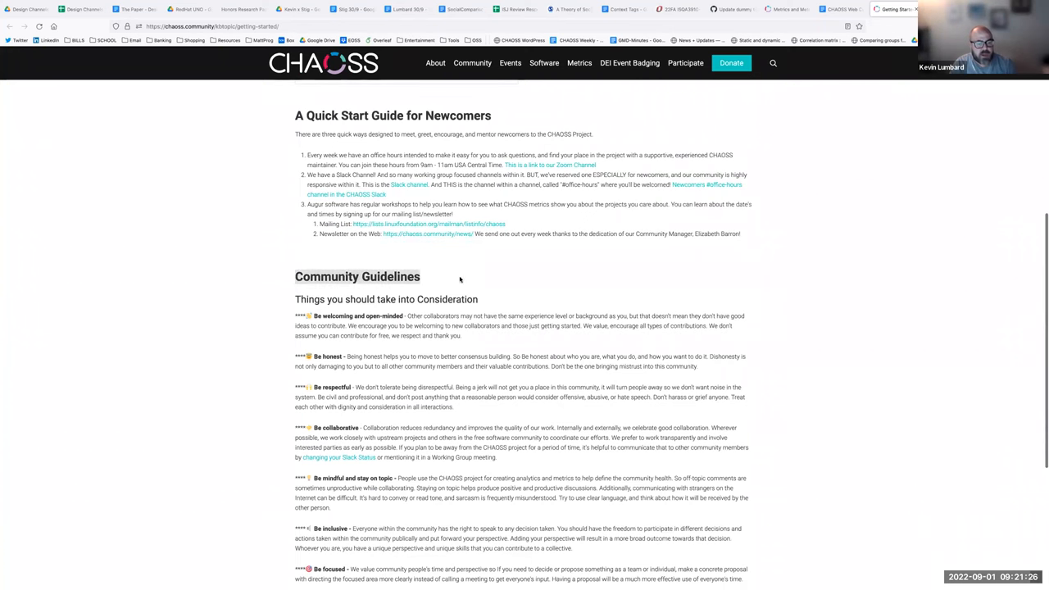
{"action": "scroll", "scroll_direction": "down", "scroll_amount": 3}
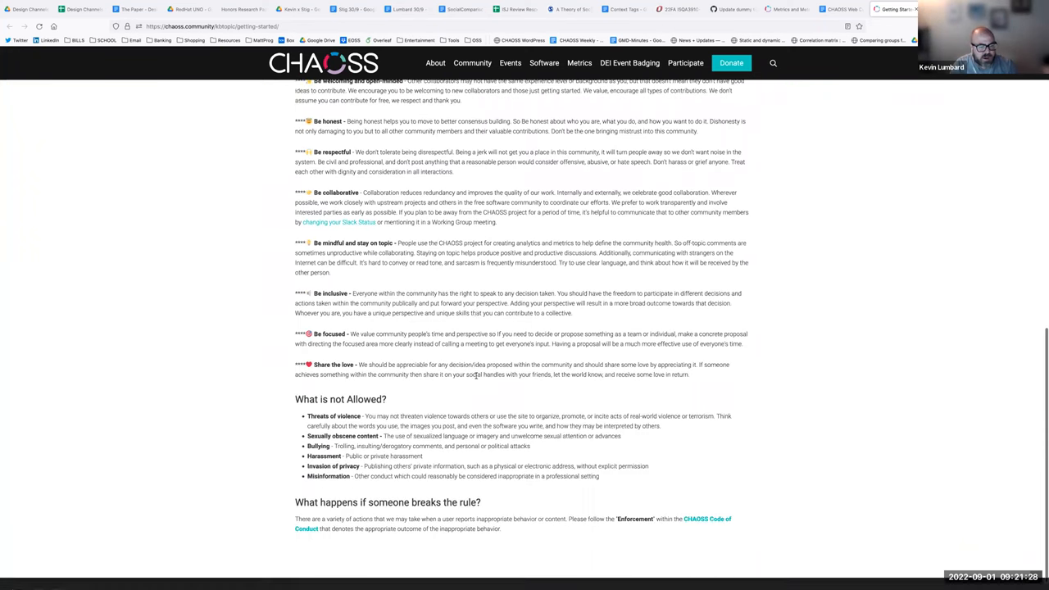
{"action": "scroll", "scroll_direction": "up", "scroll_amount": 3}
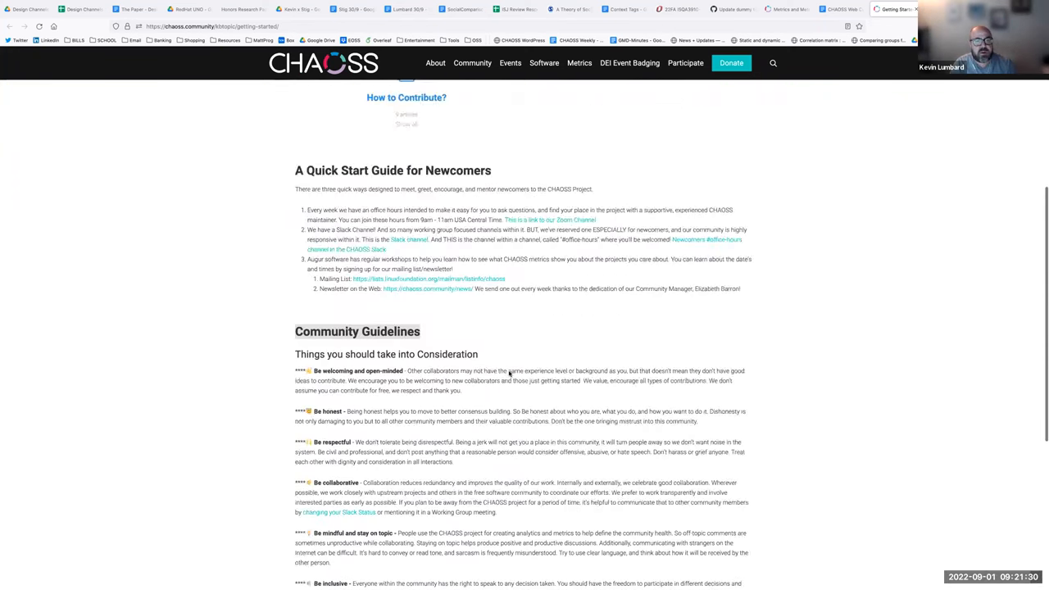
{"action": "scroll", "scroll_direction": "up", "scroll_amount": 3}
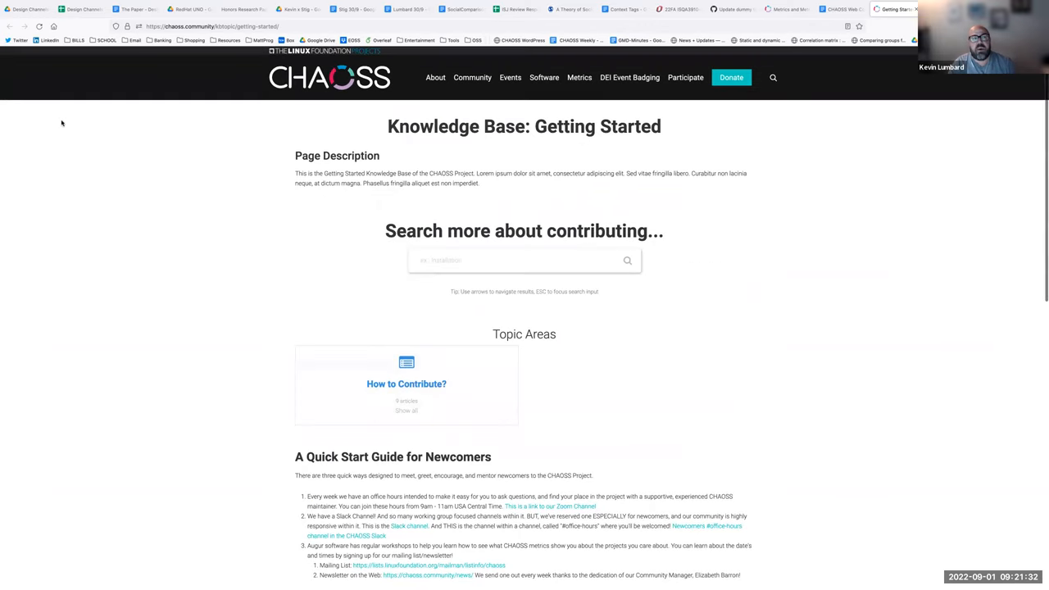
{"action": "scroll", "scroll_direction": "down", "scroll_amount": 3}
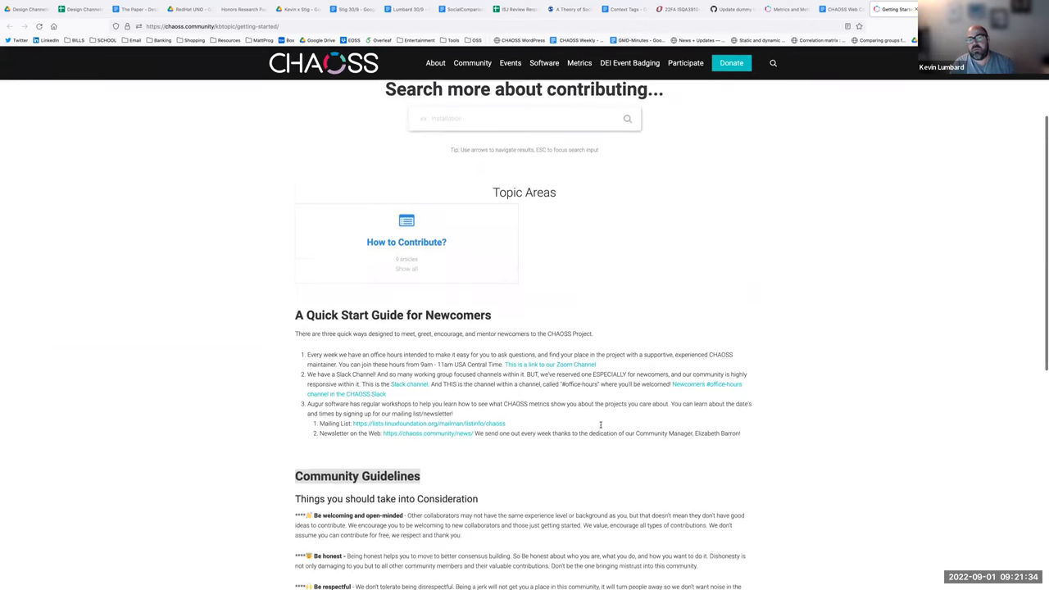
{"action": "scroll", "scroll_direction": "down", "scroll_amount": 3}
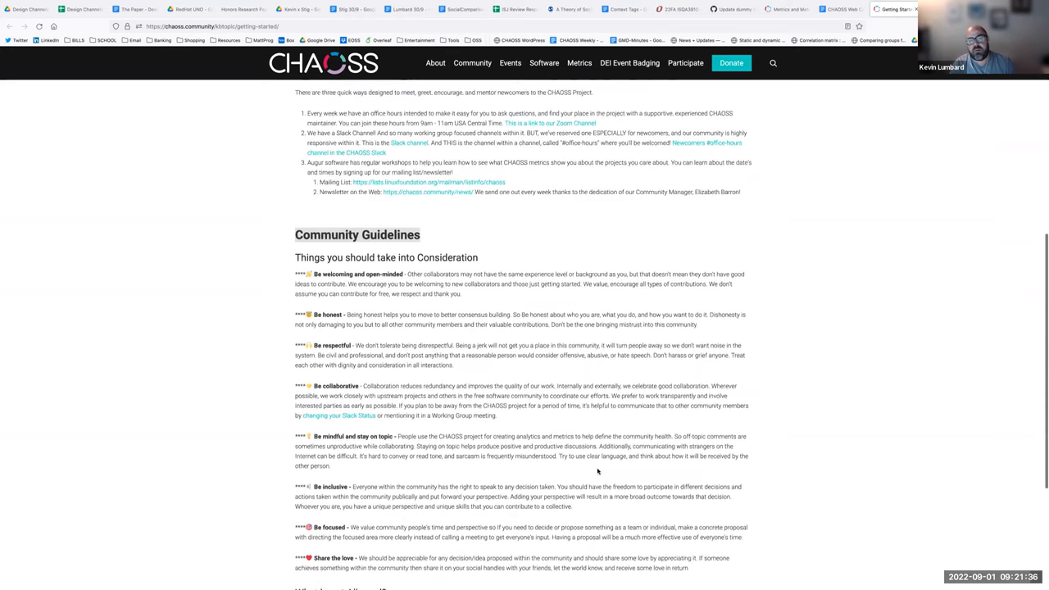
{"action": "scroll", "scroll_direction": "up", "scroll_amount": 3}
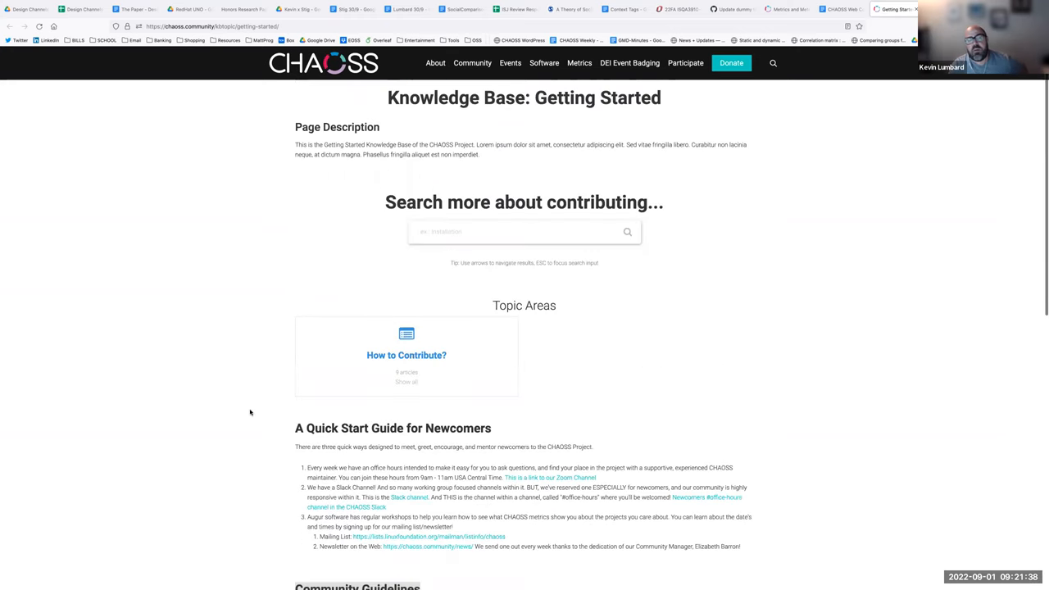
{"action": "scroll", "scroll_direction": "down", "scroll_amount": 3}
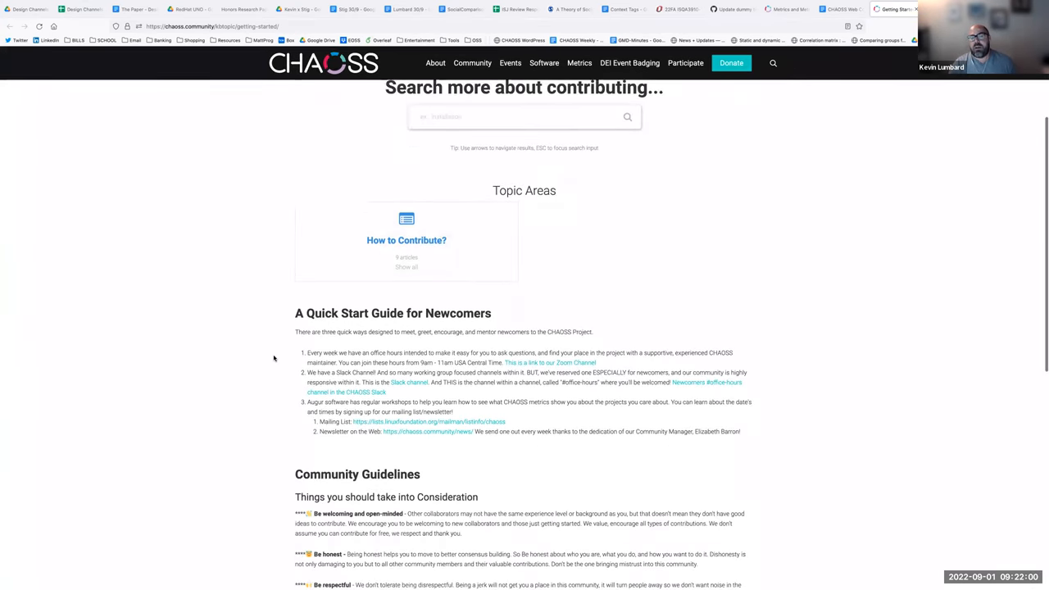
{"action": "scroll", "scroll_direction": "down", "scroll_amount": 3}
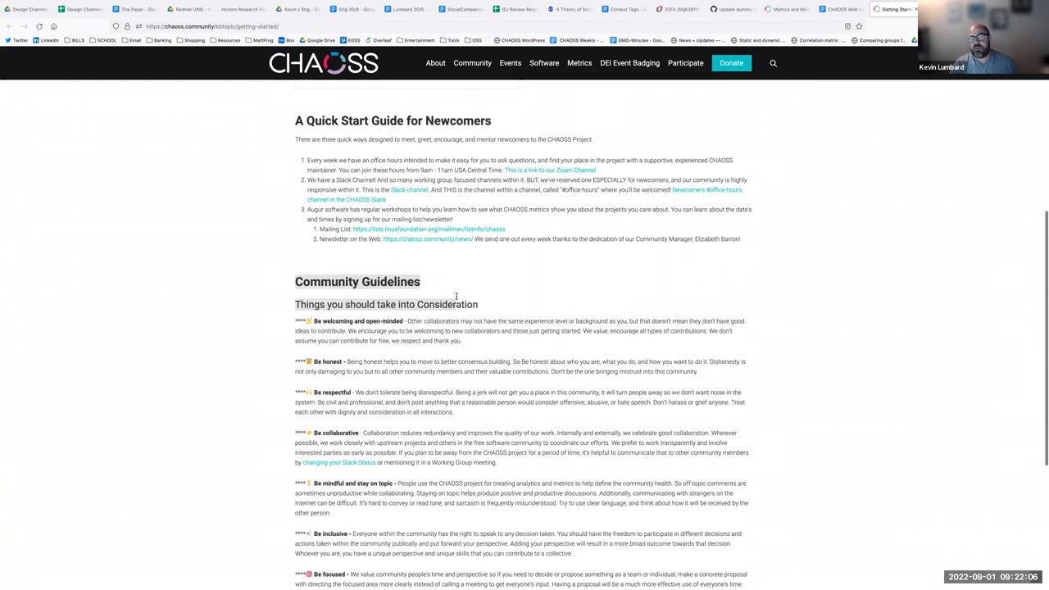
{"action": "scroll", "scroll_direction": "up", "scroll_amount": 3}
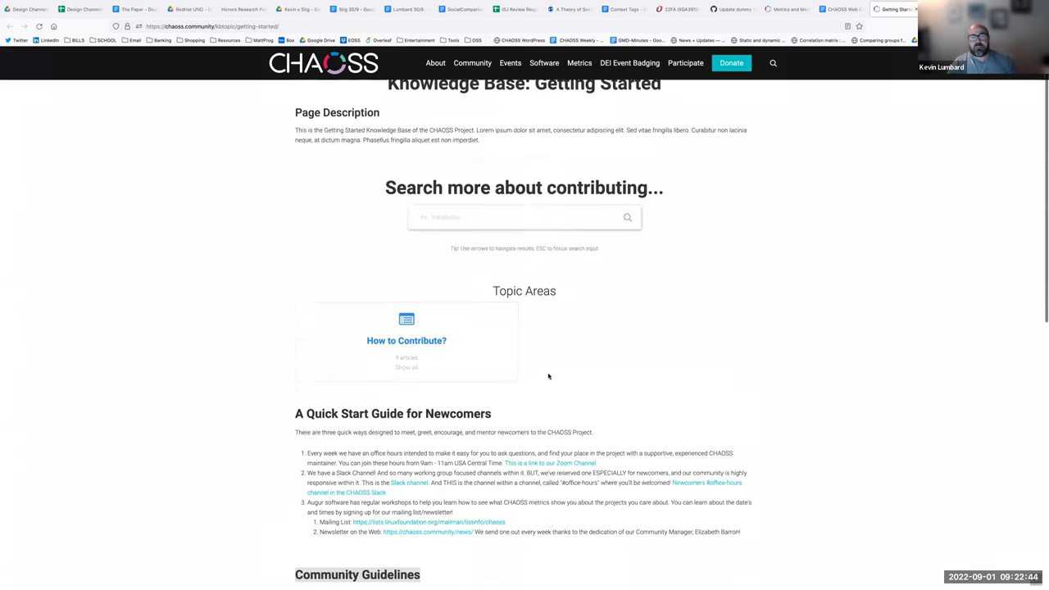
{"action": "scroll", "scroll_direction": "down", "scroll_amount": 3}
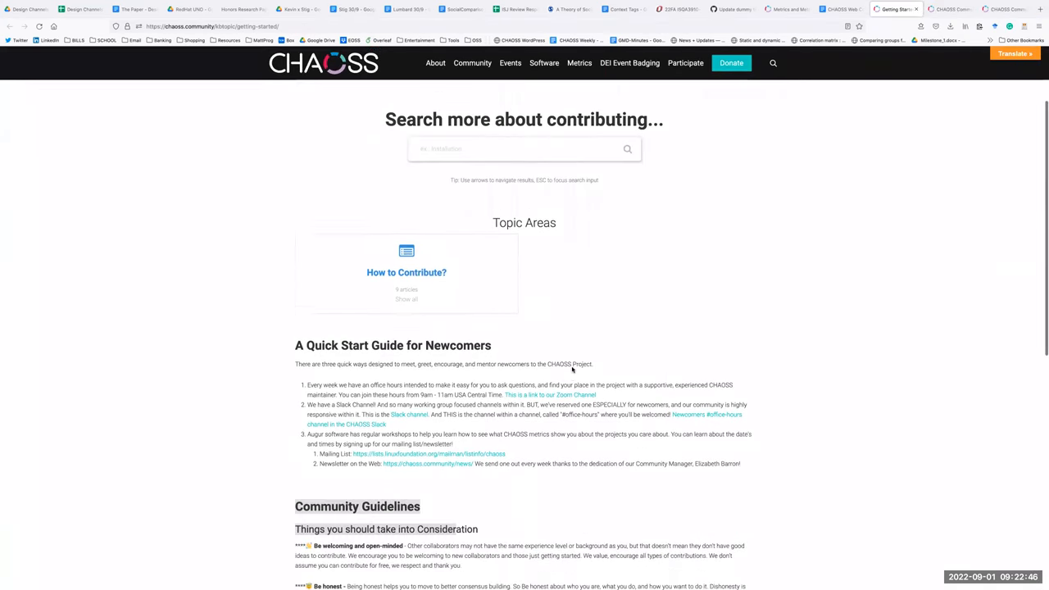
{"action": "scroll", "scroll_direction": "down", "scroll_amount": 3}
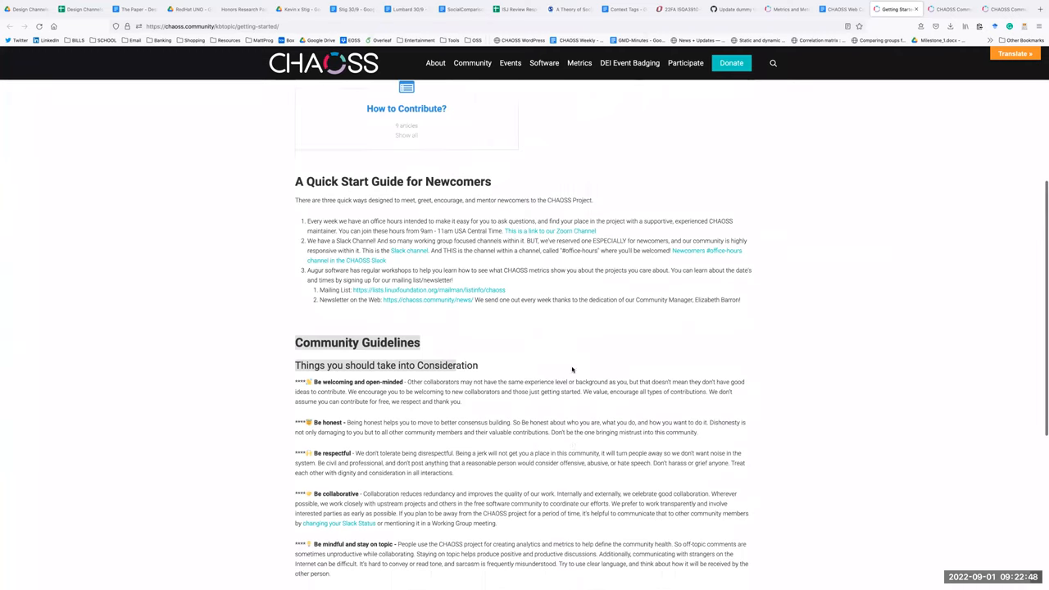
{"action": "scroll", "scroll_direction": "down", "scroll_amount": 3}
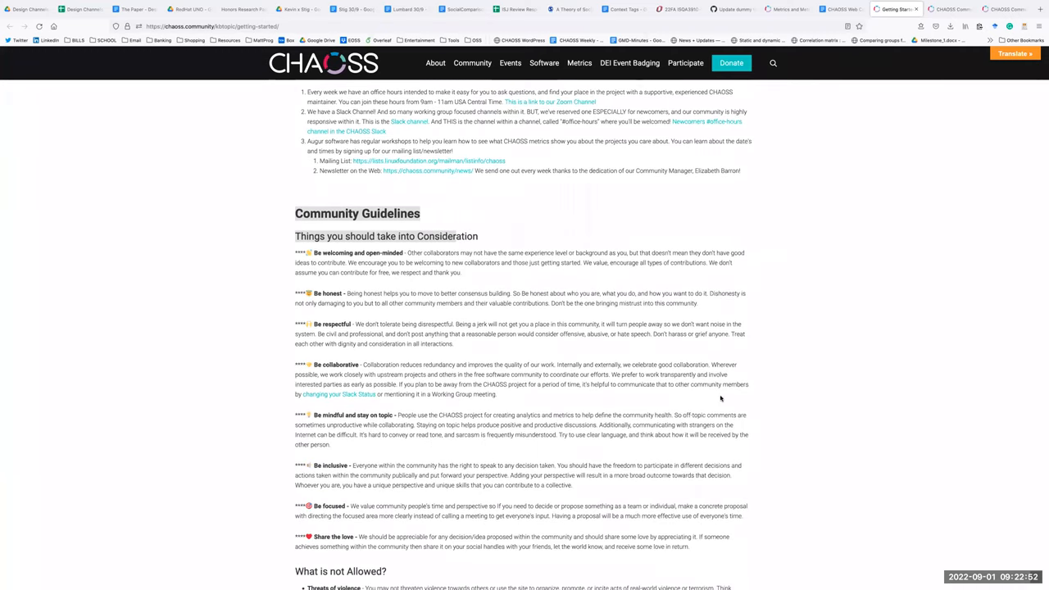
{"action": "scroll", "scroll_direction": "down", "scroll_amount": 3}
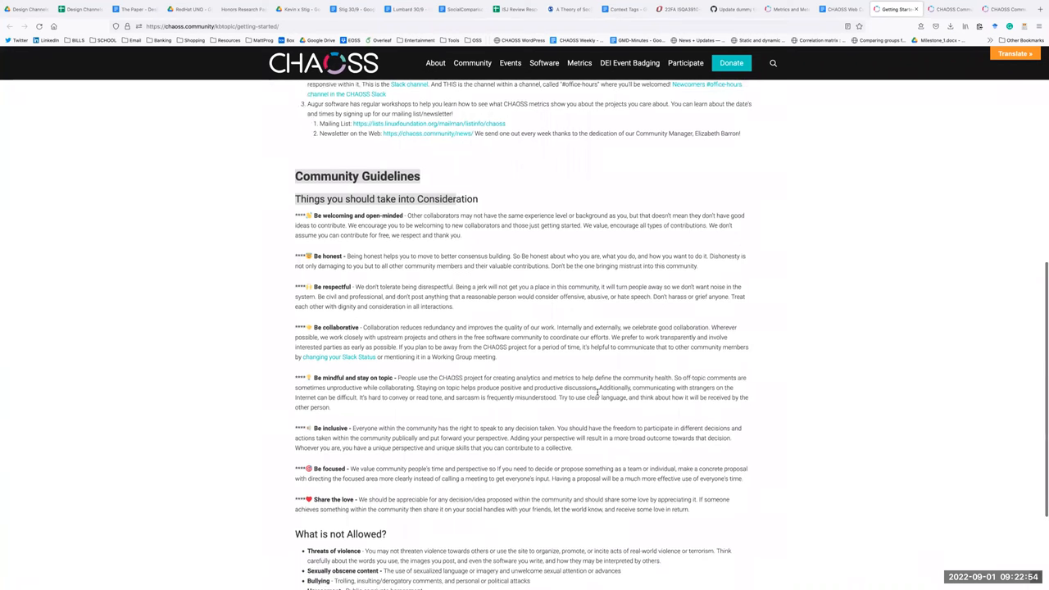
{"action": "scroll", "scroll_direction": "up", "scroll_amount": 3}
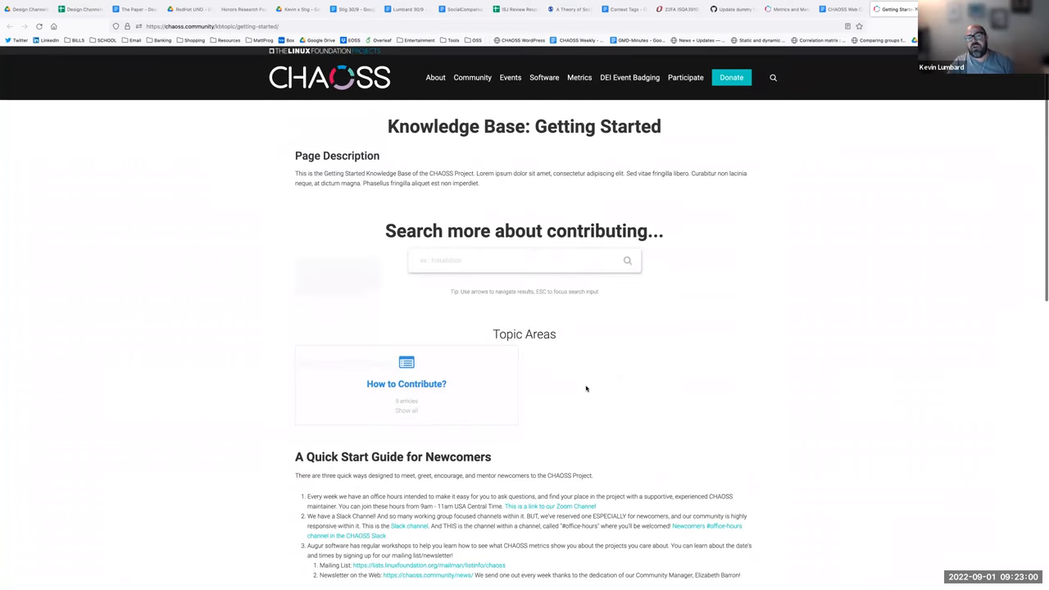
{"action": "scroll", "scroll_direction": "down", "scroll_amount": 3}
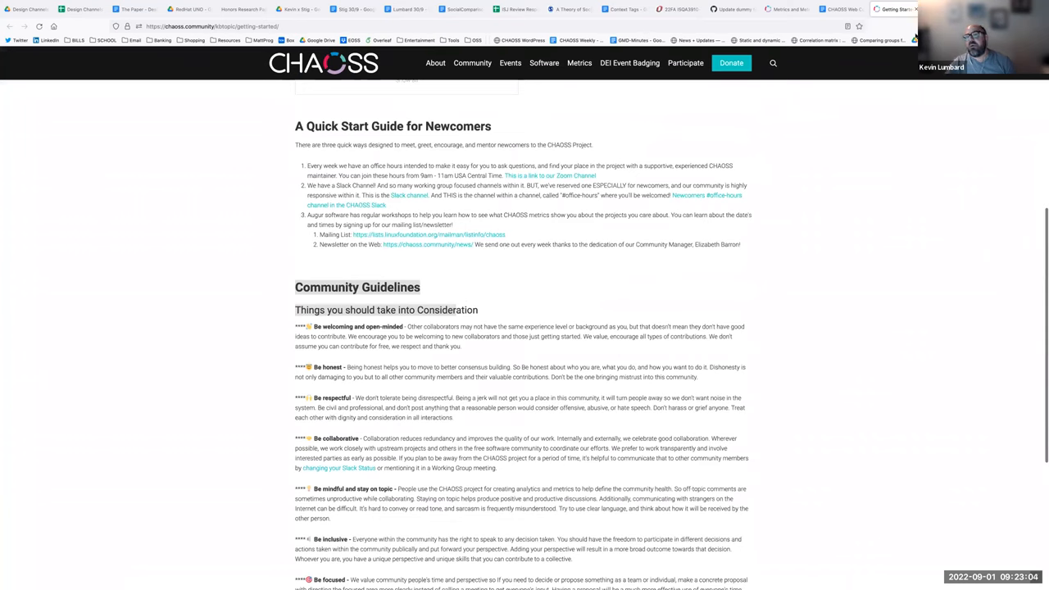
{"action": "mouse_move", "coordinate": [897, 129]}
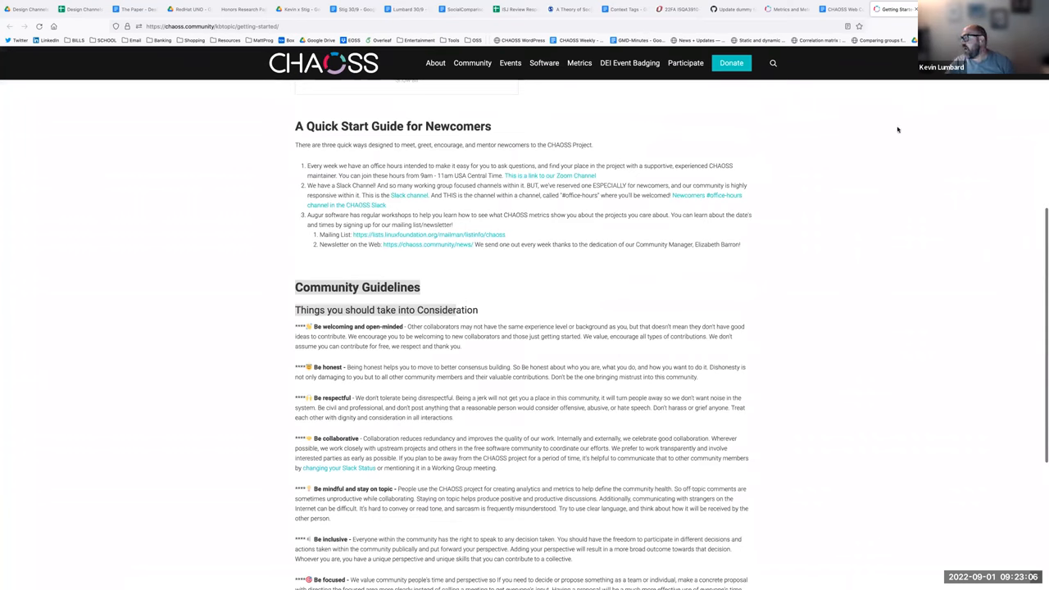
{"action": "mouse_move", "coordinate": [878, 129]}
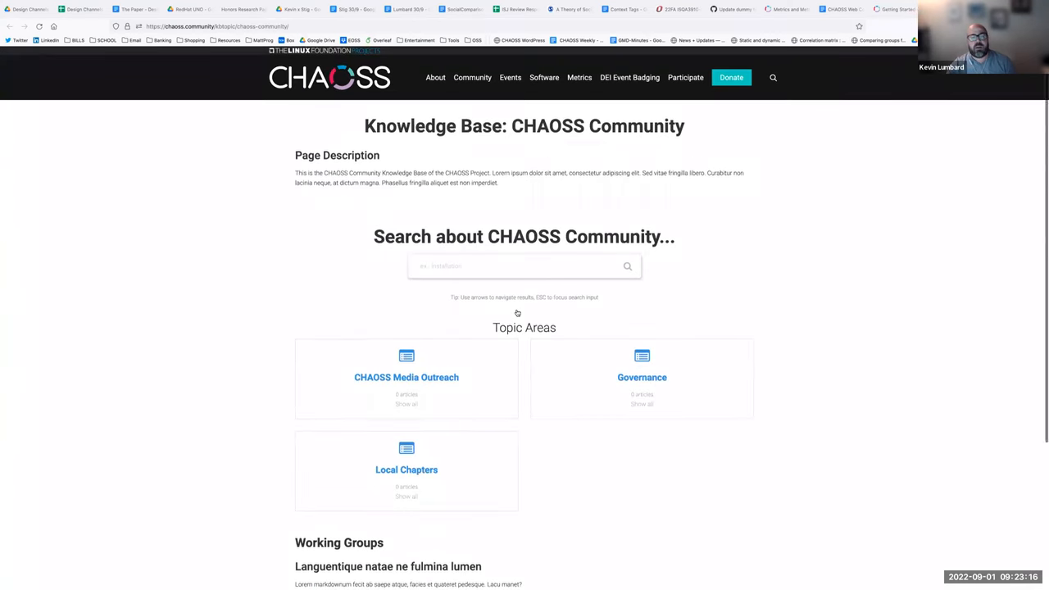
{"action": "scroll", "scroll_direction": "down", "scroll_amount": 3}
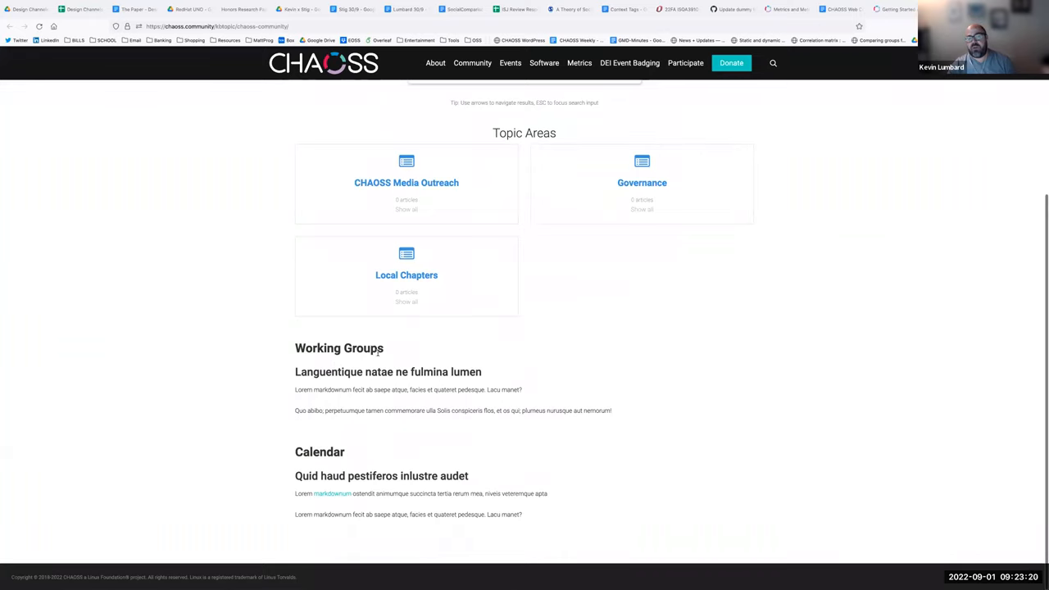
{"action": "mouse_move", "coordinate": [378, 354]}
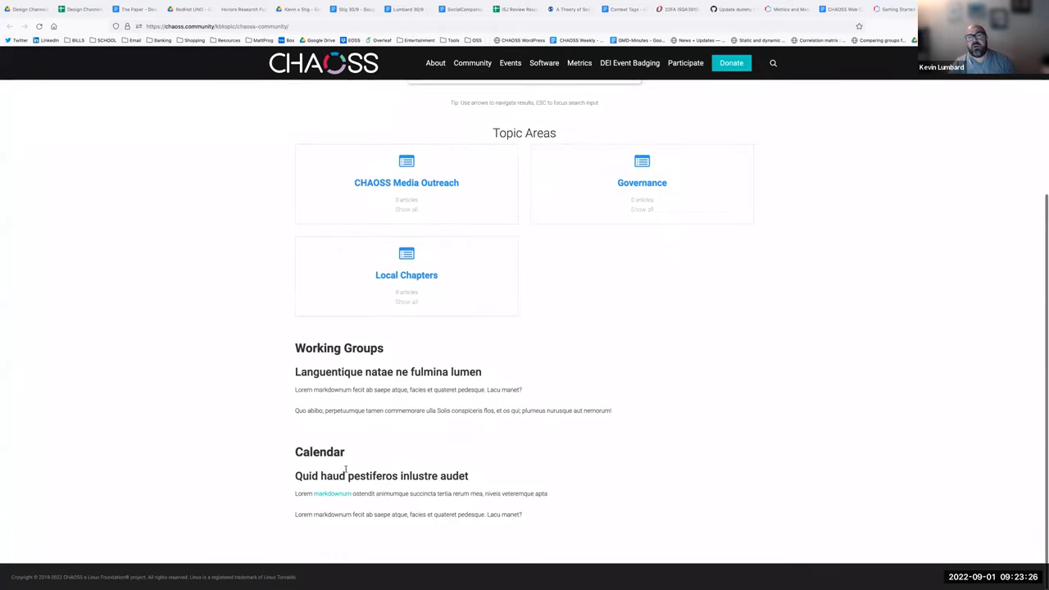
{"action": "scroll", "scroll_direction": "up", "scroll_amount": 3}
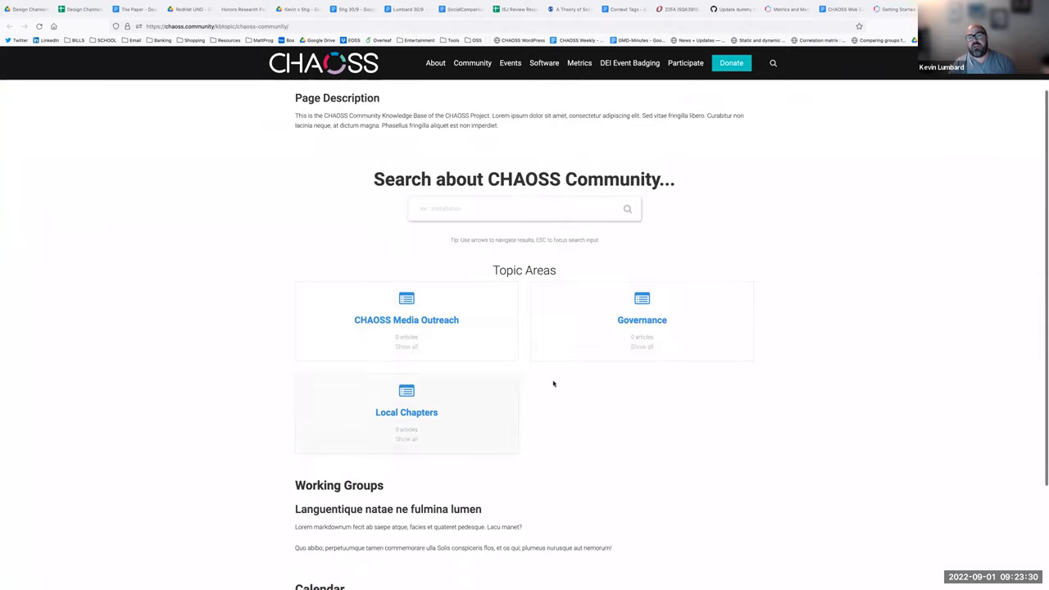
{"action": "mouse_move", "coordinate": [518, 374]}
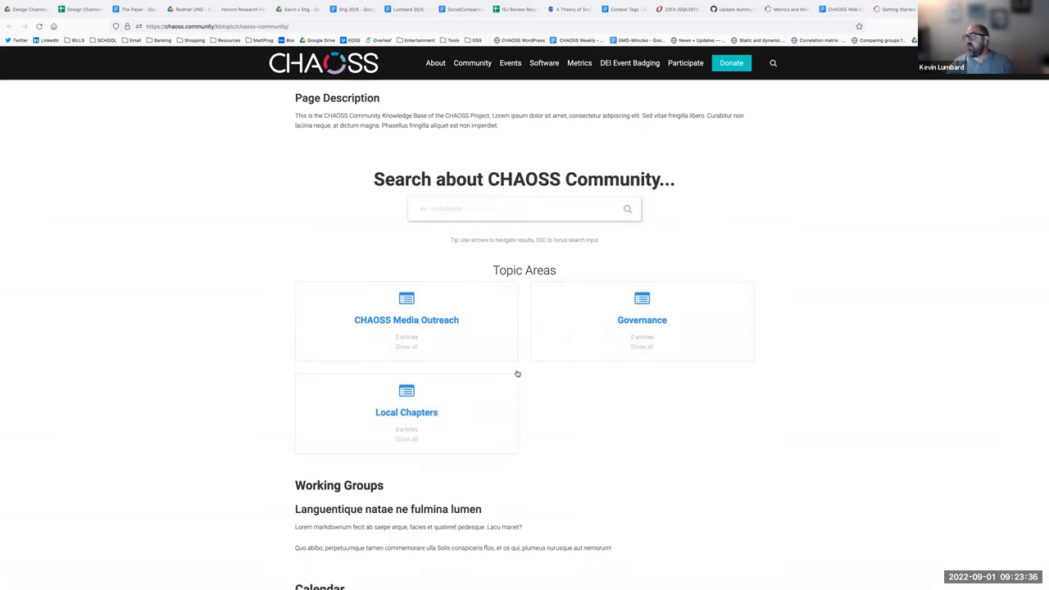
{"action": "scroll", "scroll_direction": "up", "scroll_amount": 3}
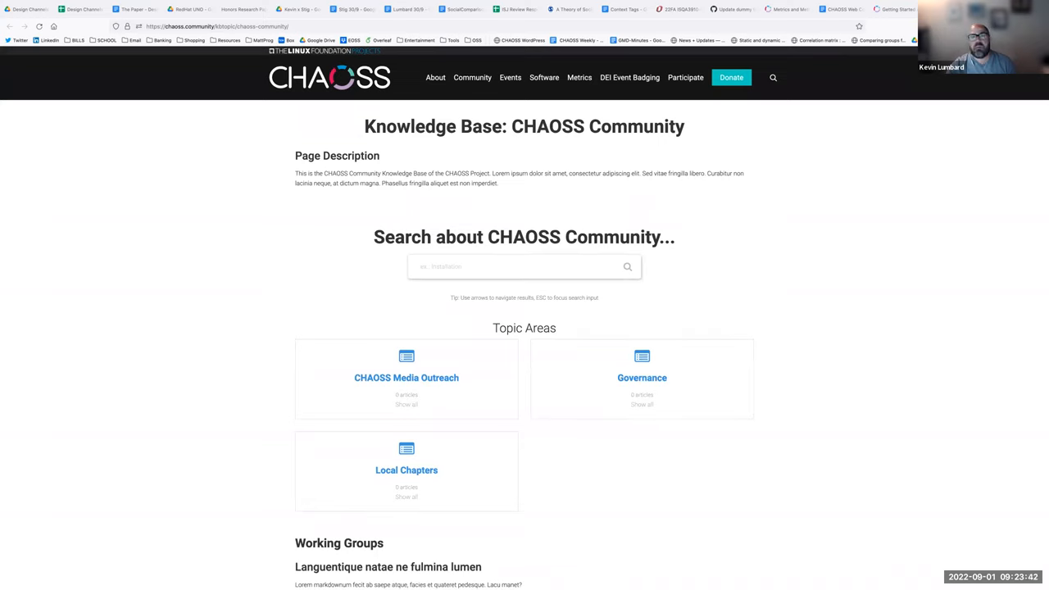
Switch to the Metrics and Metrics Models tab and scroll to CHAOSS Software and Initiatives
{"action": "left_click", "coordinate": [786, 9]}
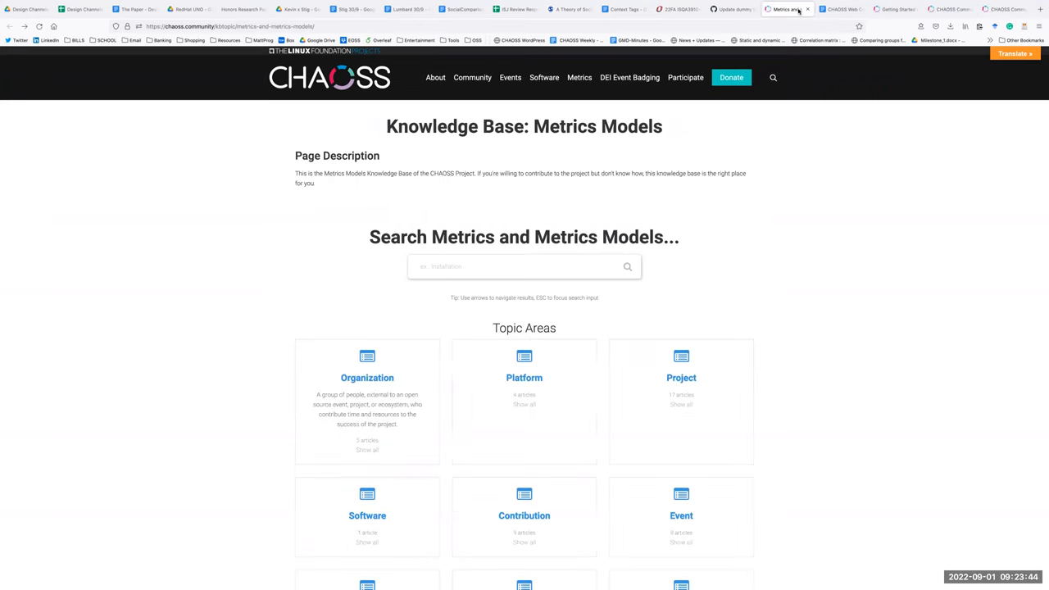
{"action": "mouse_move", "coordinate": [167, 268]}
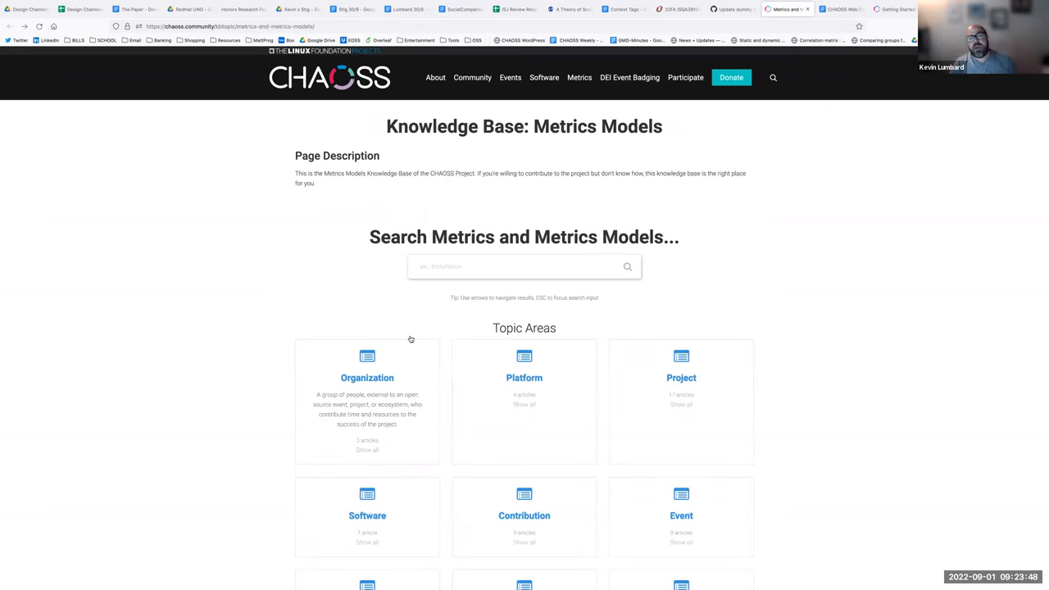
{"action": "mouse_move", "coordinate": [548, 346]}
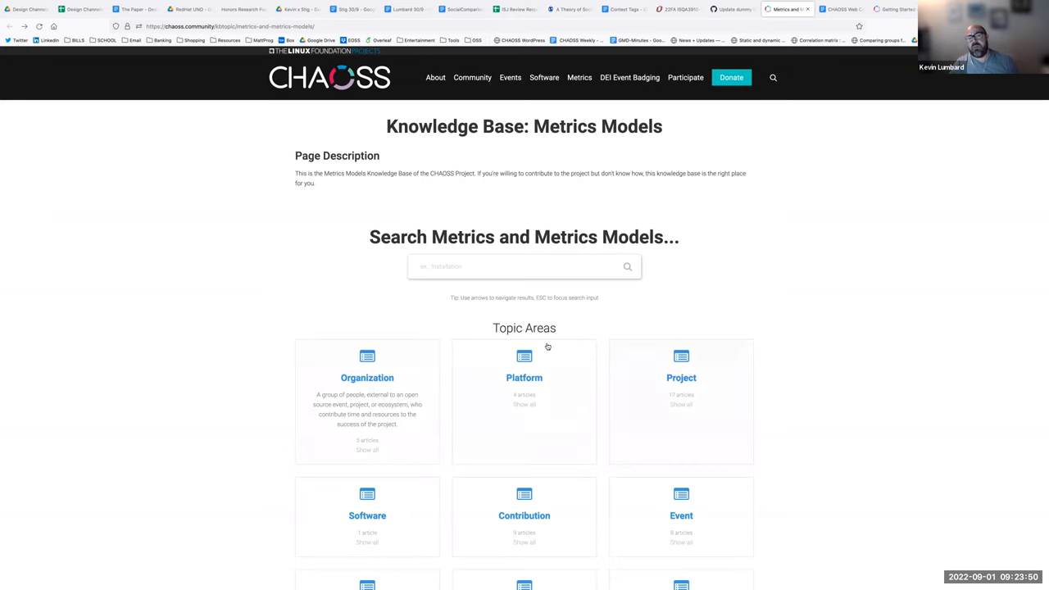
{"action": "scroll", "scroll_direction": "down", "scroll_amount": 3}
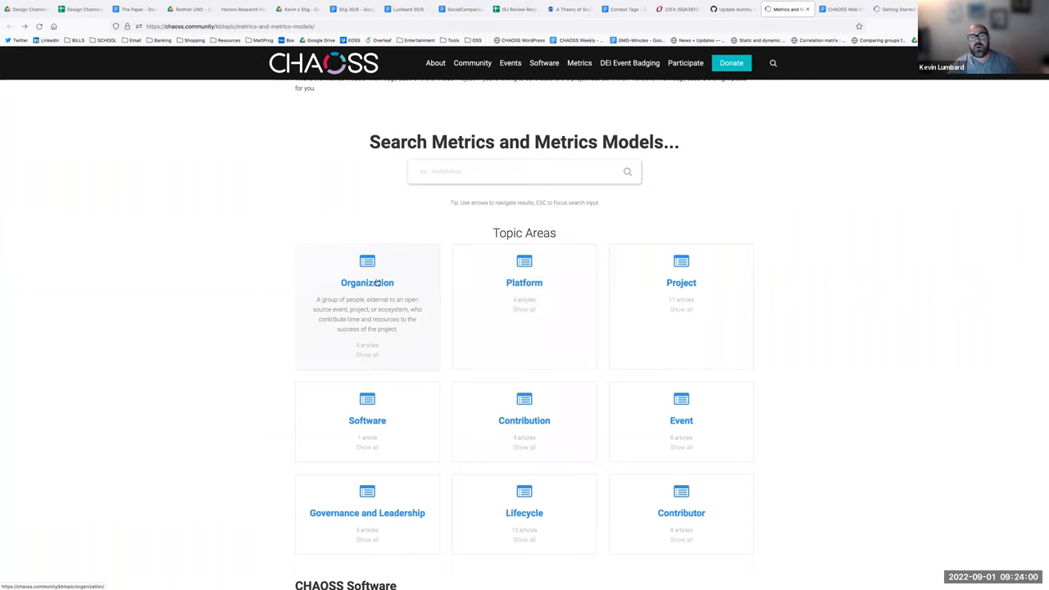
{"action": "scroll", "scroll_direction": "down", "scroll_amount": 3}
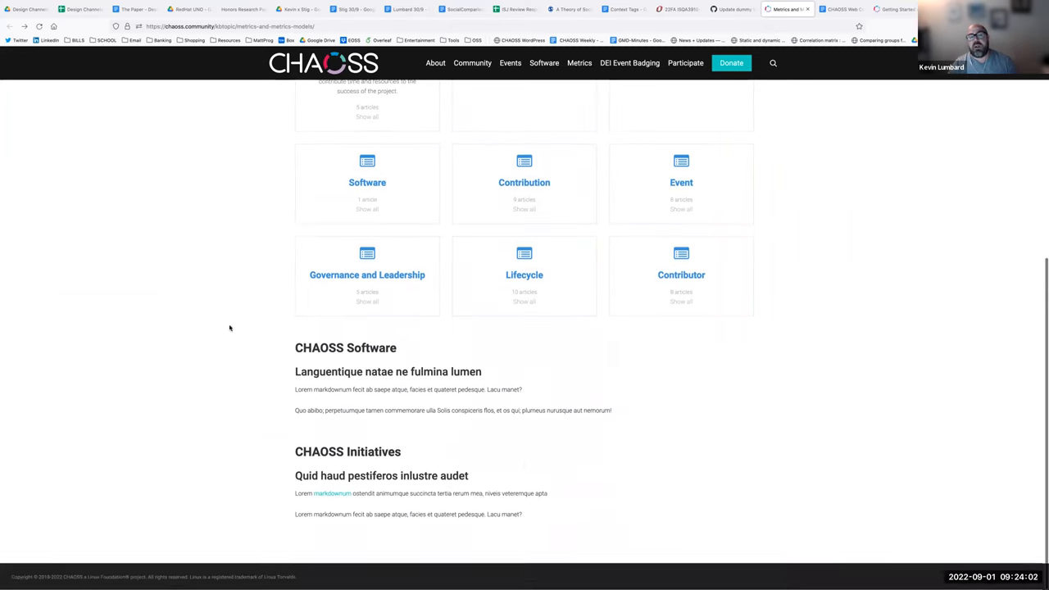
{"action": "mouse_move", "coordinate": [415, 348]}
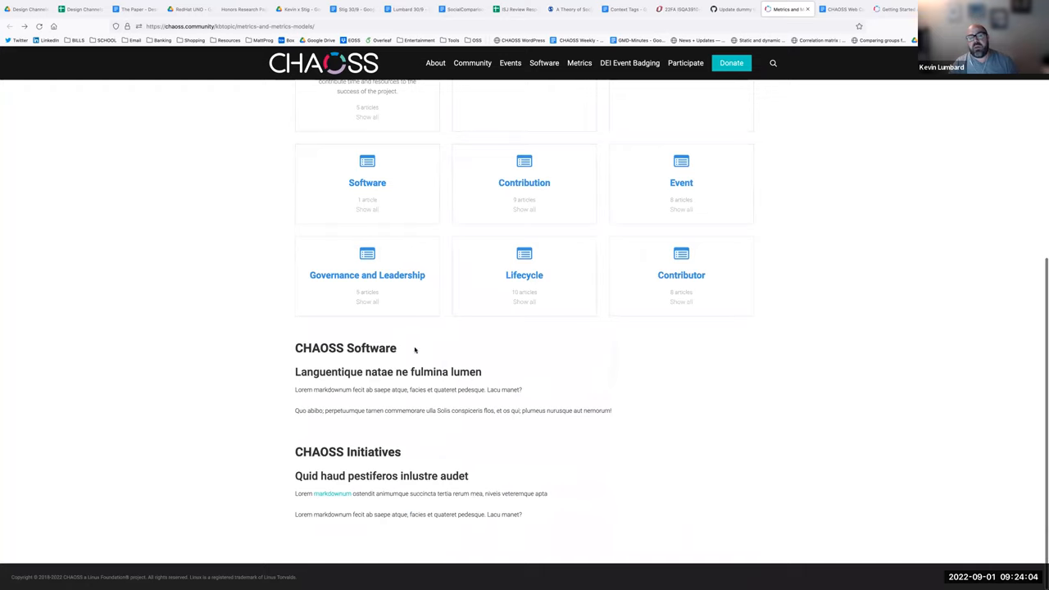
{"action": "mouse_move", "coordinate": [409, 383]}
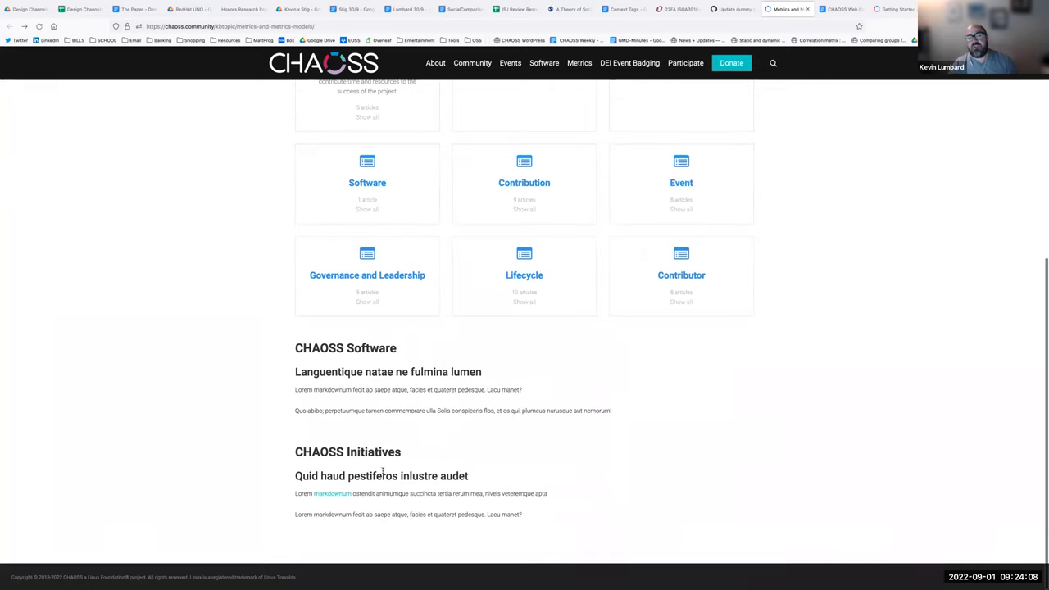
{"action": "mouse_move", "coordinate": [359, 378]}
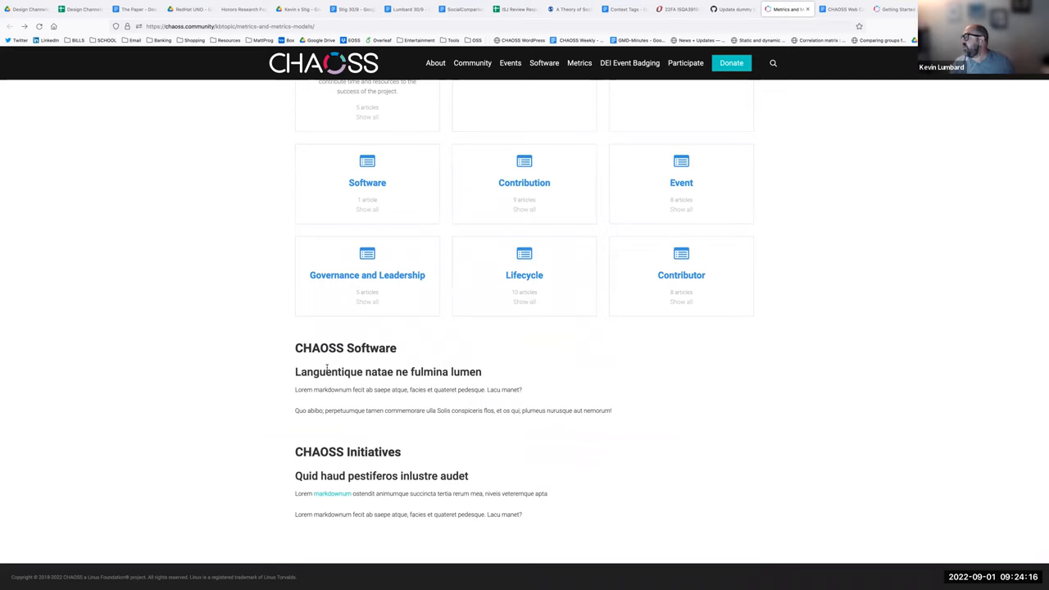
Bring the Metrics Models page back to its top, showing title, description and search box
{"action": "scroll", "scroll_direction": "up", "scroll_amount": 3}
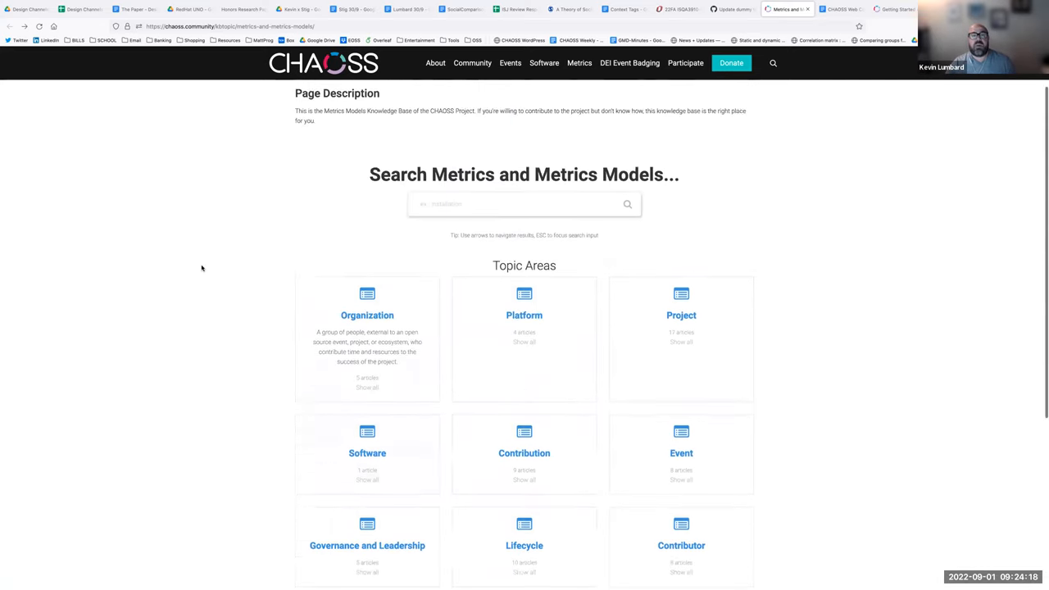
{"action": "scroll", "scroll_direction": "up", "scroll_amount": 3}
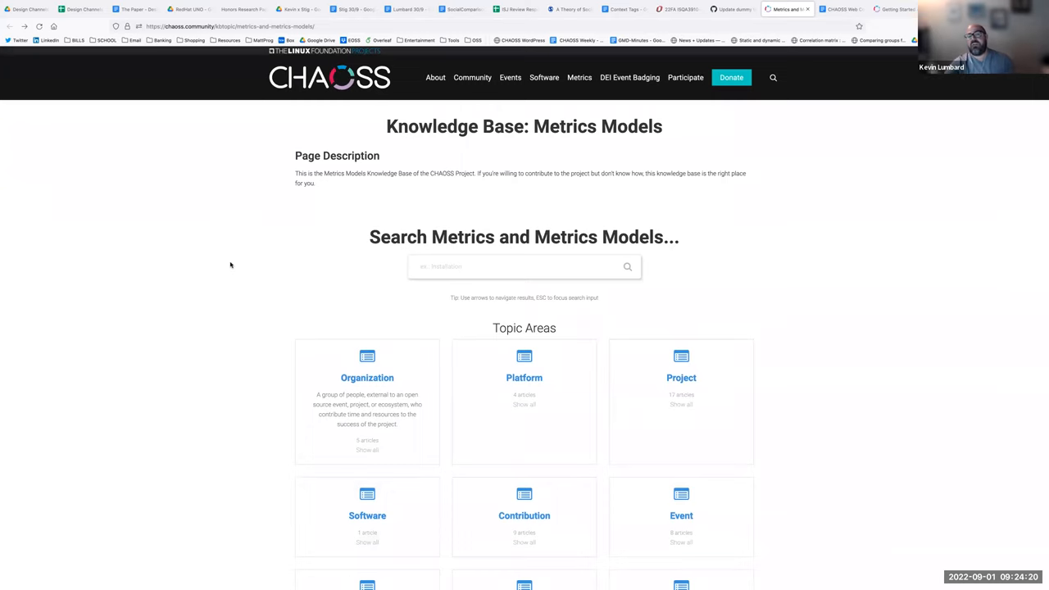
{"action": "scroll", "scroll_direction": "down", "scroll_amount": 3}
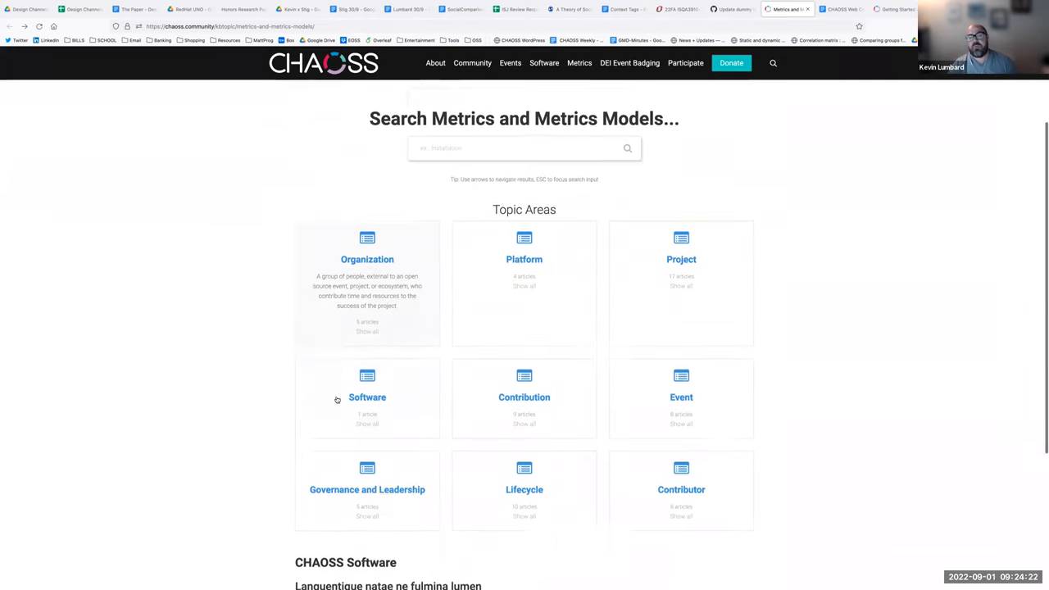
{"action": "scroll", "scroll_direction": "down", "scroll_amount": 3}
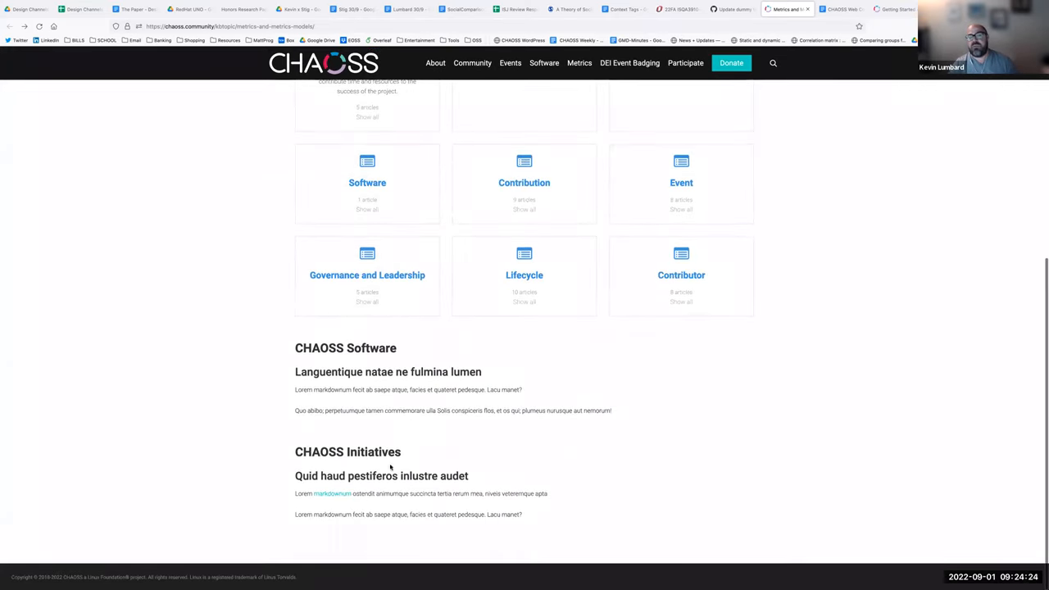
{"action": "mouse_move", "coordinate": [249, 493]}
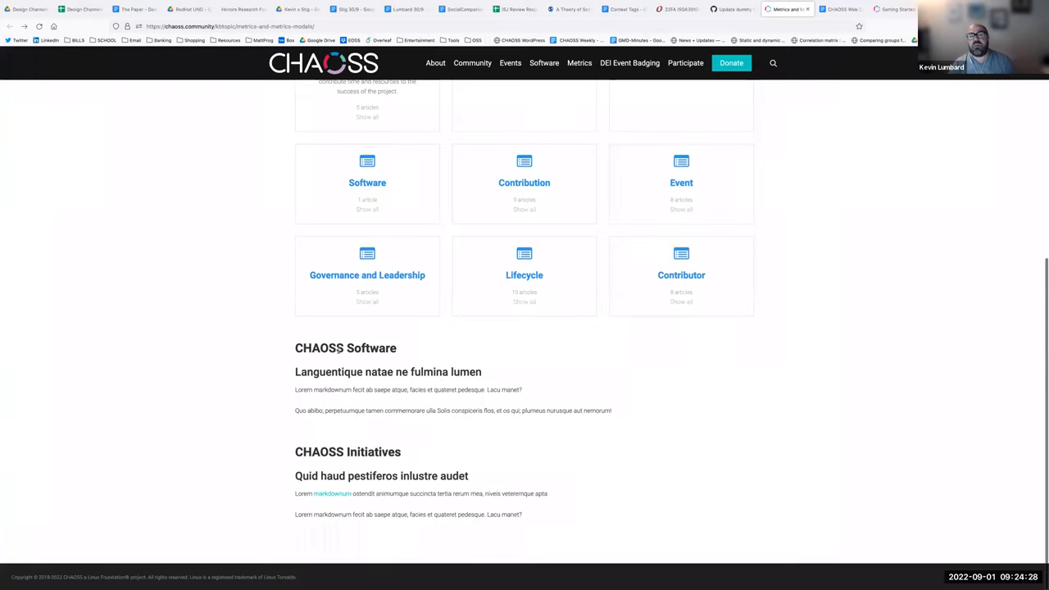
{"action": "mouse_move", "coordinate": [210, 390]}
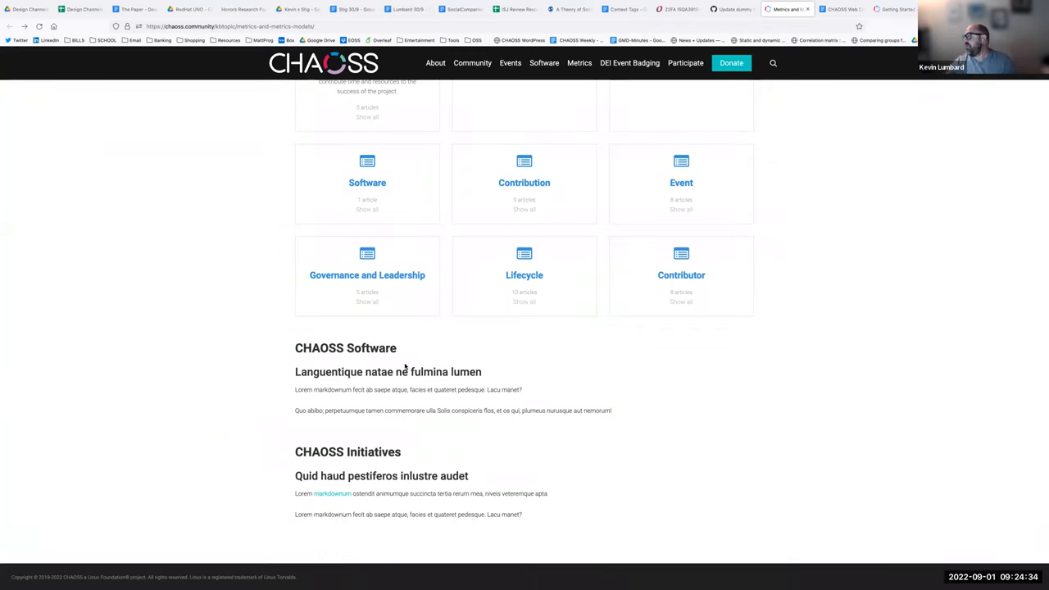
{"action": "mouse_move", "coordinate": [483, 384]}
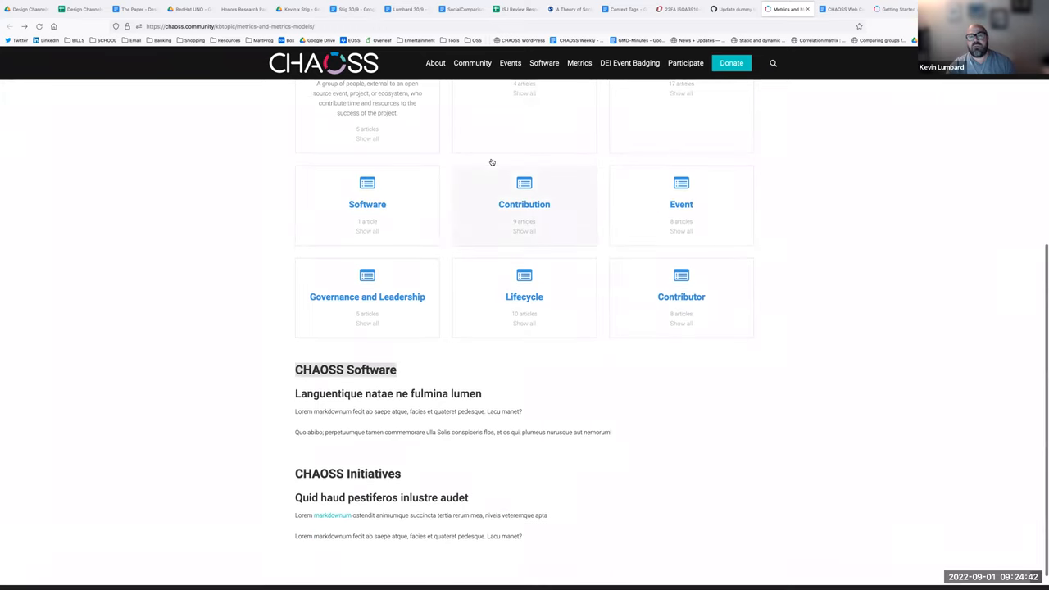
{"action": "mouse_move", "coordinate": [422, 443]}
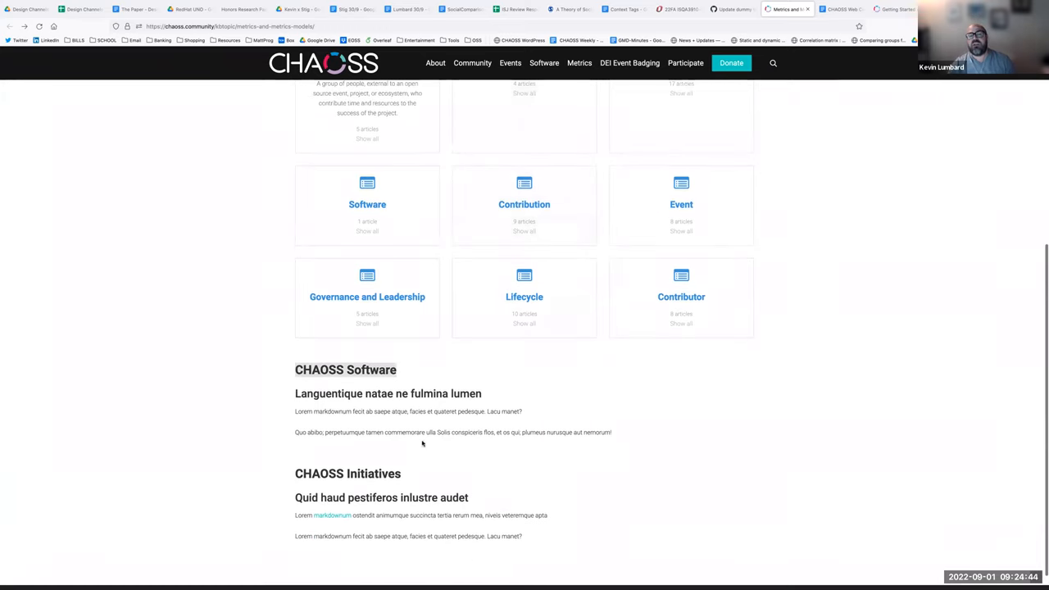
{"action": "mouse_move", "coordinate": [459, 455]}
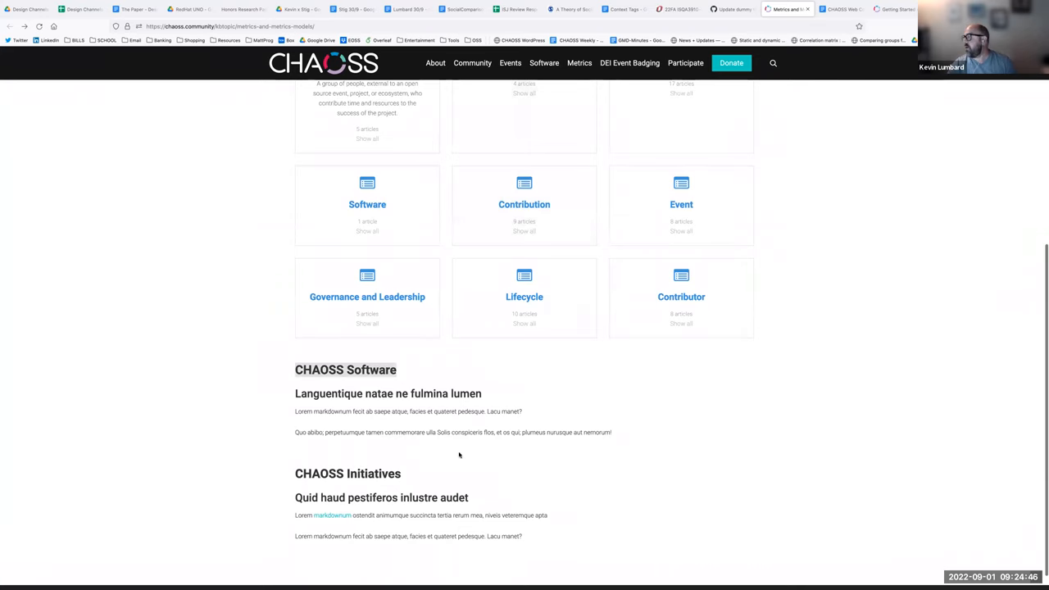
{"action": "scroll", "scroll_direction": "up", "scroll_amount": 3}
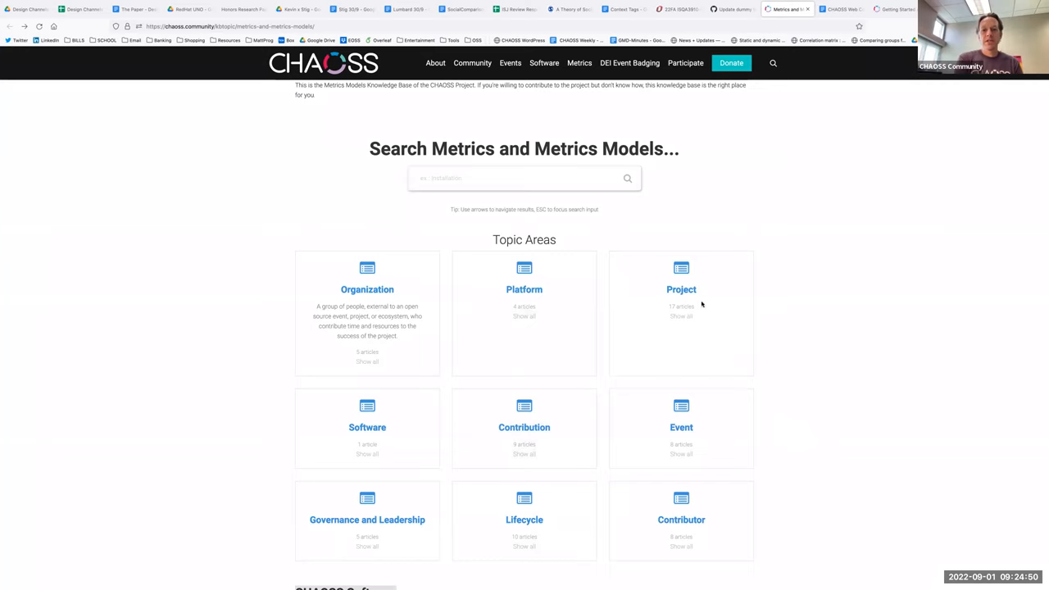
{"action": "mouse_move", "coordinate": [274, 275]}
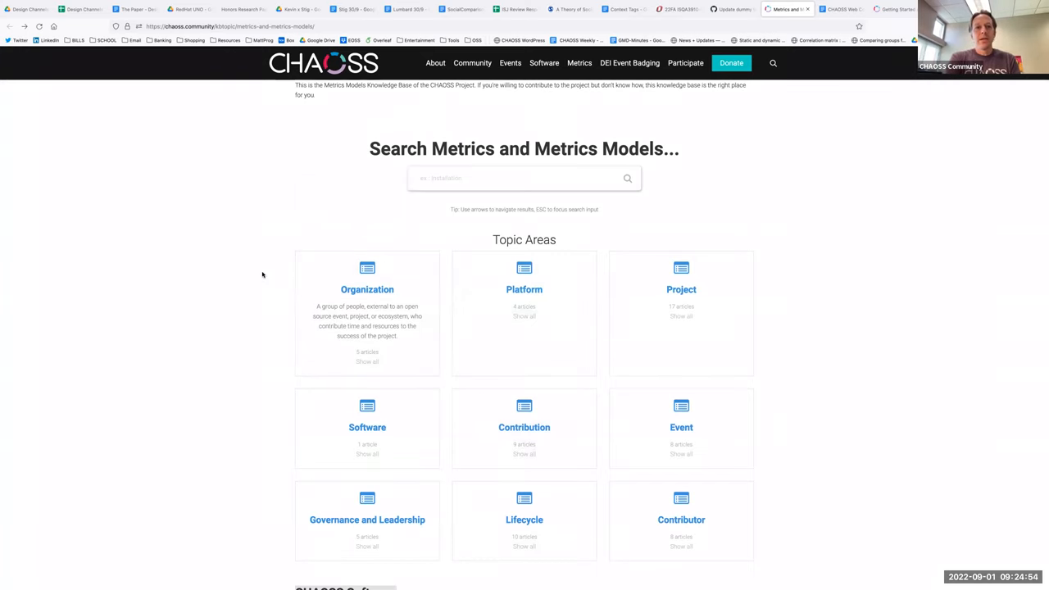
{"action": "scroll", "scroll_direction": "down", "scroll_amount": 3}
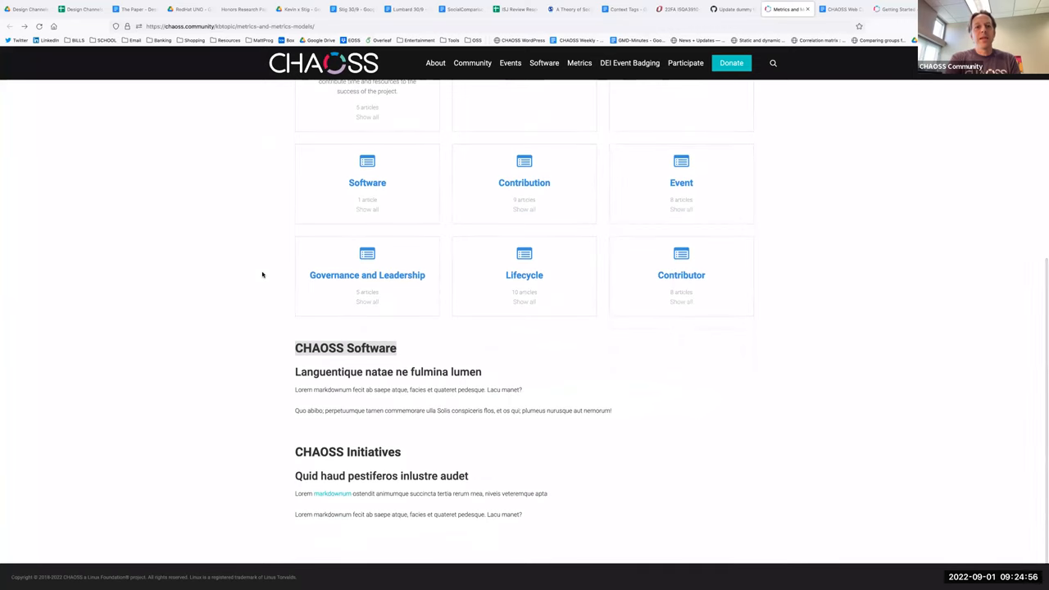
{"action": "scroll", "scroll_direction": "up", "scroll_amount": 3}
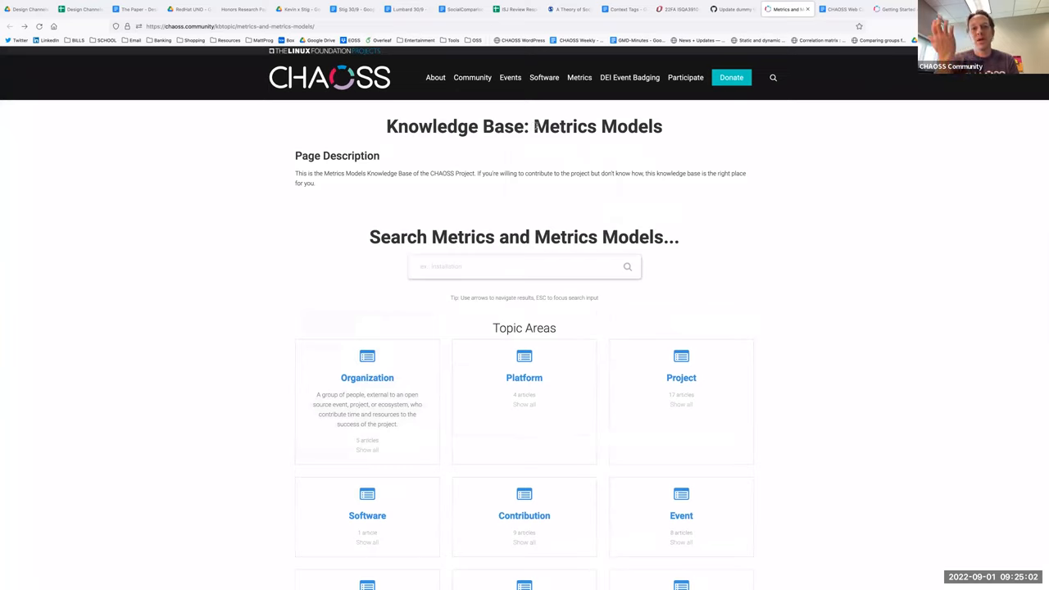
{"action": "mouse_move", "coordinate": [664, 135]}
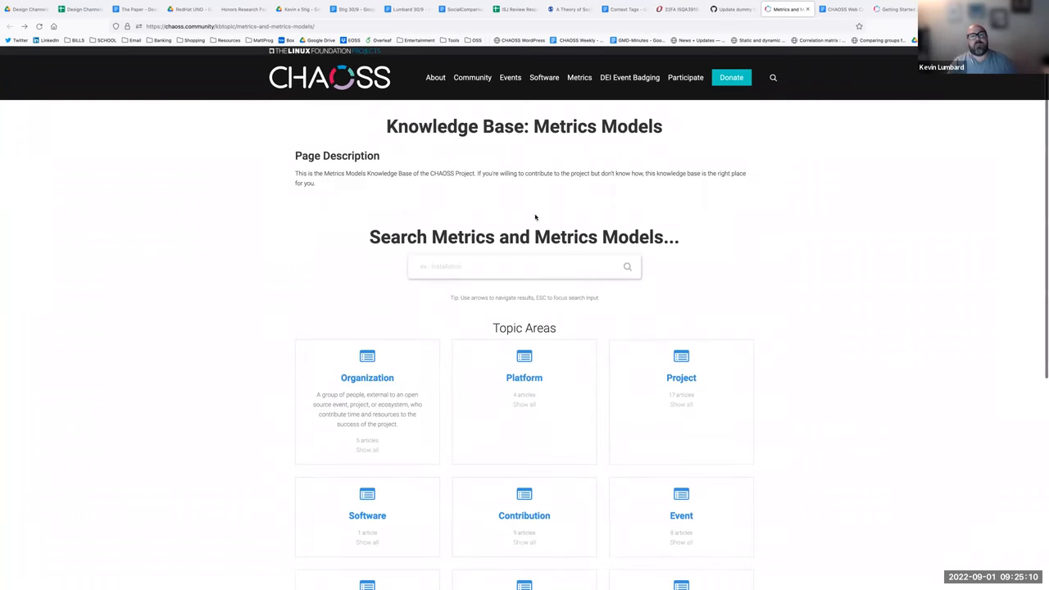
{"action": "left_click", "coordinate": [545, 77]}
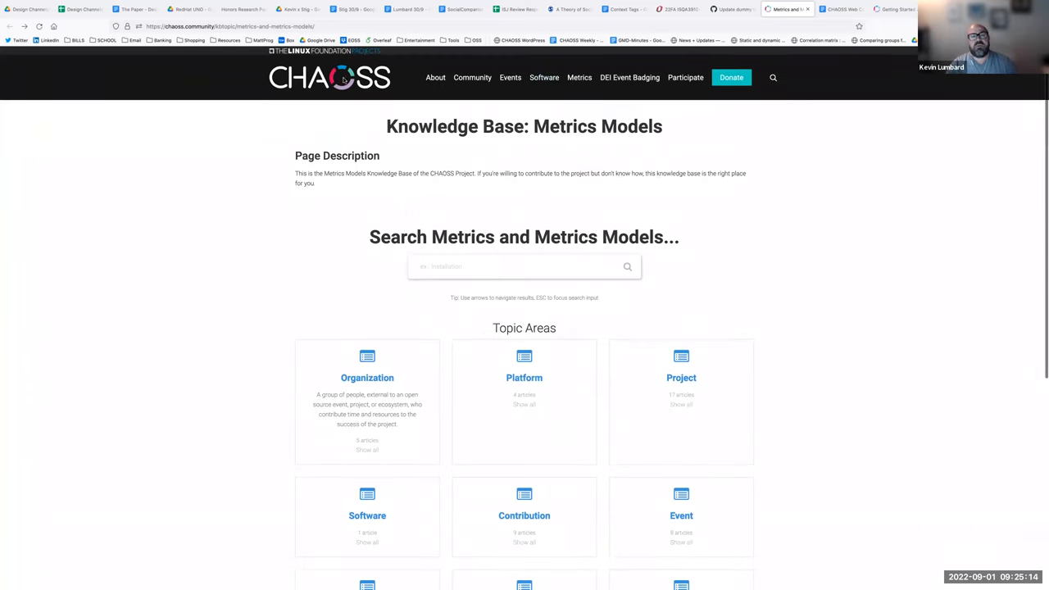
{"action": "mouse_move", "coordinate": [818, 209]}
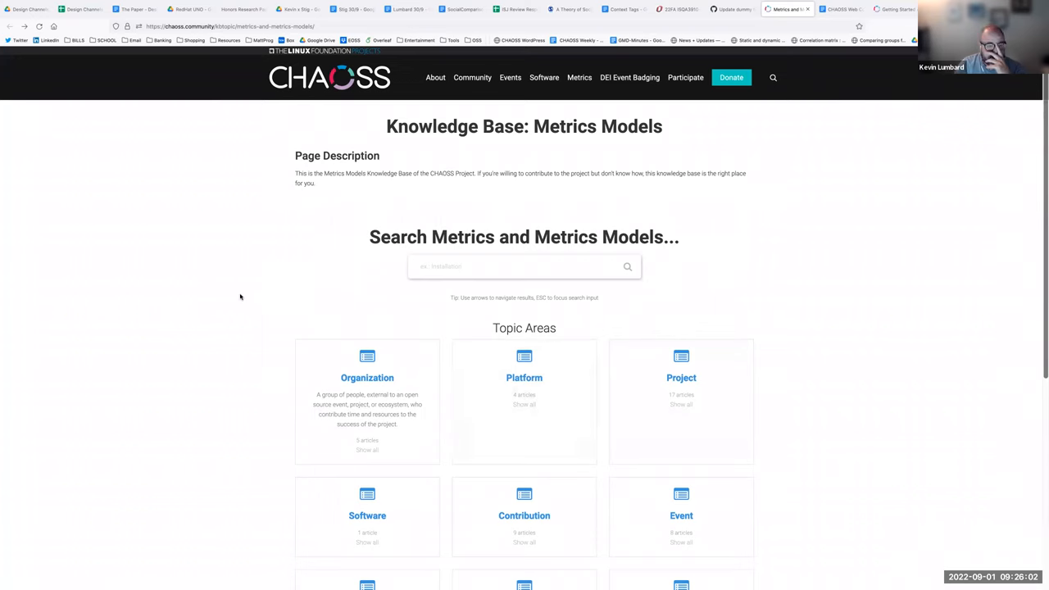
{"action": "scroll", "scroll_direction": "down", "scroll_amount": 3}
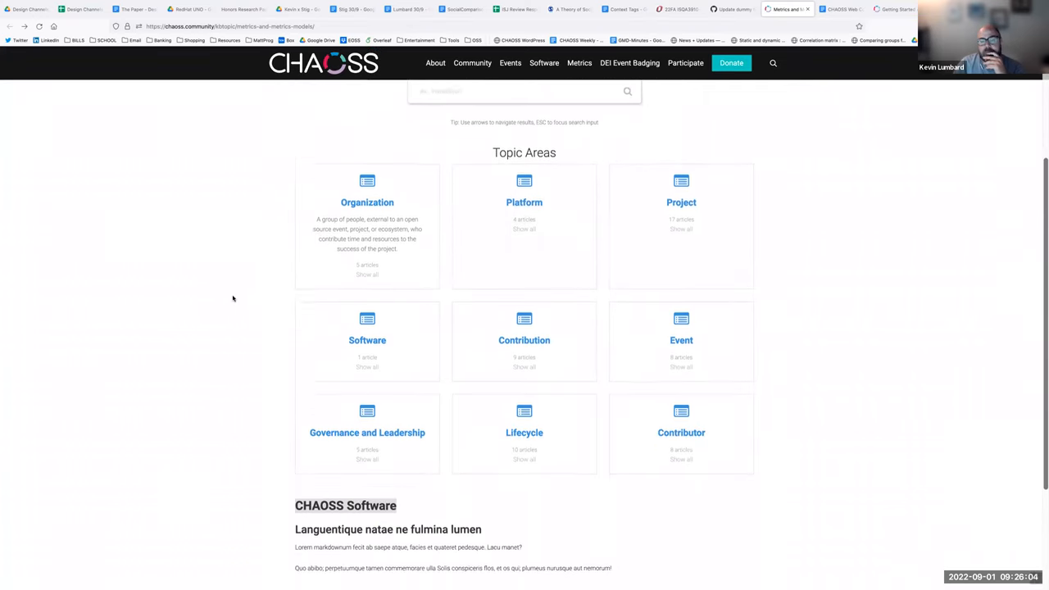
{"action": "scroll", "scroll_direction": "down", "scroll_amount": 3}
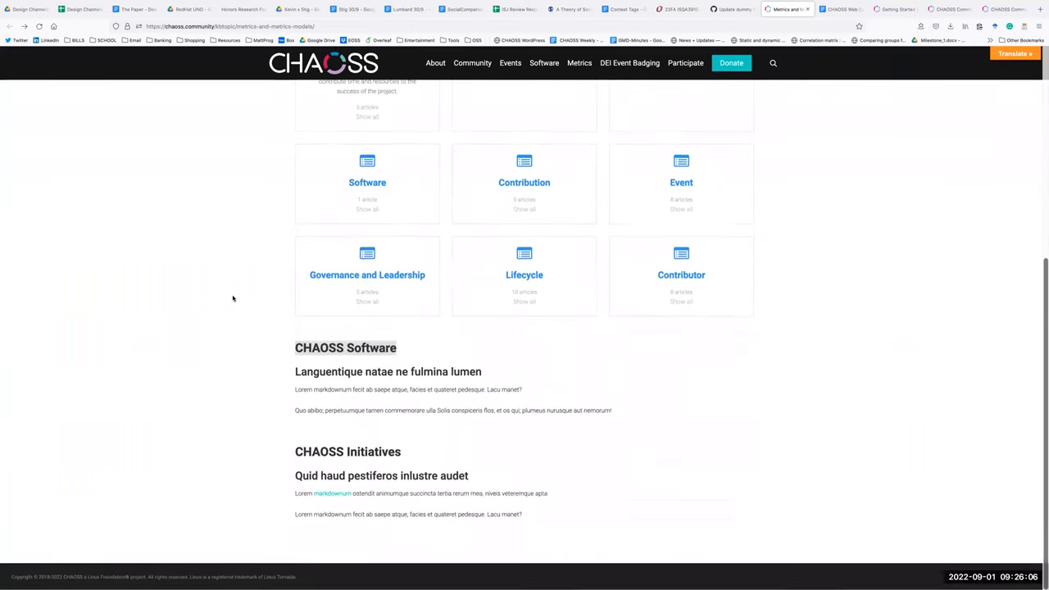
{"action": "scroll", "scroll_direction": "up", "scroll_amount": 3}
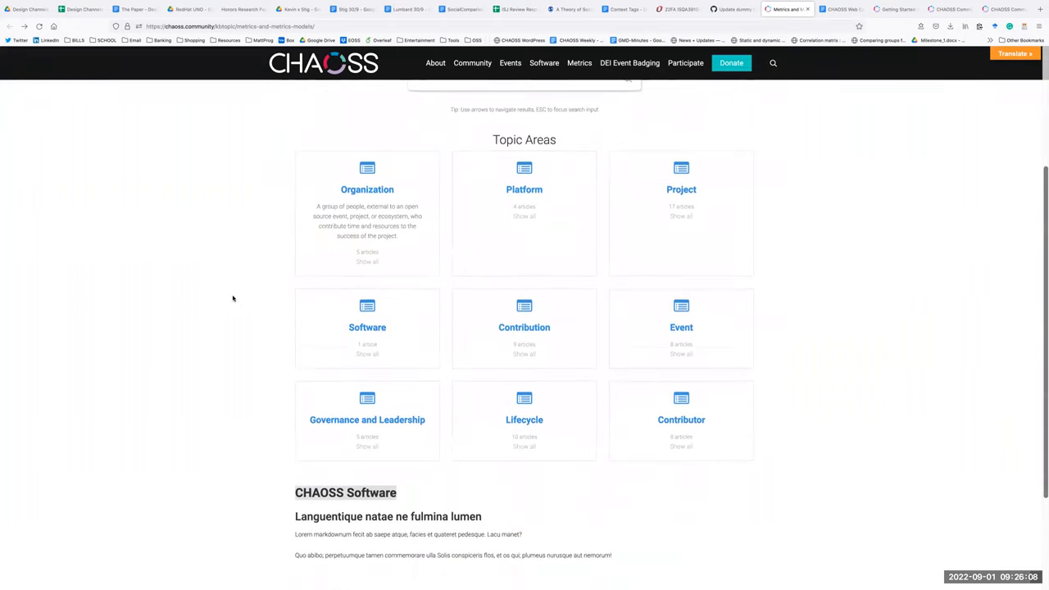
{"action": "scroll", "scroll_direction": "up", "scroll_amount": 3}
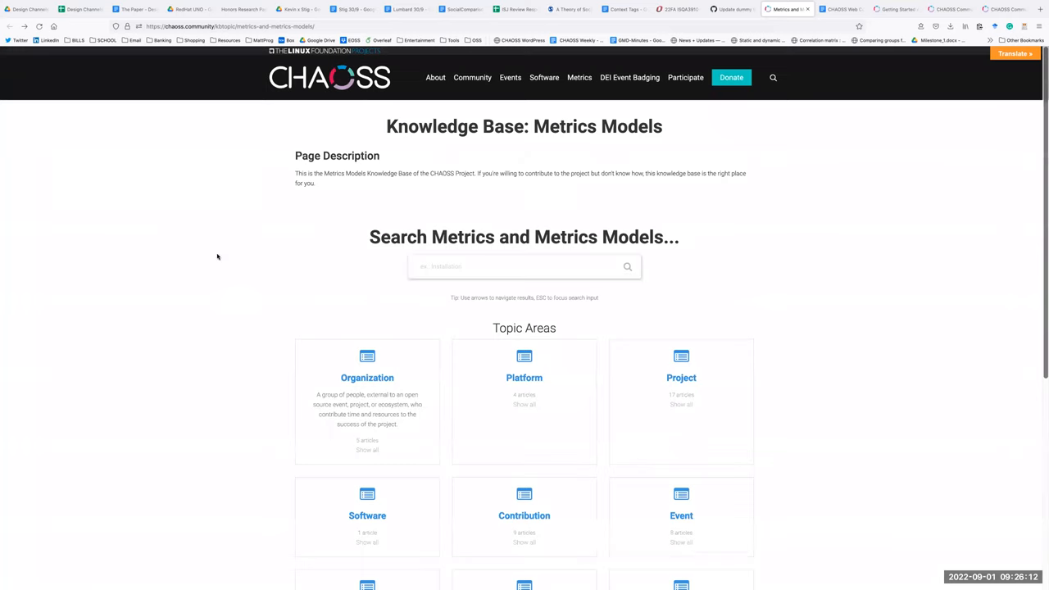
{"action": "mouse_move", "coordinate": [837, 296]}
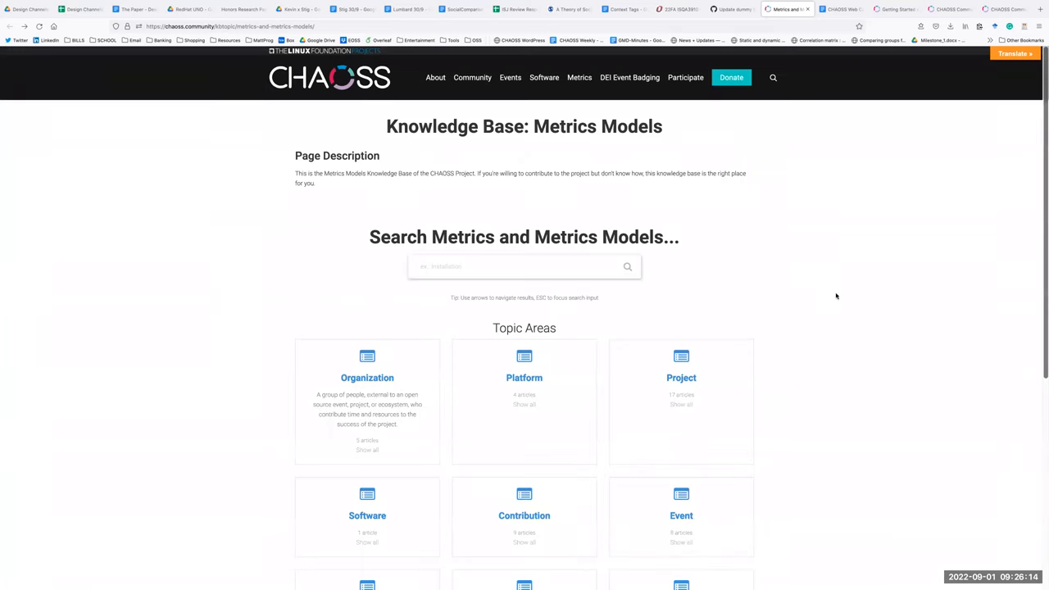
{"action": "scroll", "scroll_direction": "down", "scroll_amount": 3}
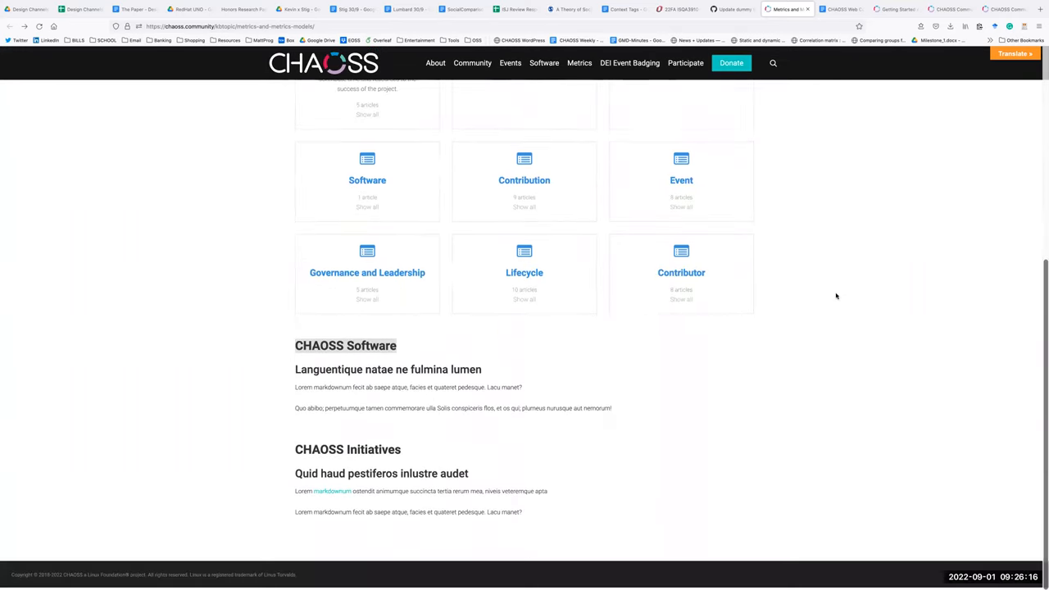
{"action": "scroll", "scroll_direction": "up", "scroll_amount": 3}
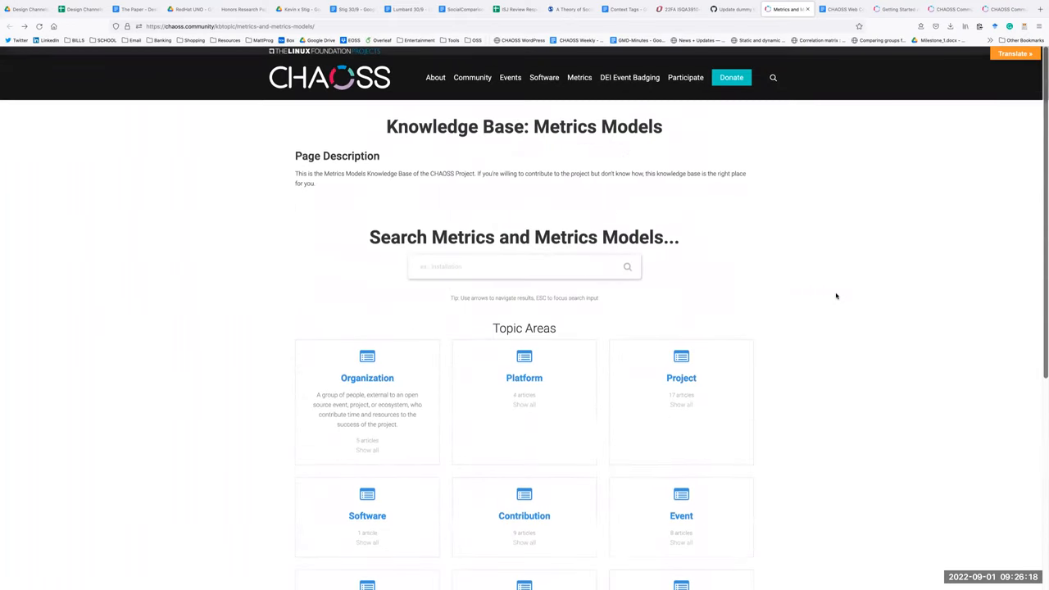
{"action": "scroll", "scroll_direction": "down", "scroll_amount": 3}
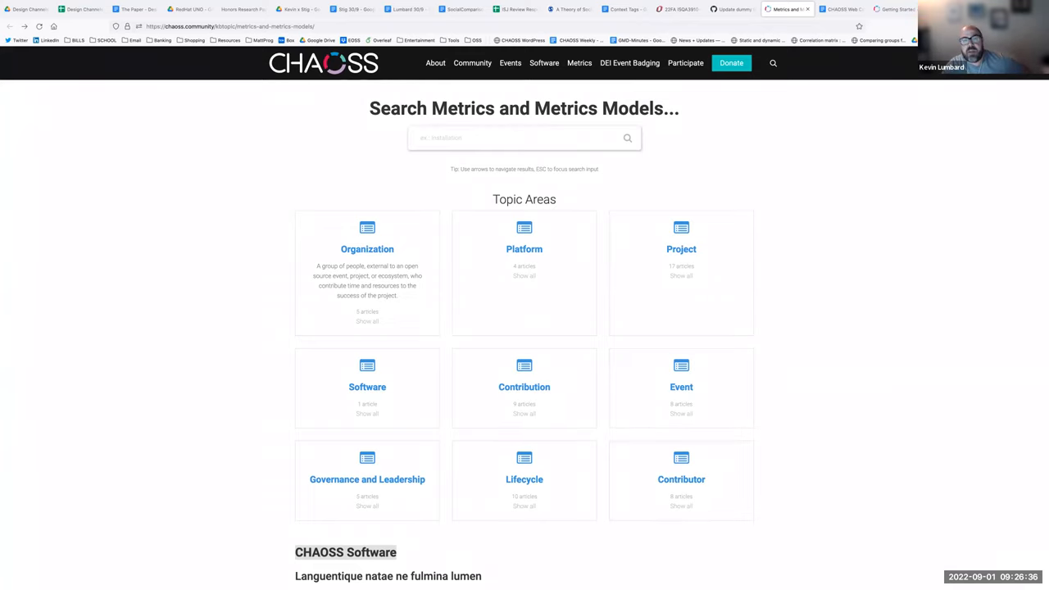
{"action": "scroll", "scroll_direction": "up", "scroll_amount": 3}
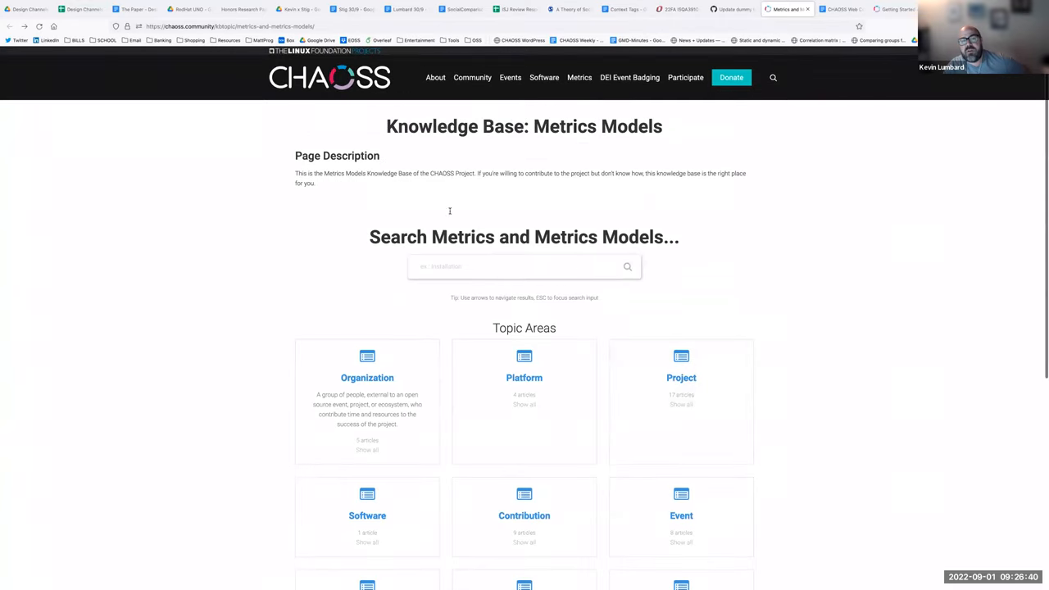
{"action": "scroll", "scroll_direction": "down", "scroll_amount": 3}
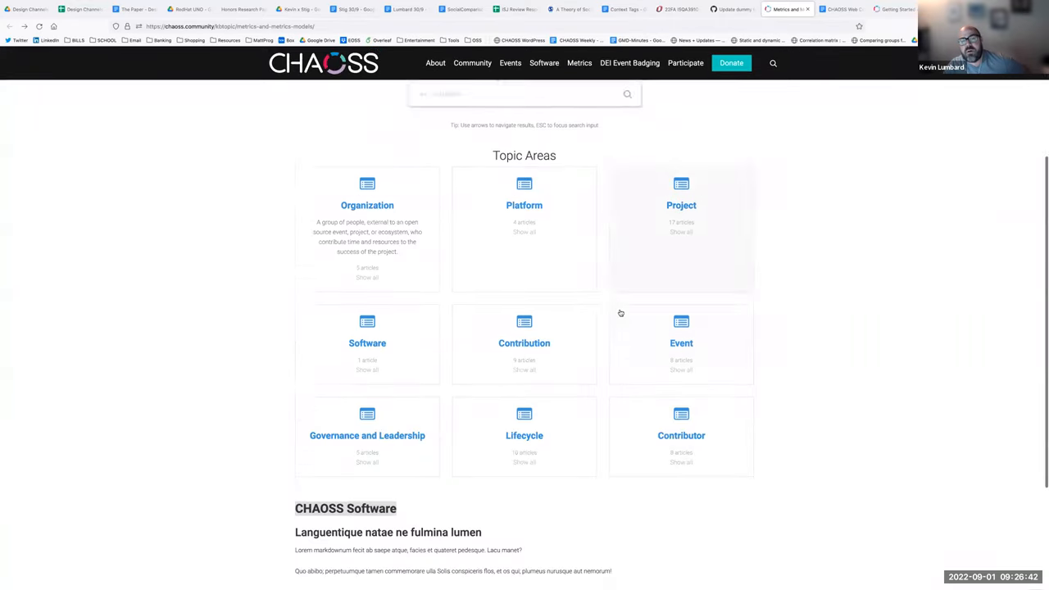
{"action": "scroll", "scroll_direction": "down", "scroll_amount": 3}
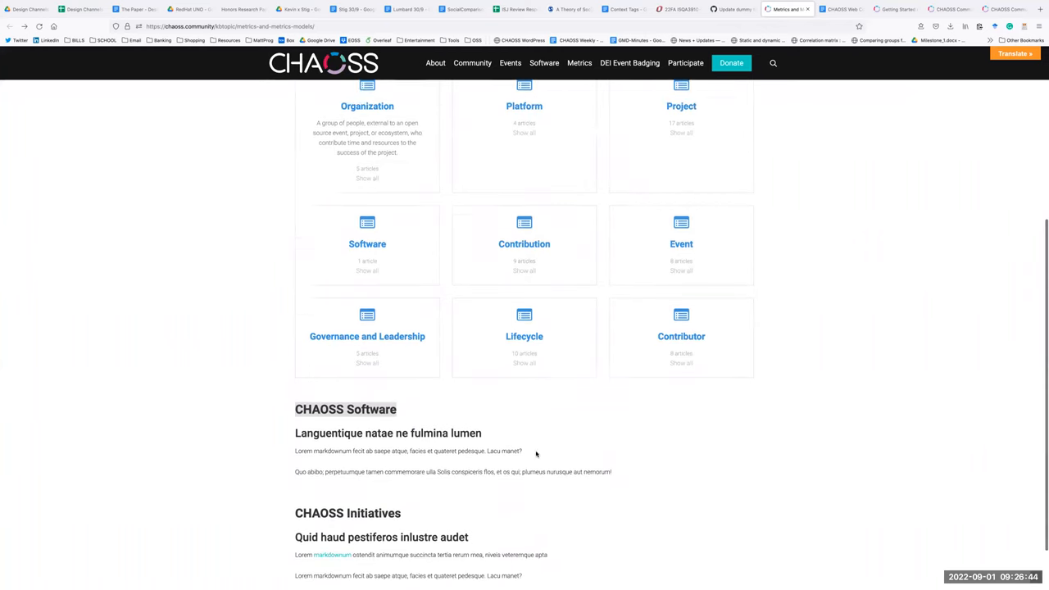
{"action": "scroll", "scroll_direction": "down", "scroll_amount": 3}
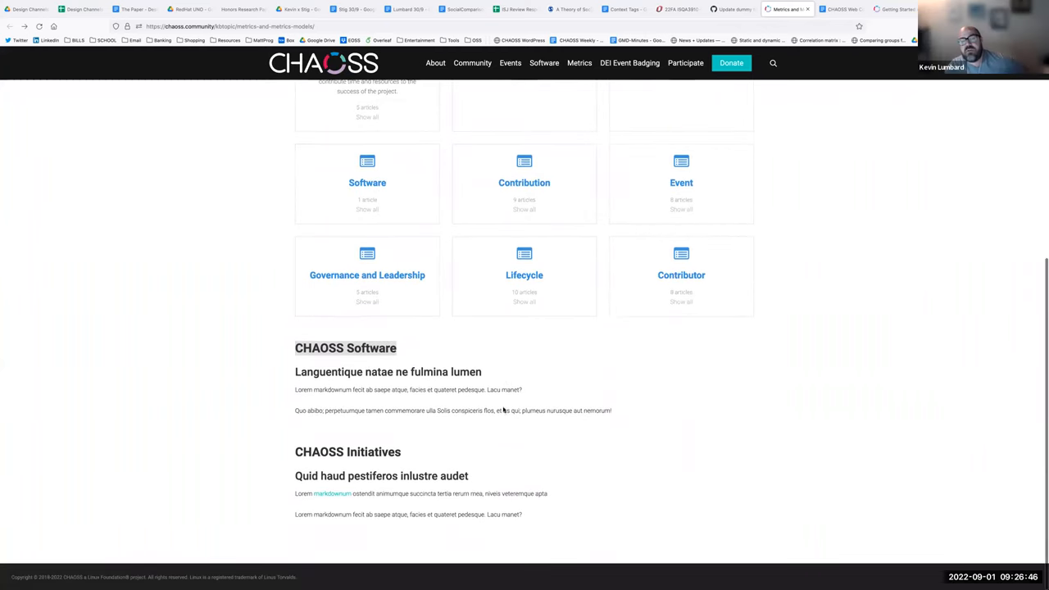
{"action": "scroll", "scroll_direction": "up", "scroll_amount": 3}
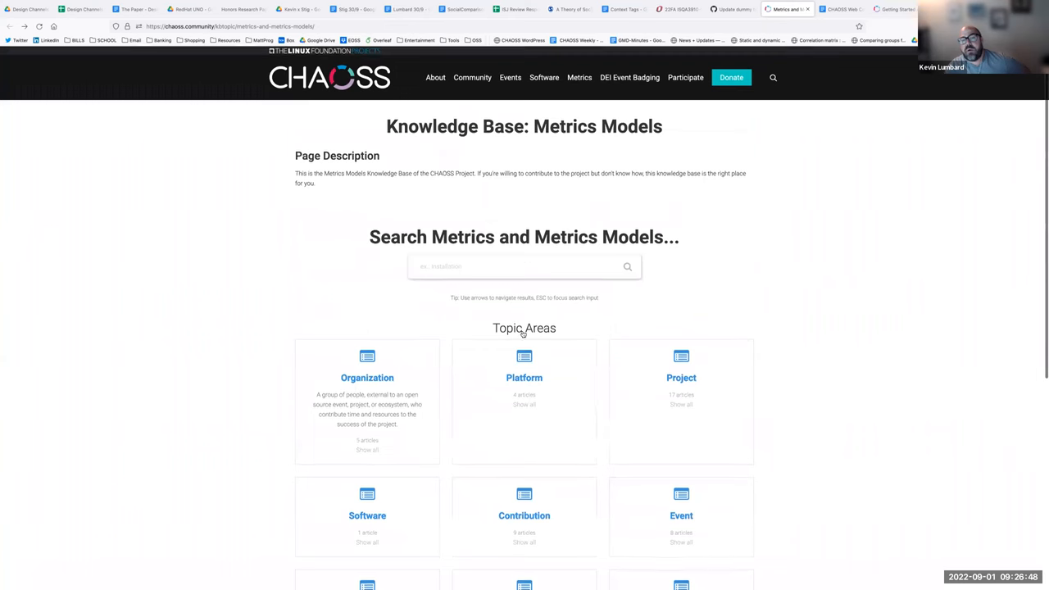
{"action": "scroll", "scroll_direction": "down", "scroll_amount": 3}
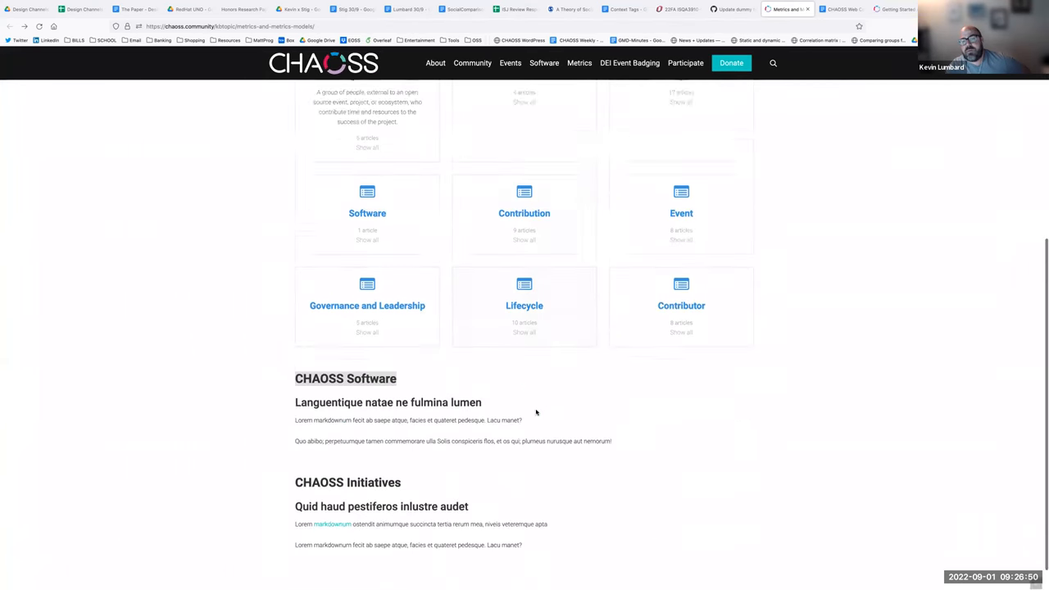
{"action": "scroll", "scroll_direction": "up", "scroll_amount": 3}
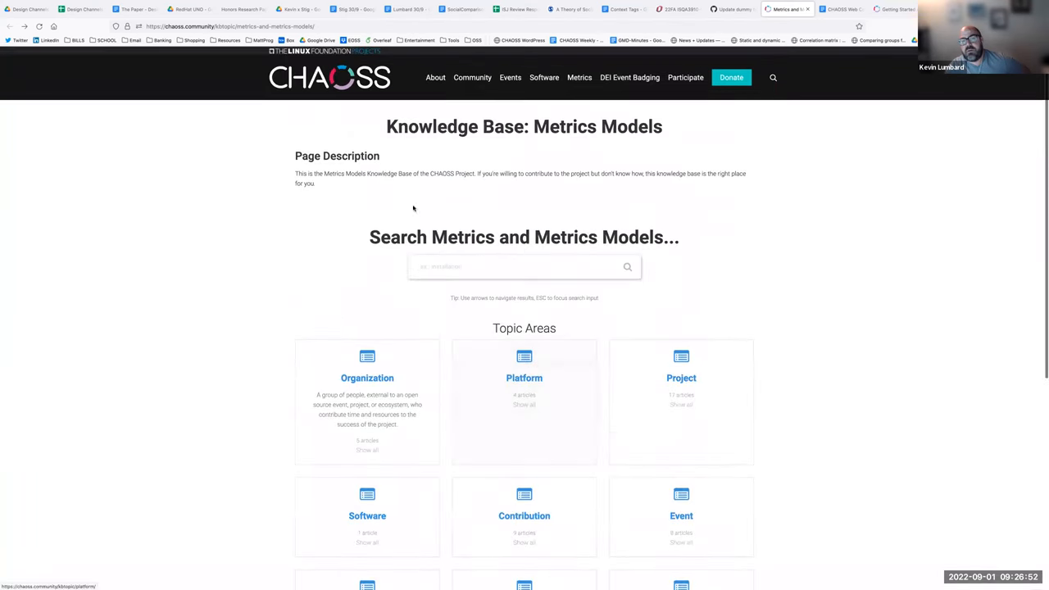
{"action": "scroll", "scroll_direction": "down", "scroll_amount": 3}
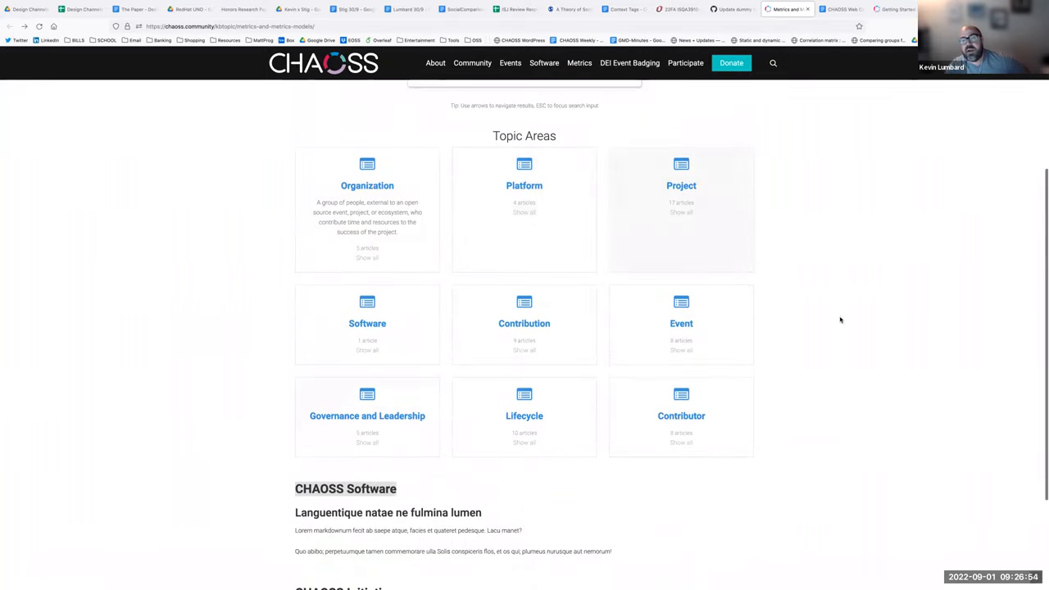
{"action": "mouse_move", "coordinate": [391, 302]}
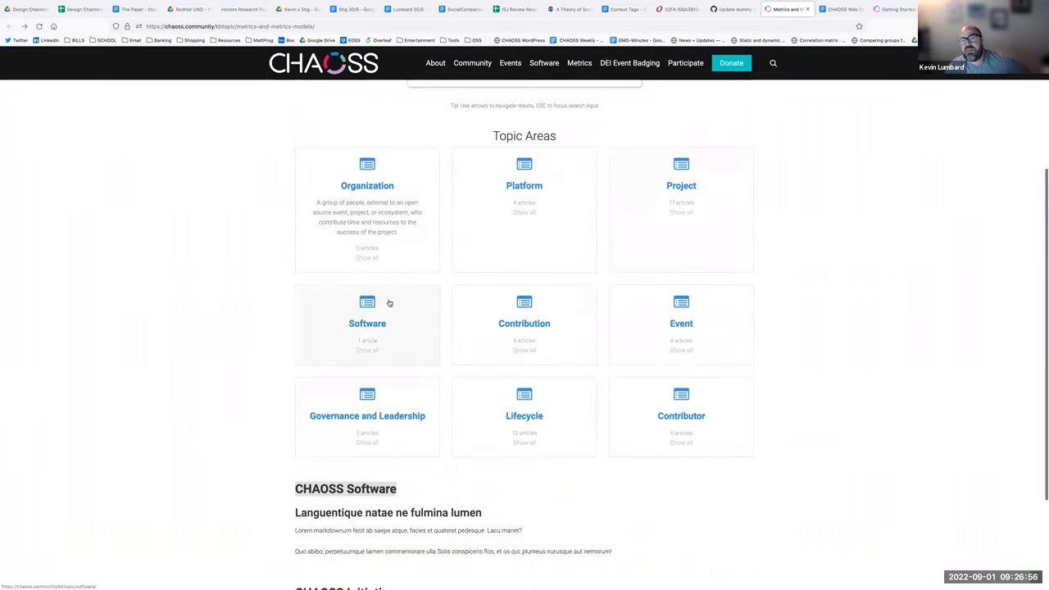
{"action": "scroll", "scroll_direction": "up", "scroll_amount": 3}
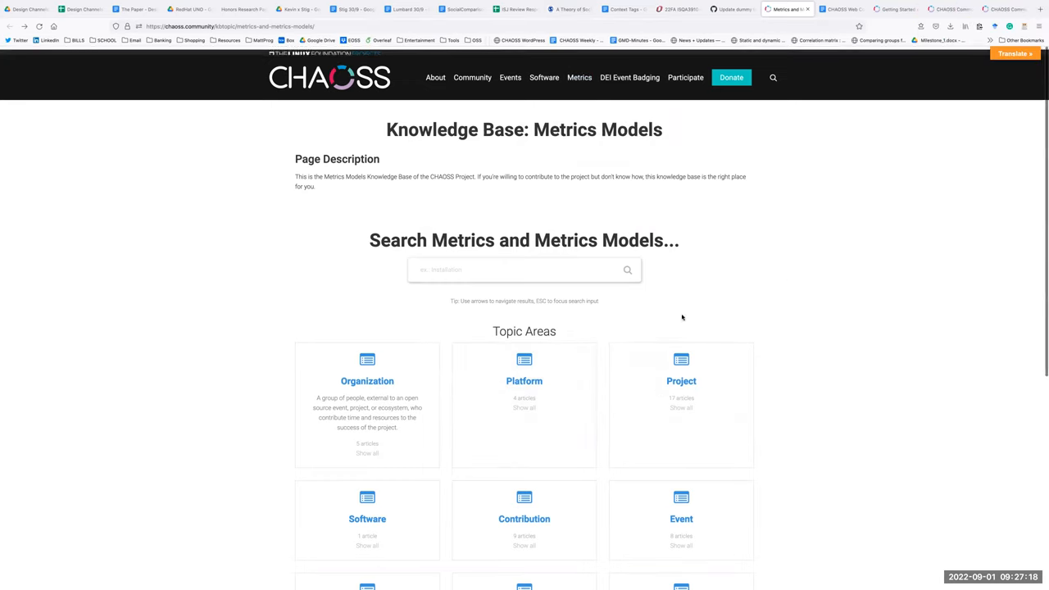
{"action": "scroll", "scroll_direction": "down", "scroll_amount": 3}
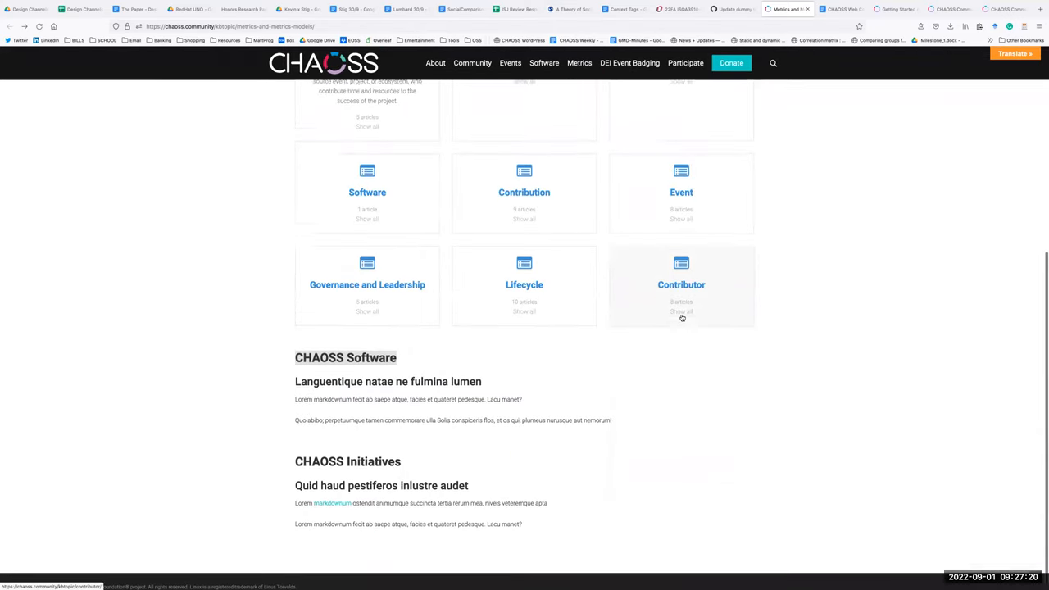
{"action": "scroll", "scroll_direction": "up", "scroll_amount": 3}
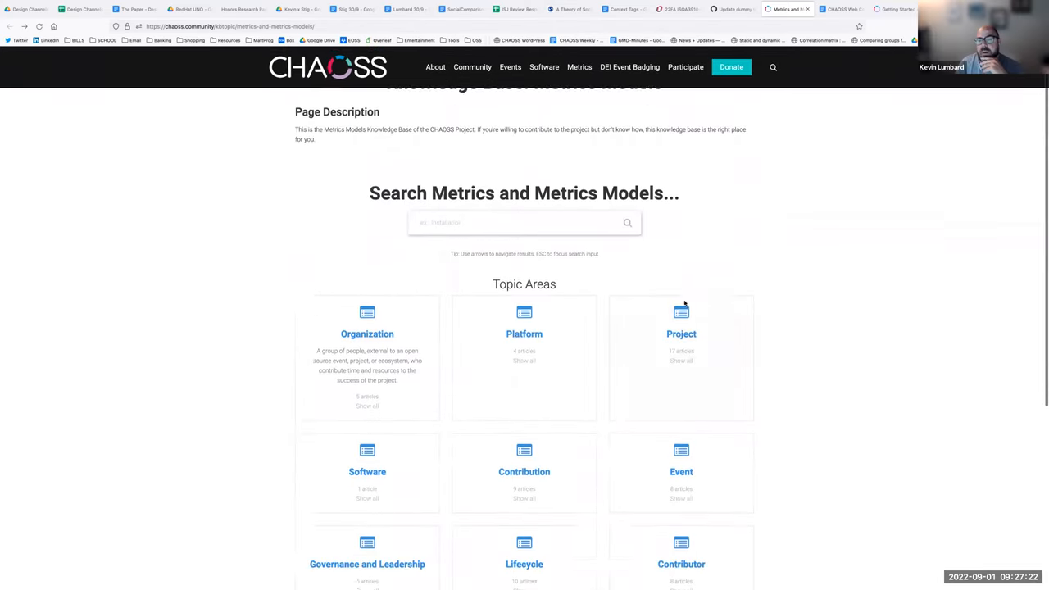
{"action": "scroll", "scroll_direction": "down", "scroll_amount": 3}
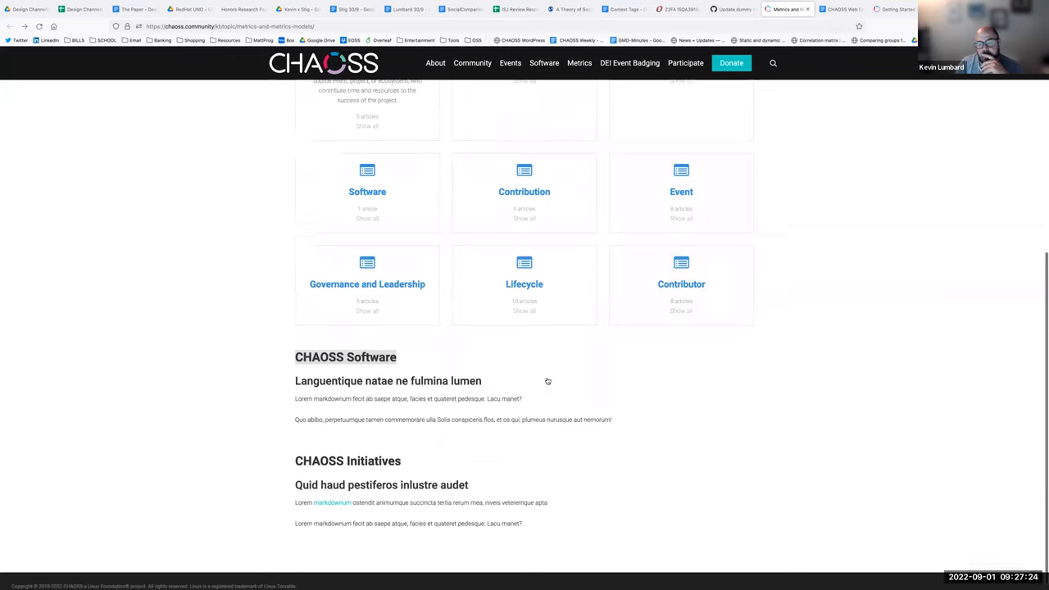
{"action": "scroll", "scroll_direction": "up", "scroll_amount": 3}
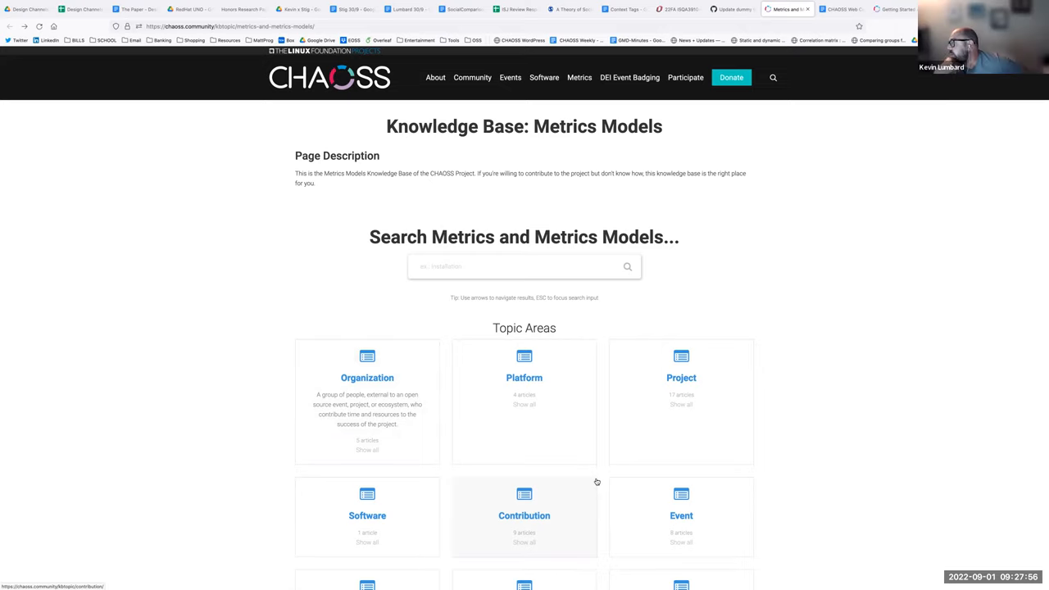
{"action": "mouse_move", "coordinate": [591, 478]}
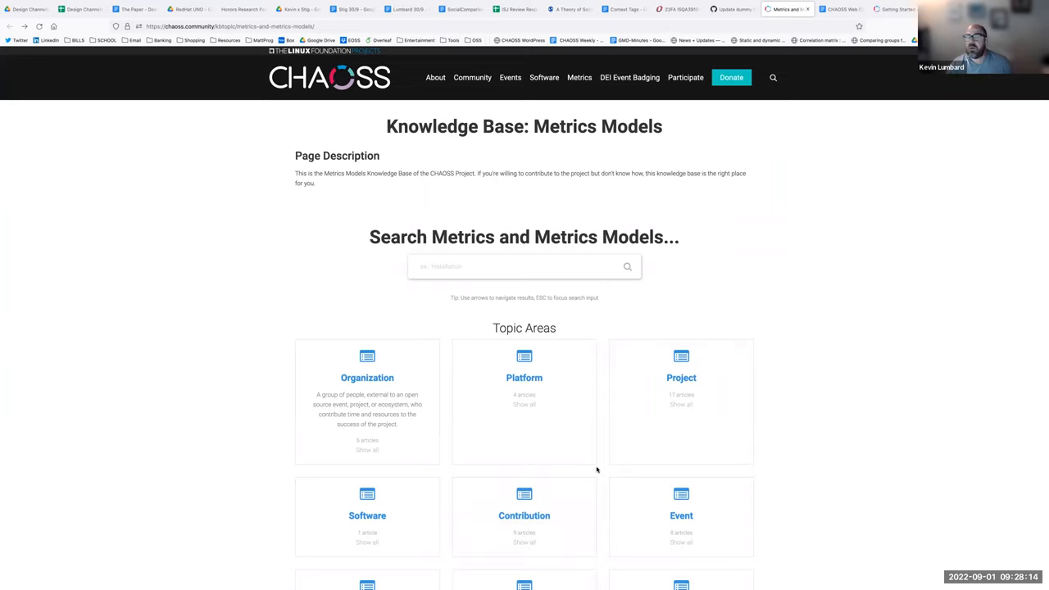
{"action": "mouse_move", "coordinate": [244, 425]}
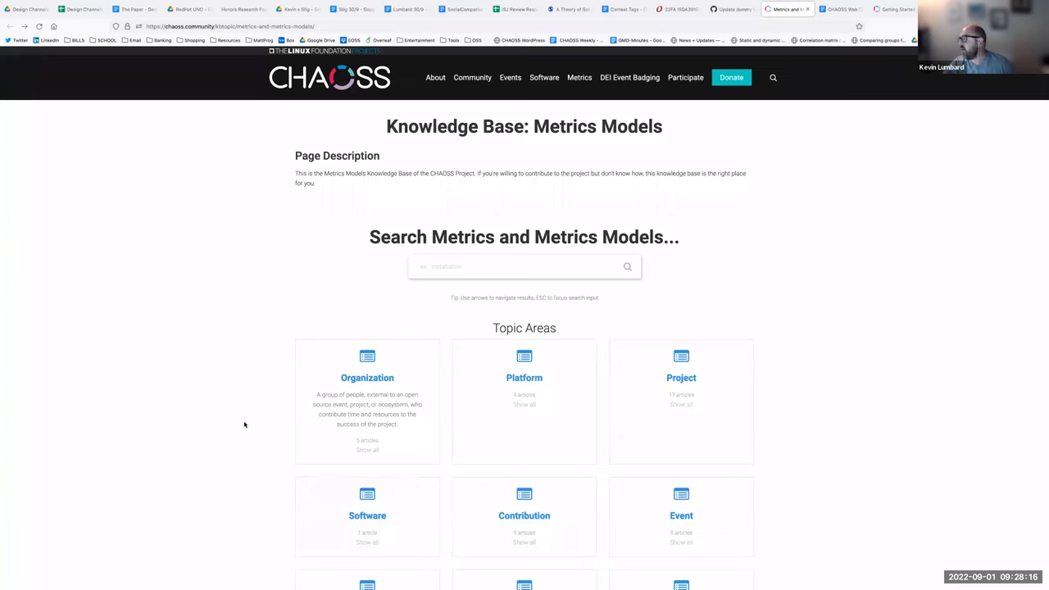
{"action": "mouse_move", "coordinate": [391, 161]}
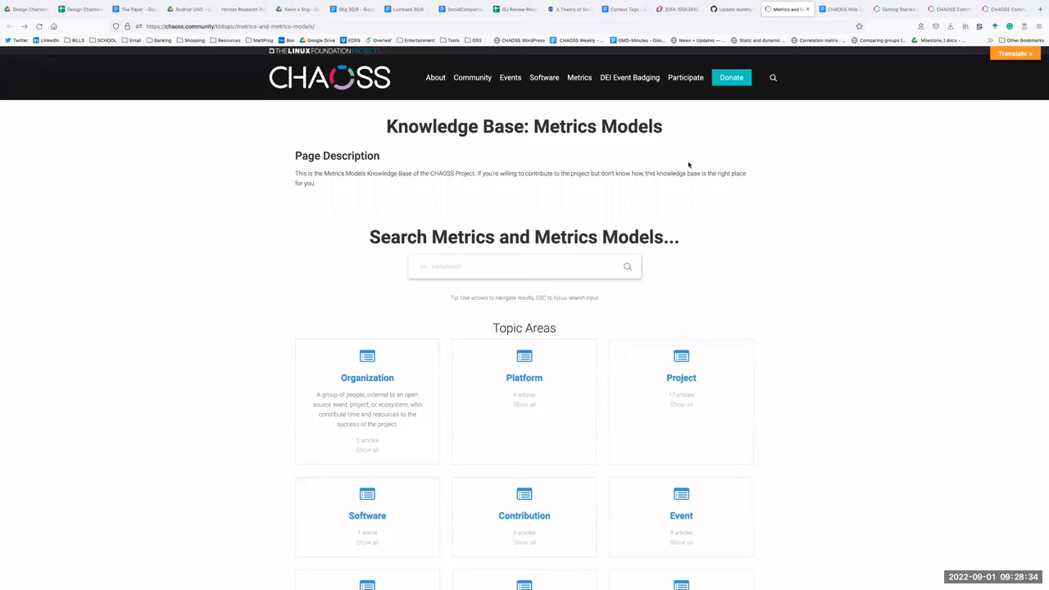
{"action": "mouse_move", "coordinate": [540, 218]}
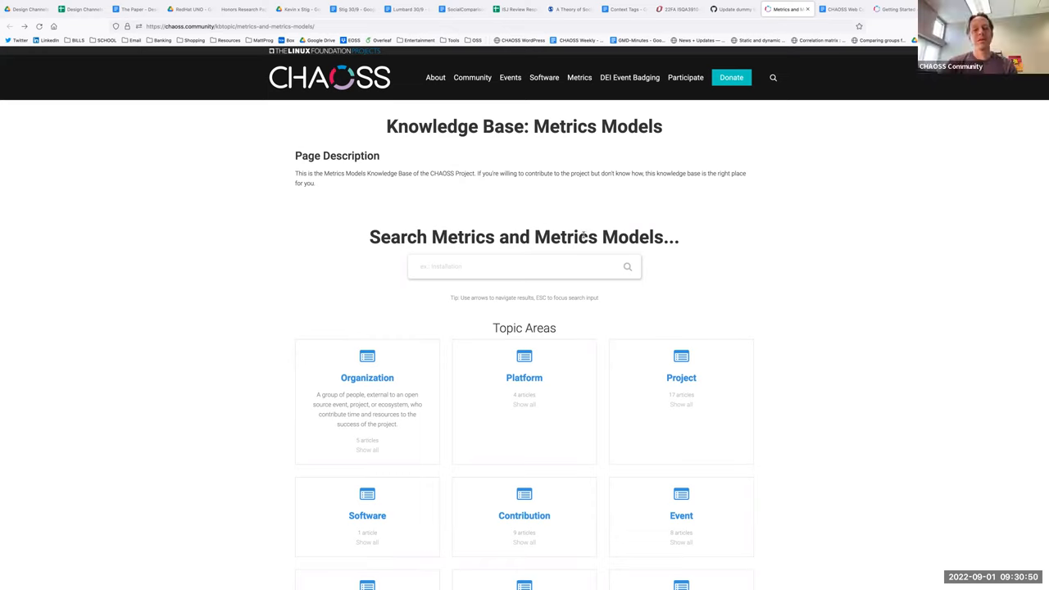
{"action": "mouse_move", "coordinate": [366, 254]}
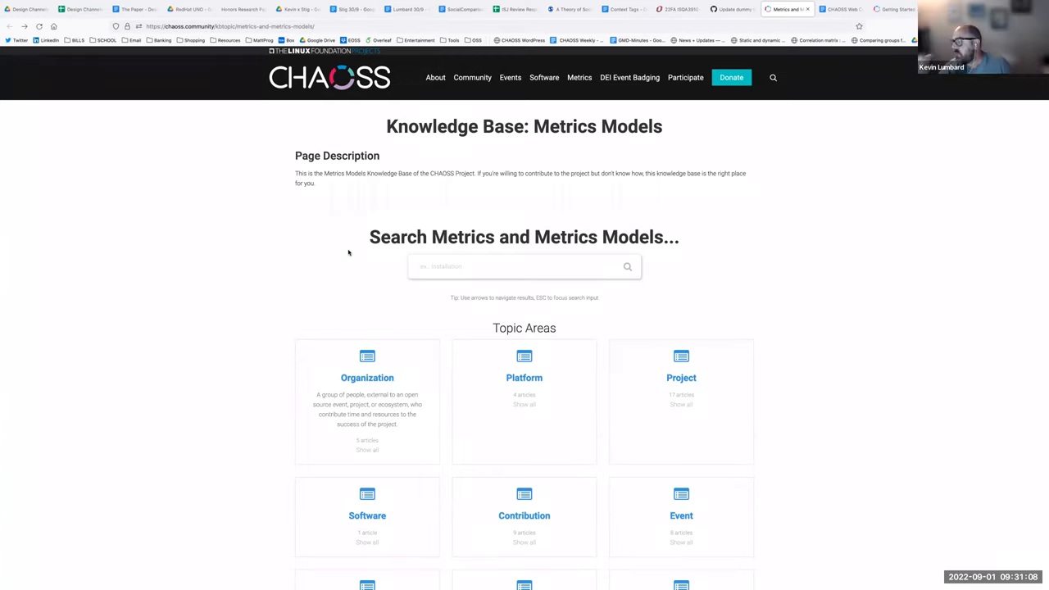
{"action": "mouse_move", "coordinate": [492, 190]}
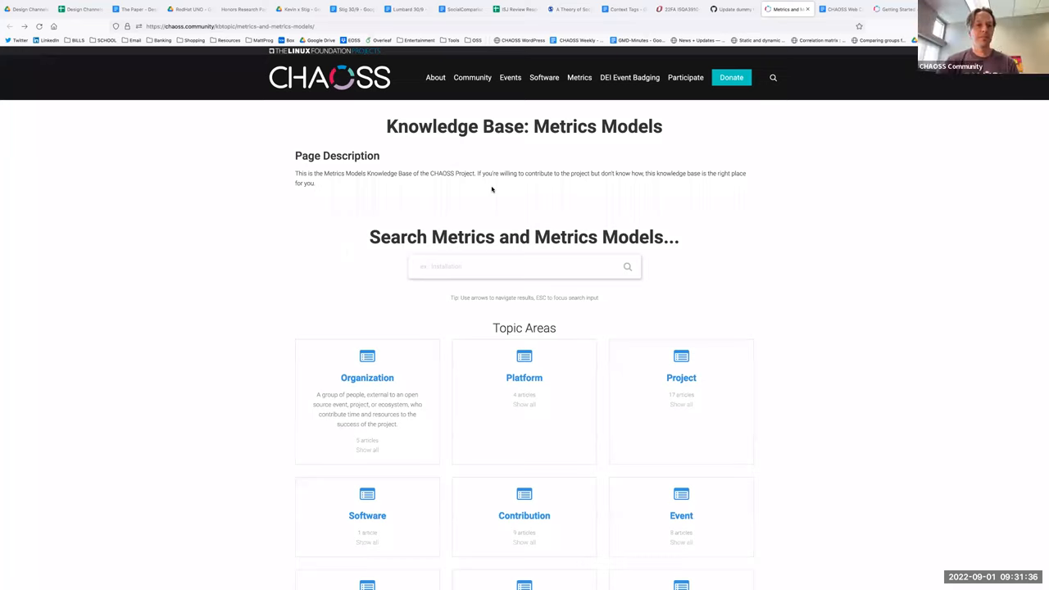
{"action": "mouse_move", "coordinate": [841, 195]}
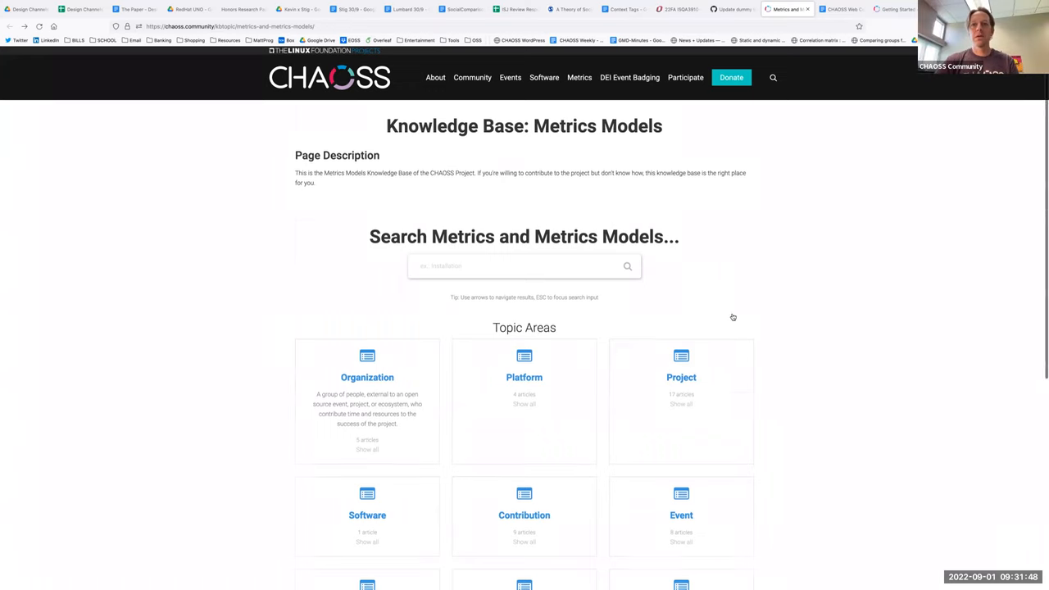
Scroll the Metrics Models page until all nine topic areas show
{"action": "scroll", "scroll_direction": "down", "scroll_amount": 3}
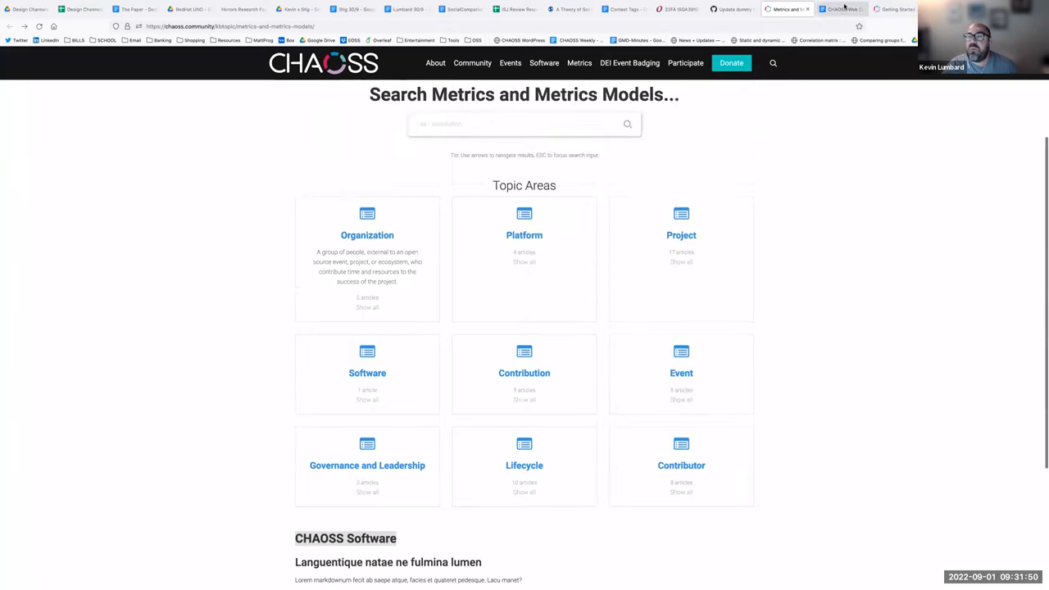
Return to the meeting notes and select the first attendee's name in the keywords action item
{"action": "left_click", "coordinate": [840, 9]}
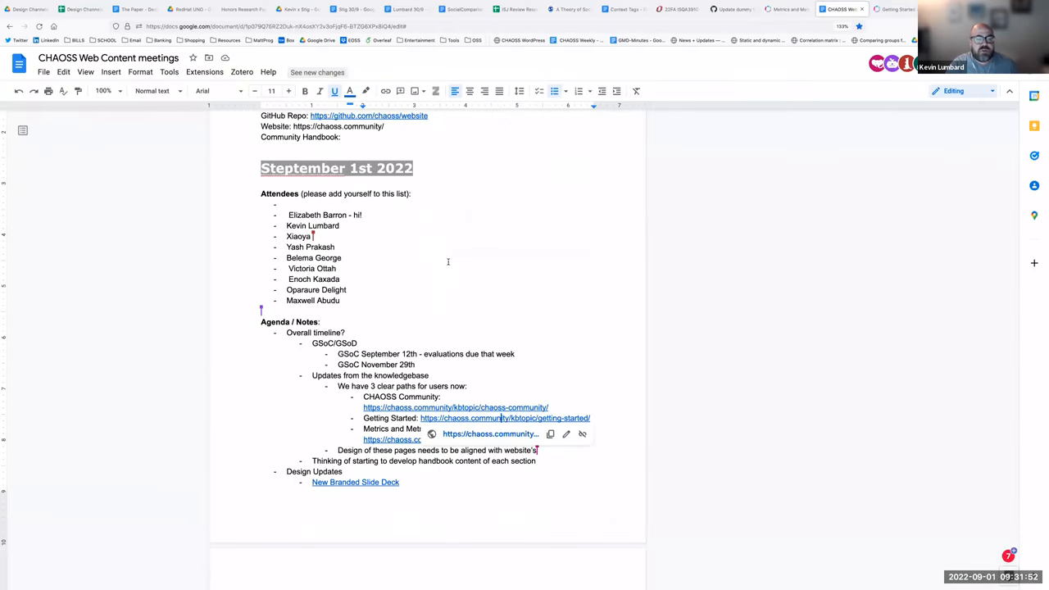
{"action": "scroll", "scroll_direction": "down", "scroll_amount": 3}
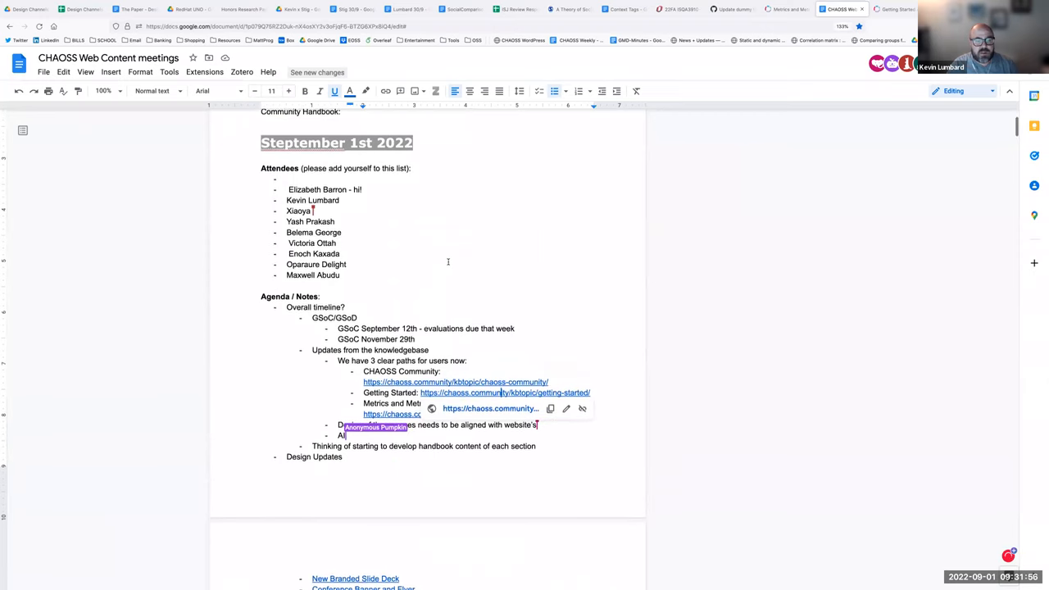
{"action": "scroll", "scroll_direction": "down", "scroll_amount": 3}
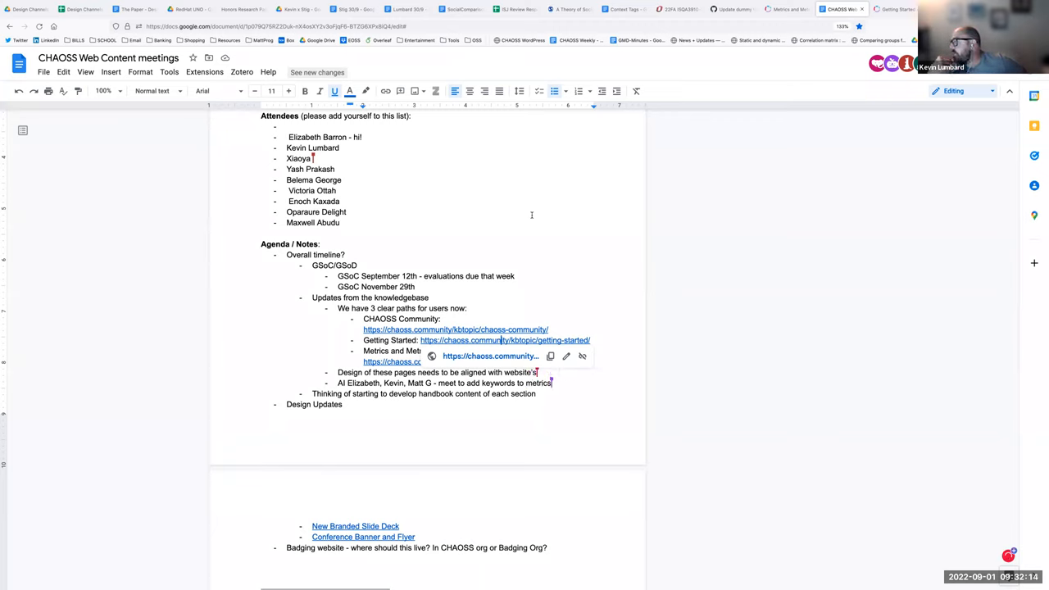
{"action": "double_click", "coordinate": [364, 383]}
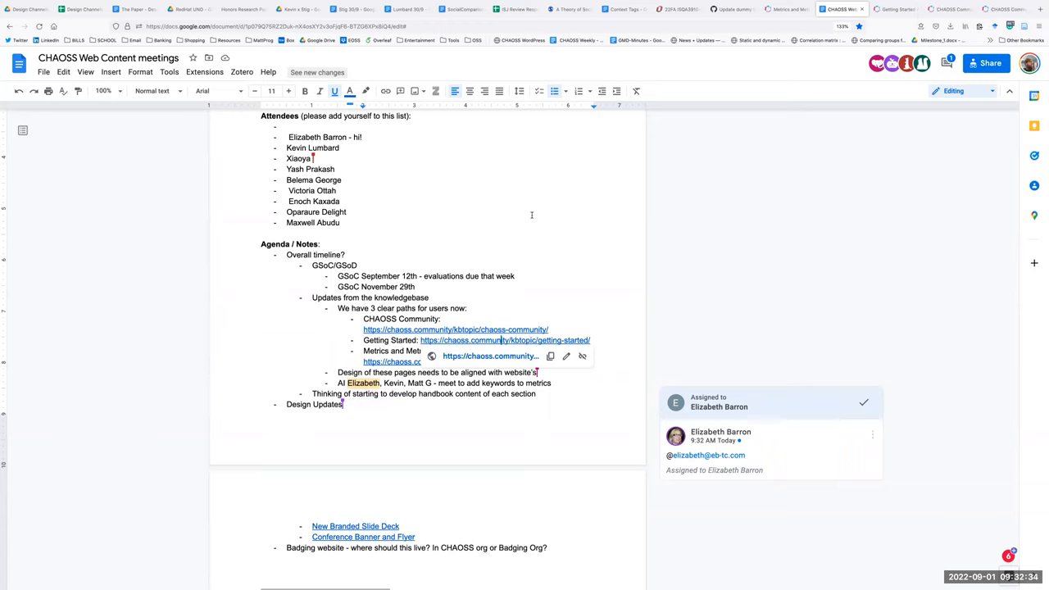
{"action": "mouse_move", "coordinate": [449, 252]}
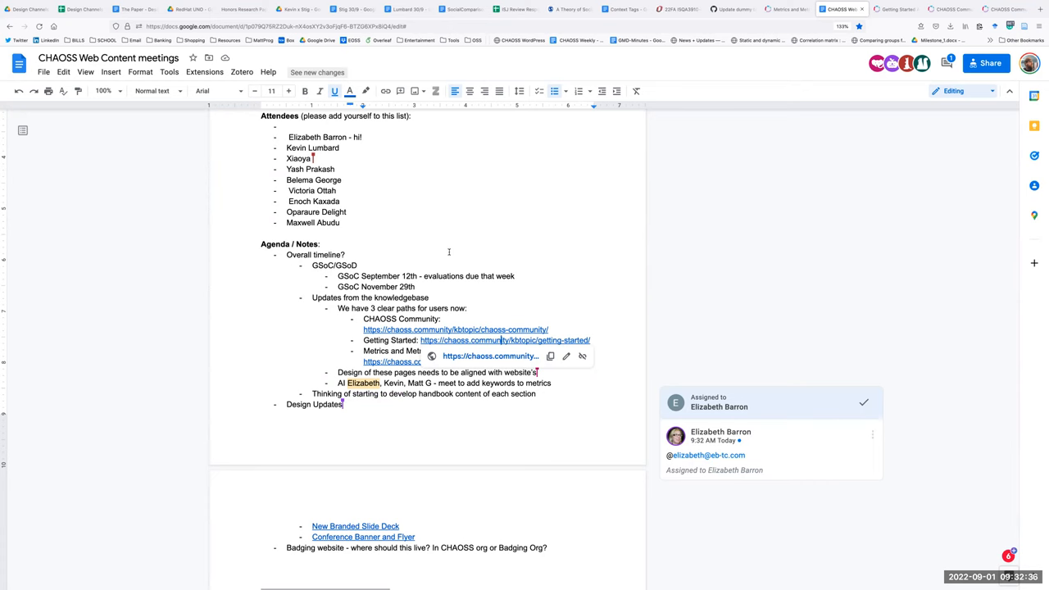
{"action": "scroll", "scroll_direction": "down", "scroll_amount": 3}
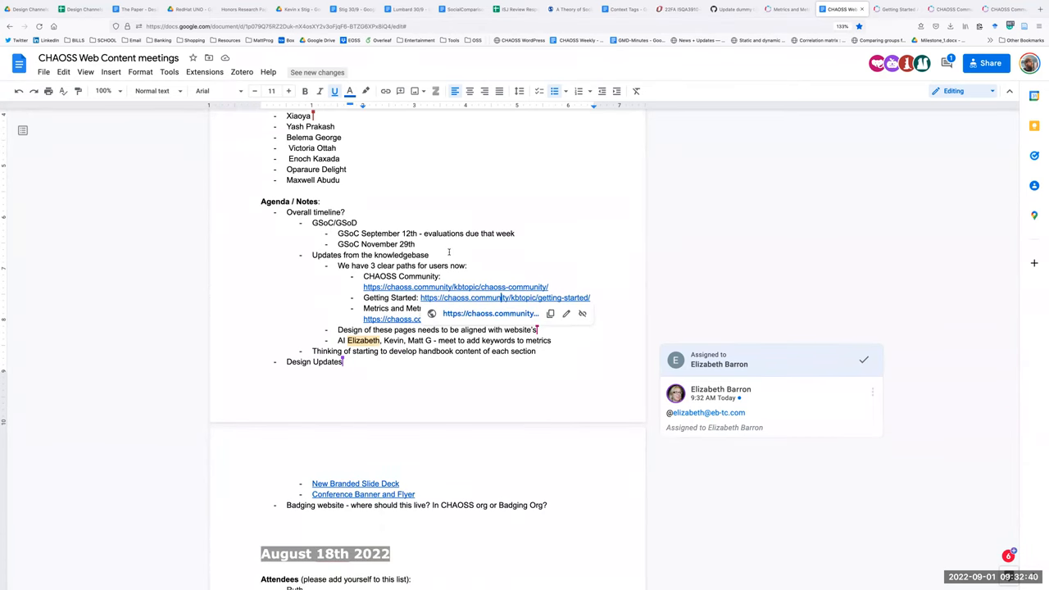
{"action": "mouse_move", "coordinate": [881, 254]}
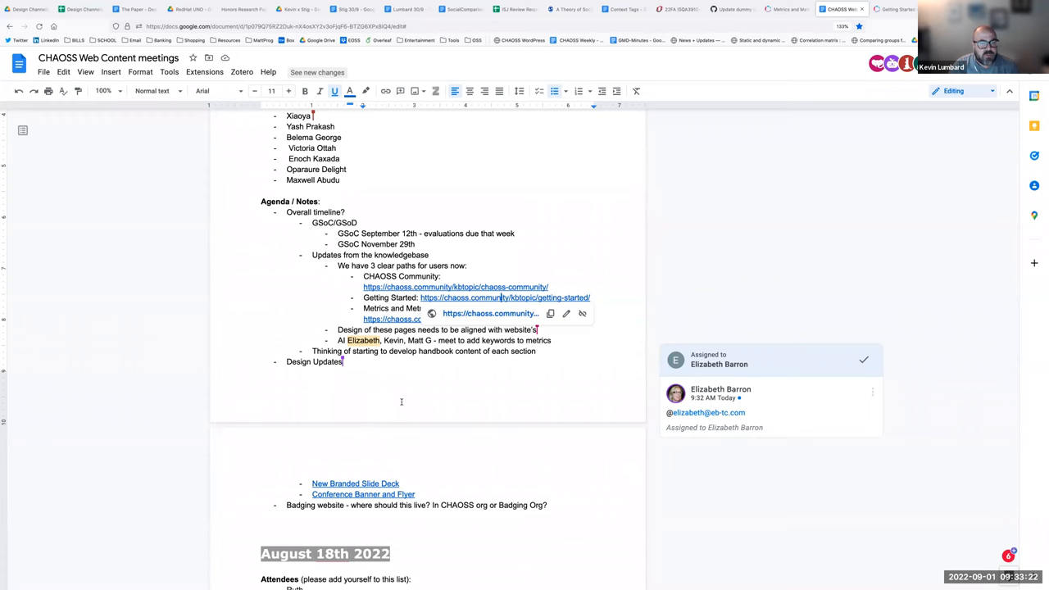
{"action": "scroll", "scroll_direction": "up", "scroll_amount": 3}
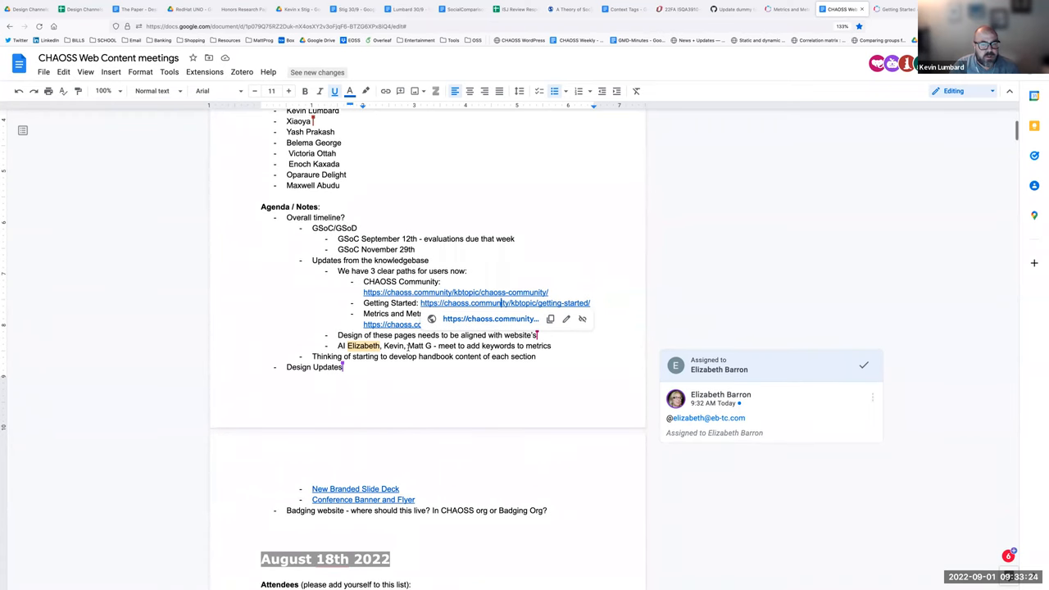
Scroll to Design Updates and bring up the New Branded Slide Deck link preview
{"action": "scroll", "scroll_direction": "down", "scroll_amount": 3}
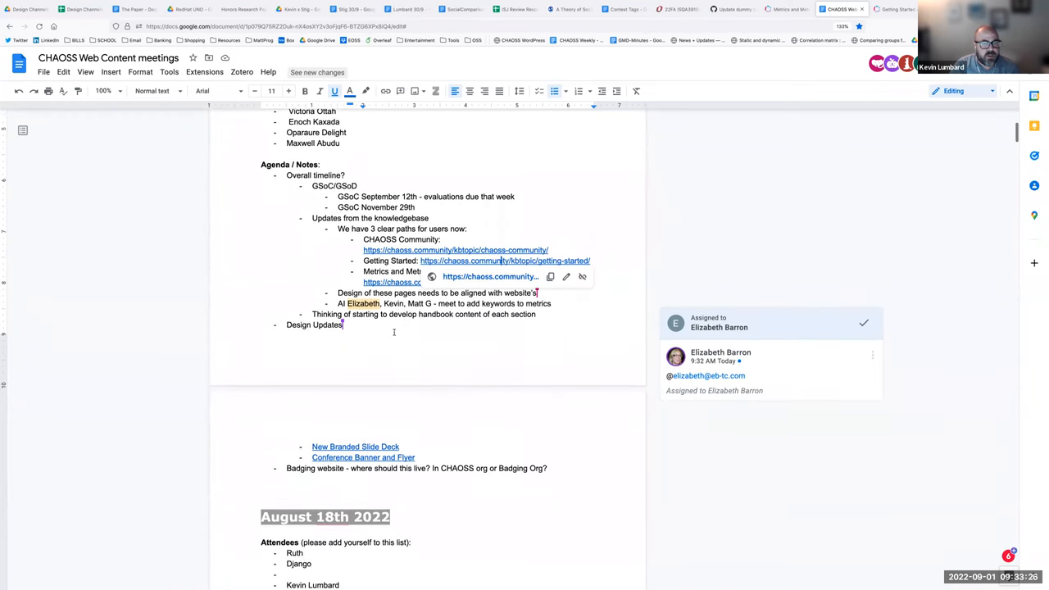
{"action": "scroll", "scroll_direction": "down", "scroll_amount": 3}
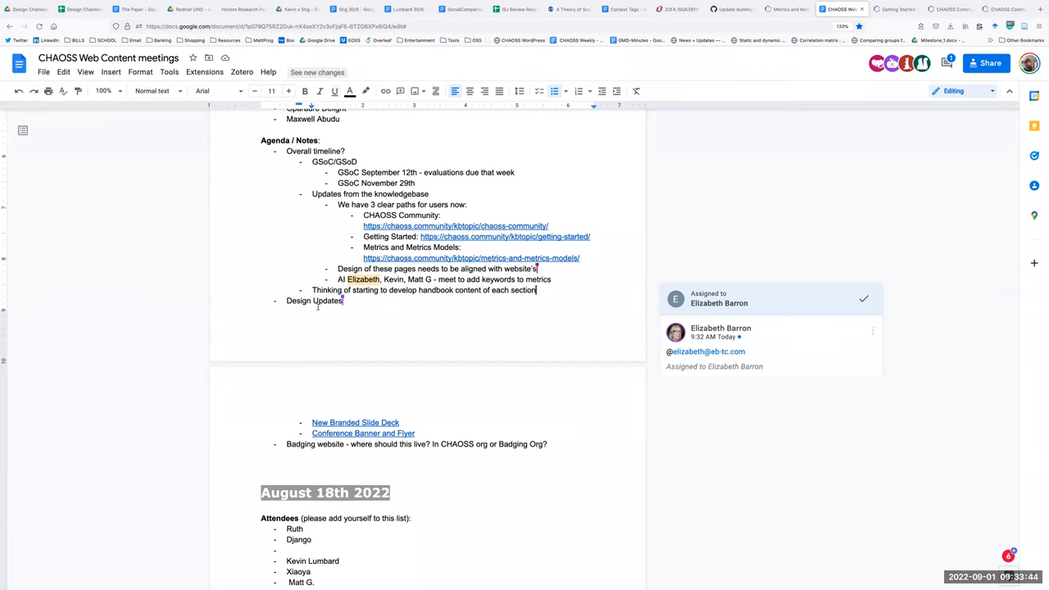
{"action": "mouse_move", "coordinate": [576, 283]}
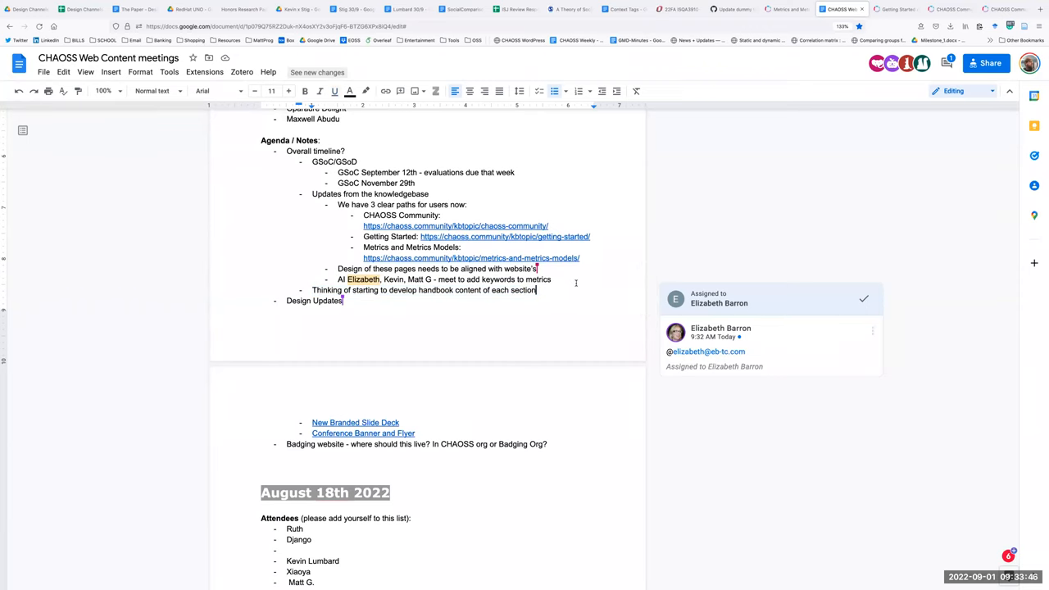
{"action": "scroll", "scroll_direction": "down", "scroll_amount": 3}
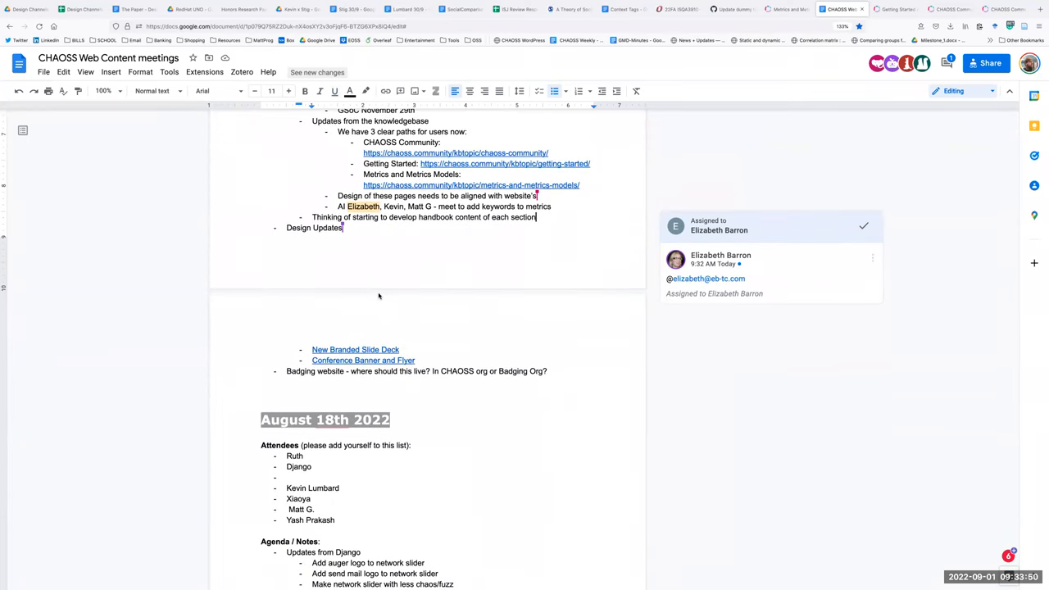
{"action": "scroll", "scroll_direction": "down", "scroll_amount": 3}
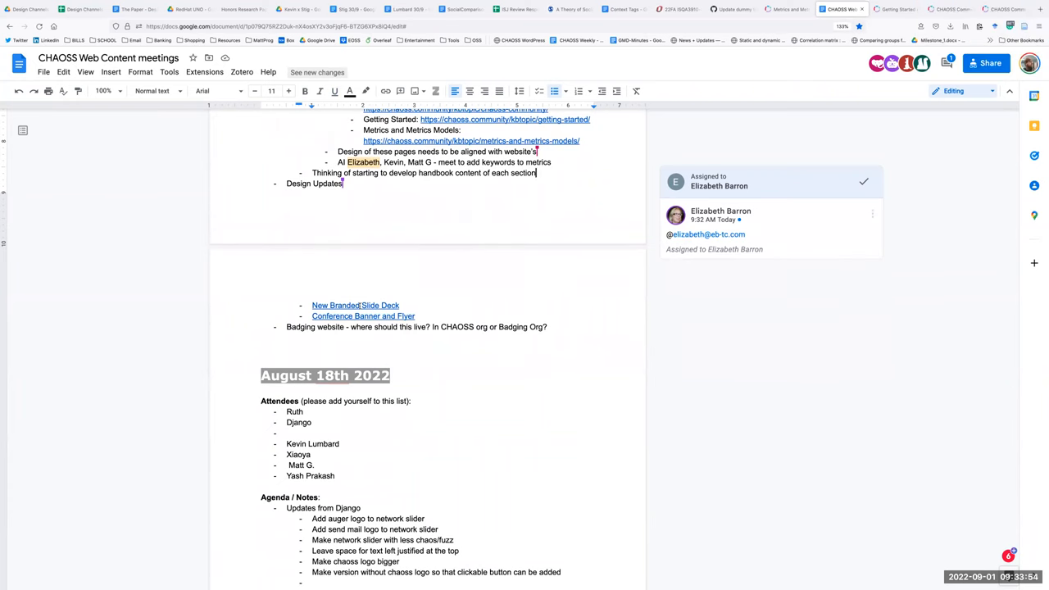
{"action": "mouse_move", "coordinate": [355, 304]}
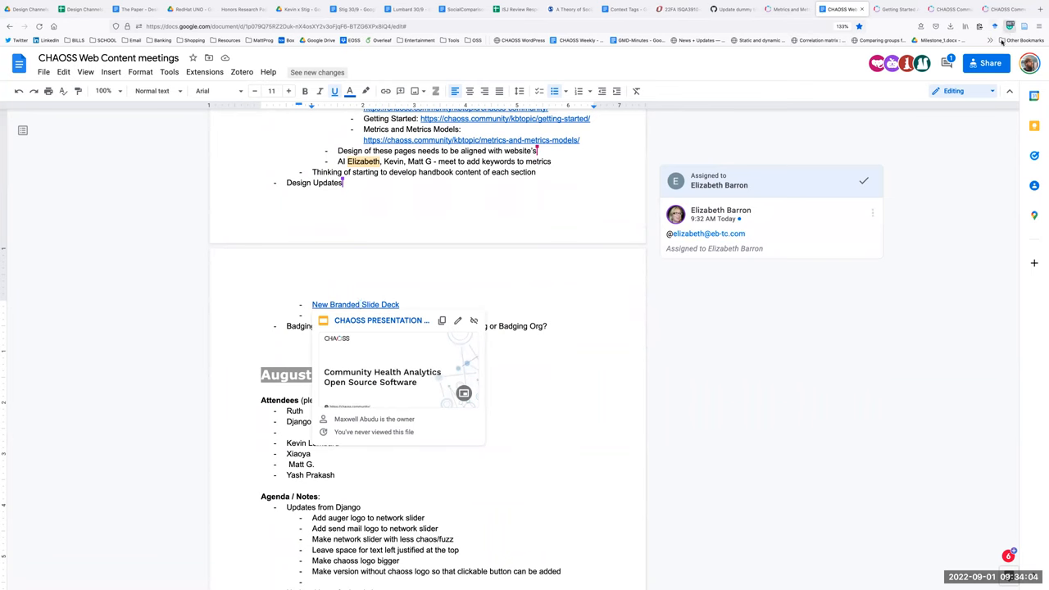
{"action": "left_click", "coordinate": [1004, 40]}
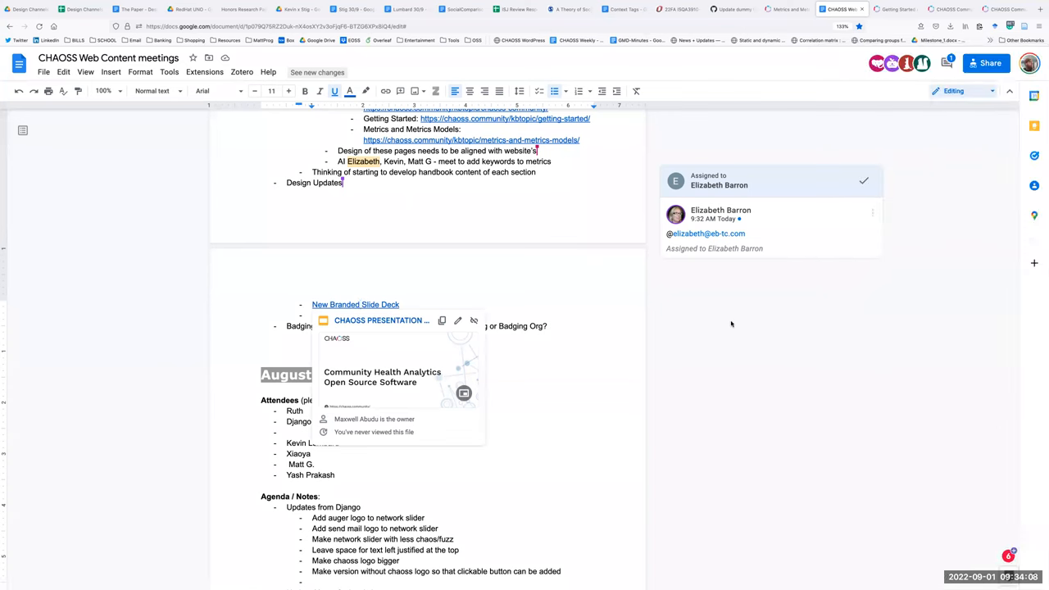
{"action": "scroll", "scroll_direction": "up", "scroll_amount": 3}
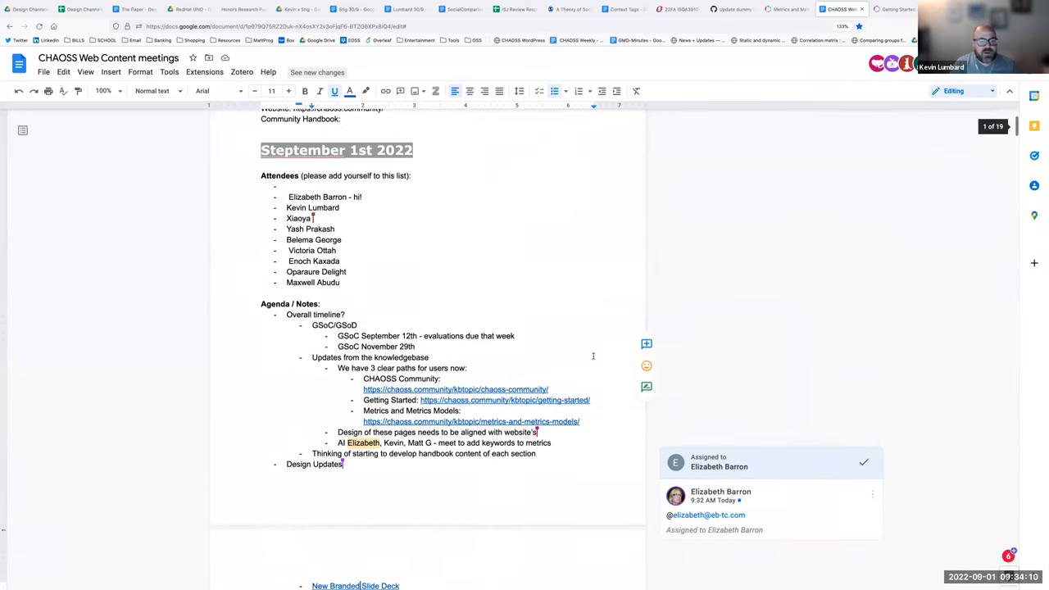
{"action": "scroll", "scroll_direction": "down", "scroll_amount": 3}
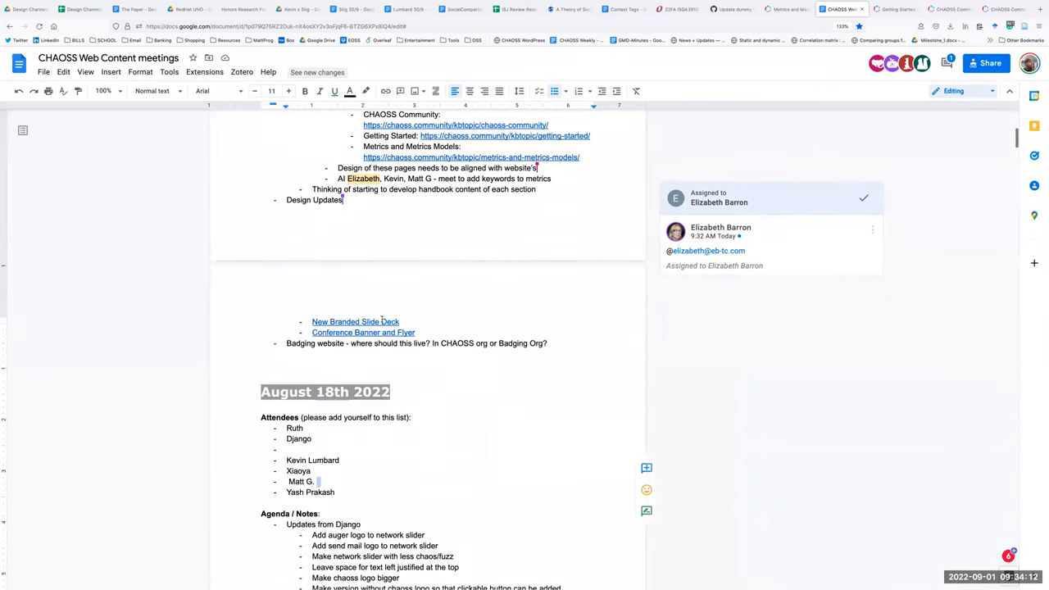
{"action": "mouse_move", "coordinate": [355, 321]}
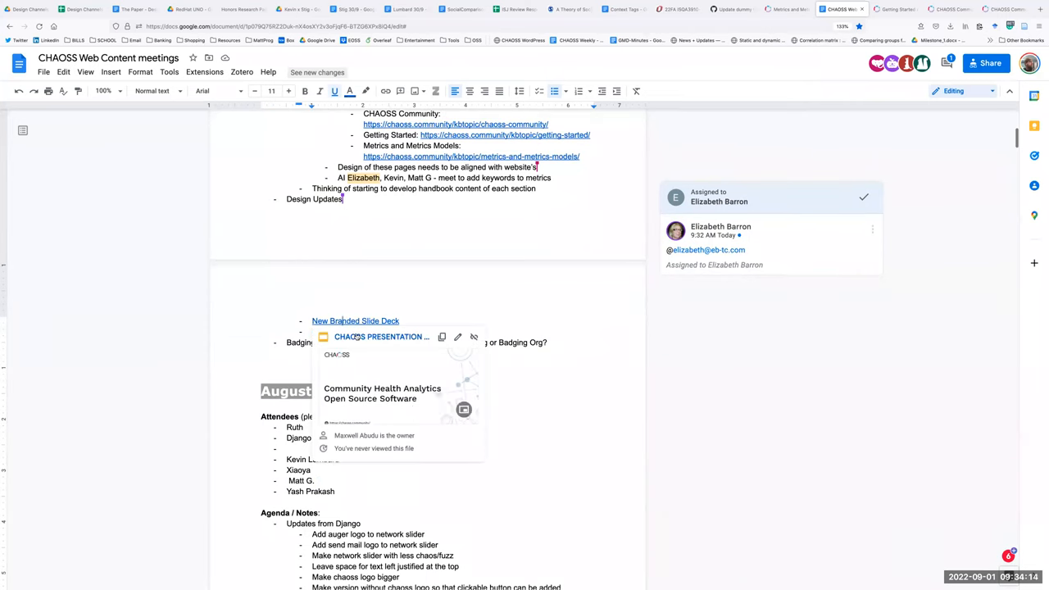
{"action": "left_click", "coordinate": [355, 320]}
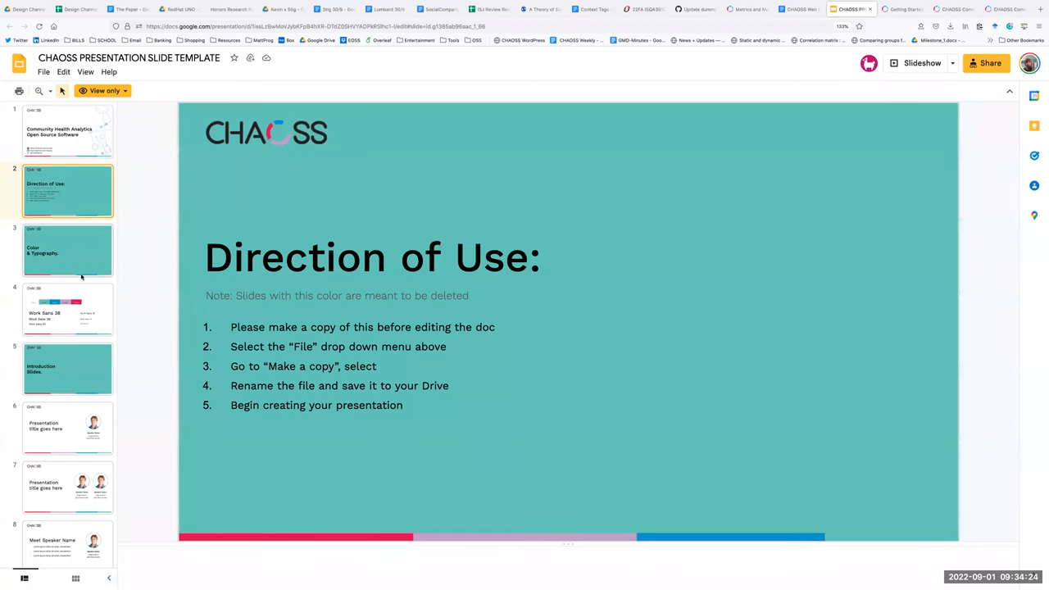
Page through the template from the typography slide to the THANK YOU slide
{"action": "left_click", "coordinate": [68, 309]}
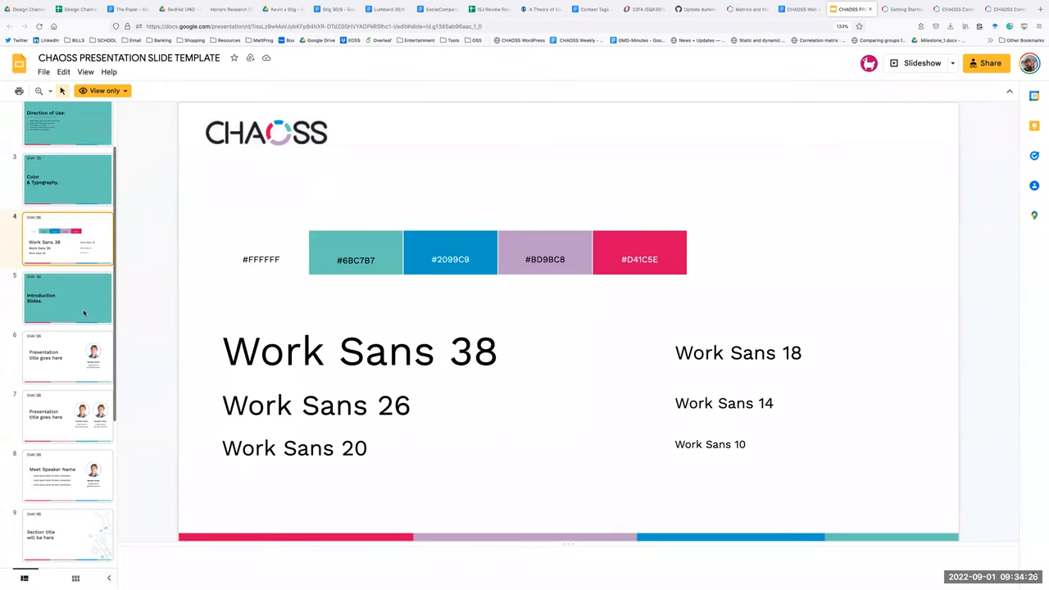
{"action": "left_click", "coordinate": [68, 297]}
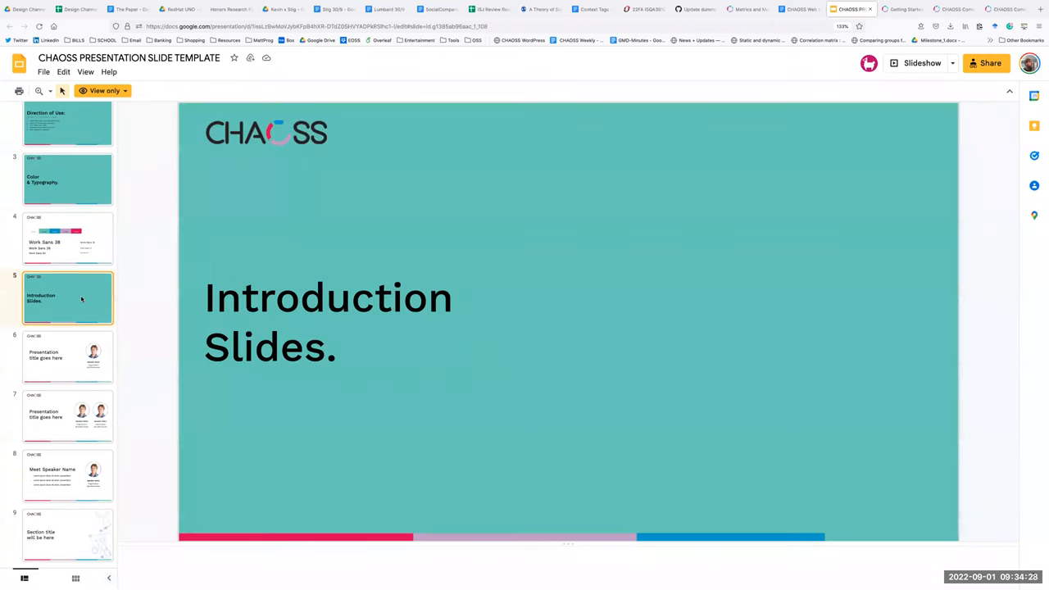
{"action": "left_click", "coordinate": [68, 357]}
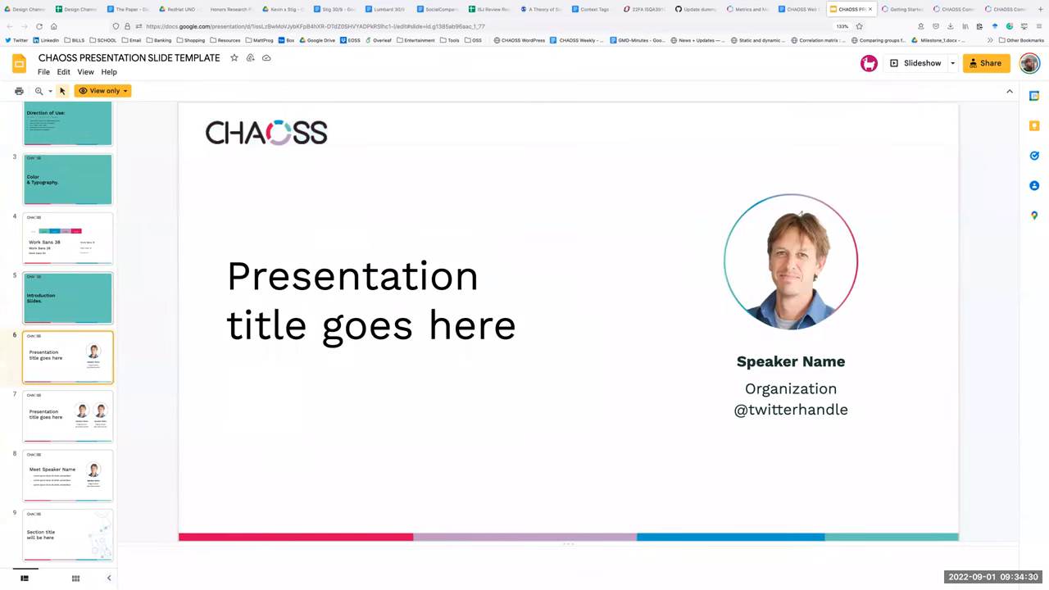
{"action": "left_click", "coordinate": [67, 416]}
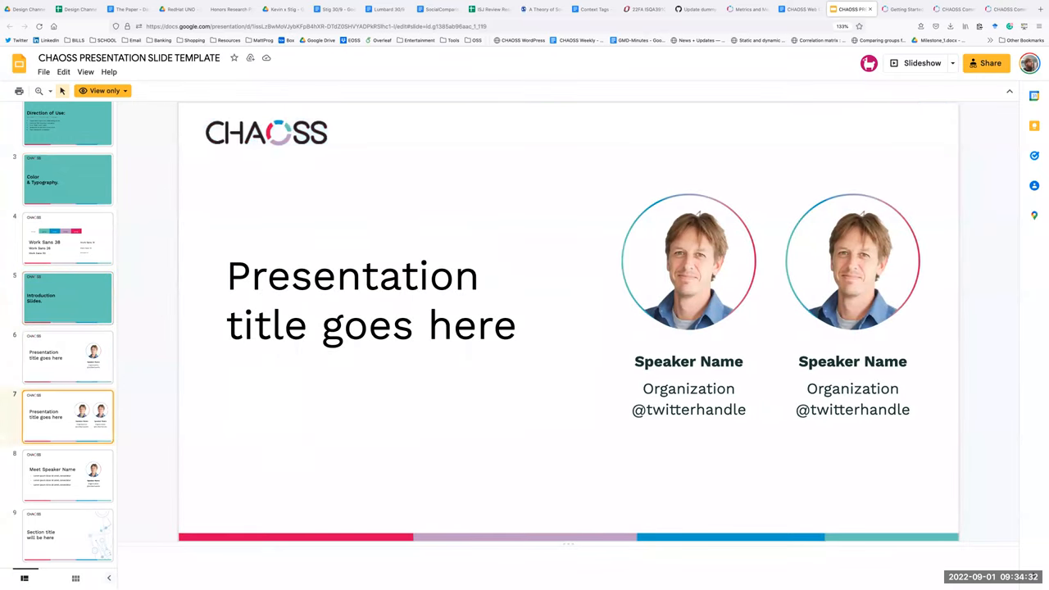
{"action": "left_click", "coordinate": [67, 529]}
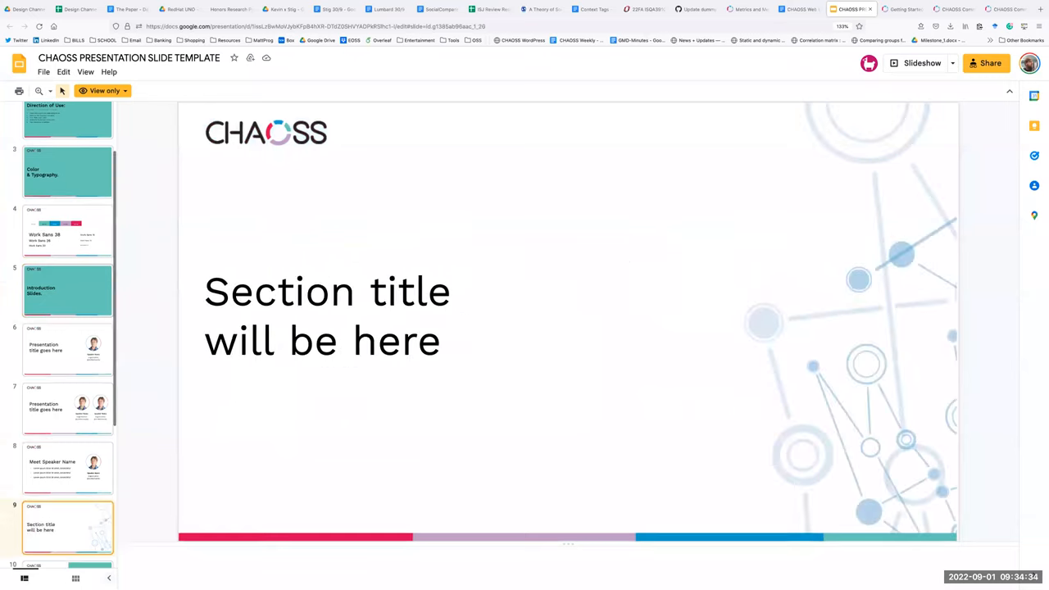
{"action": "left_click", "coordinate": [67, 526]}
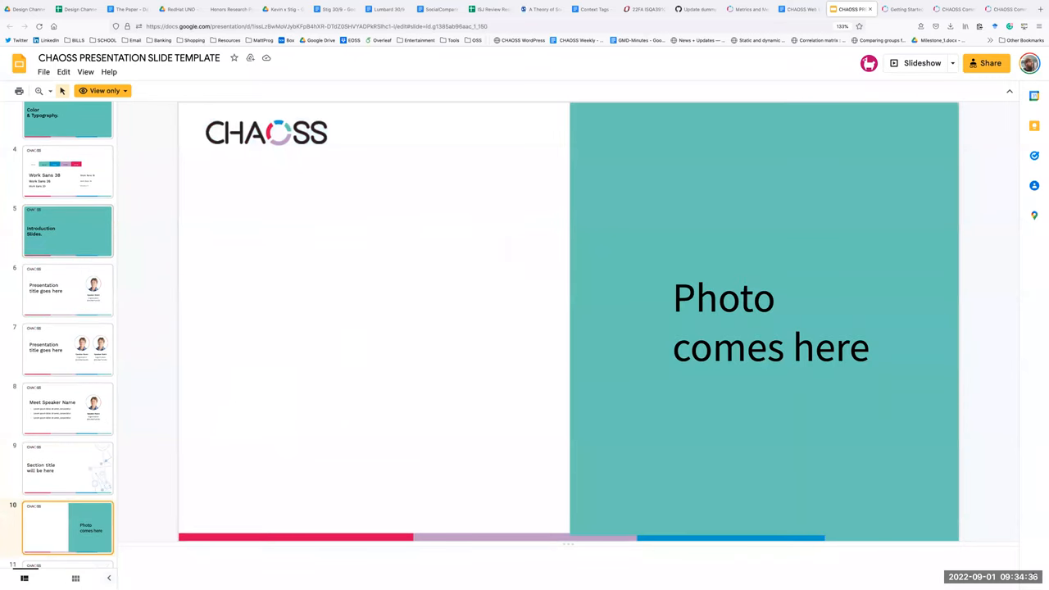
{"action": "left_click", "coordinate": [68, 527]}
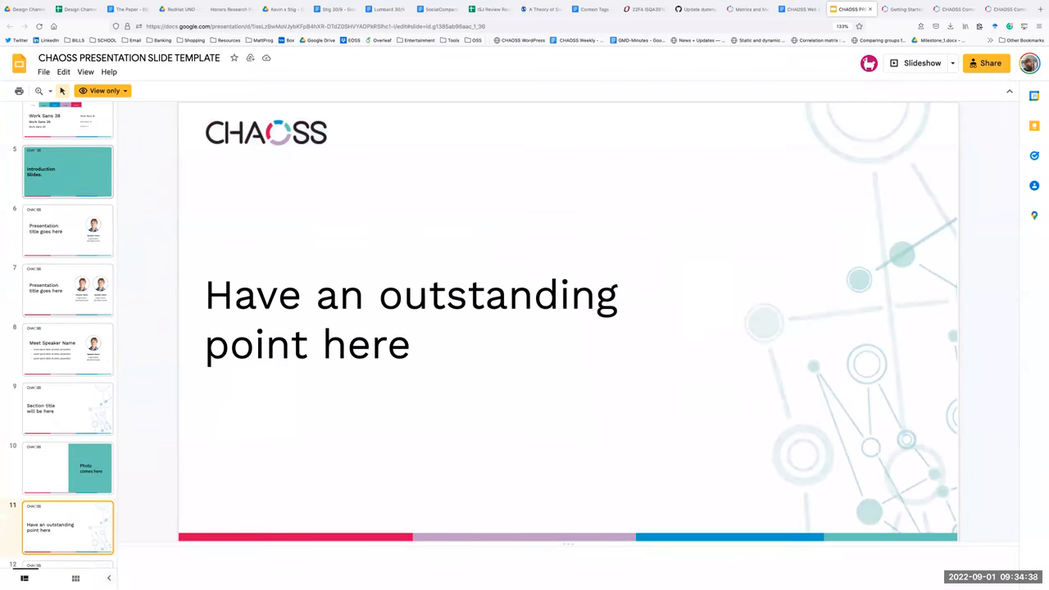
{"action": "left_click", "coordinate": [68, 527]}
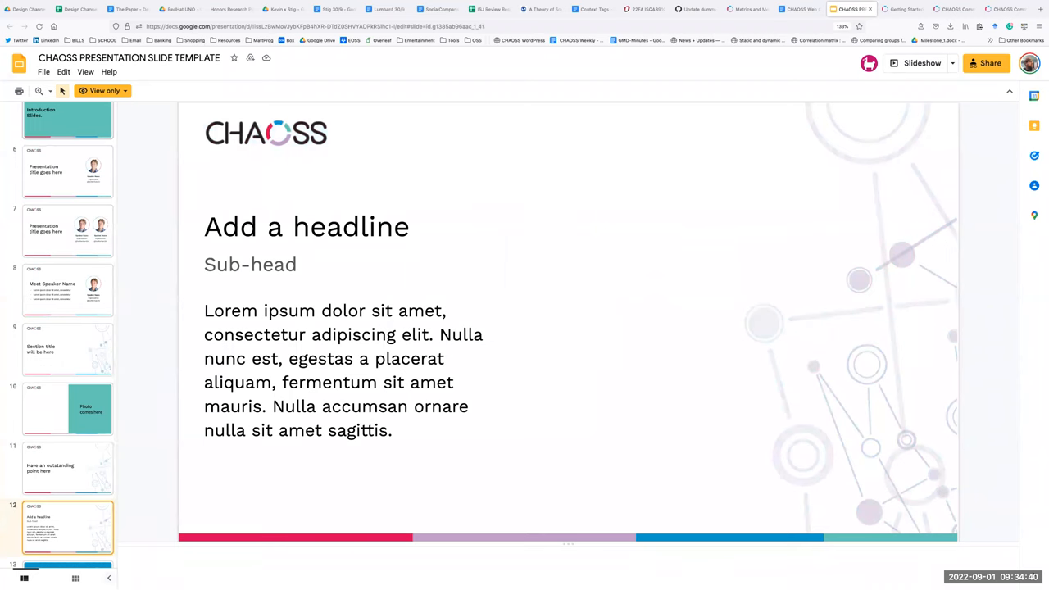
{"action": "left_click", "coordinate": [68, 537]}
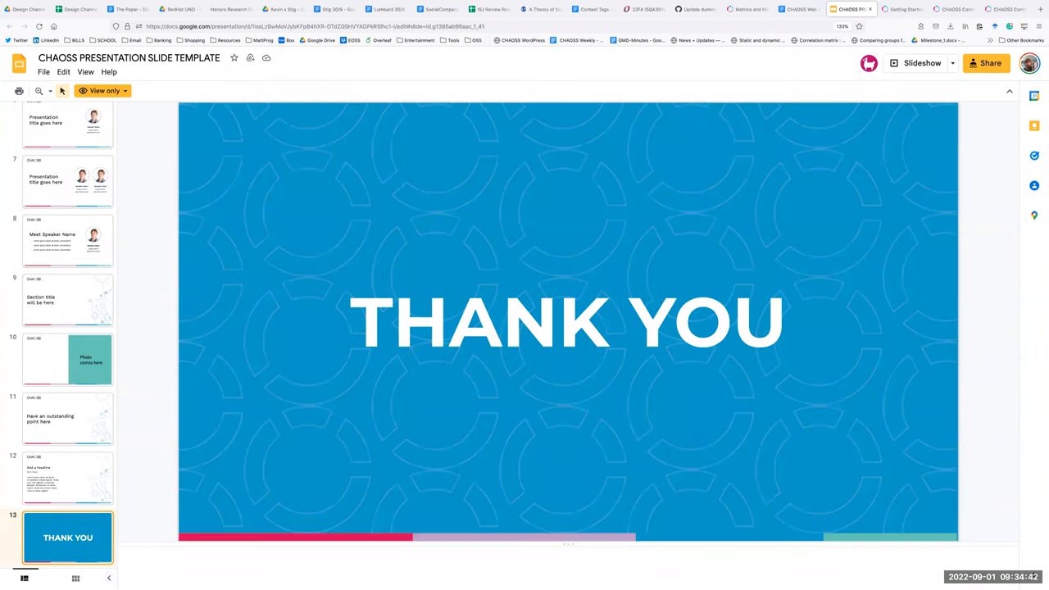
Revisit the headline, photo, speaker and Direction of Use slides, ending on the title slide
{"action": "left_click", "coordinate": [67, 478]}
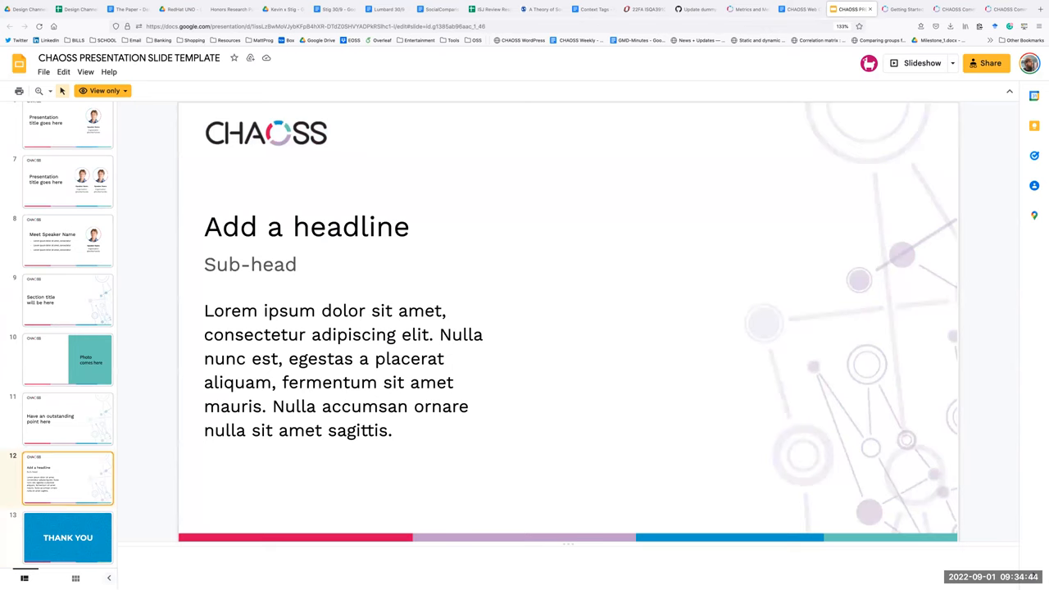
{"action": "left_click", "coordinate": [68, 360]}
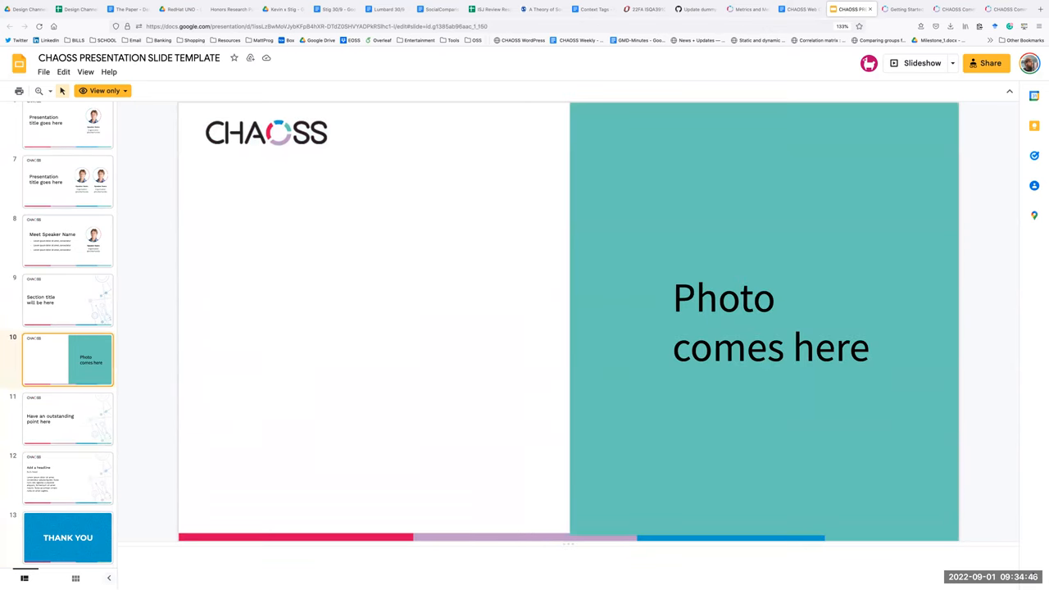
{"action": "left_click", "coordinate": [68, 240]}
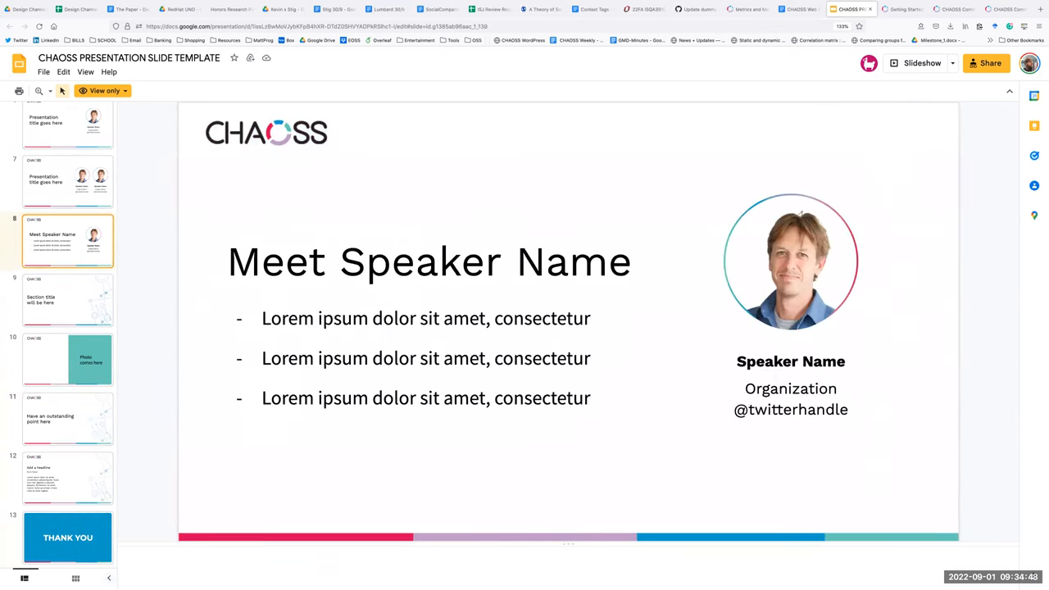
{"action": "left_click", "coordinate": [67, 537]}
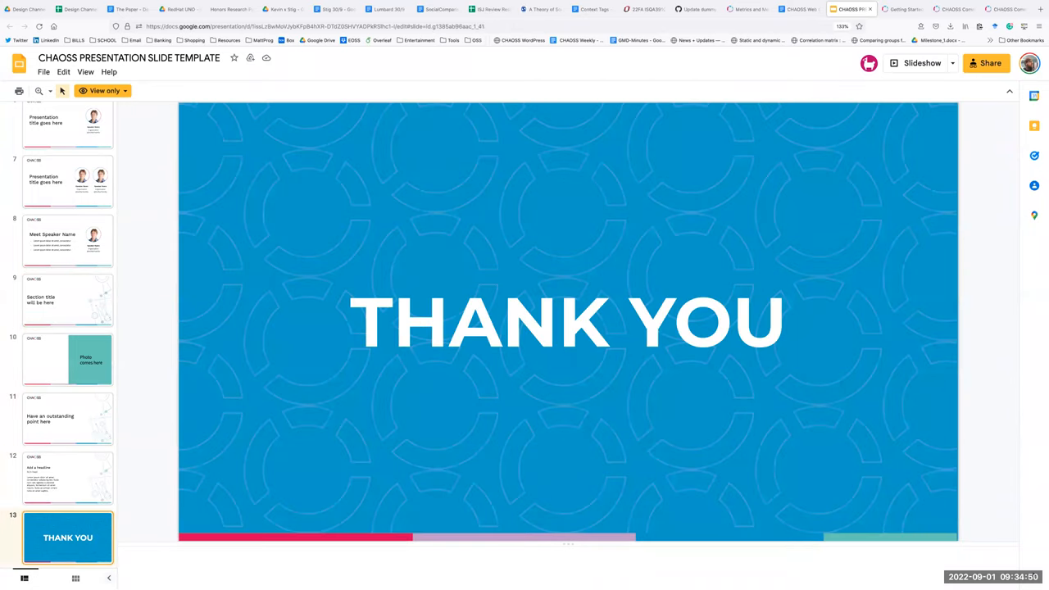
{"action": "left_click", "coordinate": [67, 240]}
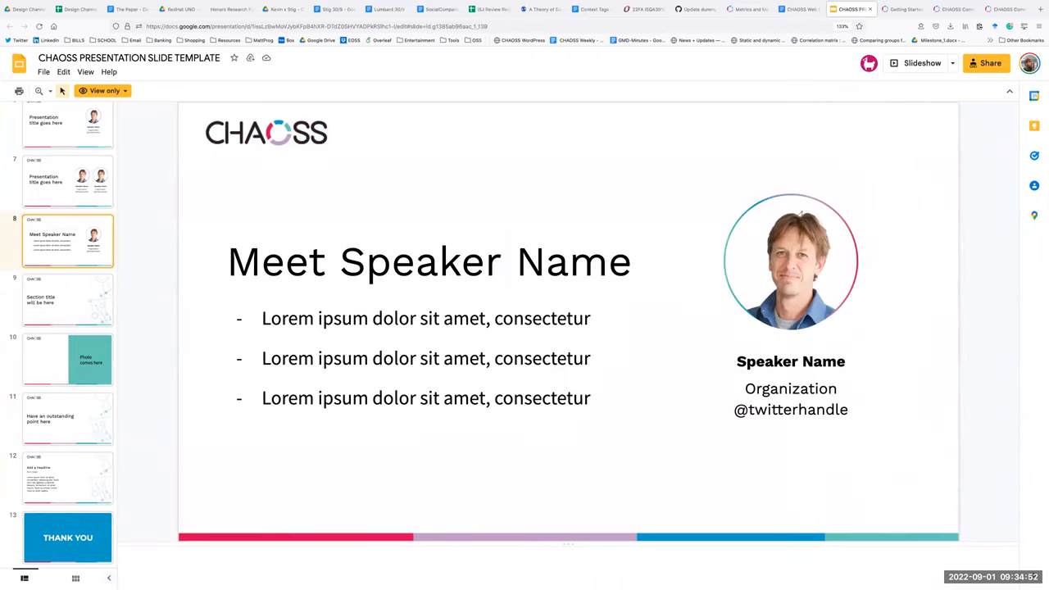
{"action": "left_click", "coordinate": [68, 139]}
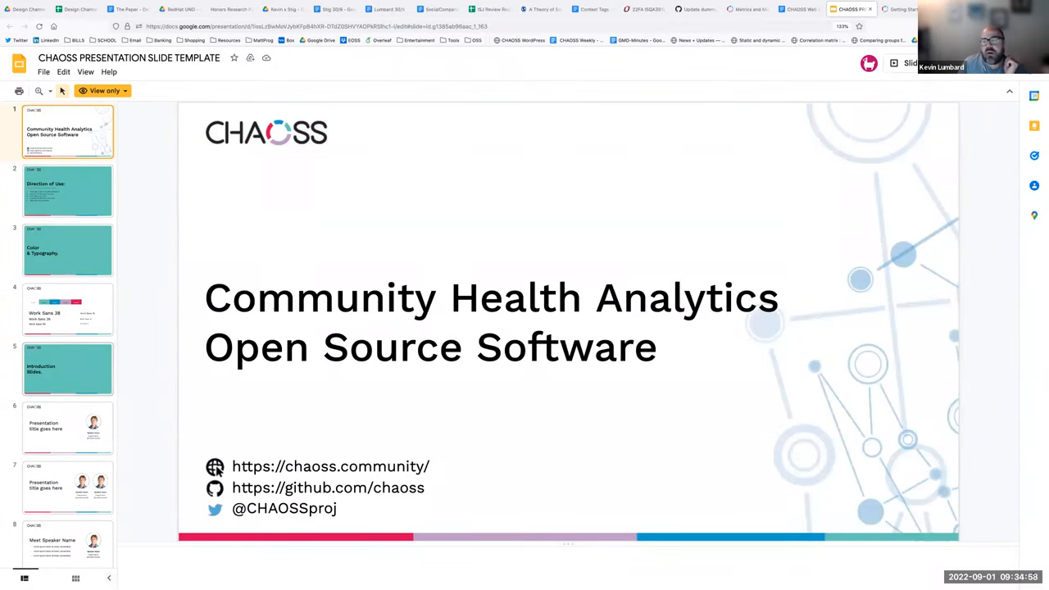
{"action": "left_click", "coordinate": [68, 191]}
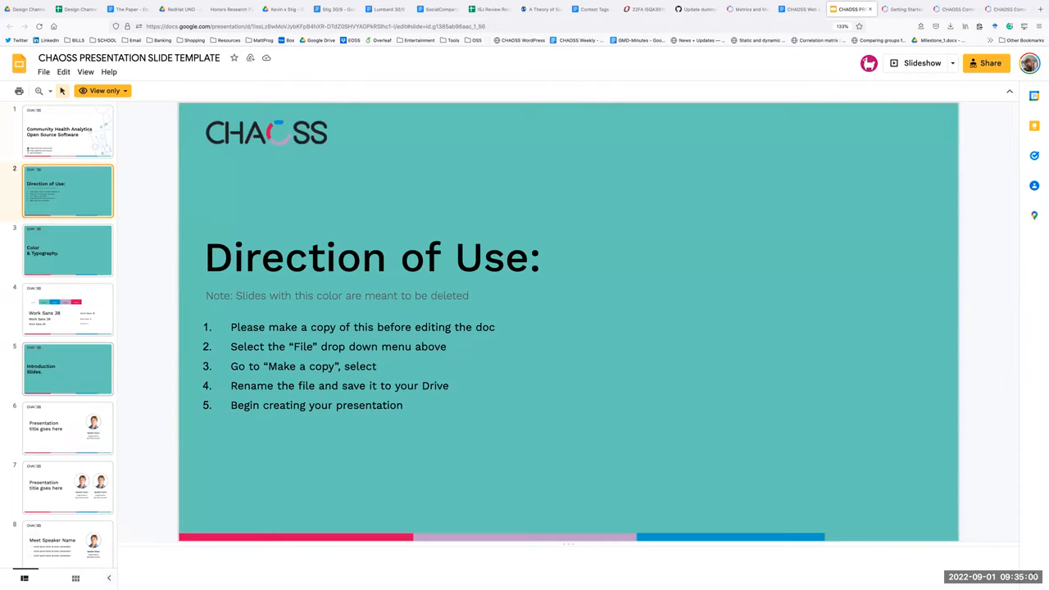
{"action": "left_click", "coordinate": [67, 309]}
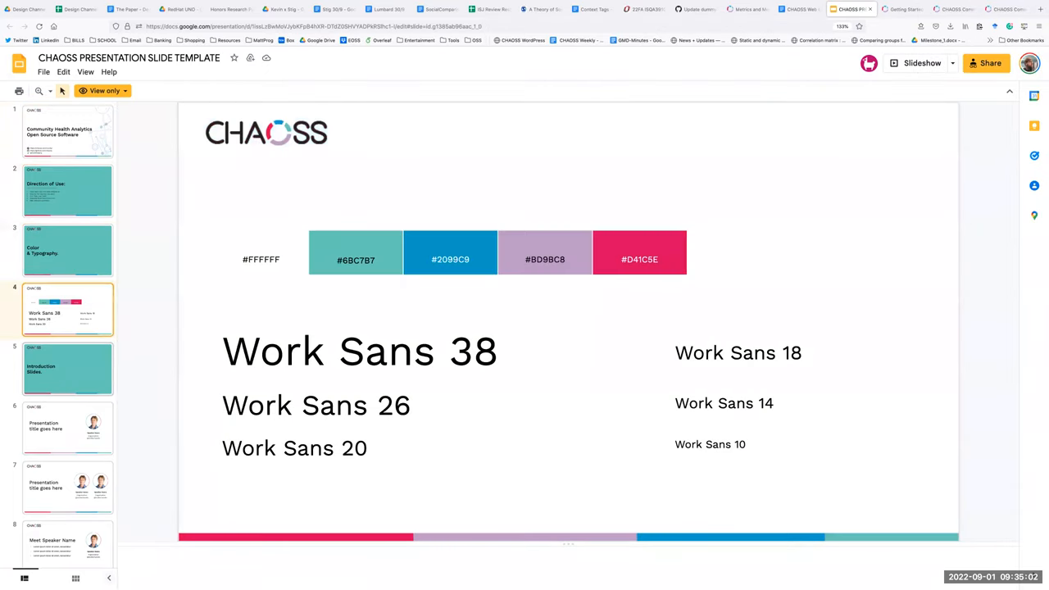
{"action": "left_click", "coordinate": [68, 427]}
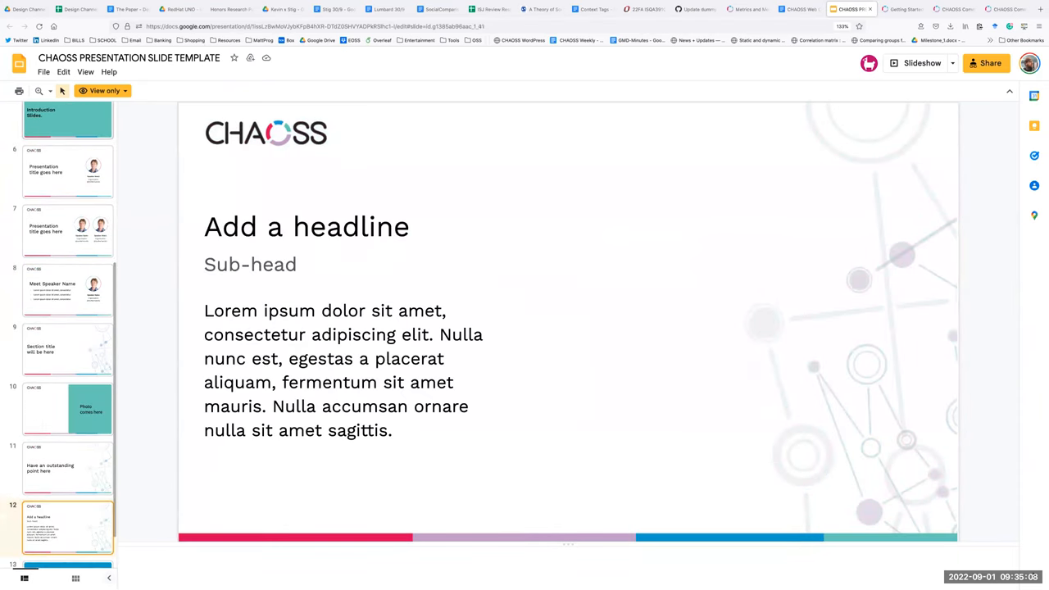
{"action": "left_click", "coordinate": [68, 537]}
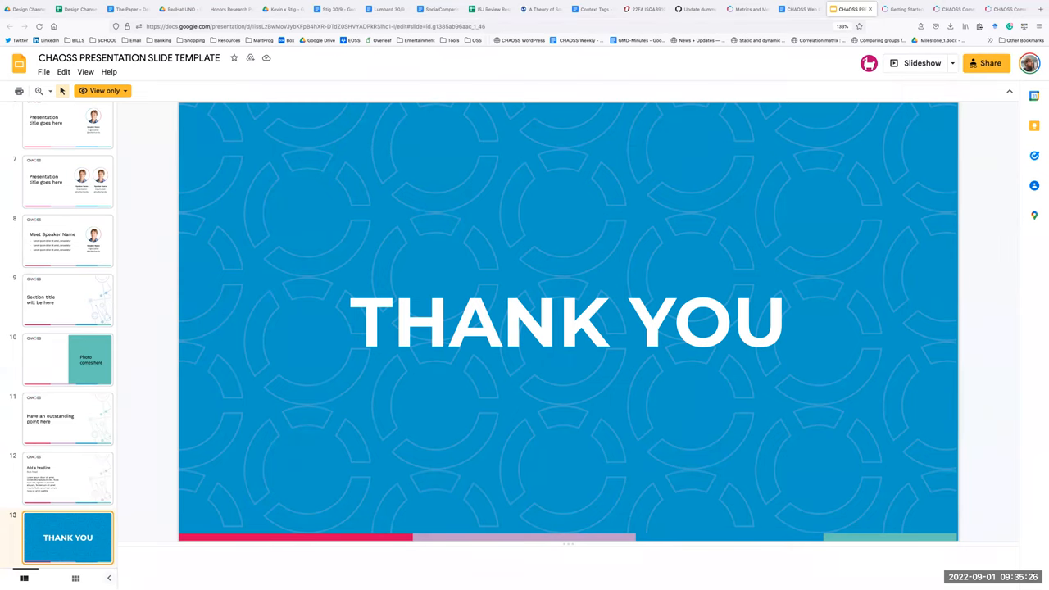
{"action": "left_click", "coordinate": [67, 359]}
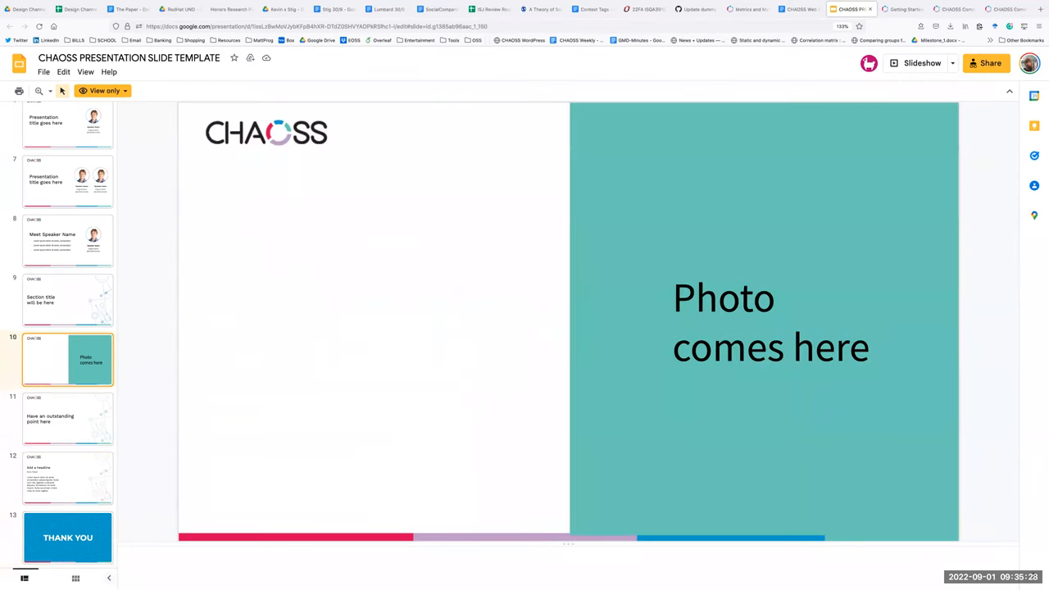
{"action": "left_click", "coordinate": [68, 181]}
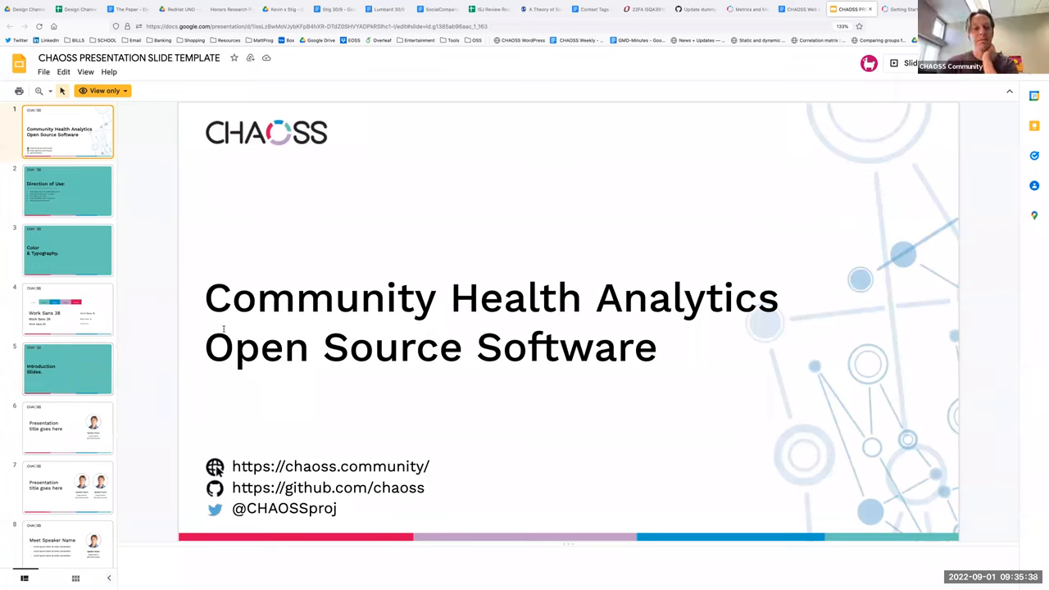
View the section title, Add a headline, outstanding point and THANK YOU slides
{"action": "scroll", "scroll_direction": "down", "scroll_amount": 3}
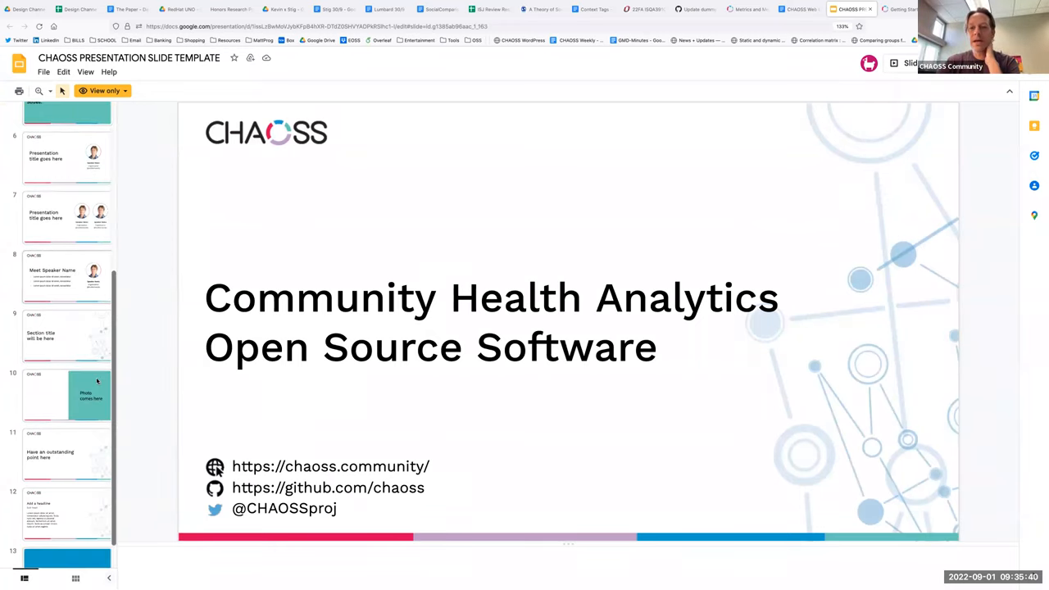
{"action": "scroll", "scroll_direction": "up", "scroll_amount": 3}
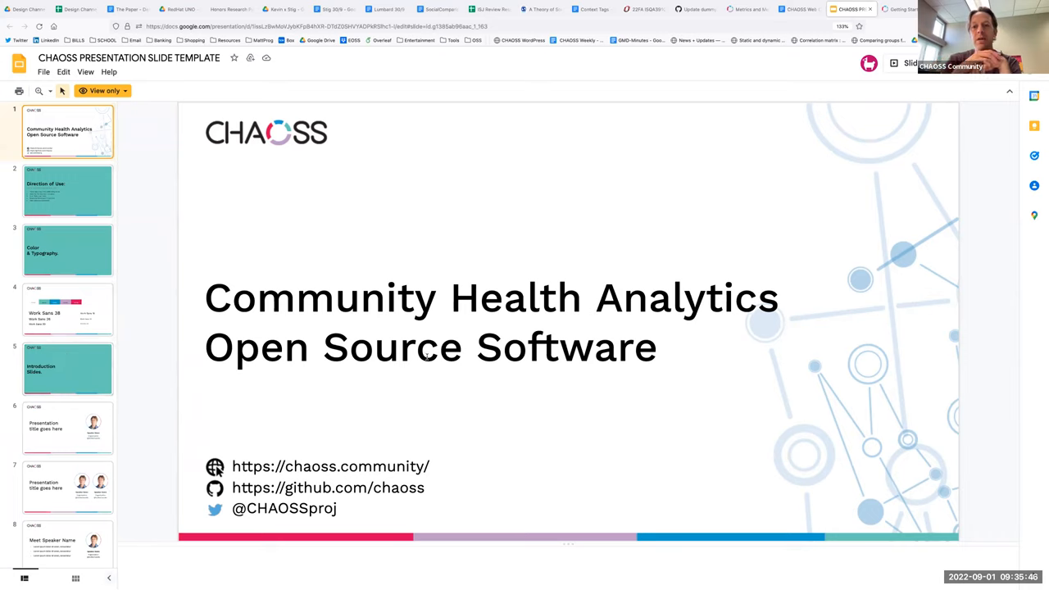
{"action": "mouse_move", "coordinate": [841, 449]}
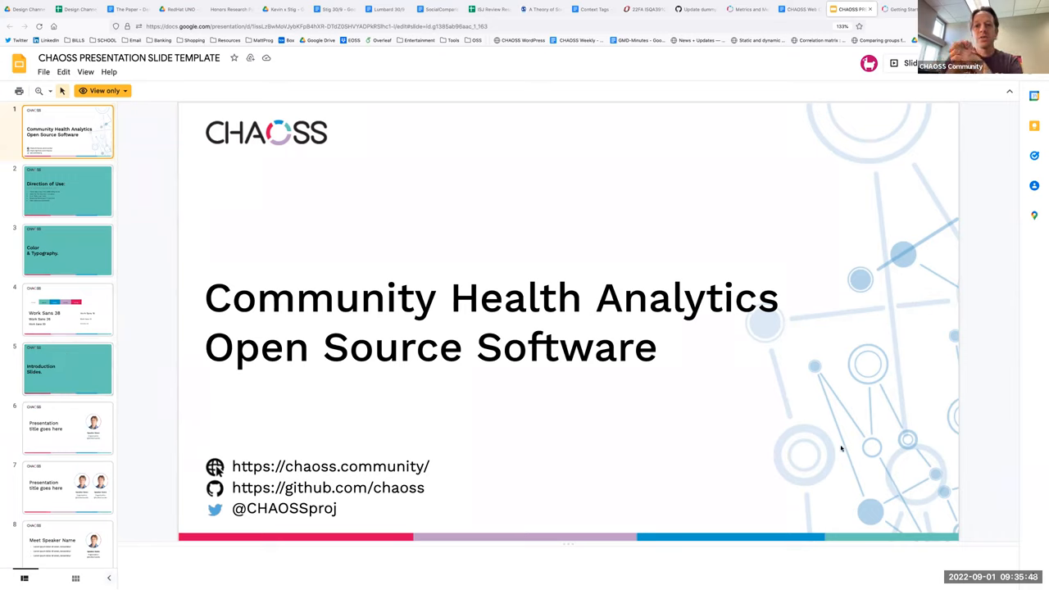
{"action": "mouse_move", "coordinate": [867, 407]}
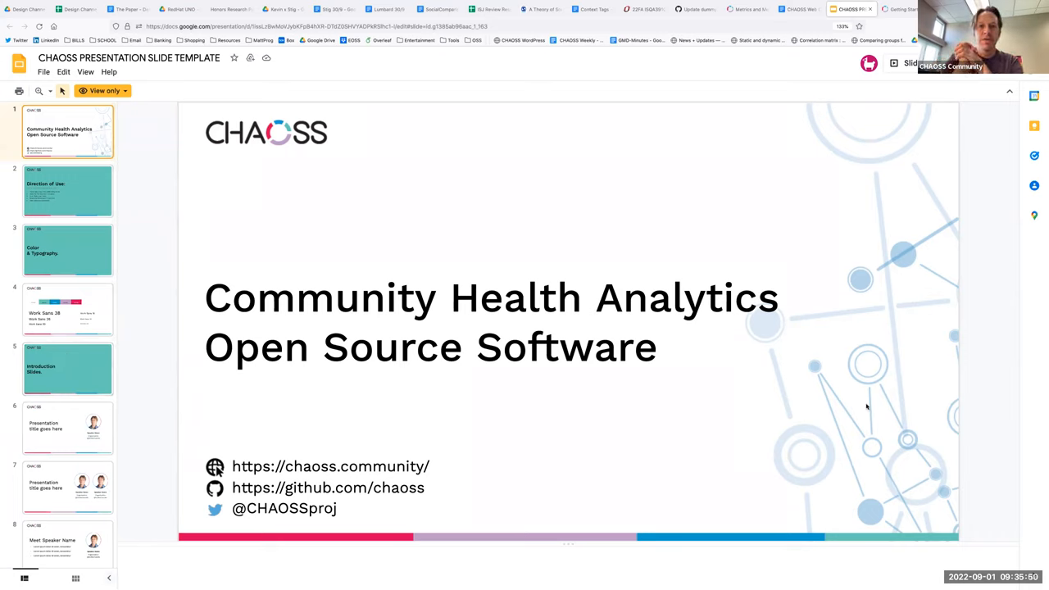
{"action": "scroll", "scroll_direction": "down", "scroll_amount": 3}
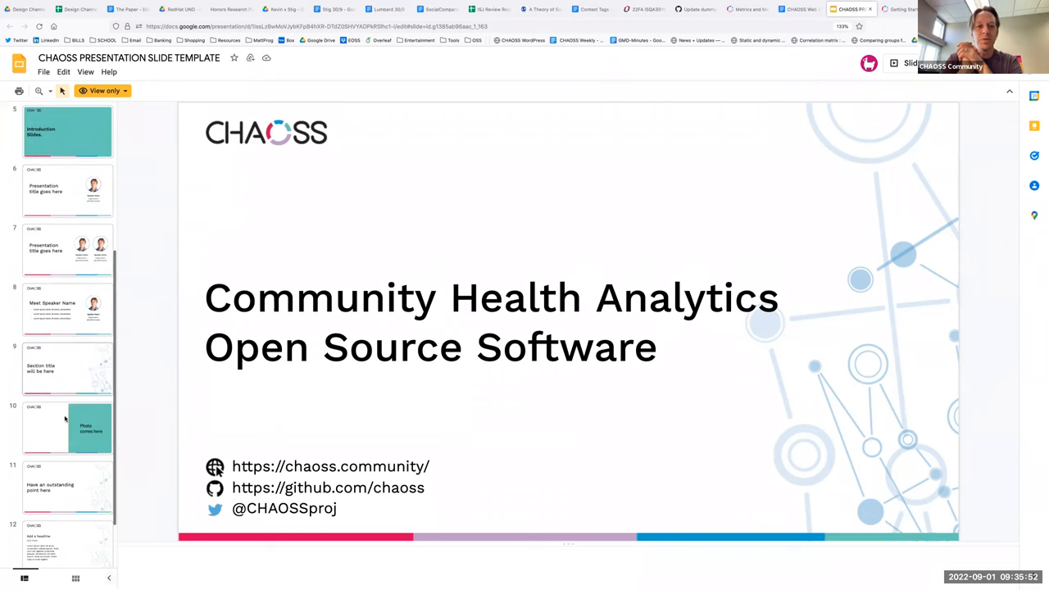
{"action": "left_click", "coordinate": [67, 369]}
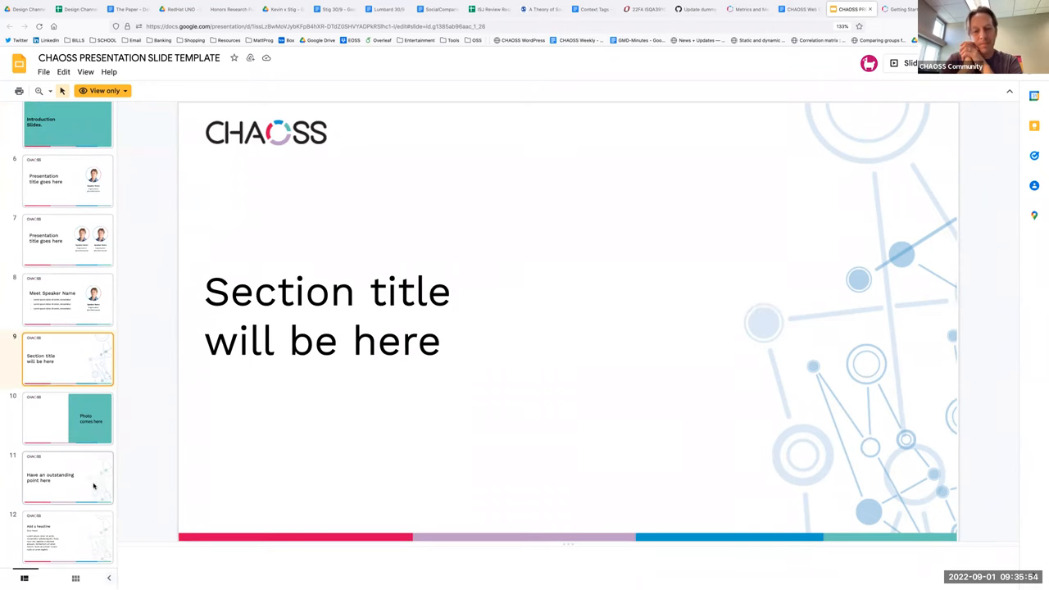
{"action": "left_click", "coordinate": [67, 533]}
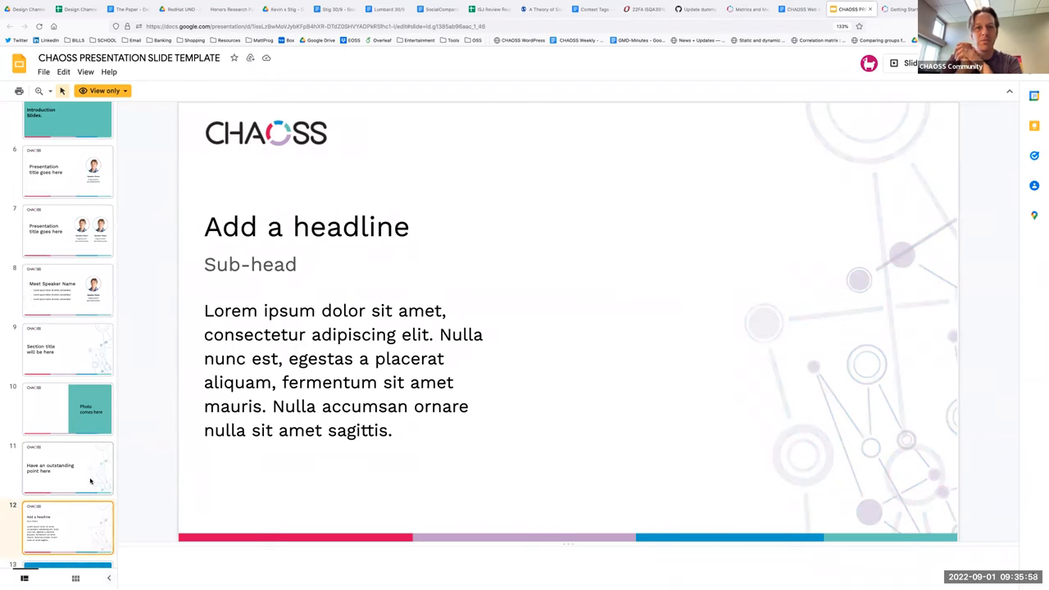
{"action": "mouse_move", "coordinate": [85, 475]}
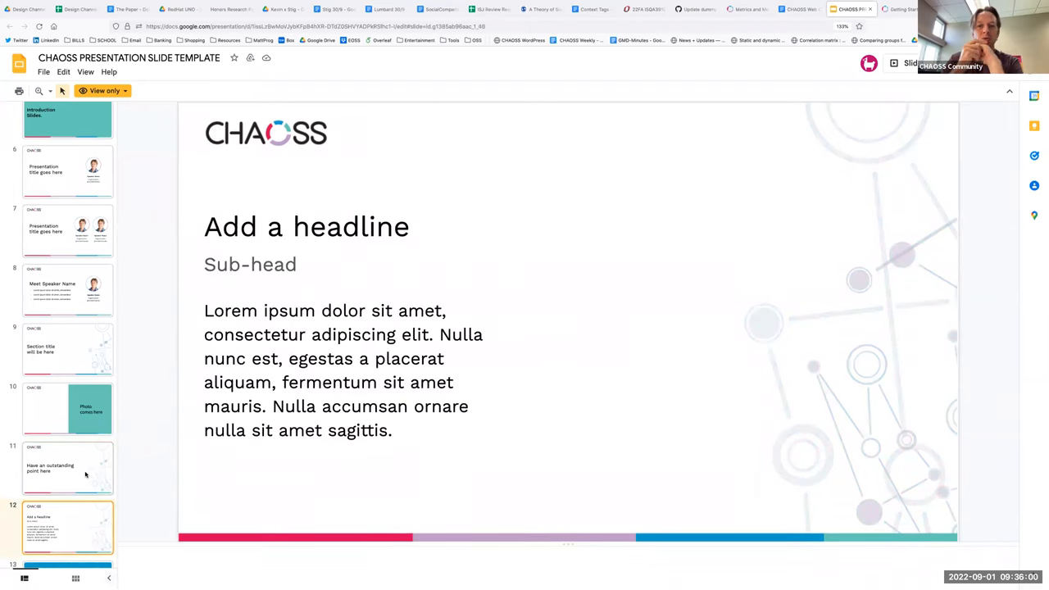
{"action": "left_click", "coordinate": [68, 467]}
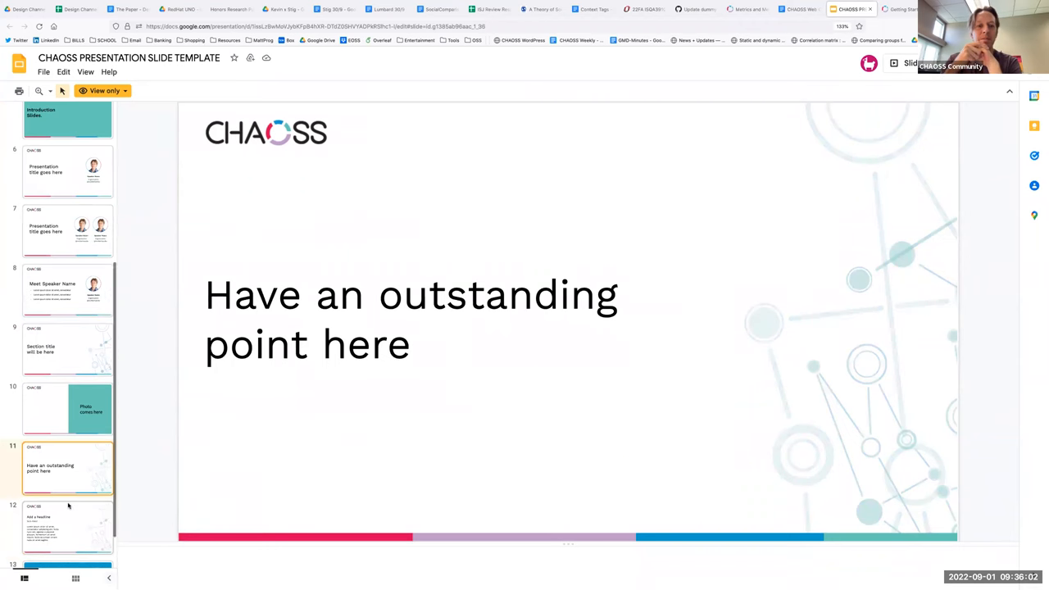
{"action": "scroll", "scroll_direction": "down", "scroll_amount": 3}
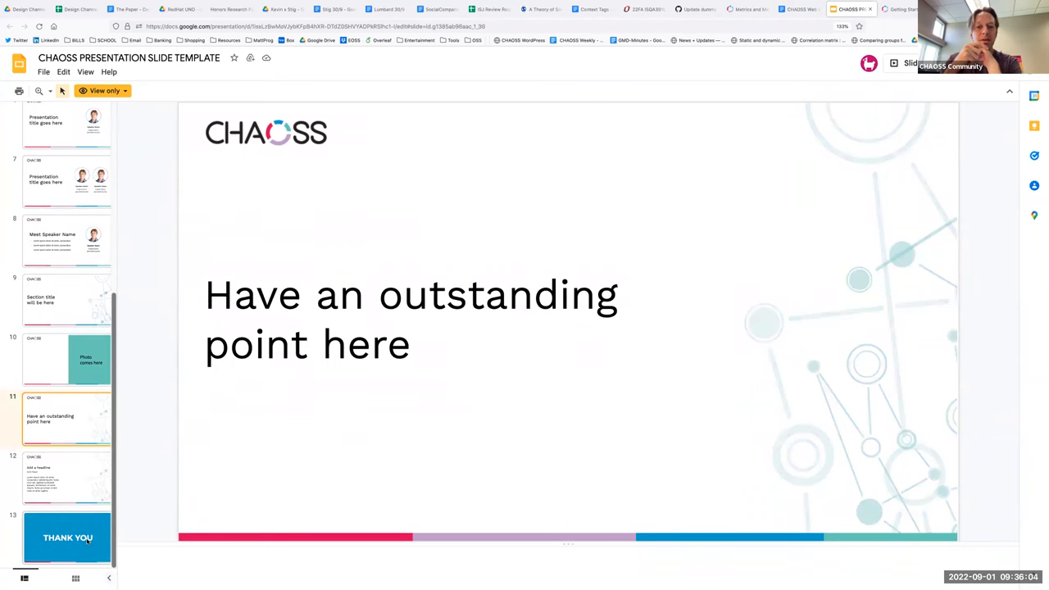
{"action": "left_click", "coordinate": [67, 538]}
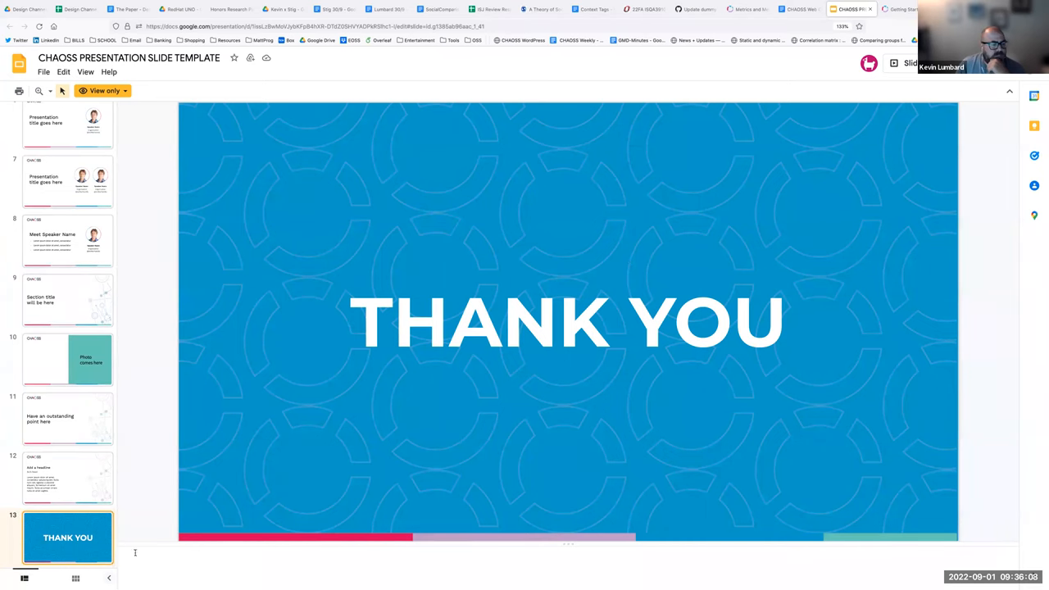
Revisit the Add a headline and section title slides, ending on the Community Health Analytics title slide
{"action": "left_click", "coordinate": [67, 477]}
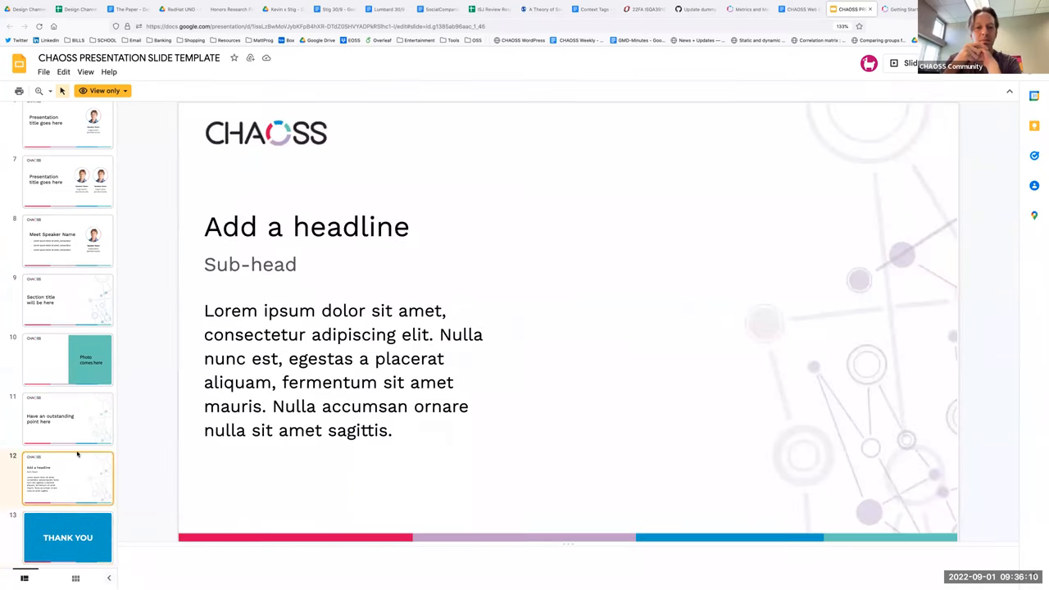
{"action": "left_click", "coordinate": [67, 300]}
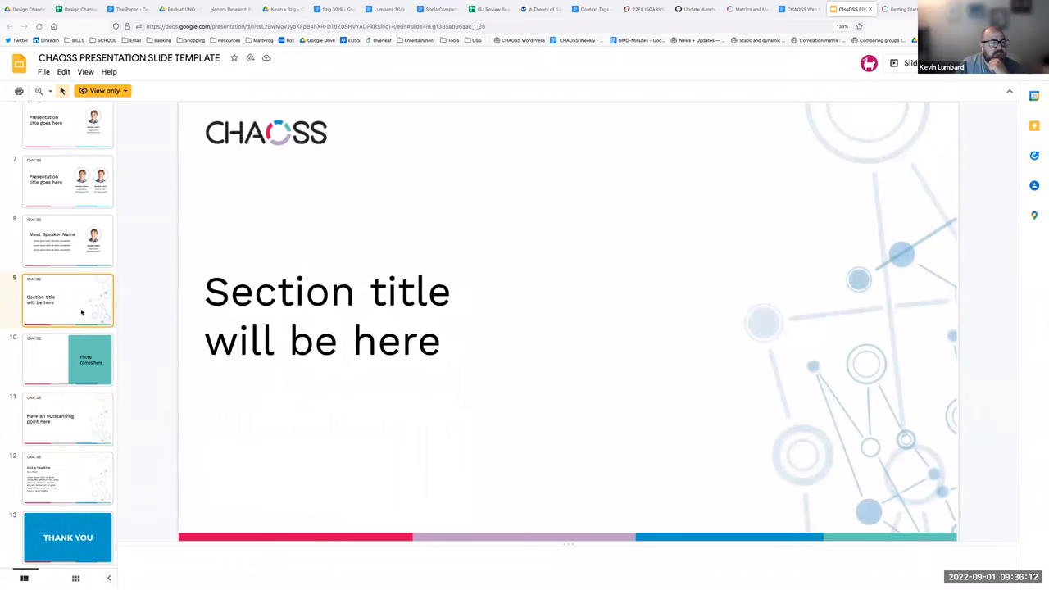
{"action": "scroll", "scroll_direction": "up", "scroll_amount": 3}
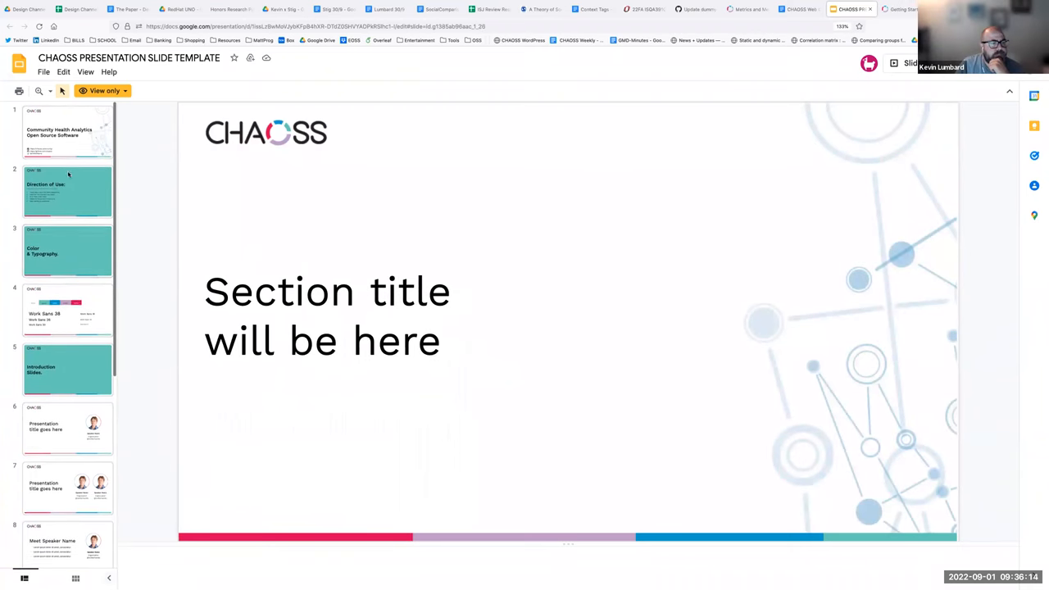
{"action": "left_click", "coordinate": [67, 131]}
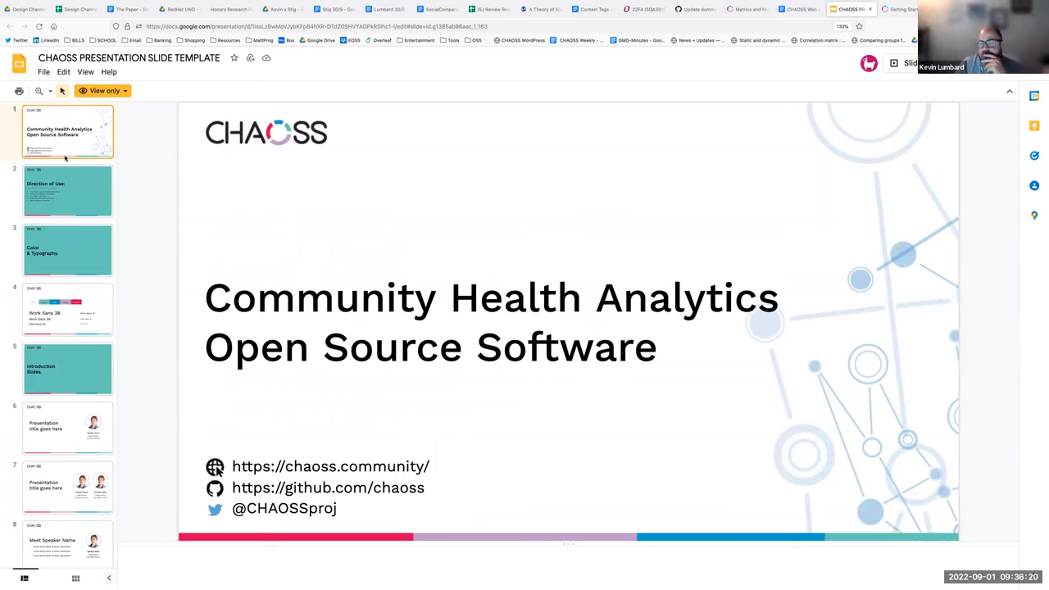
{"action": "scroll", "scroll_direction": "down", "scroll_amount": 3}
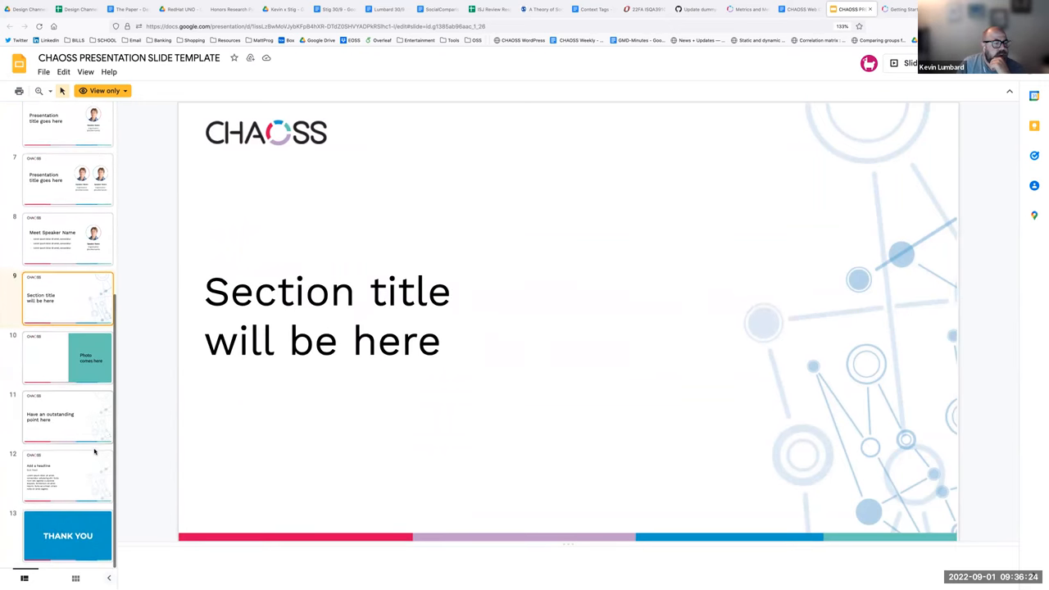
{"action": "left_click", "coordinate": [67, 475]}
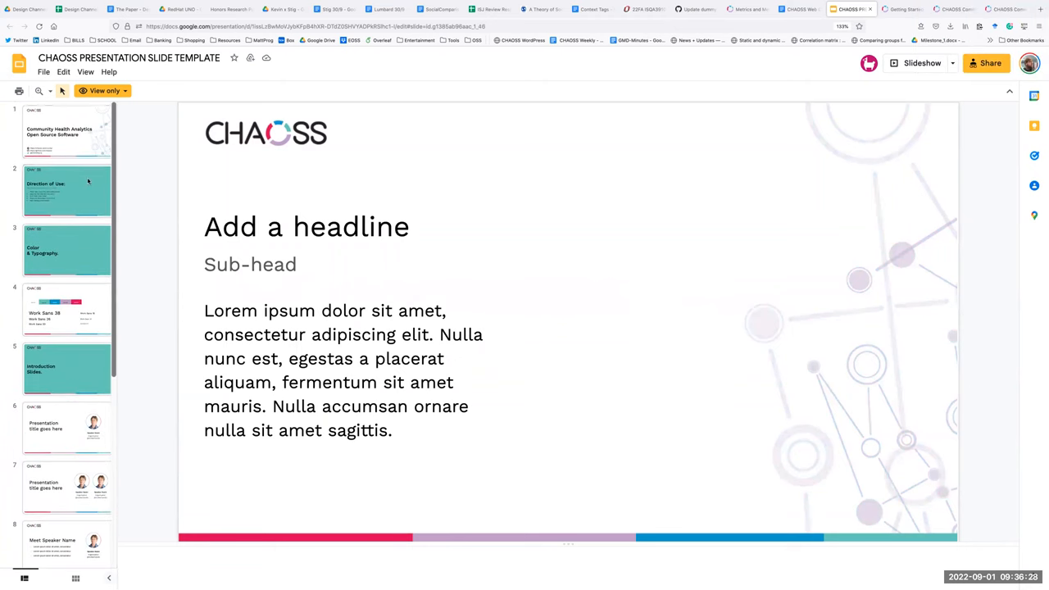
{"action": "left_click", "coordinate": [68, 131]}
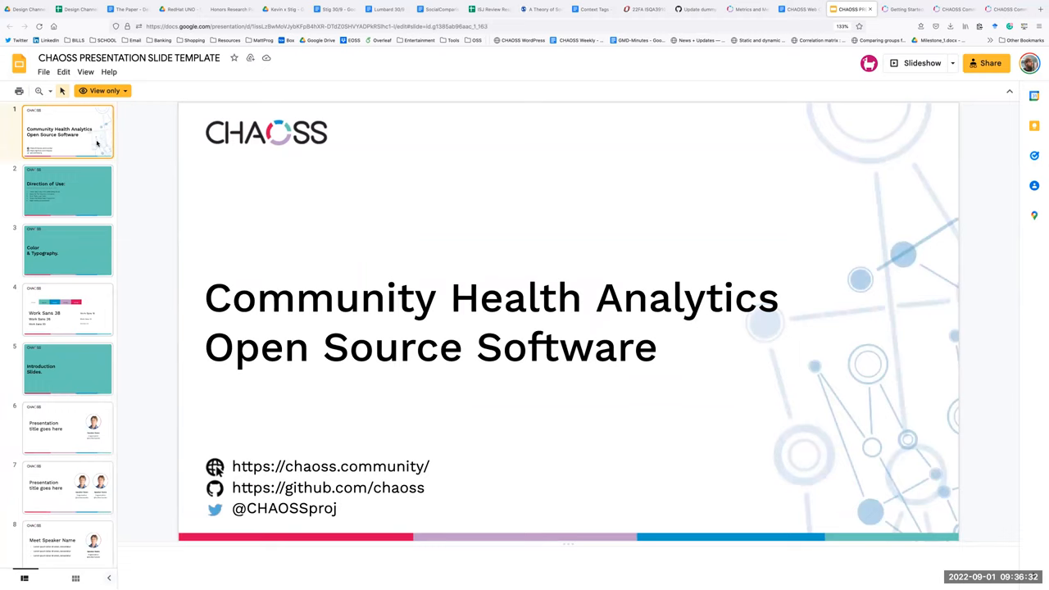
{"action": "mouse_move", "coordinate": [185, 238]}
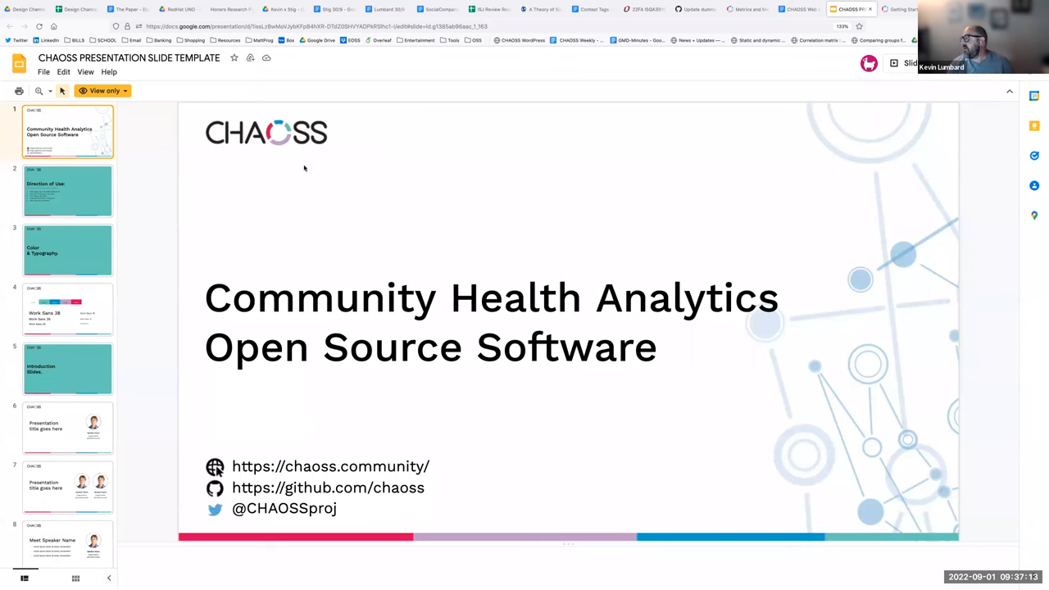
{"action": "left_click", "coordinate": [67, 191]}
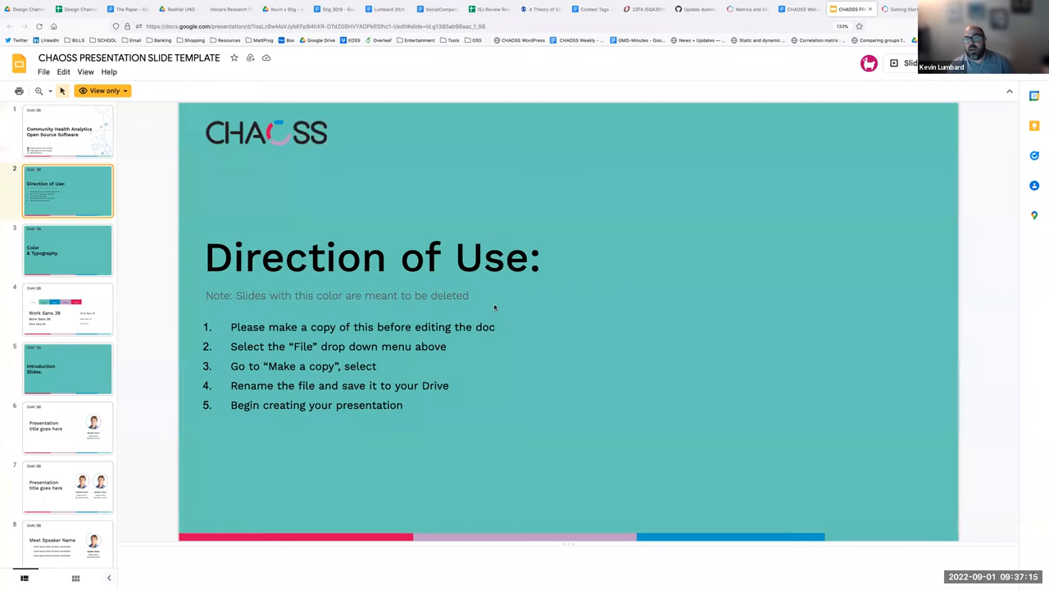
{"action": "left_click", "coordinate": [68, 132]}
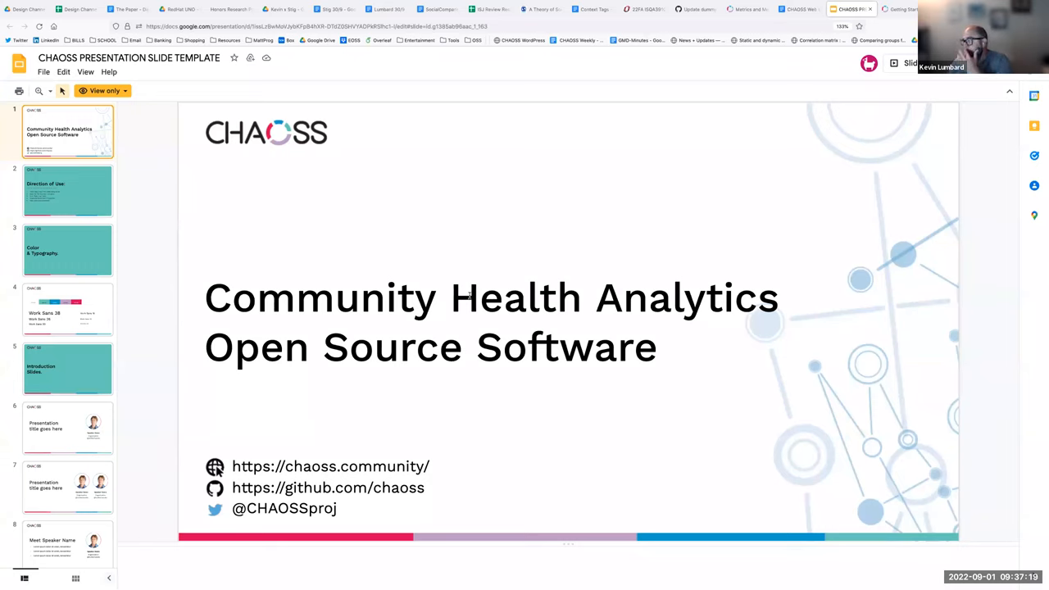
{"action": "mouse_move", "coordinate": [602, 265]}
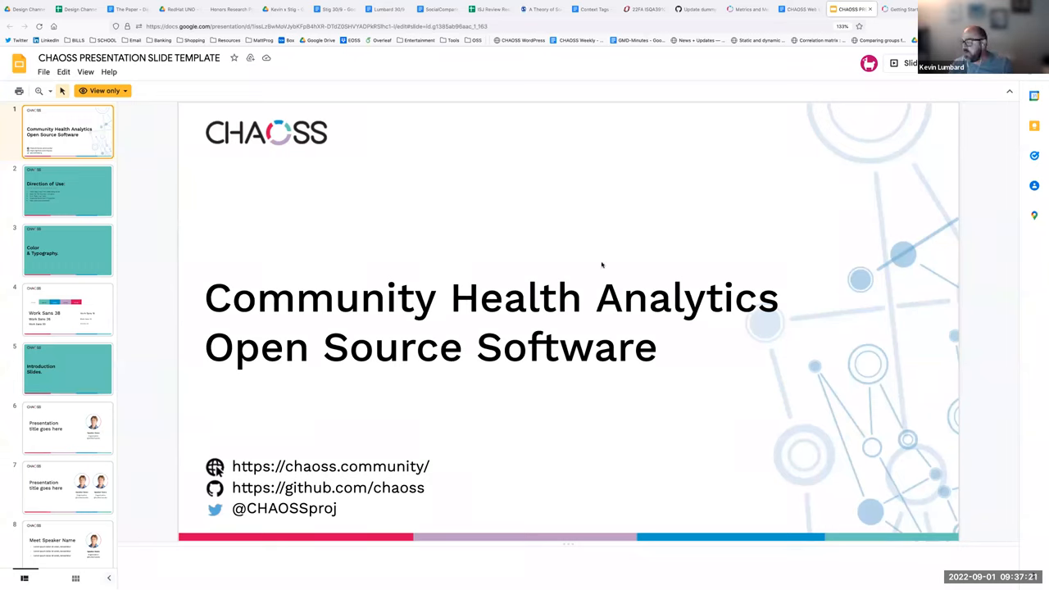
{"action": "mouse_move", "coordinate": [595, 269]}
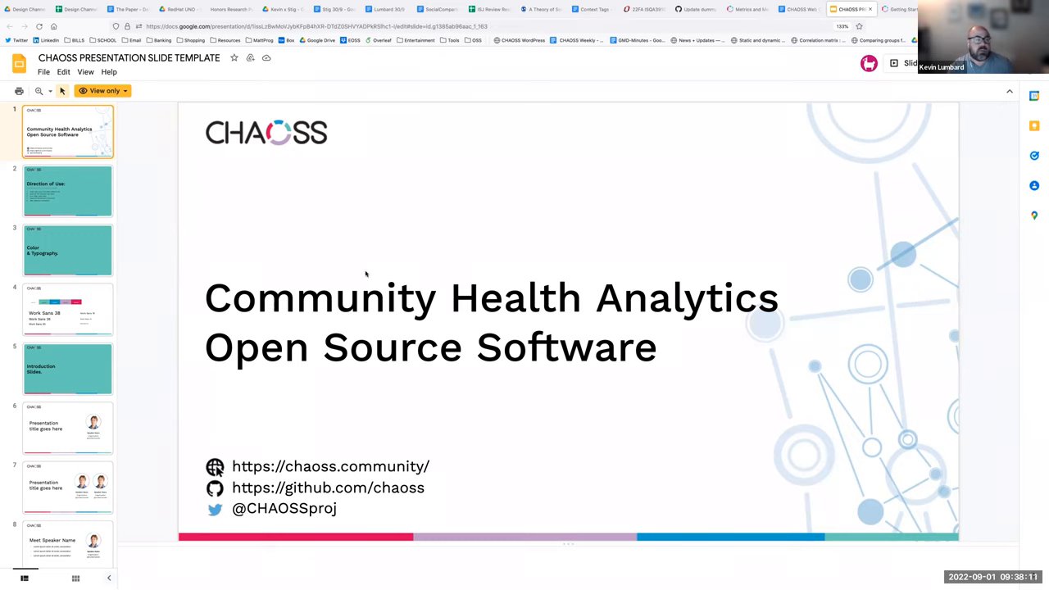
Scroll the CHAOSS template's slide list and return to the title slide
{"action": "scroll", "scroll_direction": "down", "scroll_amount": 3}
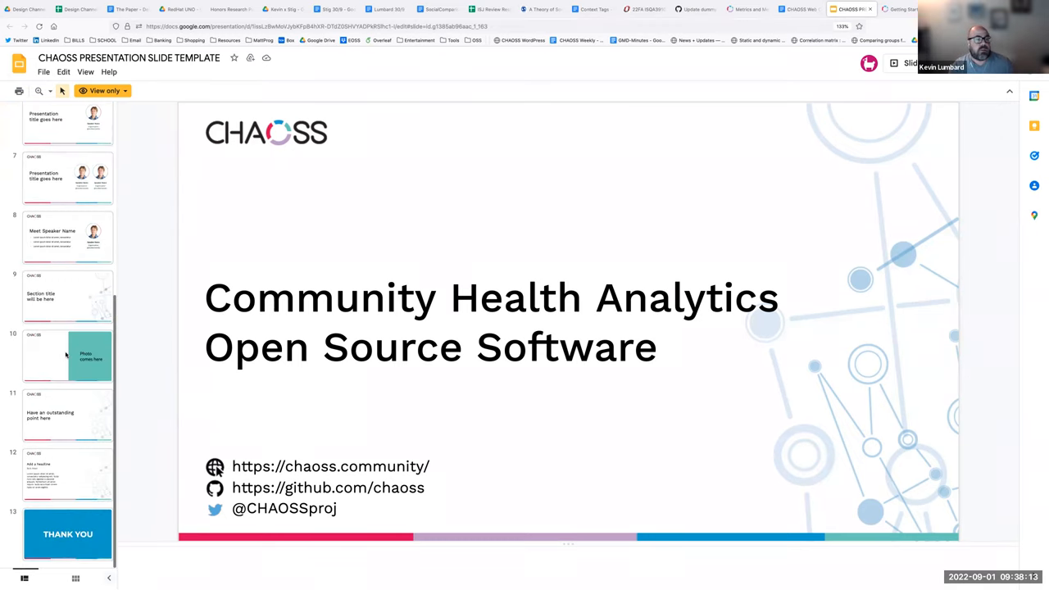
{"action": "scroll", "scroll_direction": "up", "scroll_amount": 3}
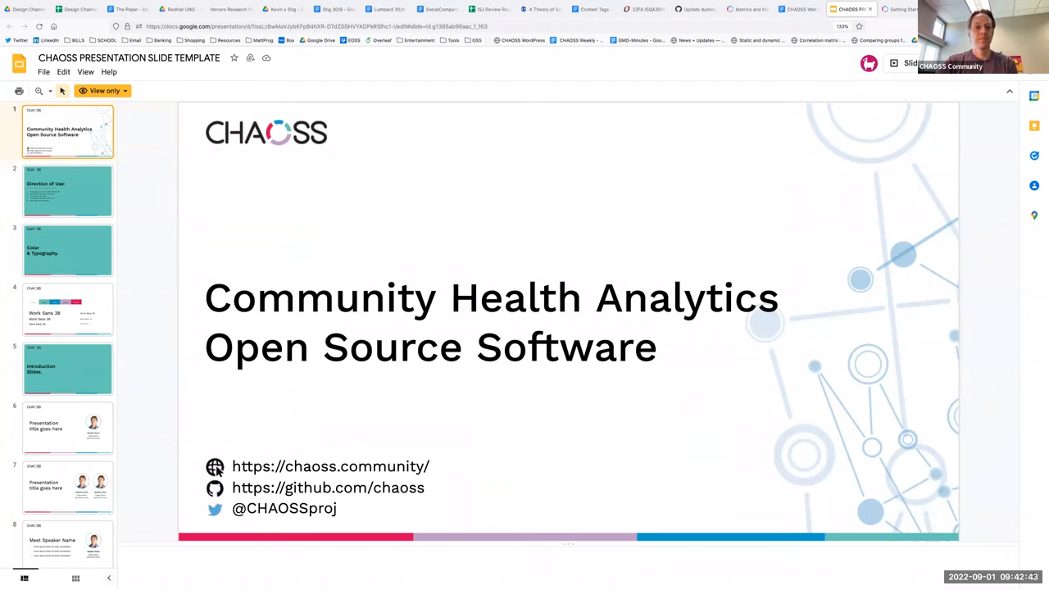
{"action": "scroll", "scroll_direction": "down", "scroll_amount": 3}
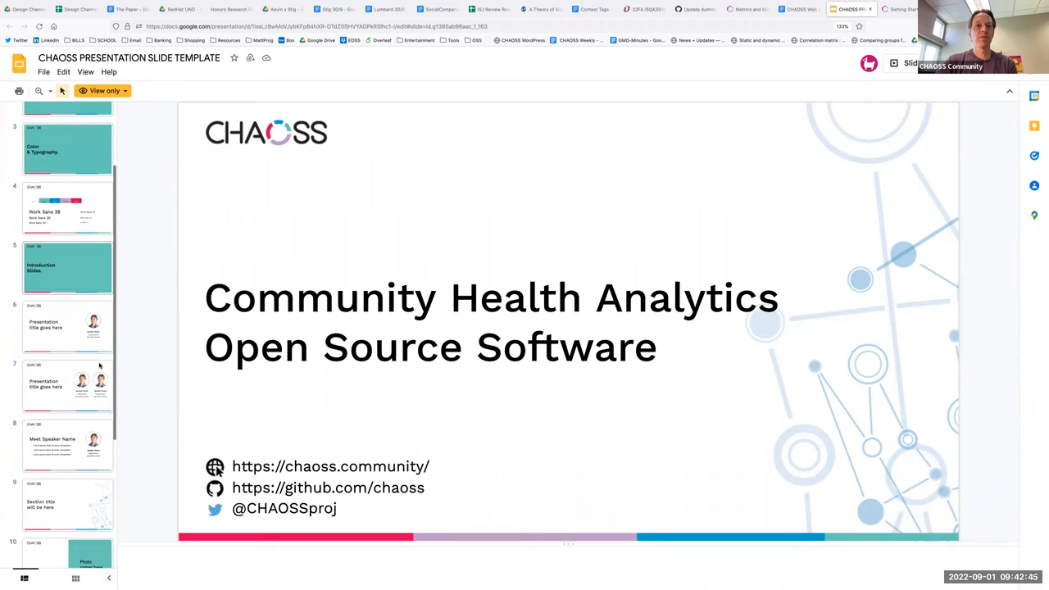
{"action": "scroll", "scroll_direction": "up", "scroll_amount": 3}
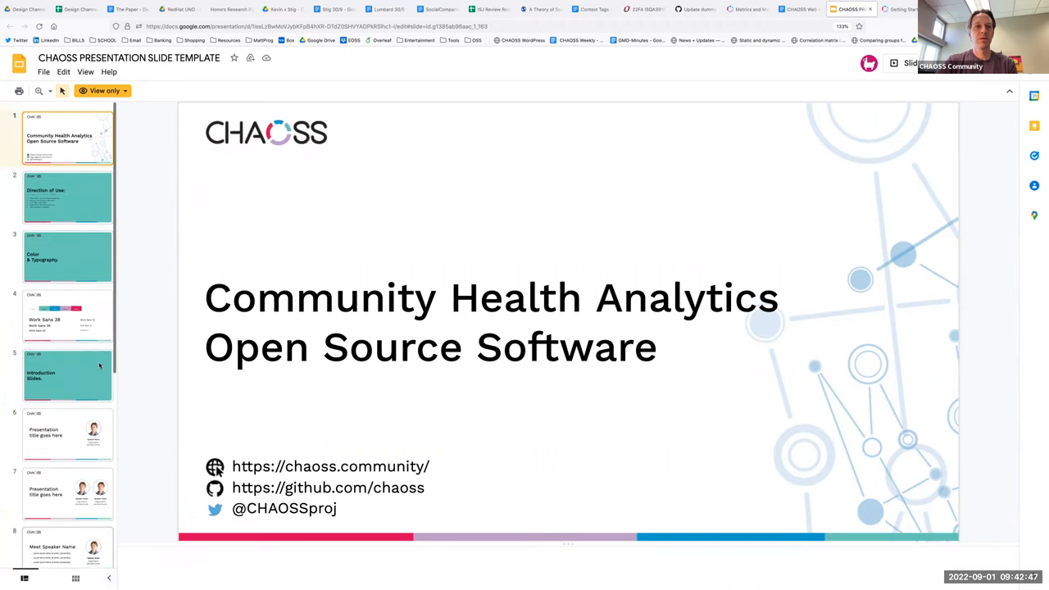
{"action": "scroll", "scroll_direction": "down", "scroll_amount": 3}
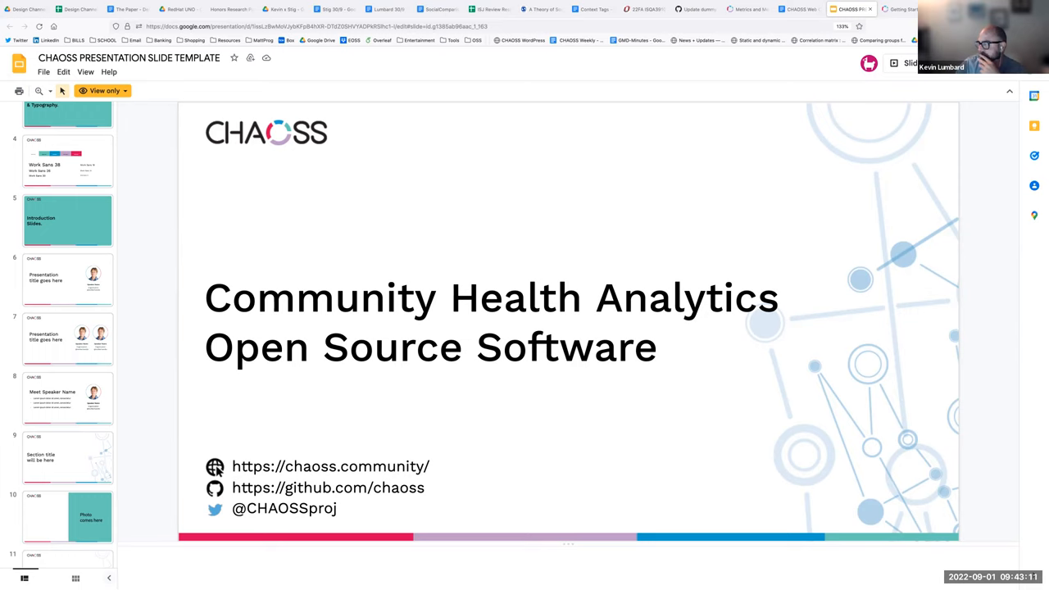
{"action": "mouse_move", "coordinate": [627, 67]}
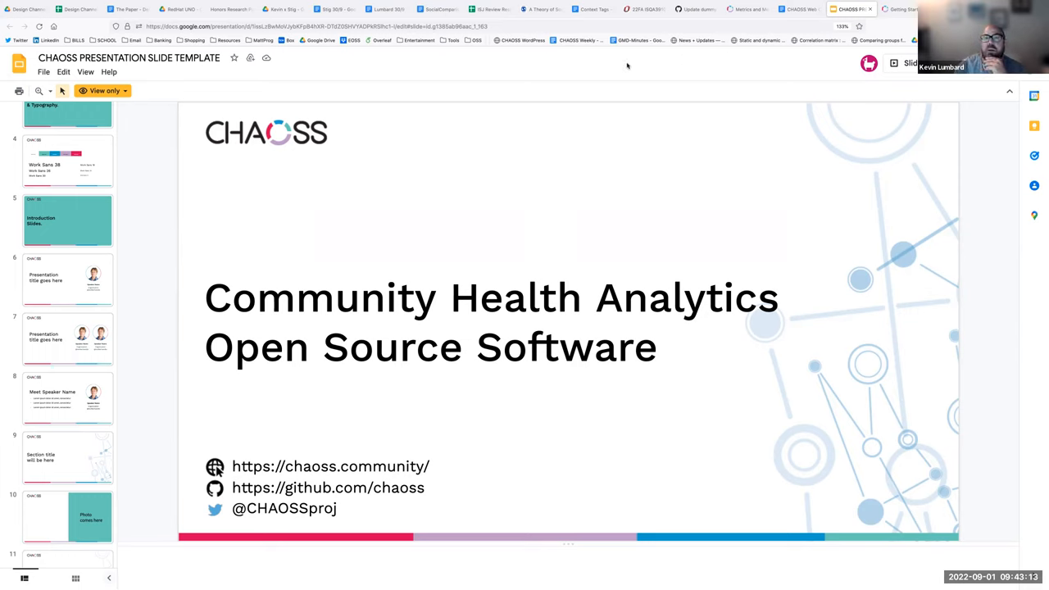
{"action": "mouse_move", "coordinate": [839, 224]}
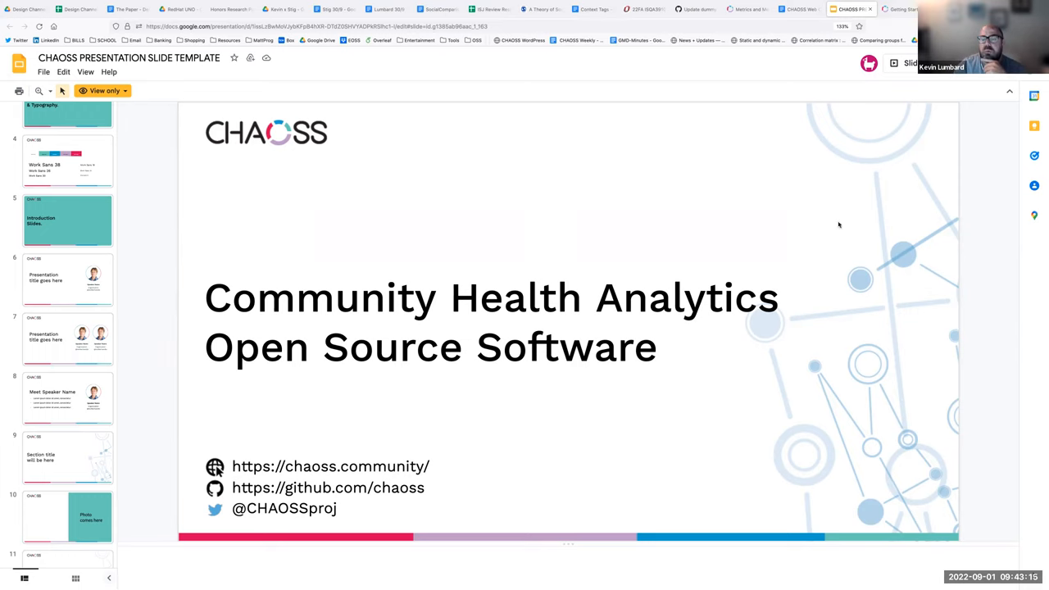
Preview BANNER.jpg in the CONFERENCE DESIGNS folder, then close the preview
{"action": "left_click", "coordinate": [795, 9]}
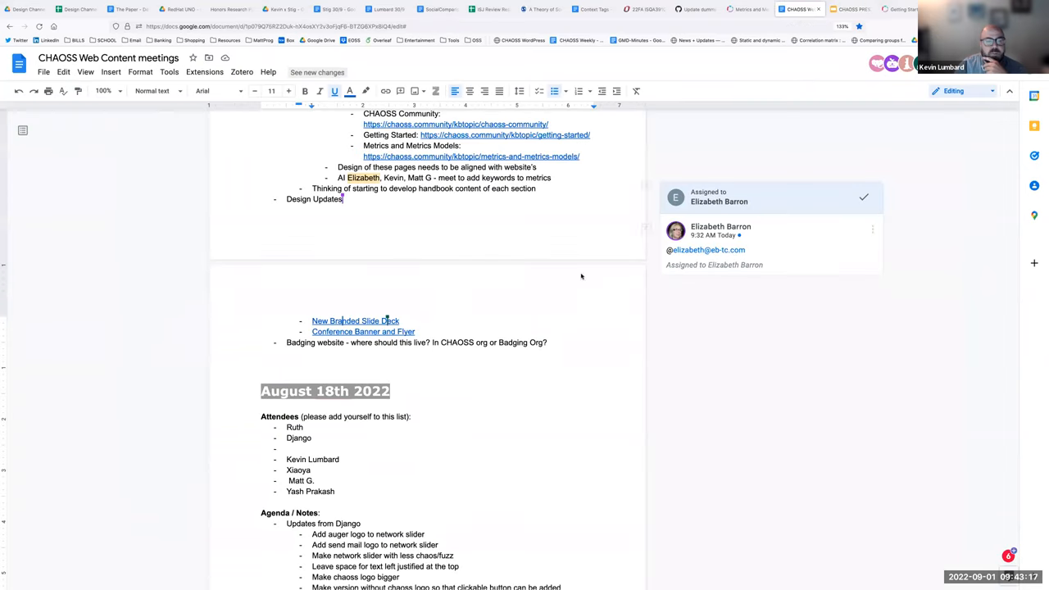
{"action": "mouse_move", "coordinate": [363, 332]}
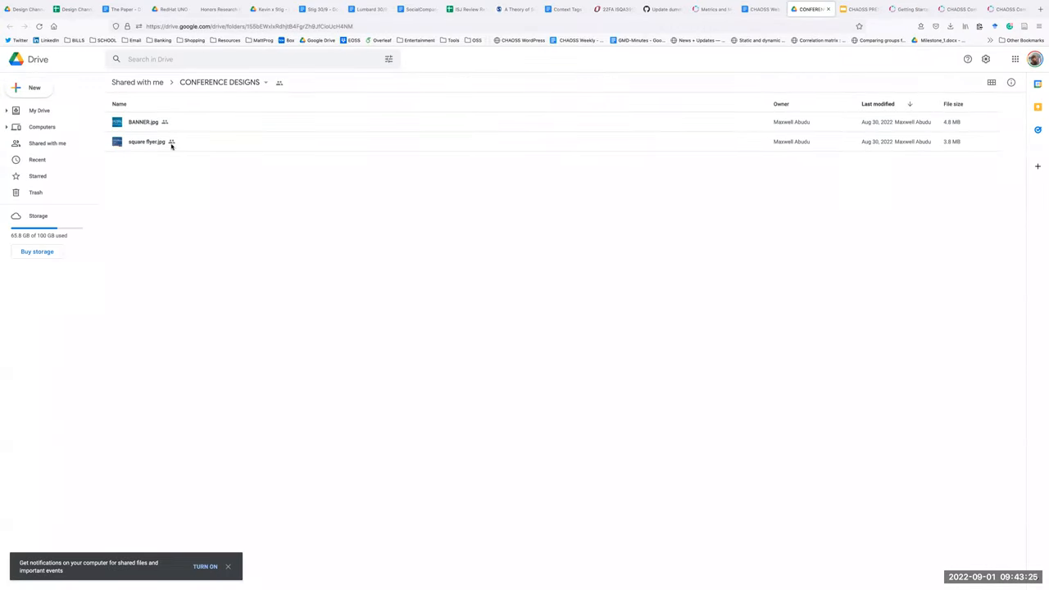
{"action": "double_click", "coordinate": [143, 121]}
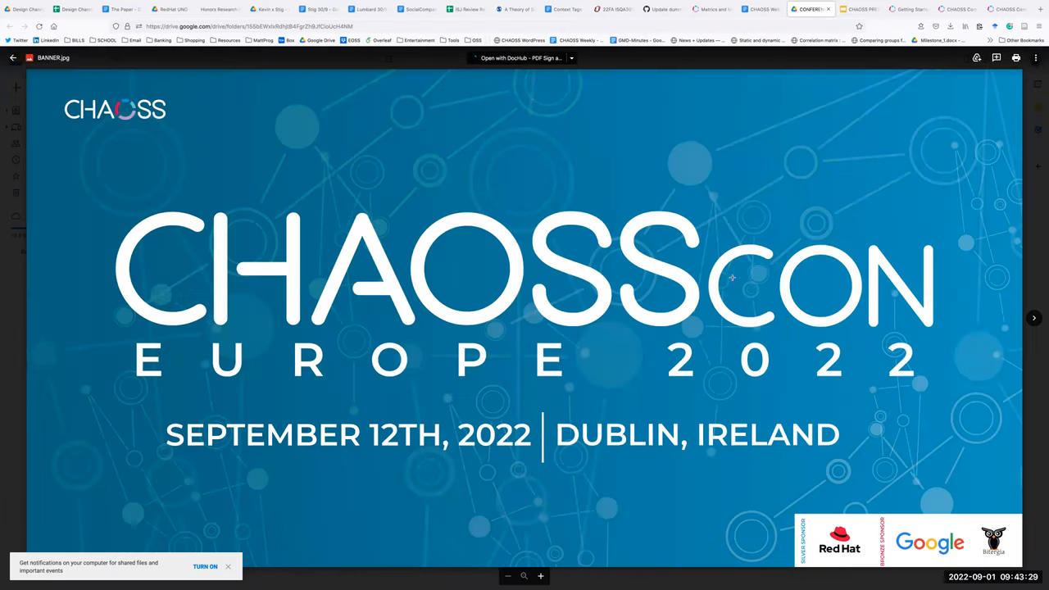
{"action": "mouse_move", "coordinate": [127, 291]}
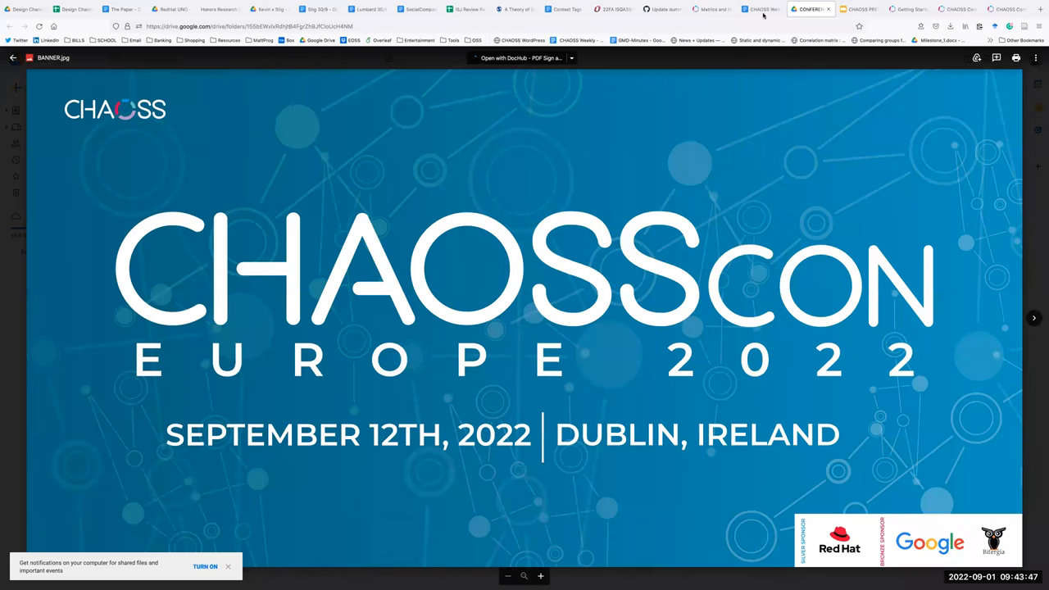
{"action": "left_click", "coordinate": [761, 9]}
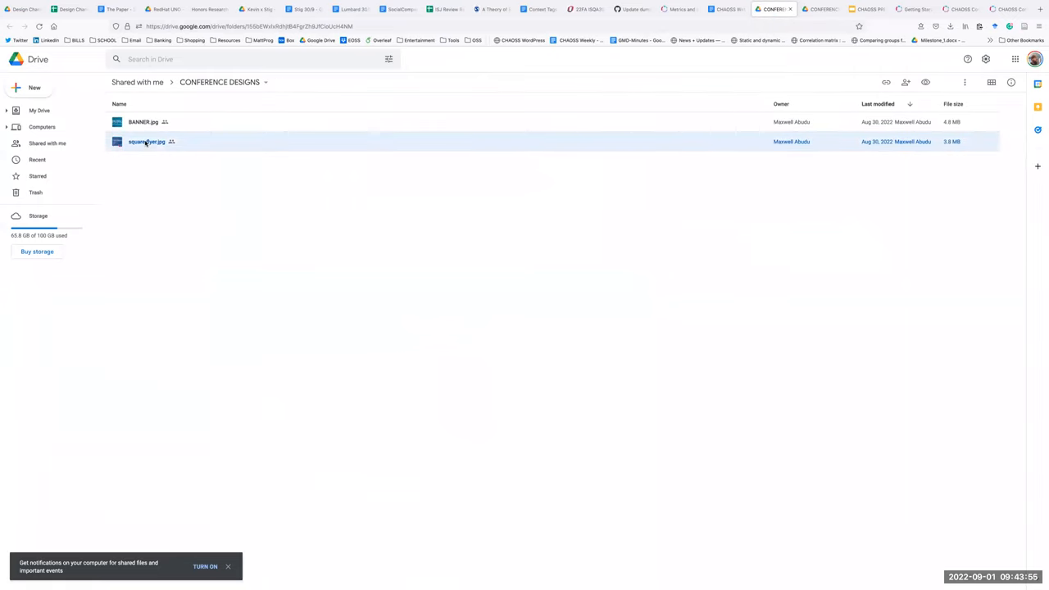
{"action": "double_click", "coordinate": [147, 141]}
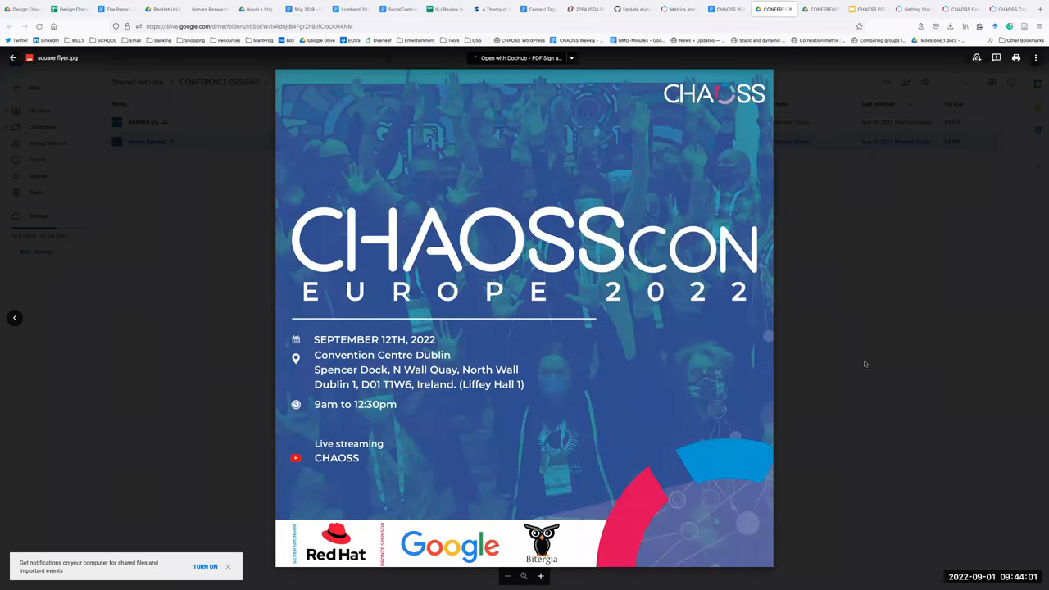
{"action": "mouse_move", "coordinate": [779, 338]}
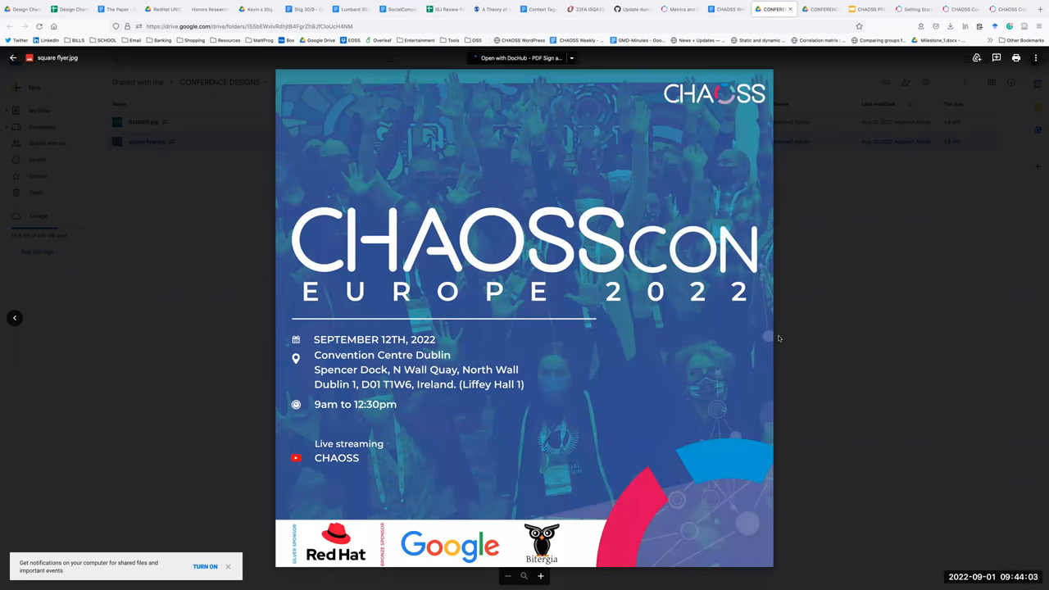
{"action": "mouse_move", "coordinate": [96, 399]}
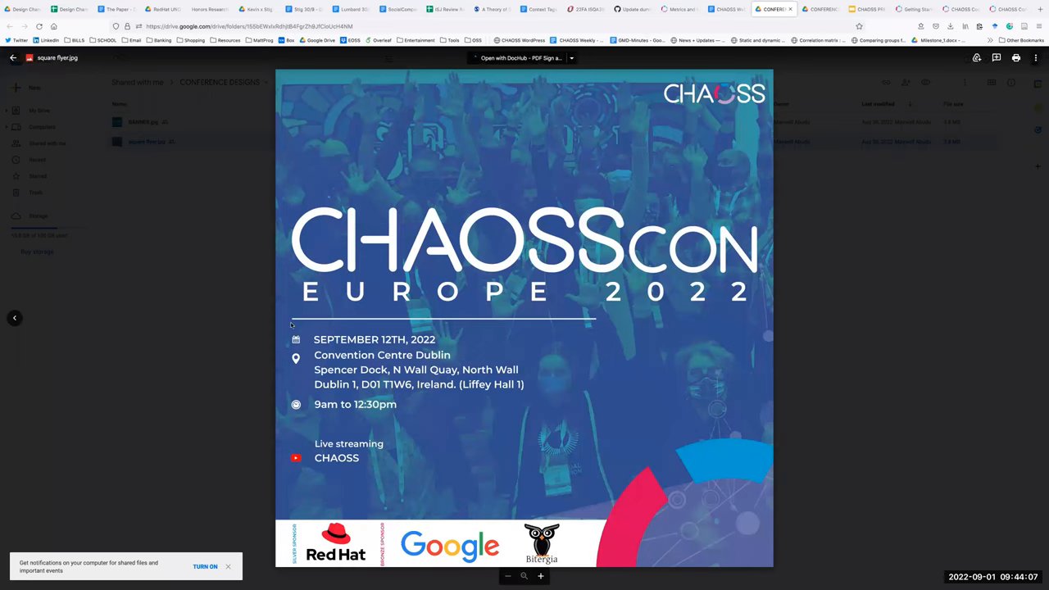
{"action": "mouse_move", "coordinate": [394, 307]}
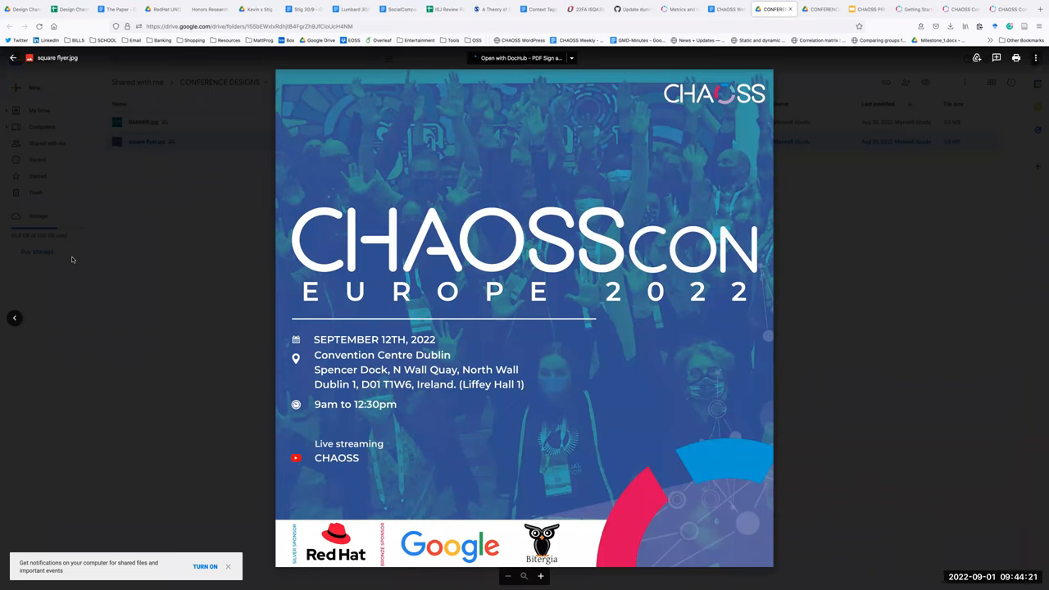
{"action": "mouse_move", "coordinate": [725, 207]}
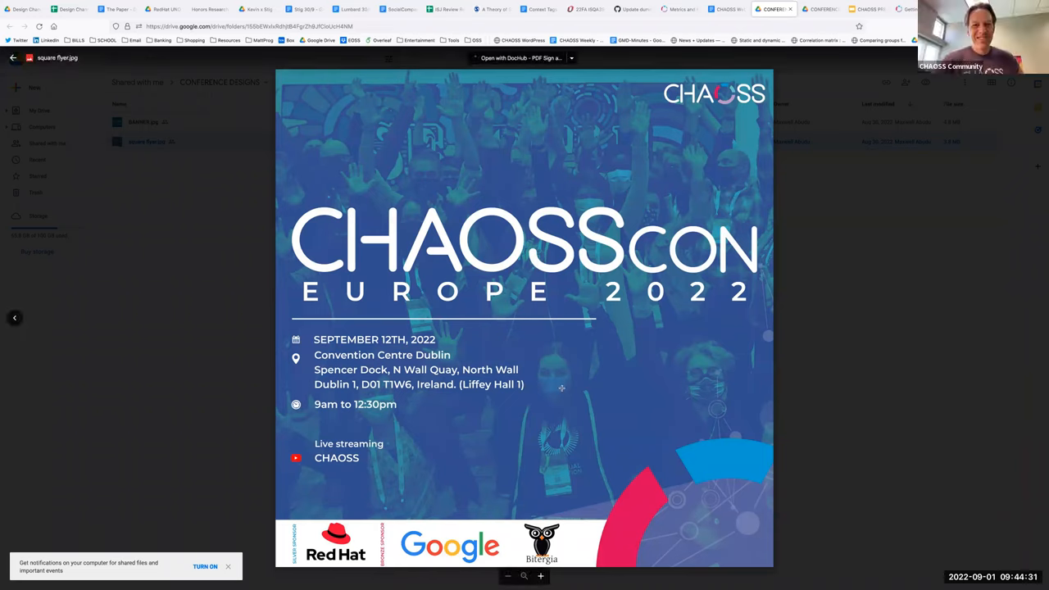
{"action": "mouse_move", "coordinate": [649, 174]}
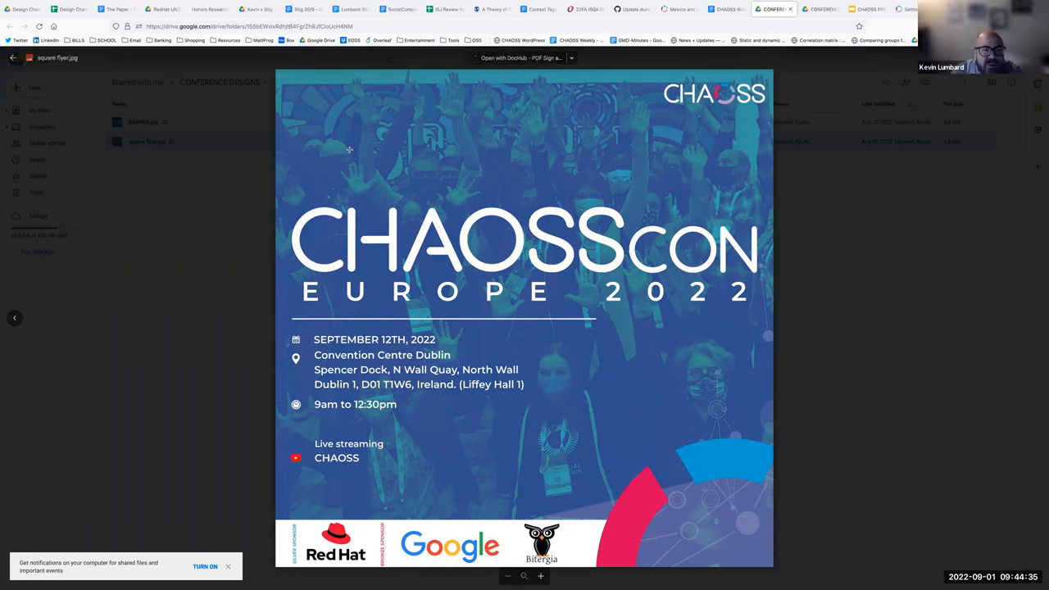
{"action": "mouse_move", "coordinate": [621, 144]}
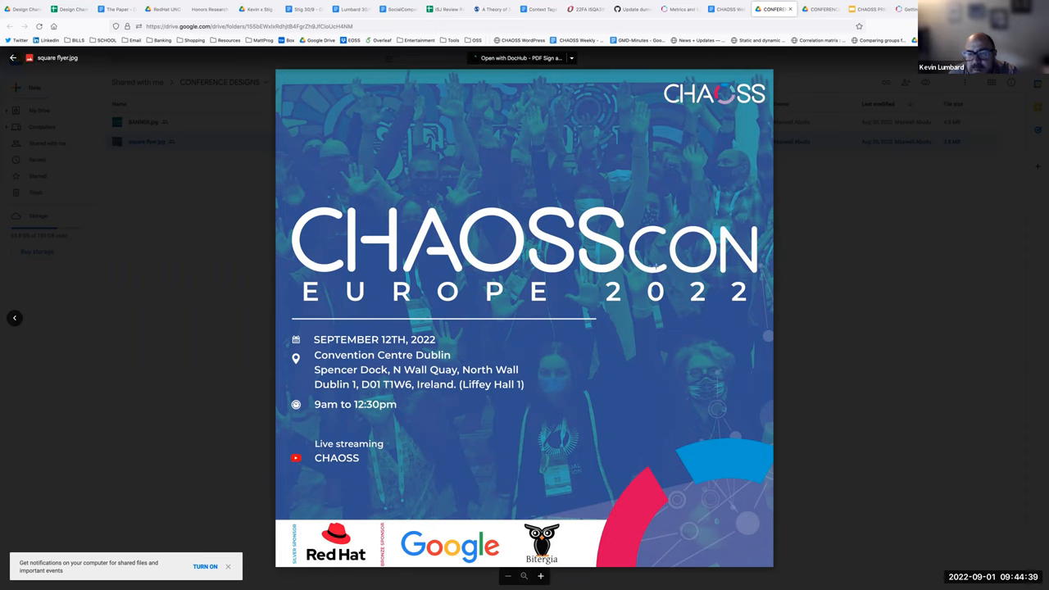
{"action": "mouse_move", "coordinate": [826, 180]}
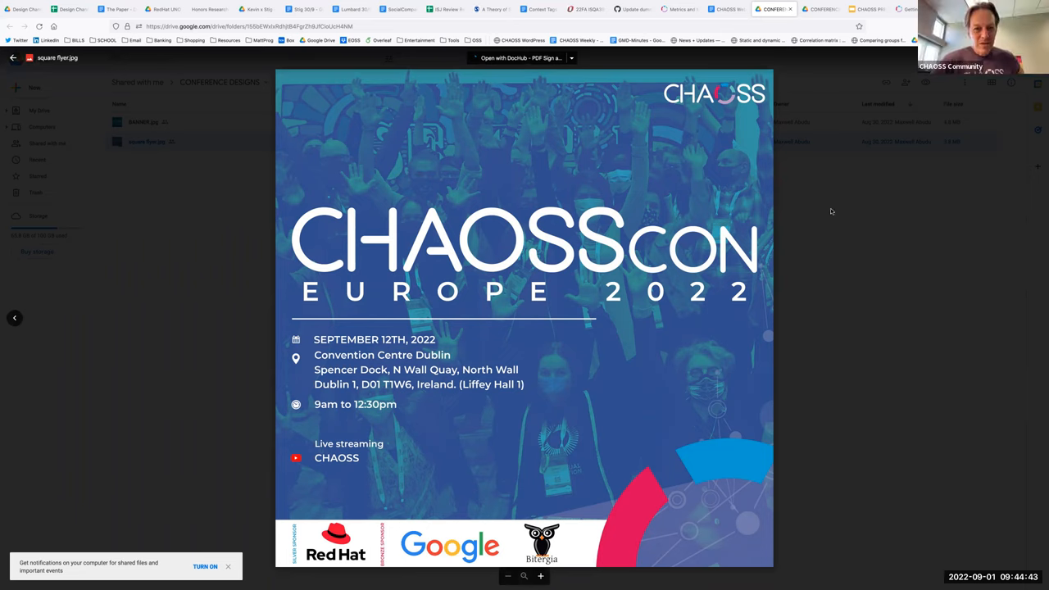
{"action": "mouse_move", "coordinate": [416, 437]}
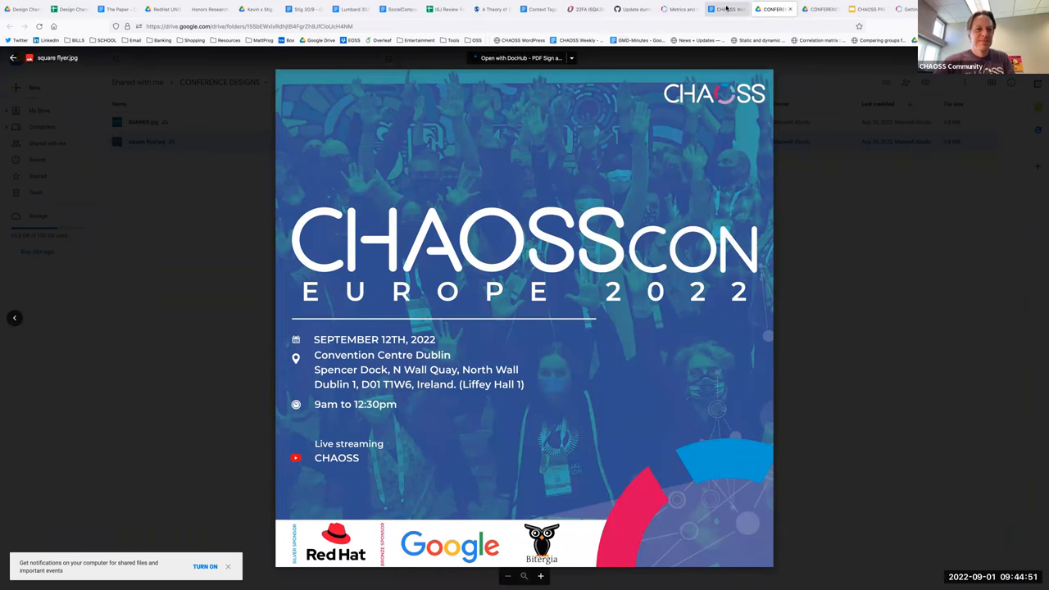
Scroll the meeting notes to Design Updates with the slide deck and flyer links
{"action": "left_click", "coordinate": [725, 9]}
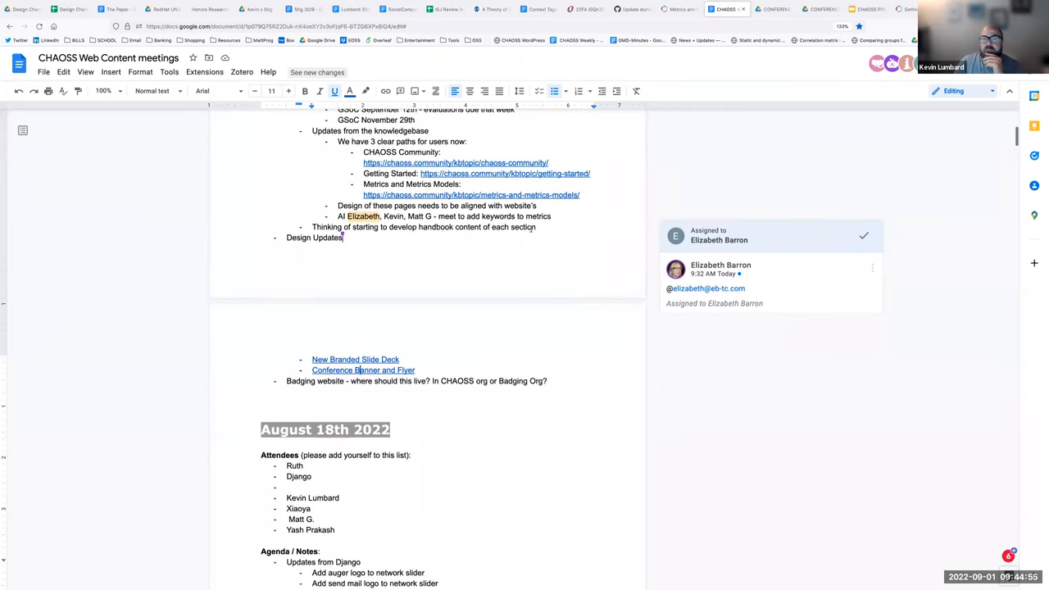
{"action": "scroll", "scroll_direction": "down", "scroll_amount": 3}
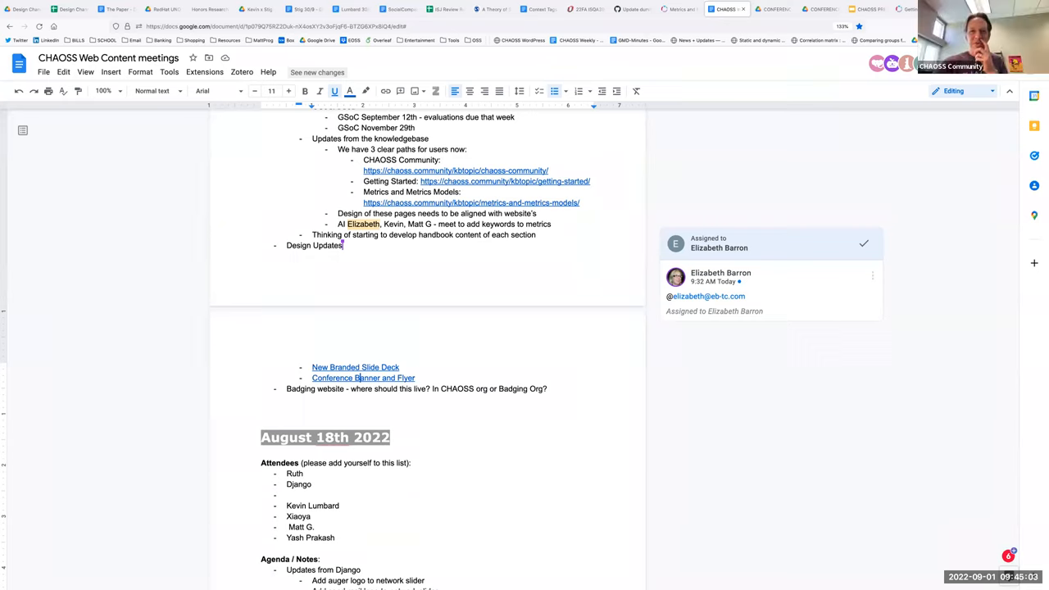
{"action": "scroll", "scroll_direction": "down", "scroll_amount": 3}
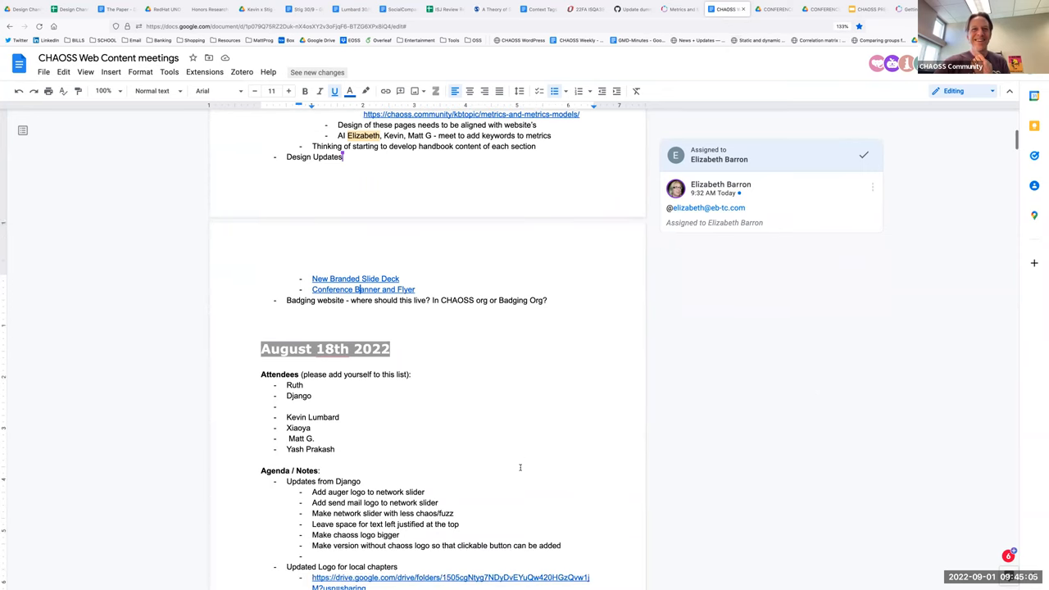
{"action": "scroll", "scroll_direction": "up", "scroll_amount": 3}
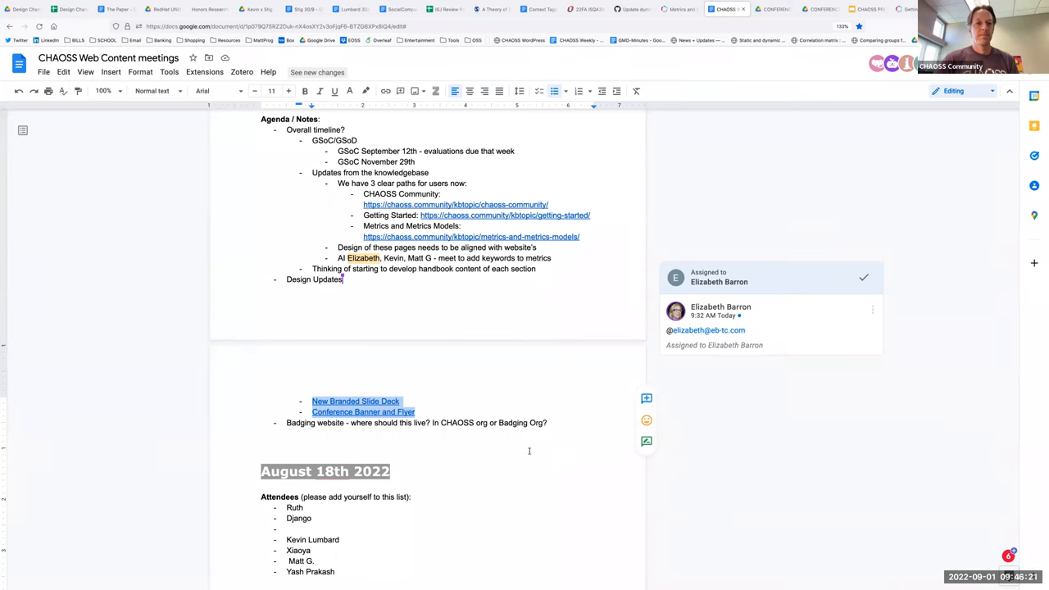
{"action": "scroll", "scroll_direction": "up", "scroll_amount": 3}
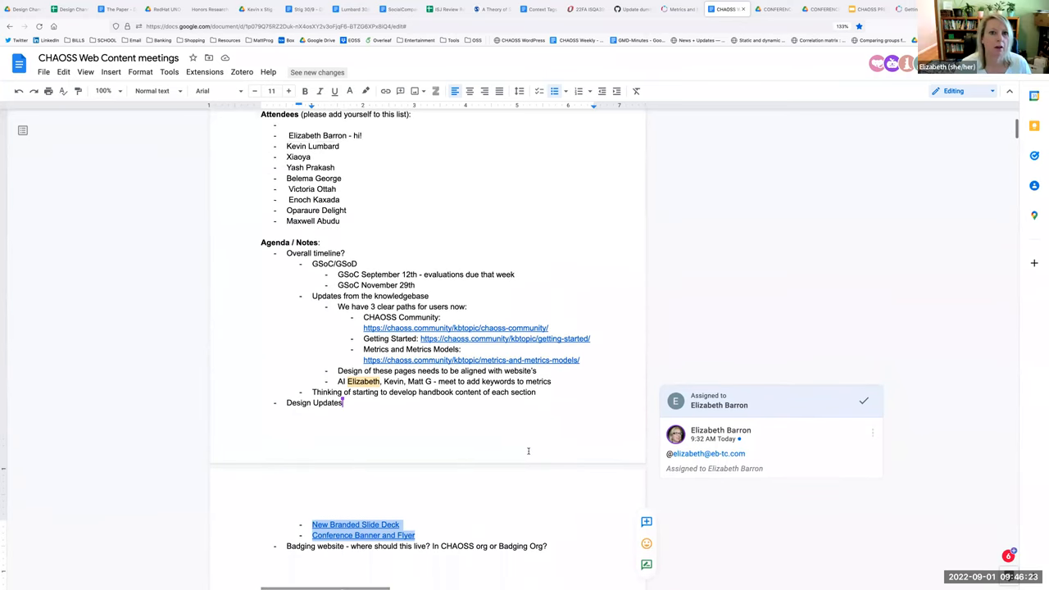
{"action": "scroll", "scroll_direction": "up", "scroll_amount": 3}
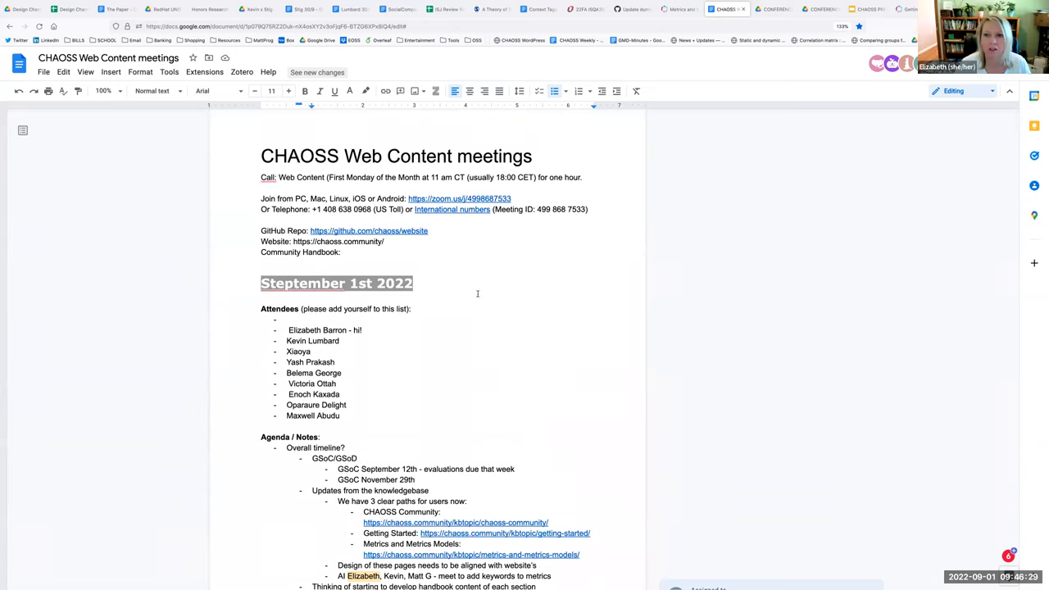
{"action": "scroll", "scroll_direction": "down", "scroll_amount": 3}
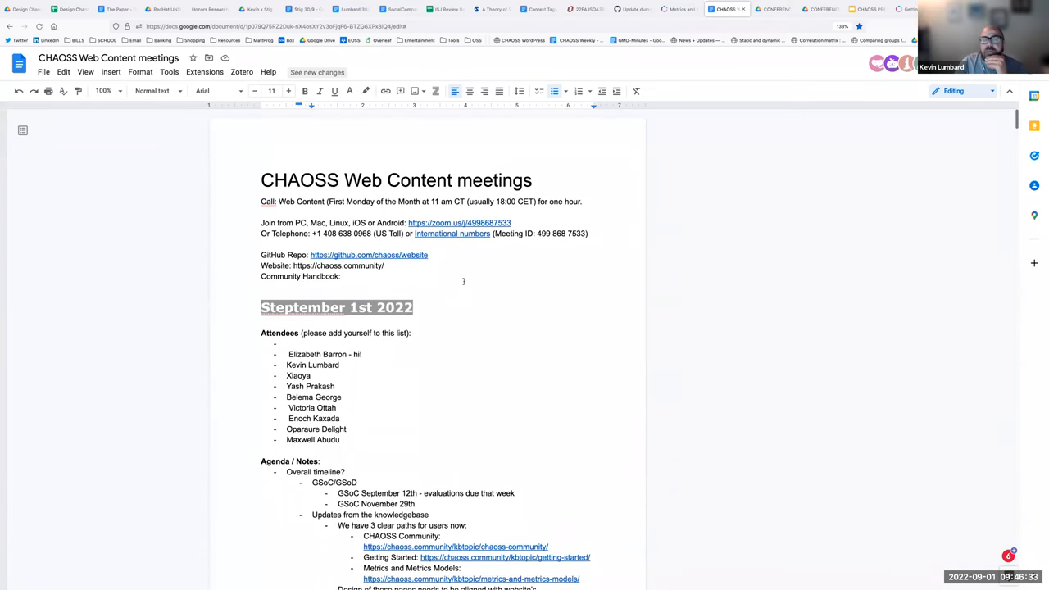
{"action": "mouse_move", "coordinate": [484, 267]}
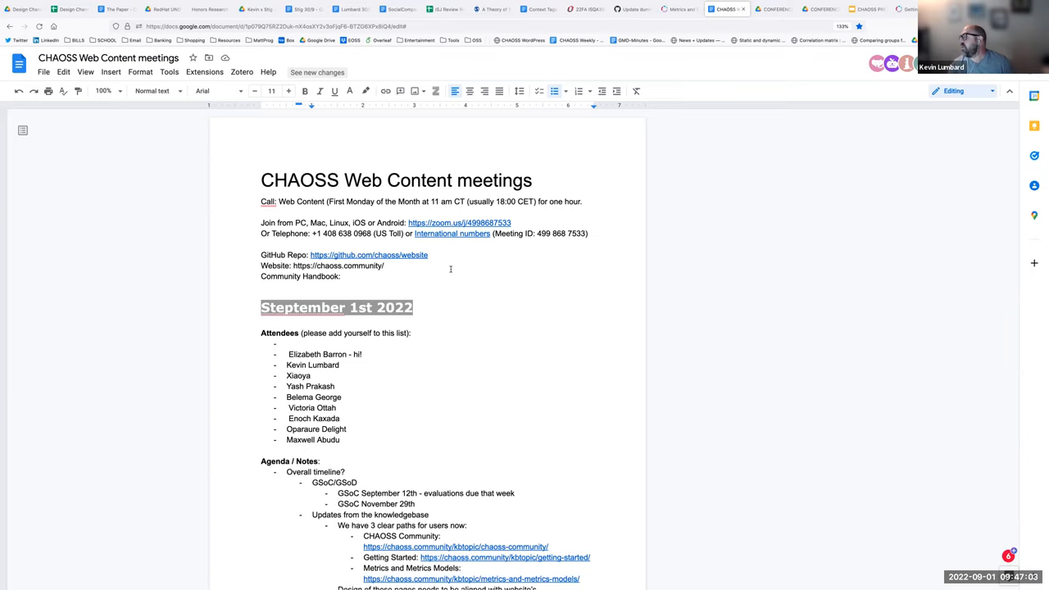
{"action": "mouse_move", "coordinate": [567, 283]}
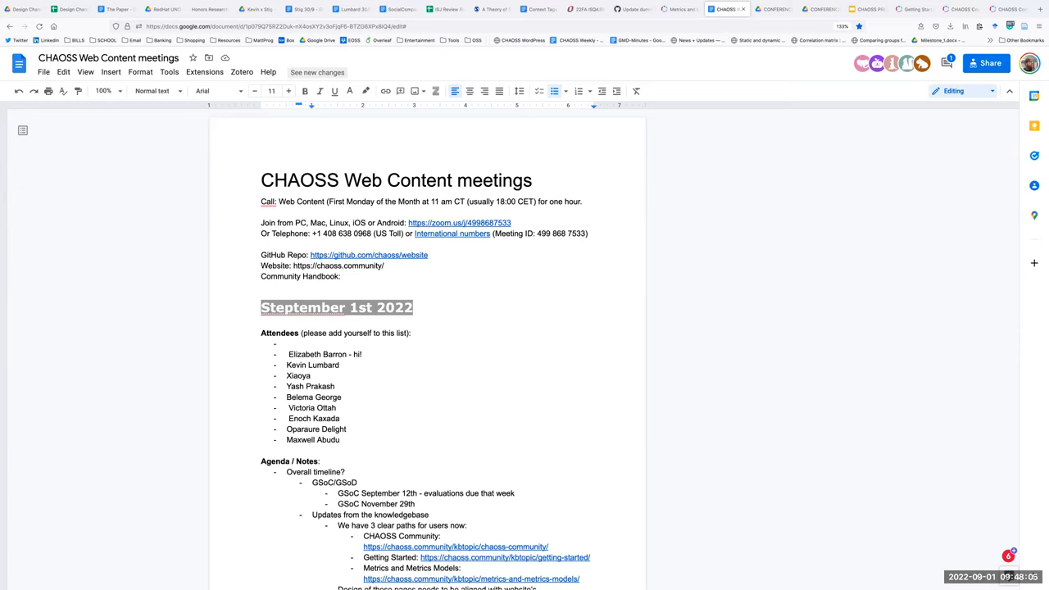
{"action": "mouse_move", "coordinate": [400, 389]}
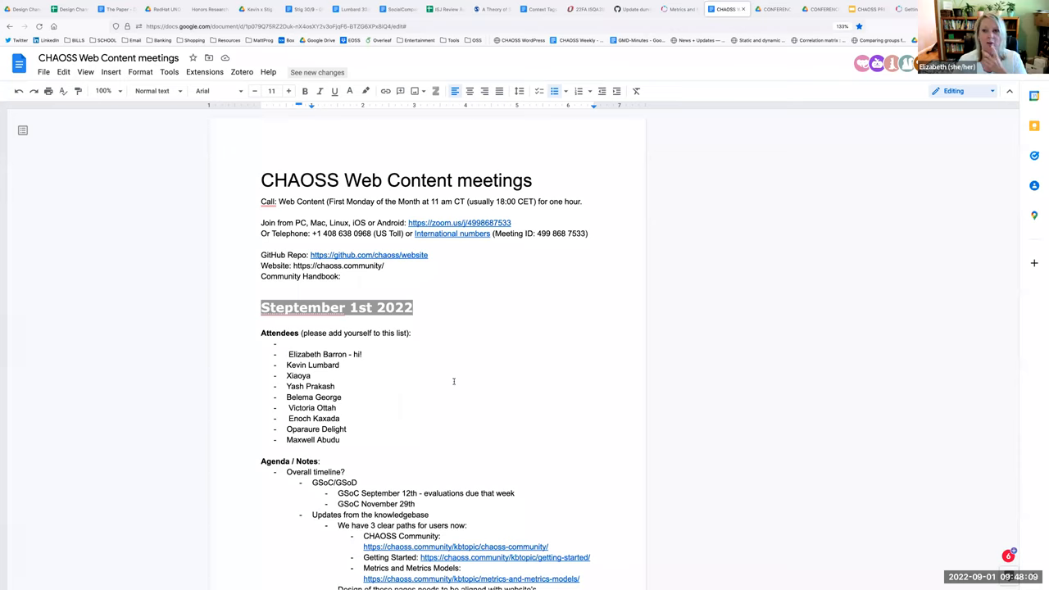
{"action": "mouse_move", "coordinate": [482, 382]}
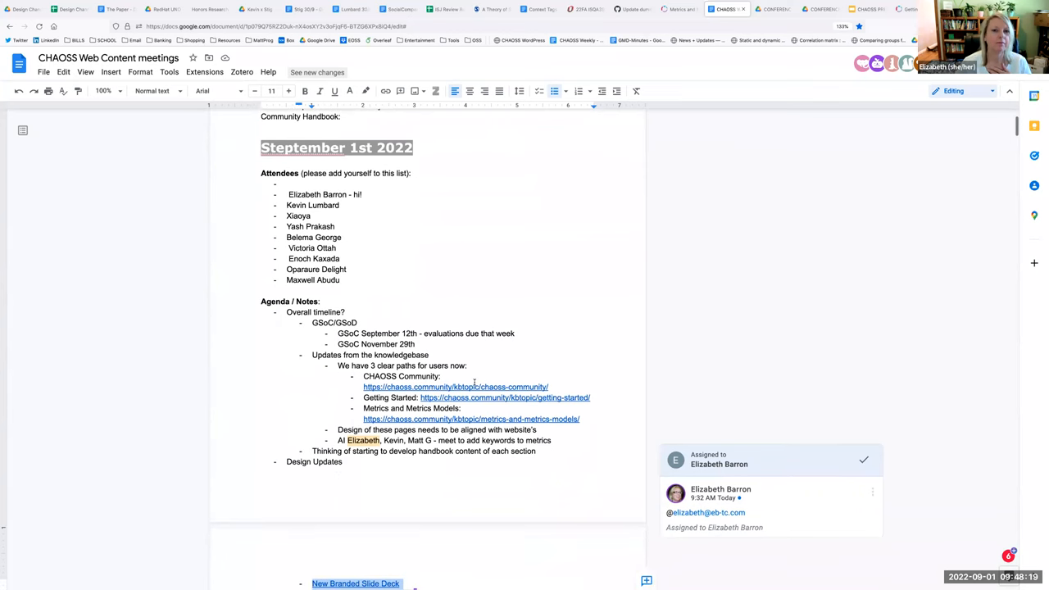
{"action": "scroll", "scroll_direction": "down", "scroll_amount": 3}
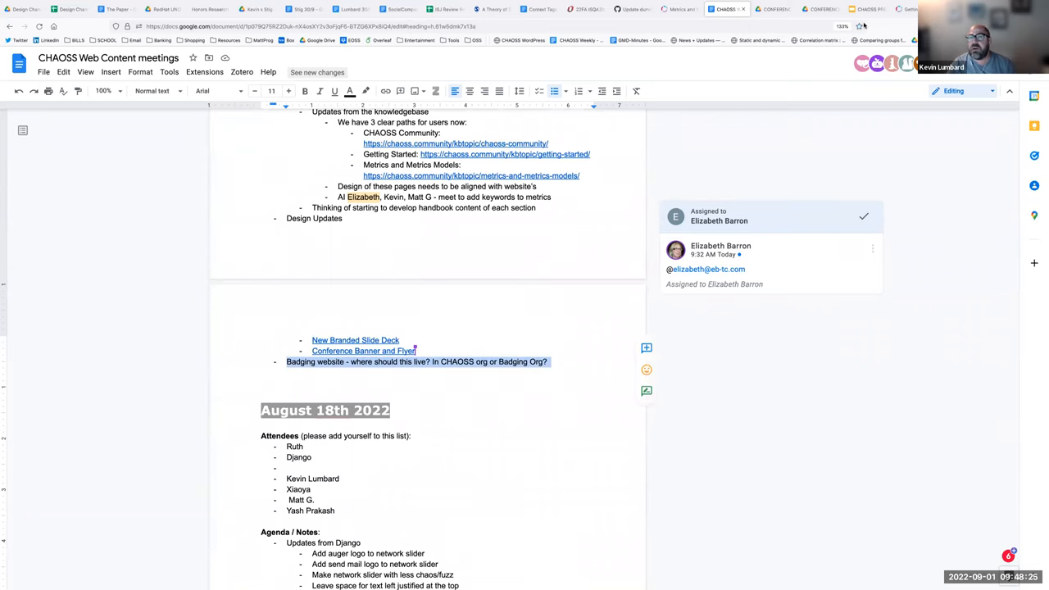
{"action": "mouse_move", "coordinate": [710, 26]}
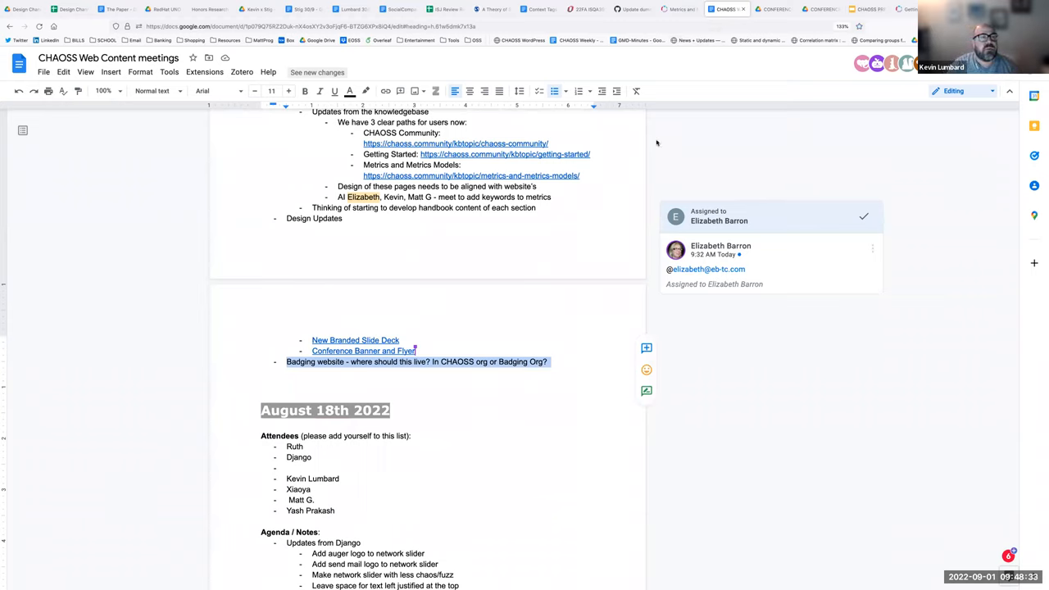
{"action": "scroll", "scroll_direction": "down", "scroll_amount": 3}
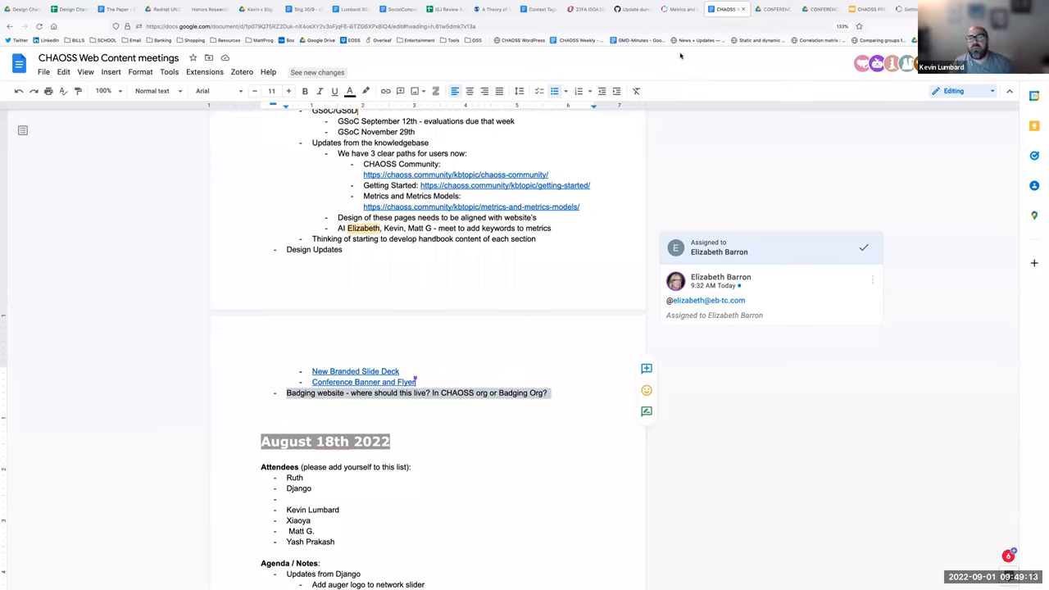
{"action": "mouse_move", "coordinate": [680, 9]}
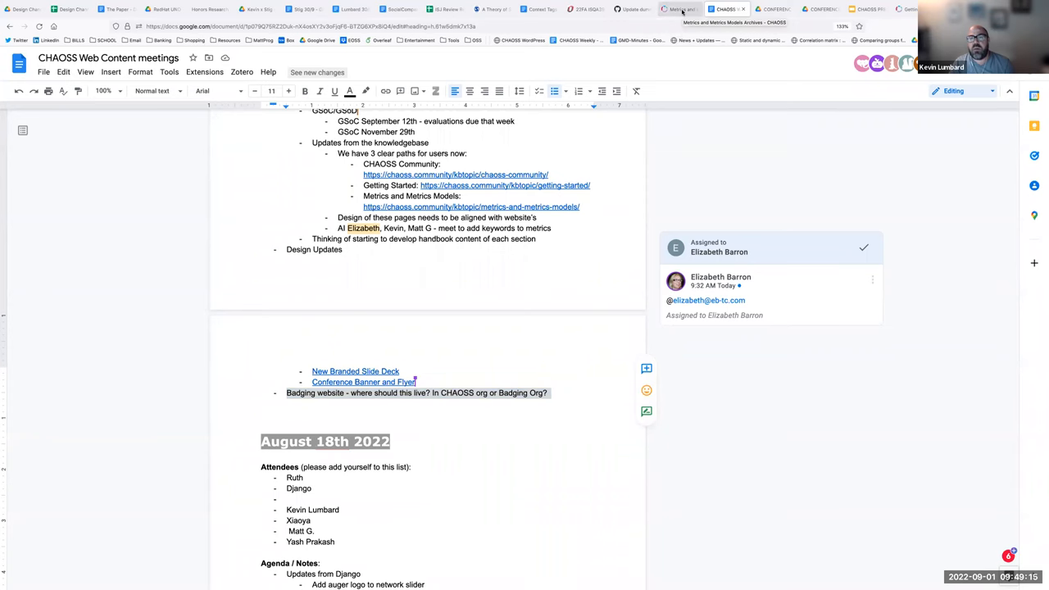
Go to the D&I Event Badging Form page and scroll through its sections
{"action": "left_click", "coordinate": [681, 9]}
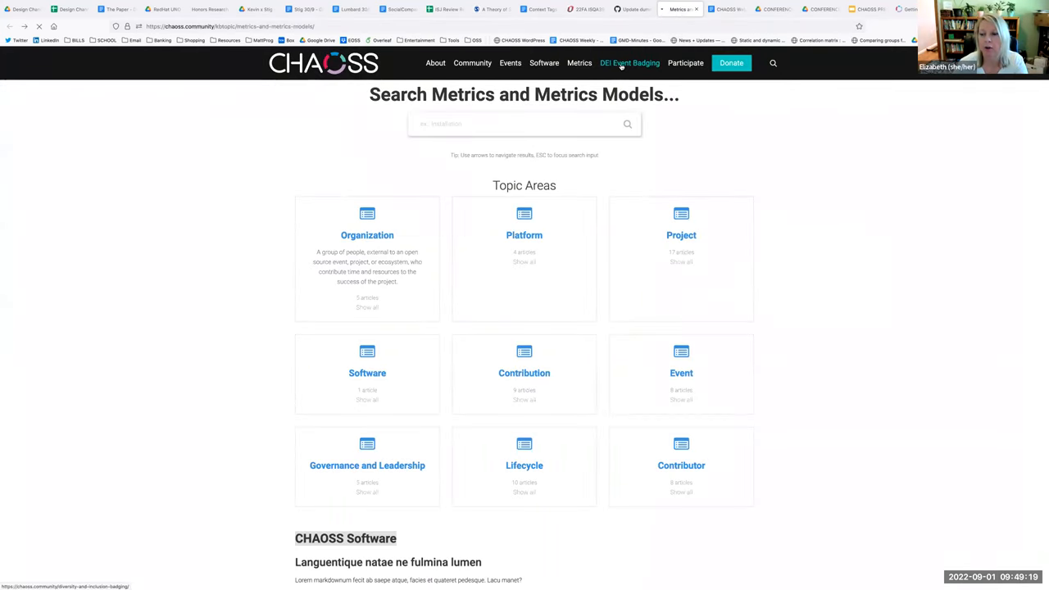
{"action": "left_click", "coordinate": [630, 63]}
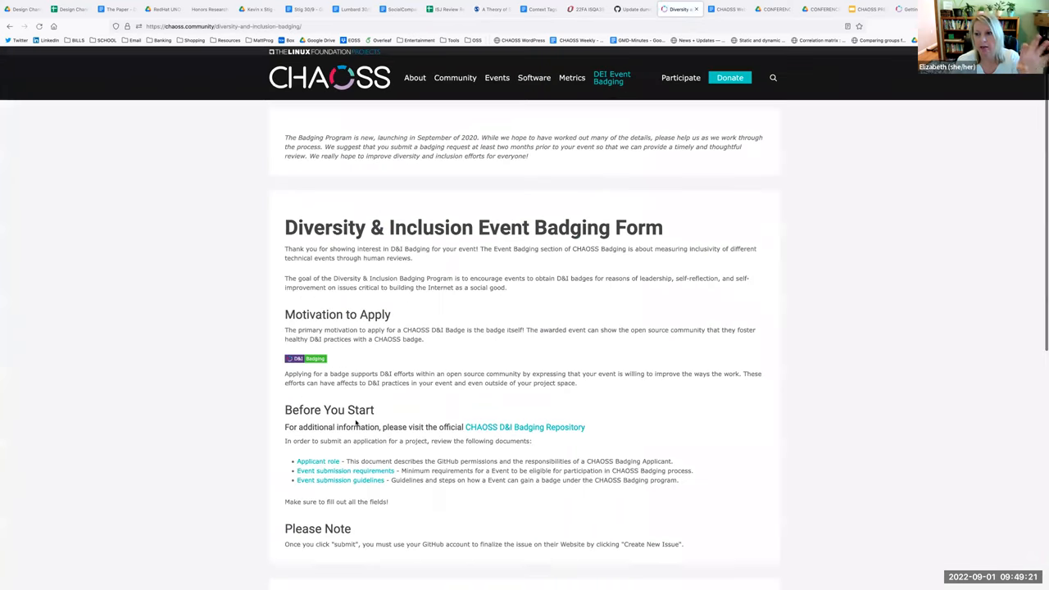
{"action": "scroll", "scroll_direction": "down", "scroll_amount": 3}
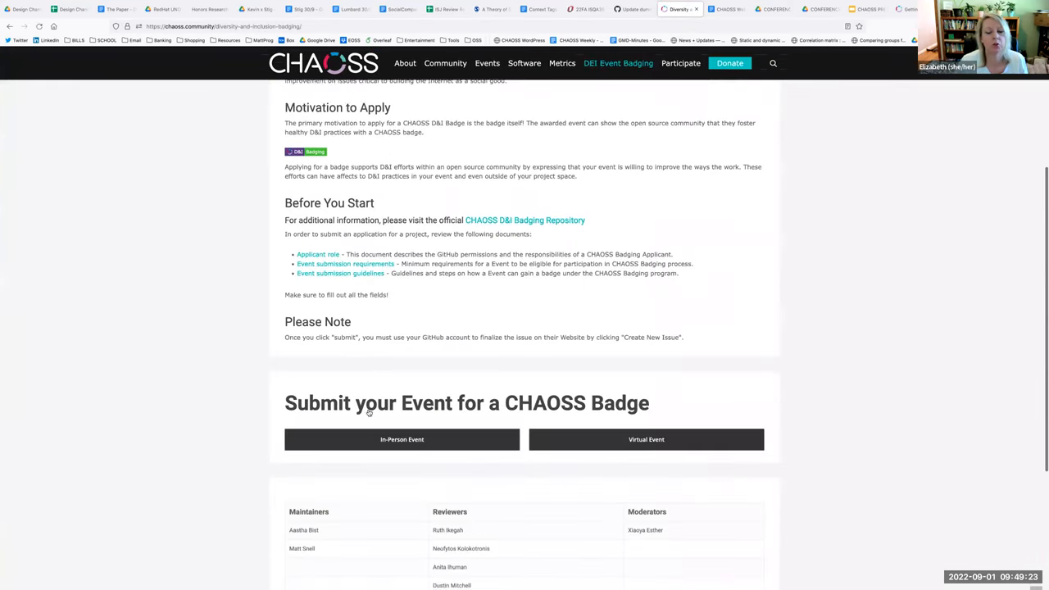
{"action": "scroll", "scroll_direction": "down", "scroll_amount": 3}
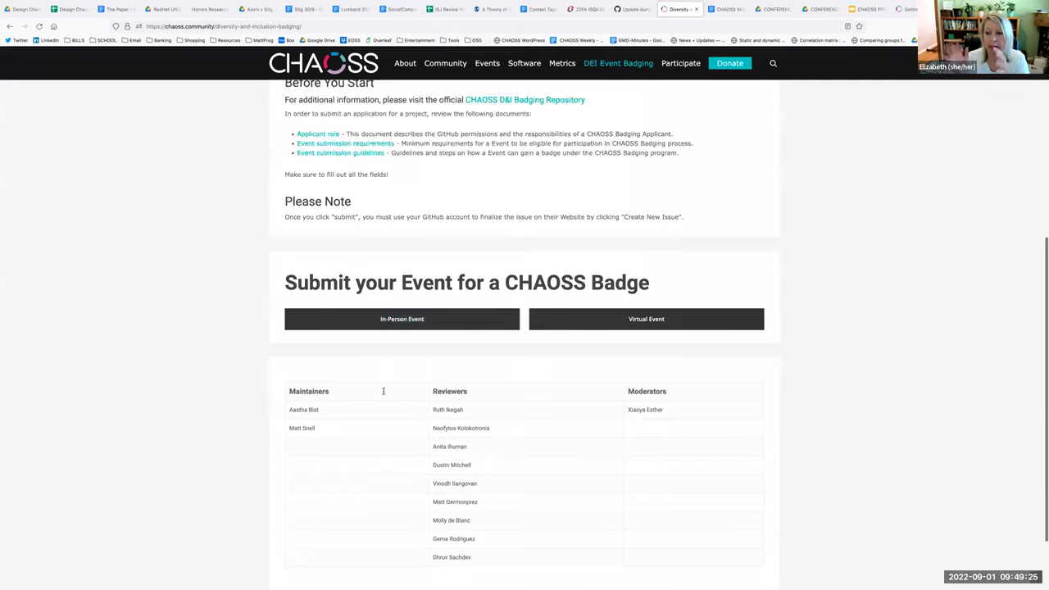
{"action": "scroll", "scroll_direction": "up", "scroll_amount": 3}
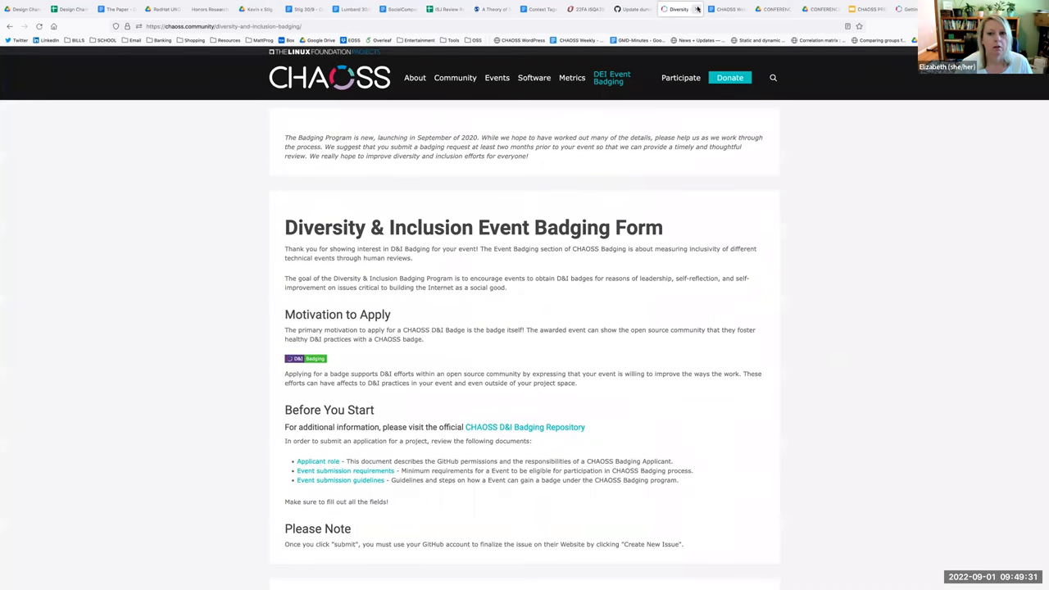
{"action": "mouse_move", "coordinate": [698, 10]}
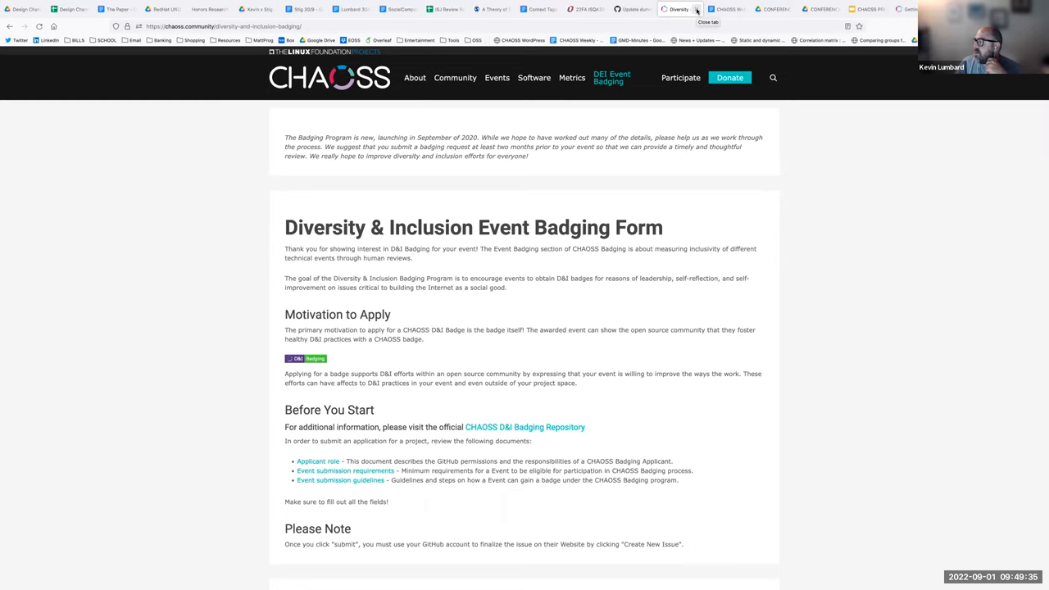
{"action": "mouse_move", "coordinate": [696, 12]}
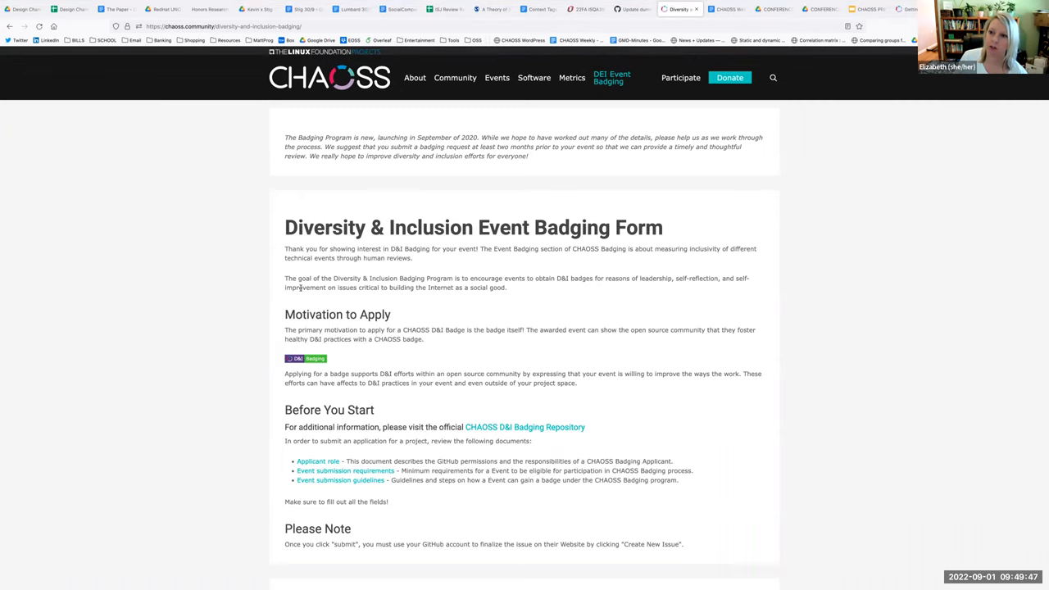
{"action": "scroll", "scroll_direction": "down", "scroll_amount": 3}
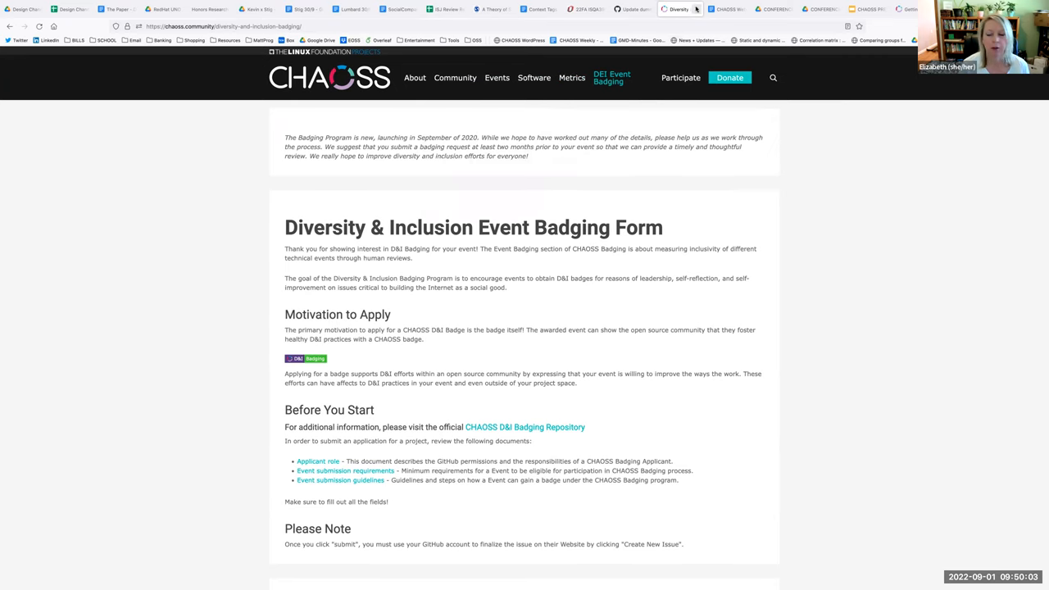
View the Getting Started knowledge base page from the top
{"action": "left_click", "coordinate": [725, 9]}
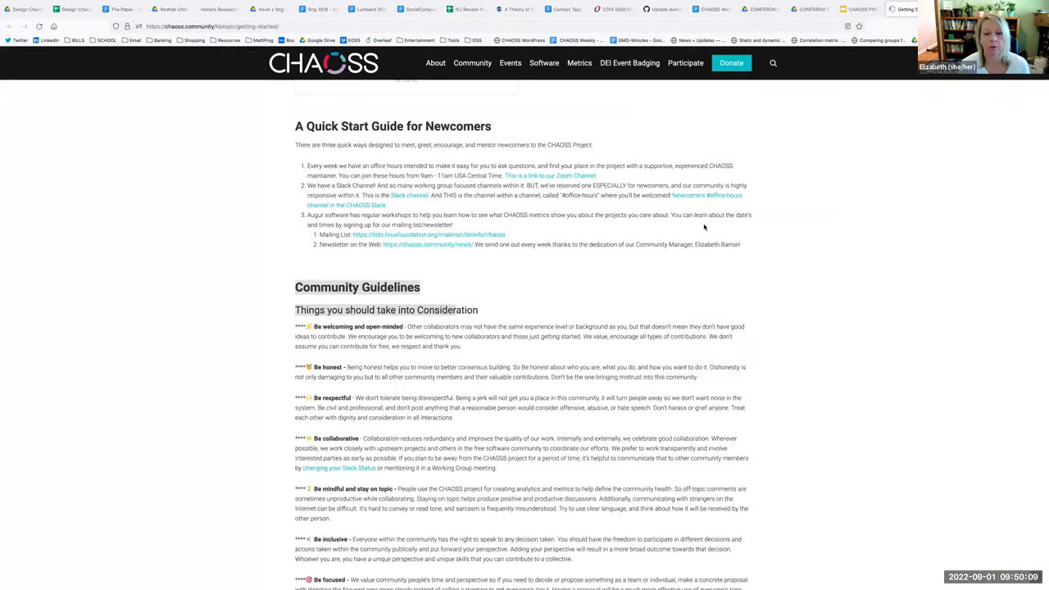
{"action": "scroll", "scroll_direction": "up", "scroll_amount": 3}
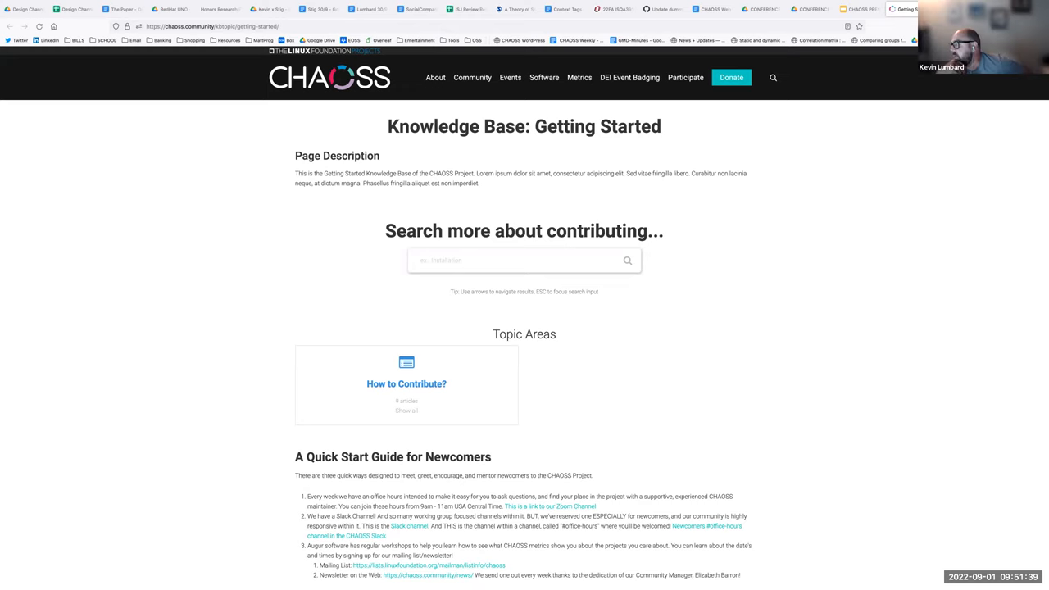
{"action": "left_click", "coordinate": [957, 9]}
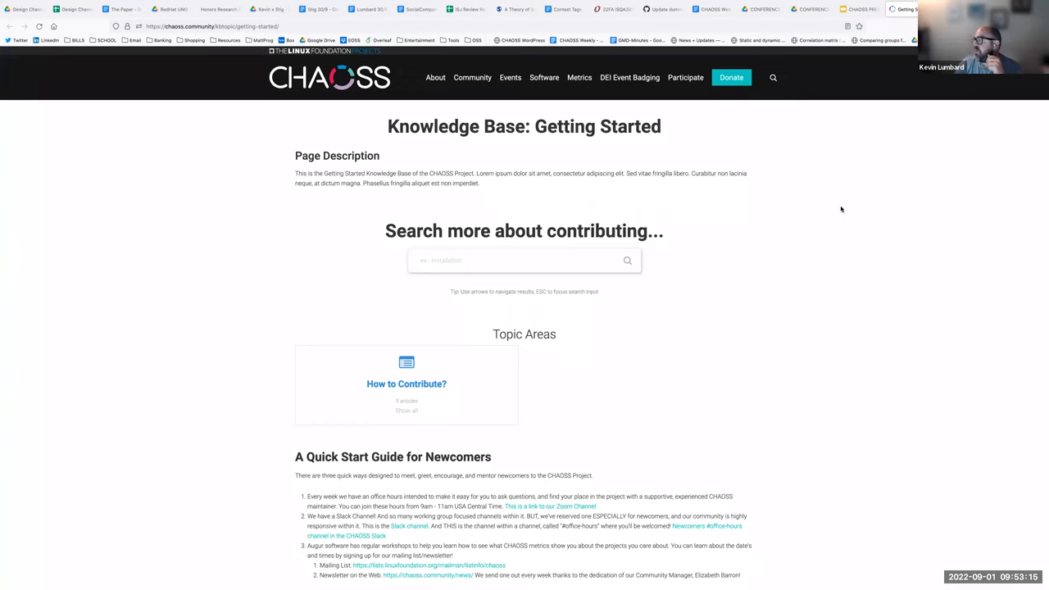
{"action": "mouse_move", "coordinate": [905, 199]}
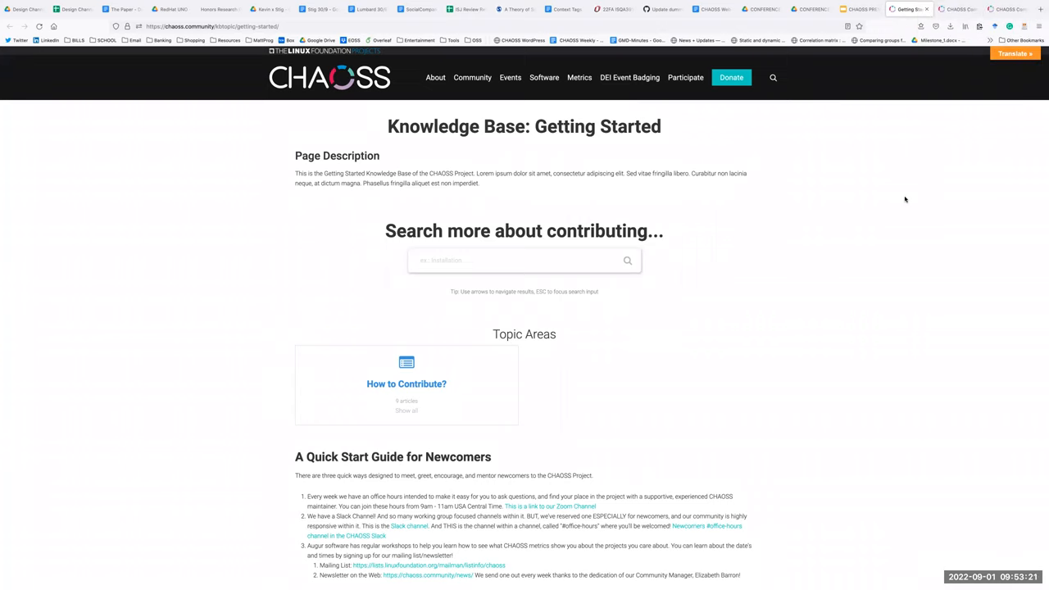
{"action": "mouse_move", "coordinate": [3, 246]}
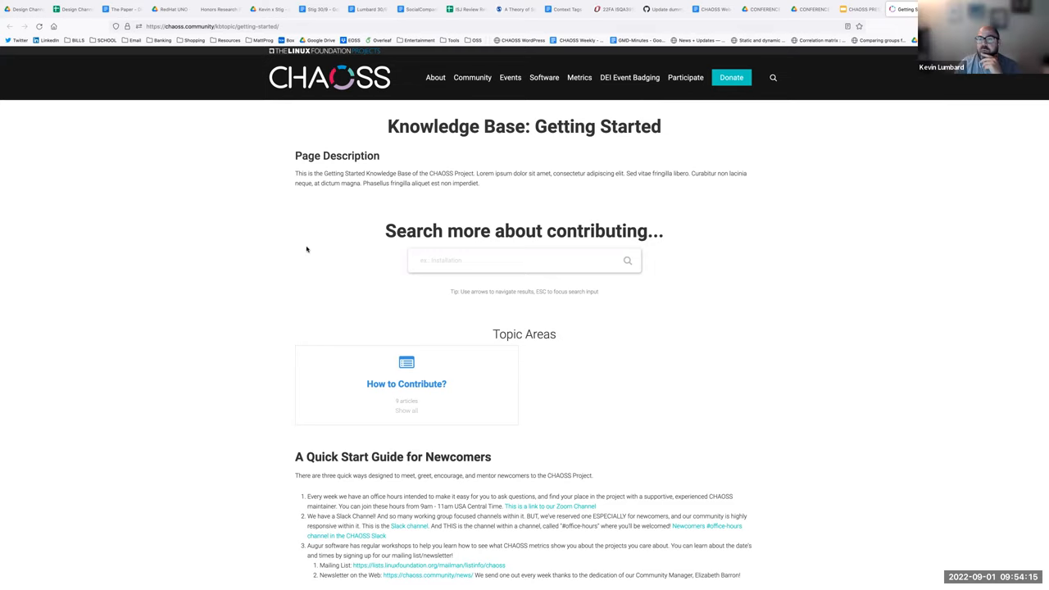
{"action": "scroll", "scroll_direction": "down", "scroll_amount": 3}
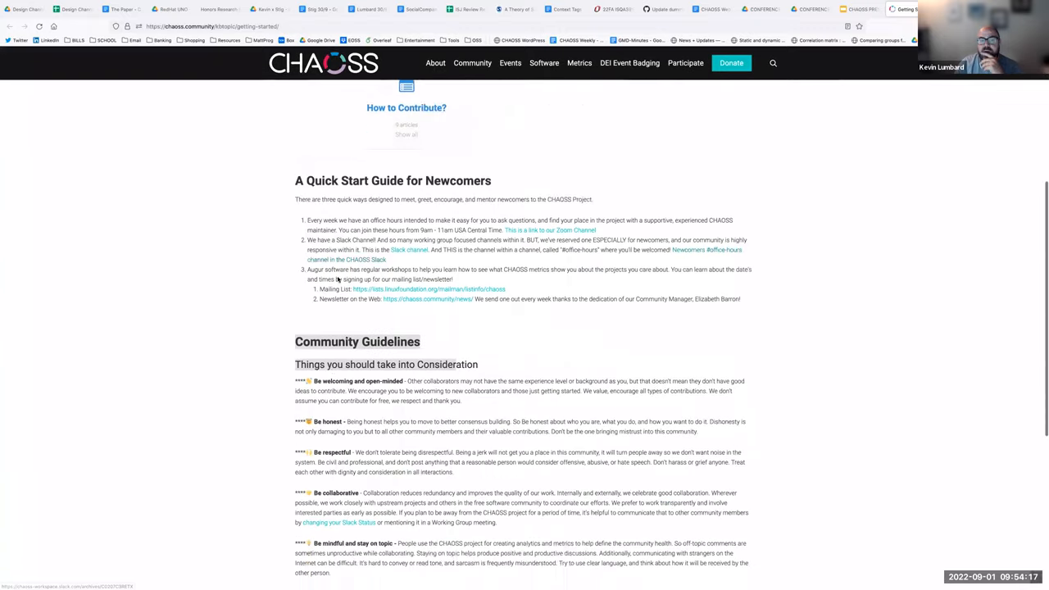
{"action": "scroll", "scroll_direction": "up", "scroll_amount": 3}
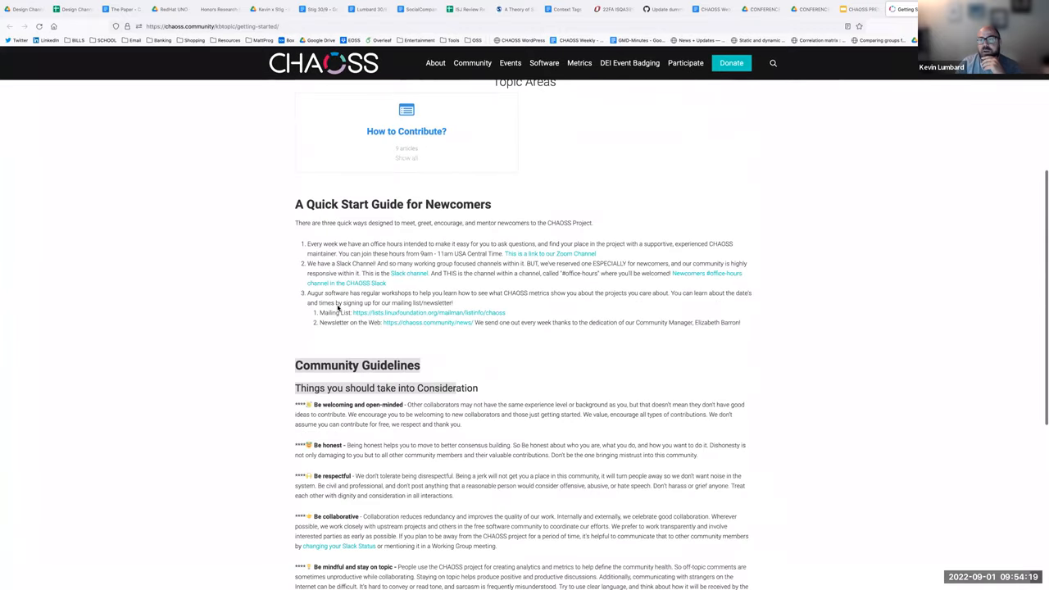
{"action": "scroll", "scroll_direction": "up", "scroll_amount": 3}
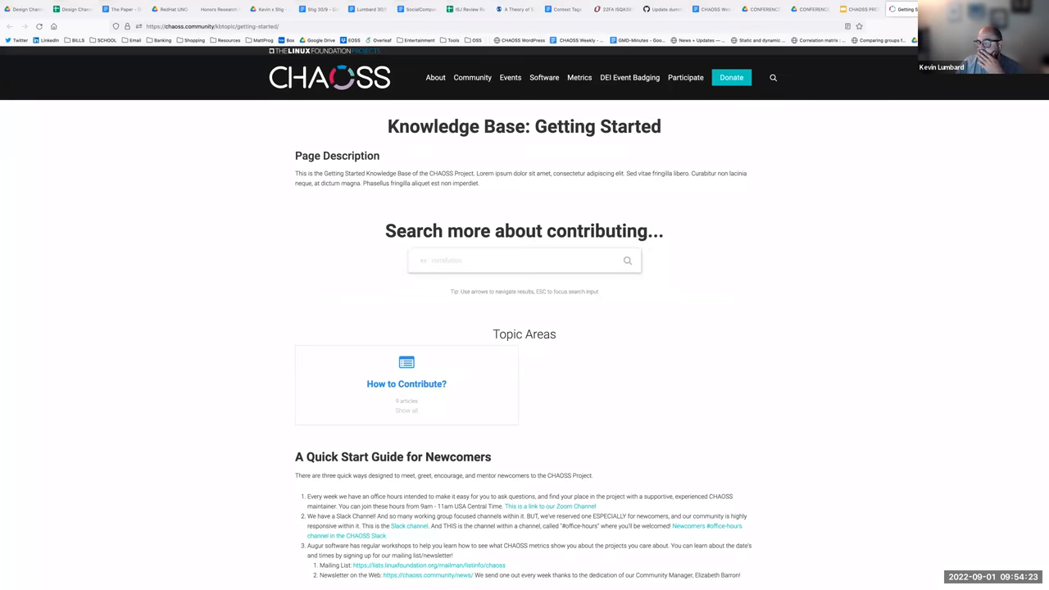
{"action": "left_click", "coordinate": [712, 9]}
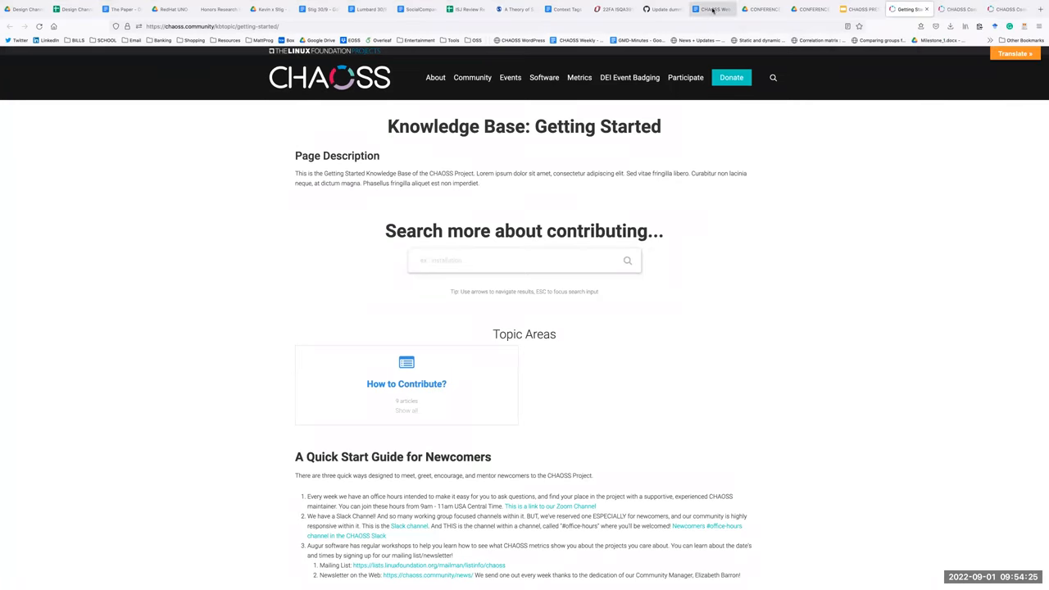
Scroll the meeting notes to the September 1st 2022 agenda and Design Updates
{"action": "left_click", "coordinate": [709, 9]}
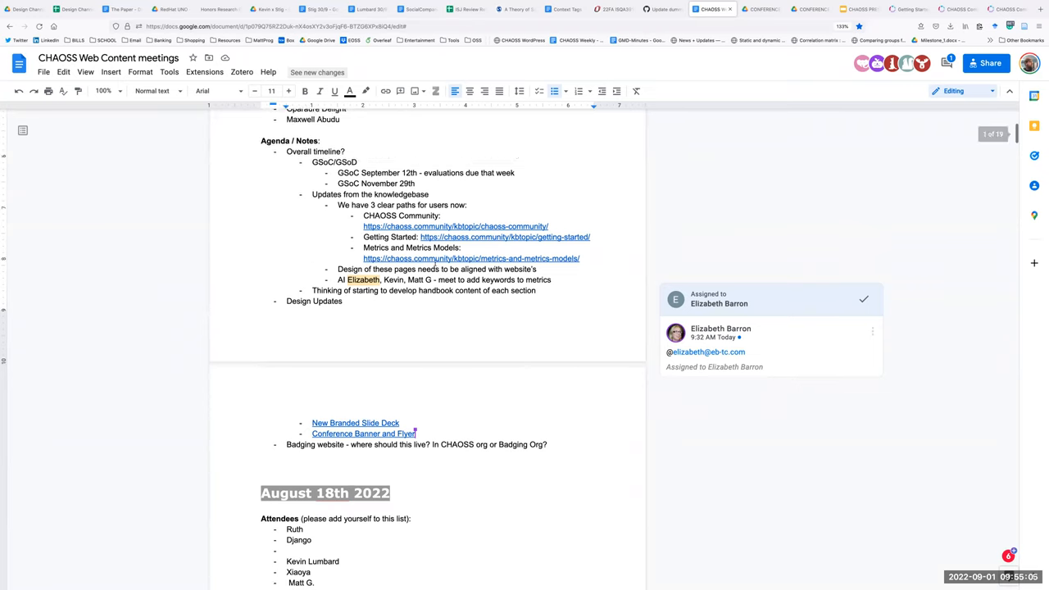
{"action": "scroll", "scroll_direction": "down", "scroll_amount": 3}
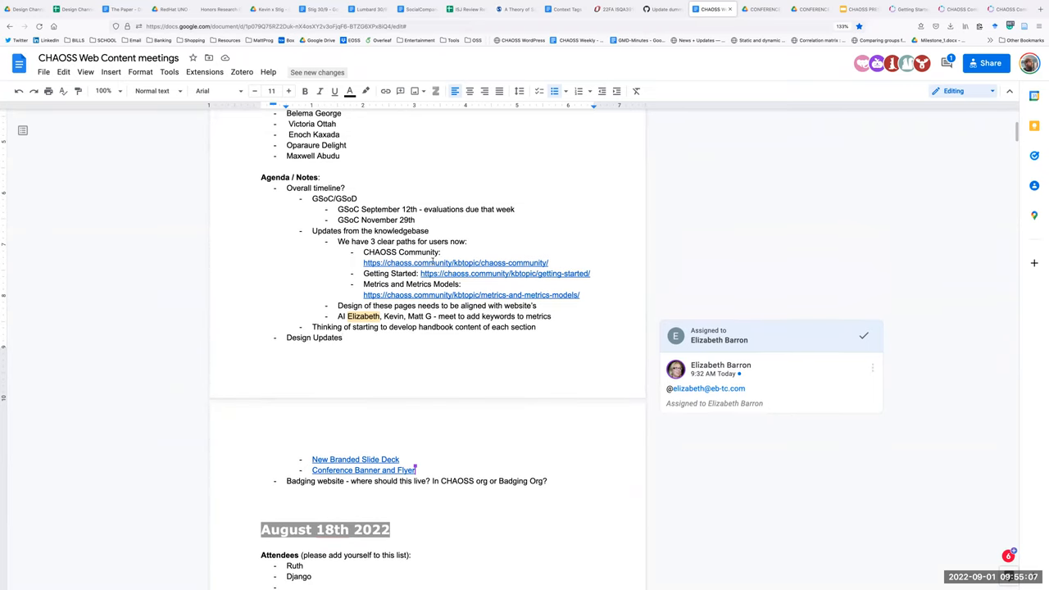
{"action": "scroll", "scroll_direction": "down", "scroll_amount": 3}
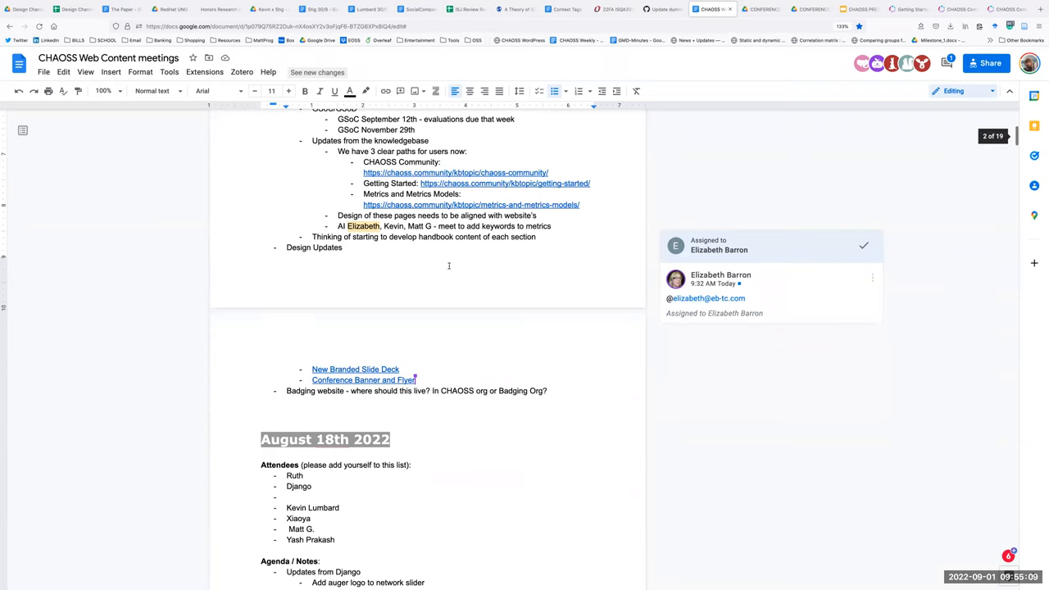
{"action": "scroll", "scroll_direction": "up", "scroll_amount": 3}
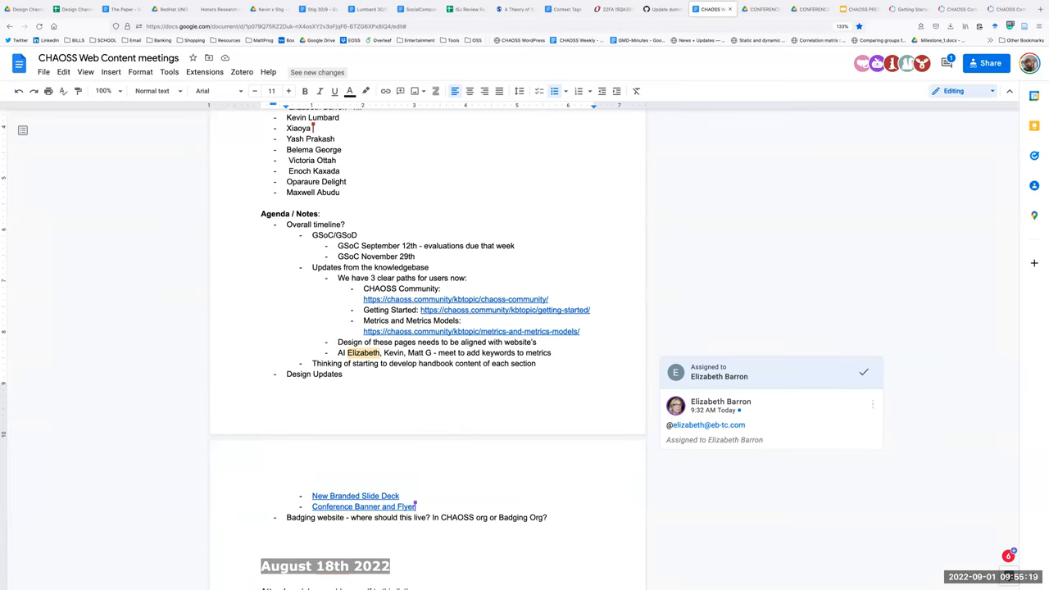
{"action": "scroll", "scroll_direction": "down", "scroll_amount": 3}
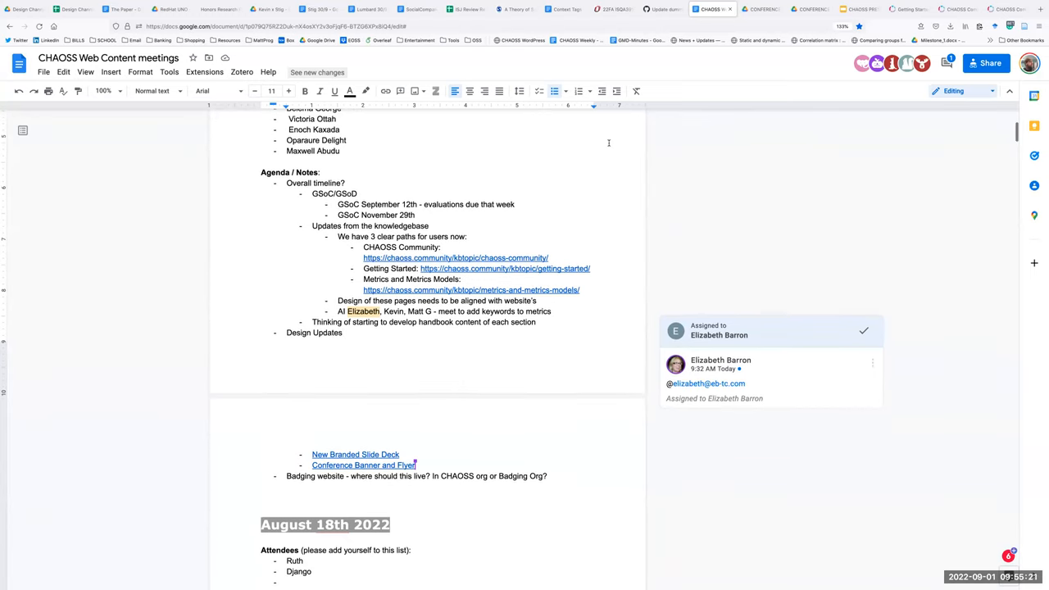
{"action": "scroll", "scroll_direction": "down", "scroll_amount": 3}
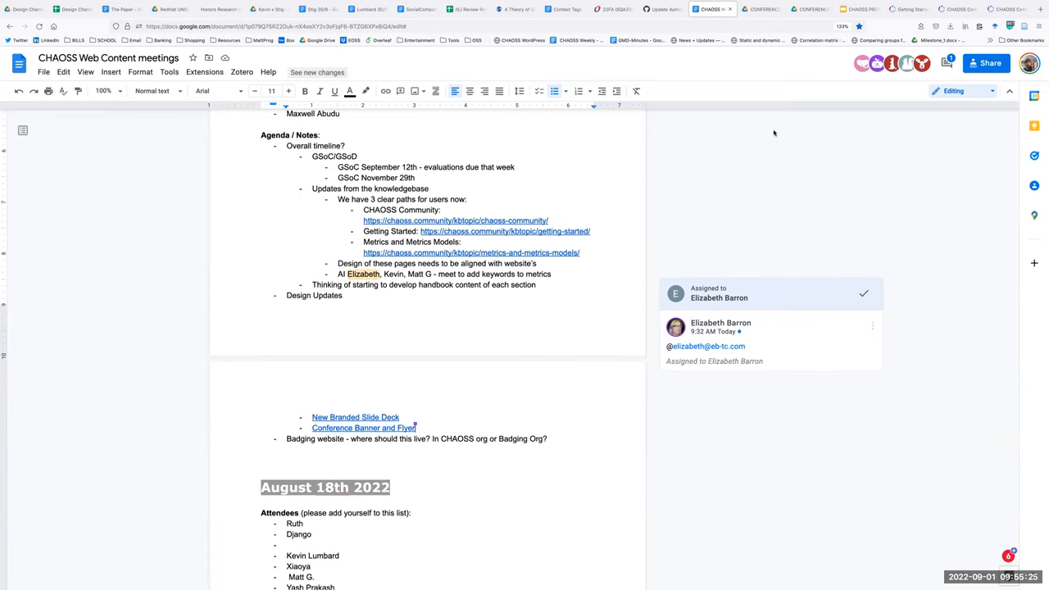
{"action": "scroll", "scroll_direction": "down", "scroll_amount": 3}
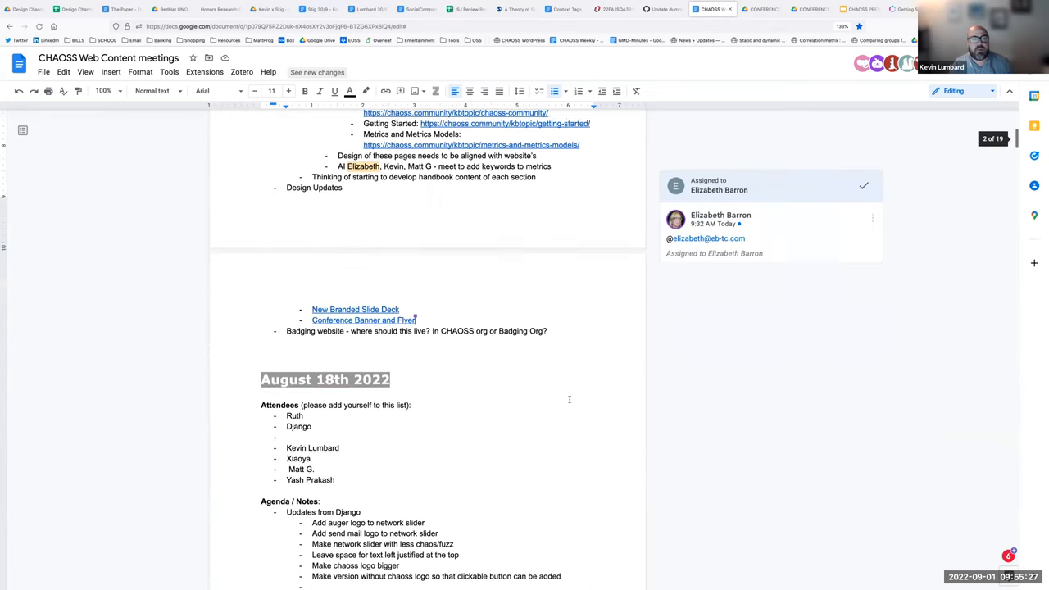
{"action": "scroll", "scroll_direction": "up", "scroll_amount": 3}
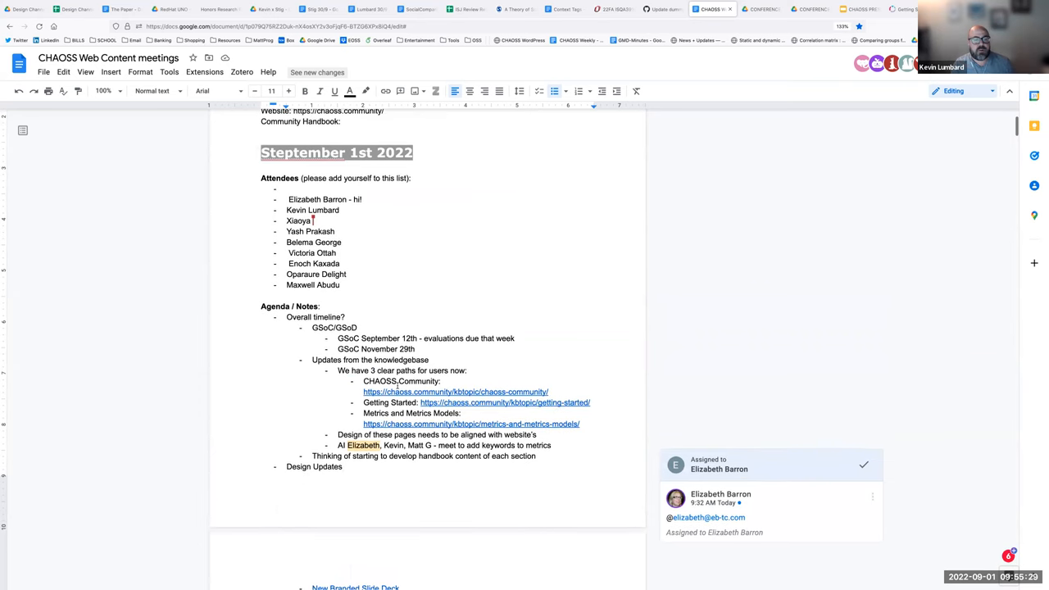
{"action": "scroll", "scroll_direction": "down", "scroll_amount": 3}
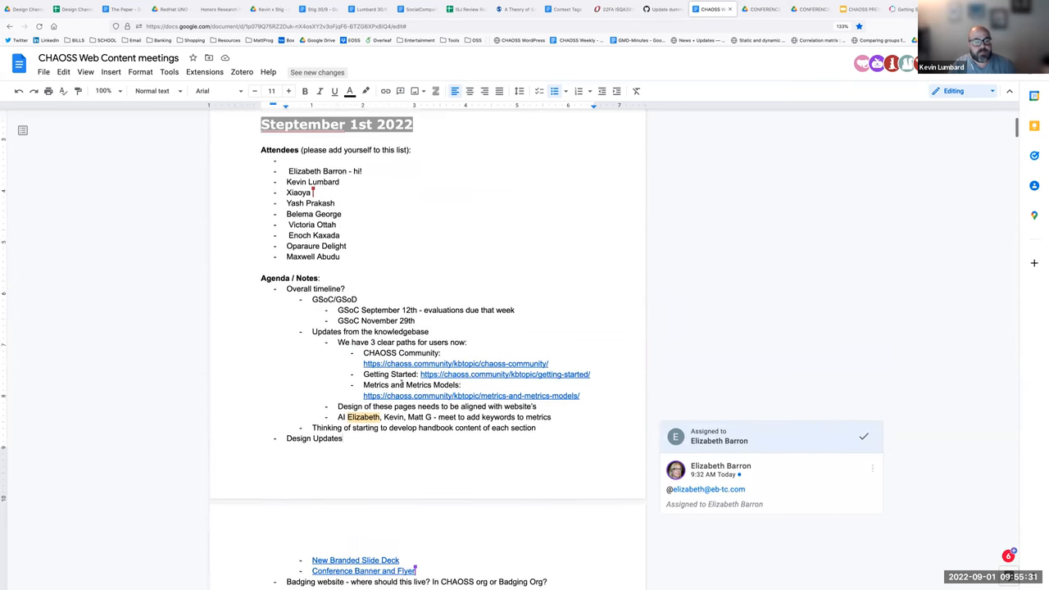
{"action": "scroll", "scroll_direction": "down", "scroll_amount": 3}
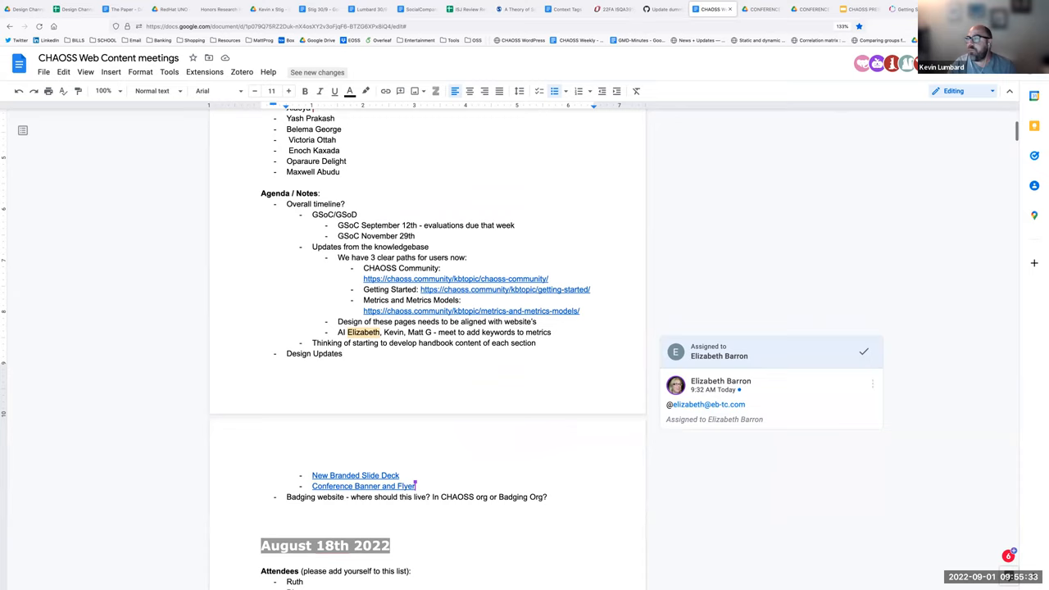